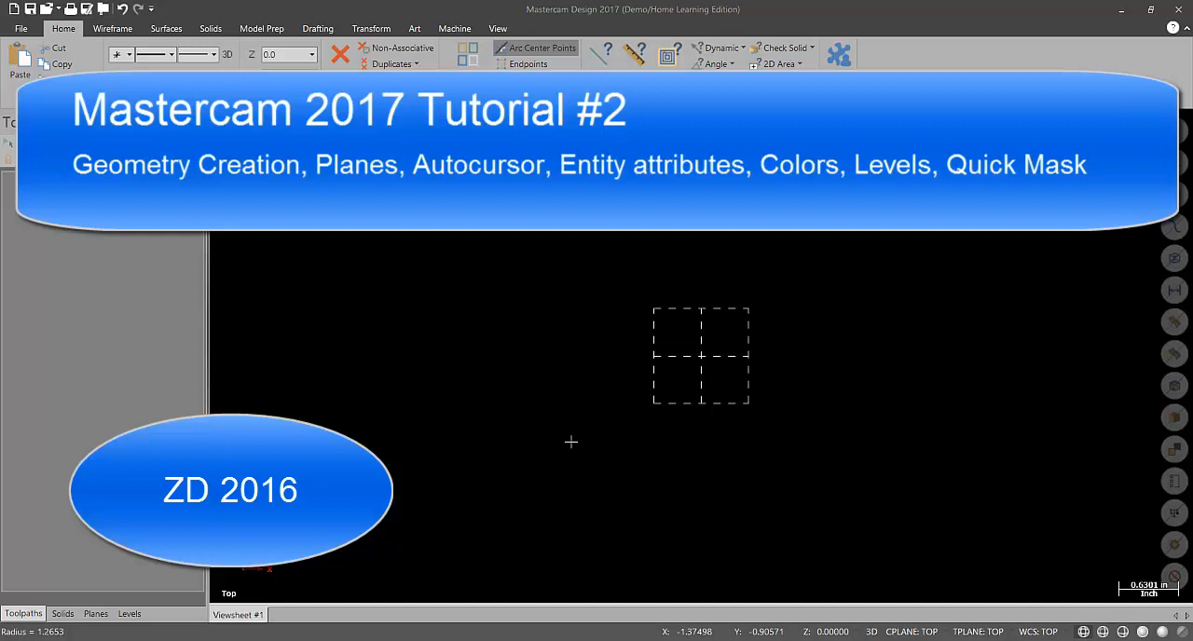
pyautogui.moveTo(490, 268)
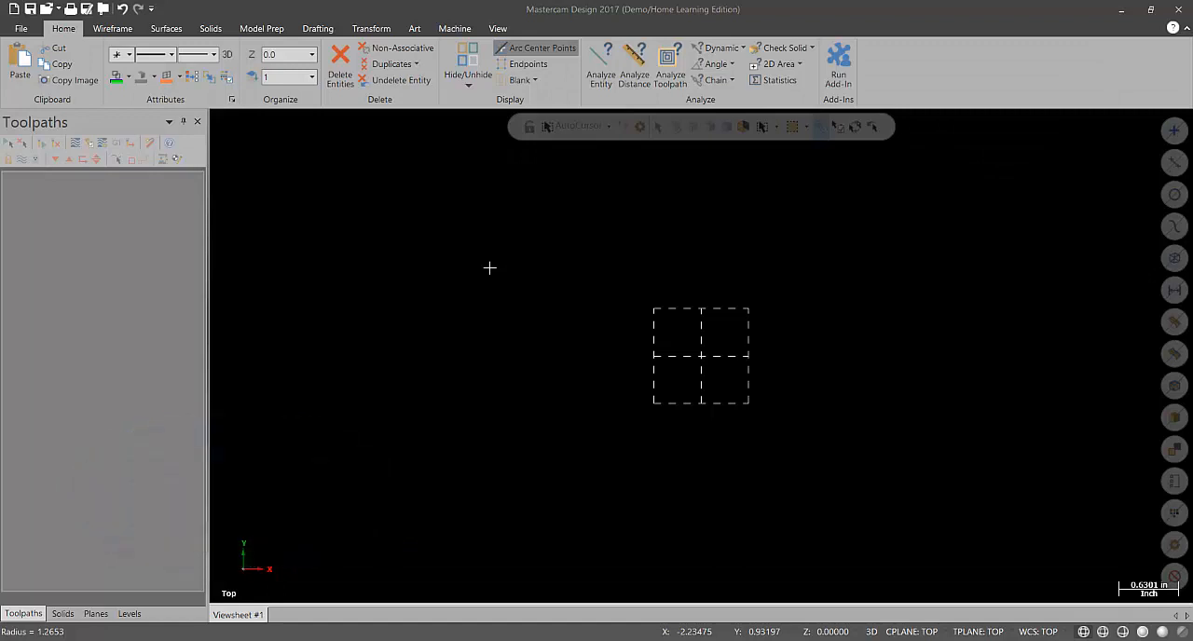
# Step: Browse the Wireframe, Surfaces and Solids ribbon tabs, ending back on Wireframe
pyautogui.click(112, 28)
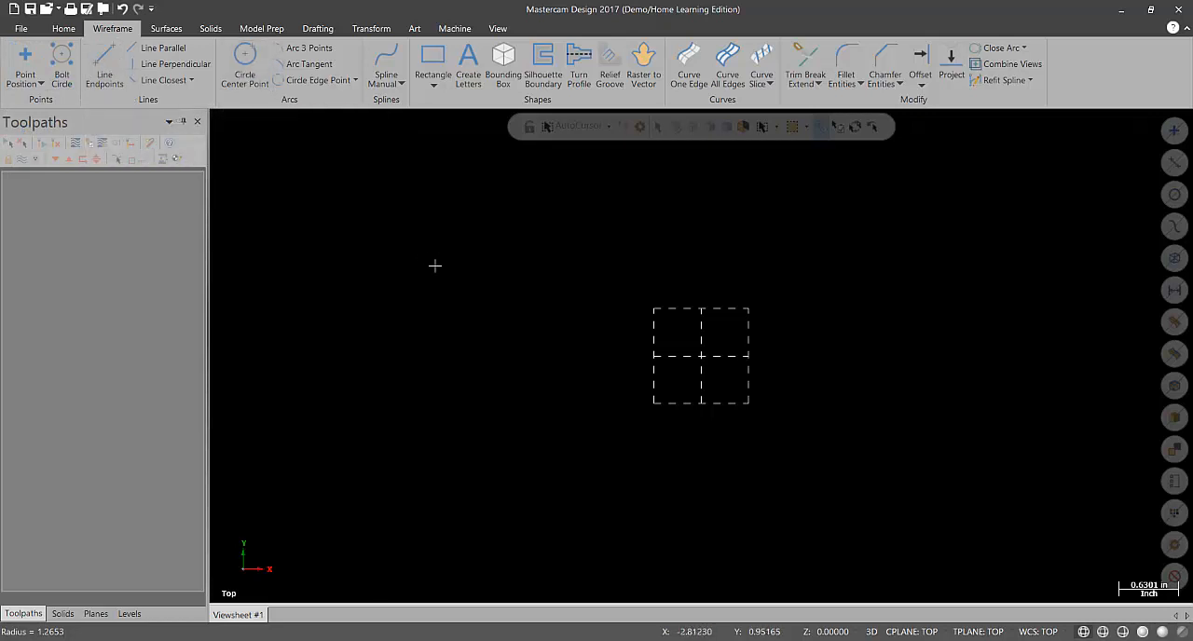
pyautogui.moveTo(473, 277)
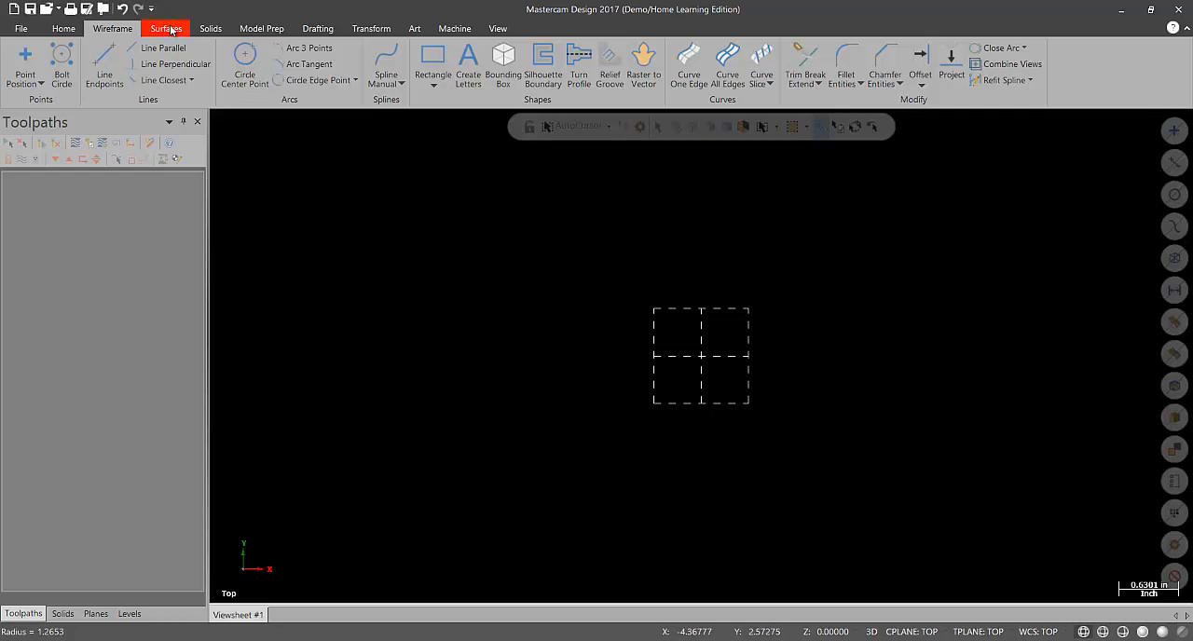
pyautogui.click(166, 28)
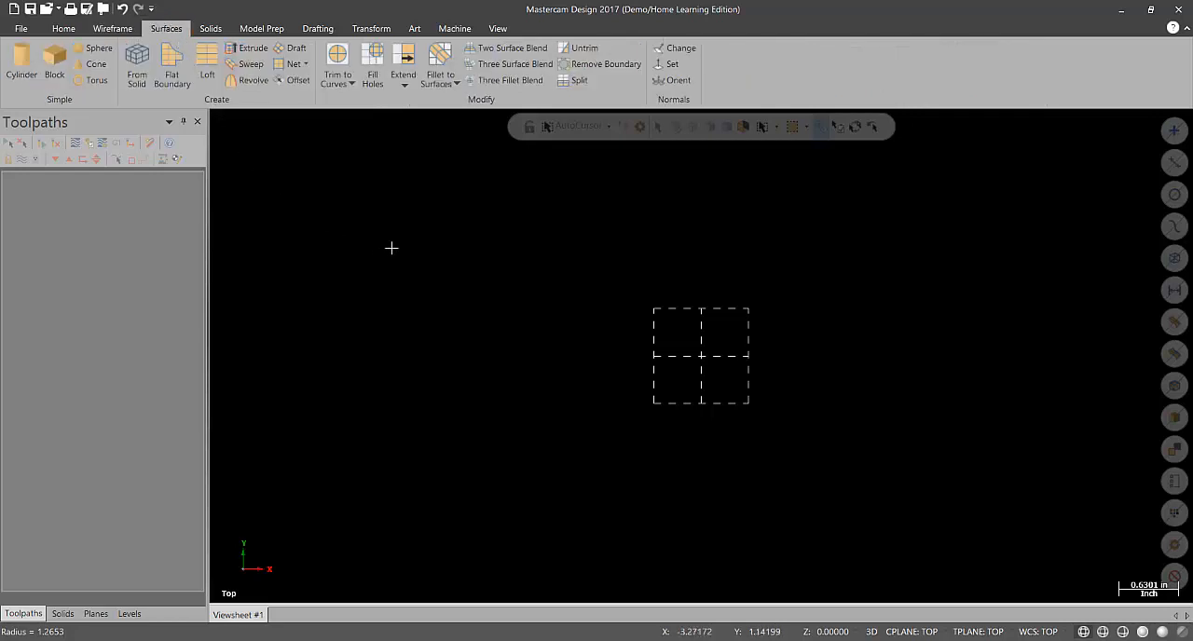
pyautogui.click(209, 28)
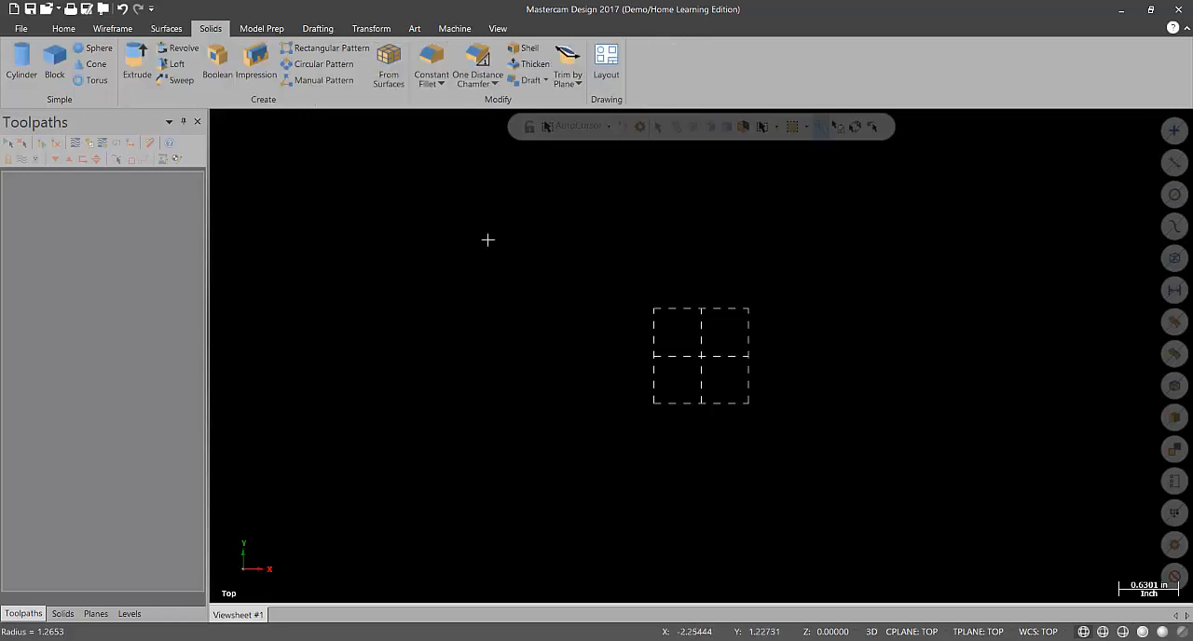
pyautogui.moveTo(111, 28)
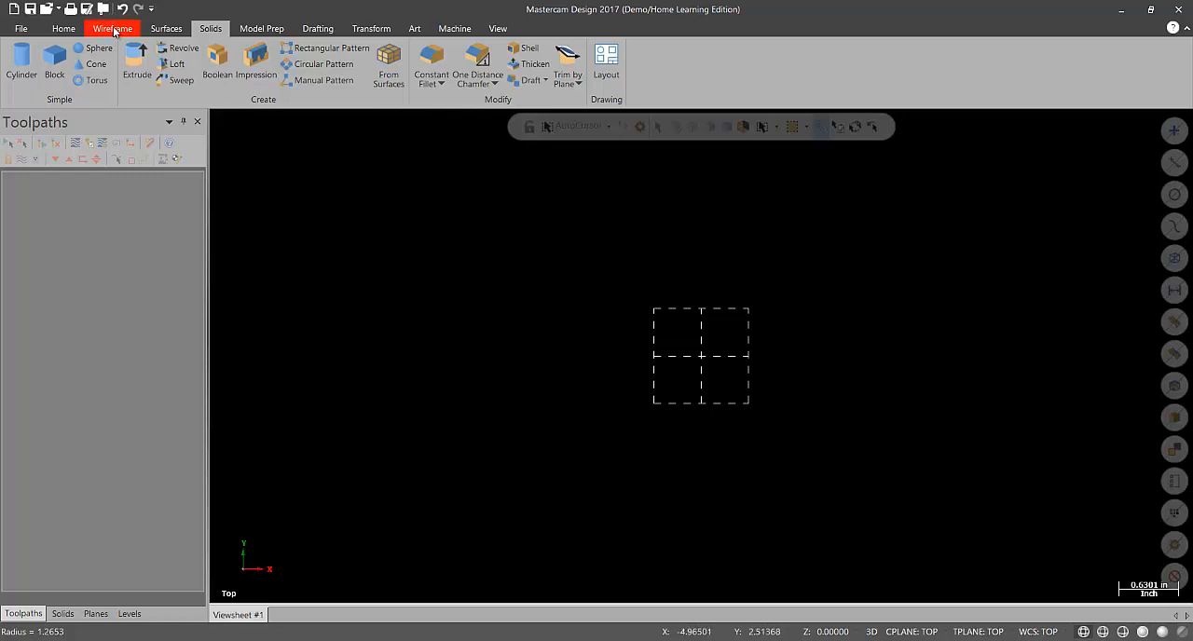
pyautogui.click(112, 28)
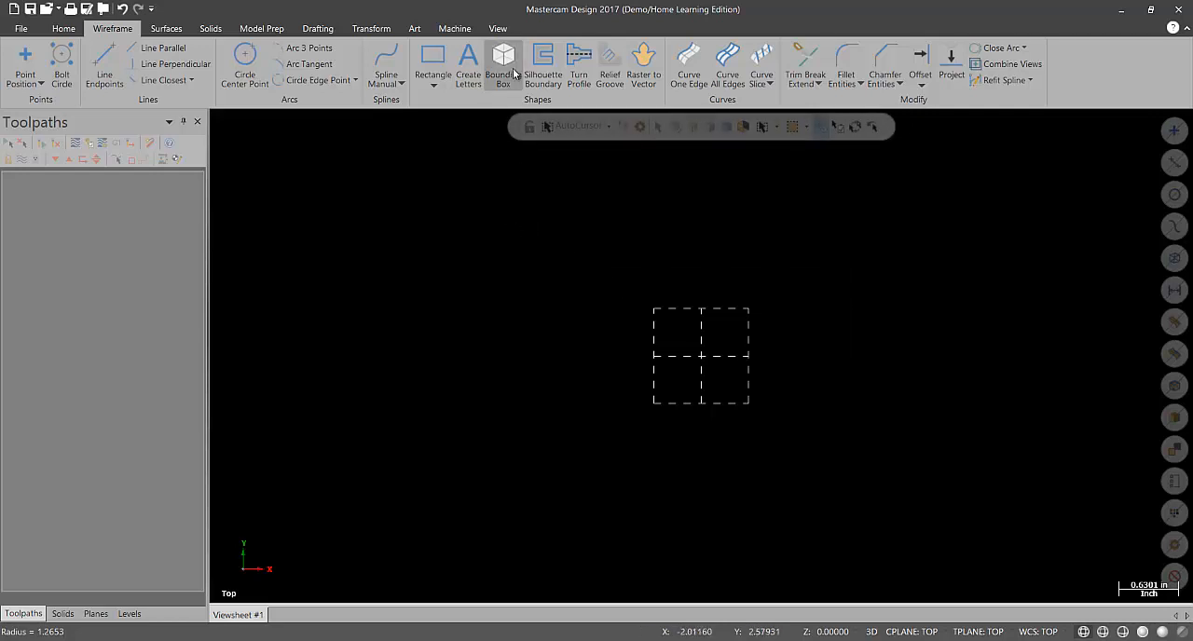
# Step: Review and accept grid settings: 0.5 spacing, origin 0,0, snap Always
pyautogui.click(498, 28)
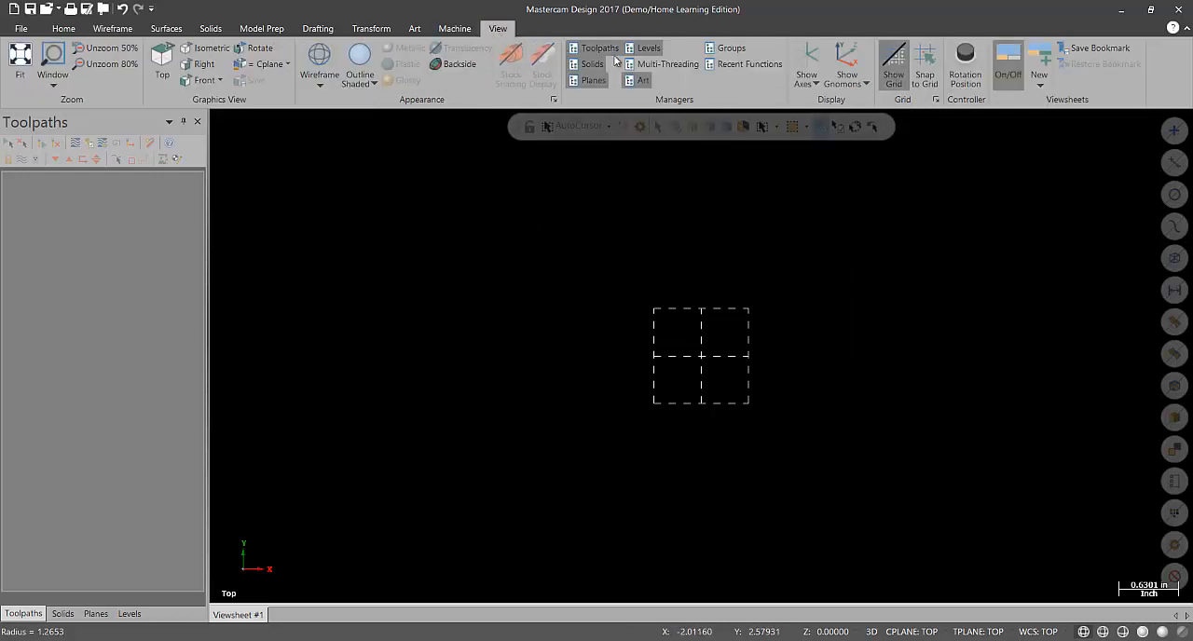
pyautogui.moveTo(925, 64)
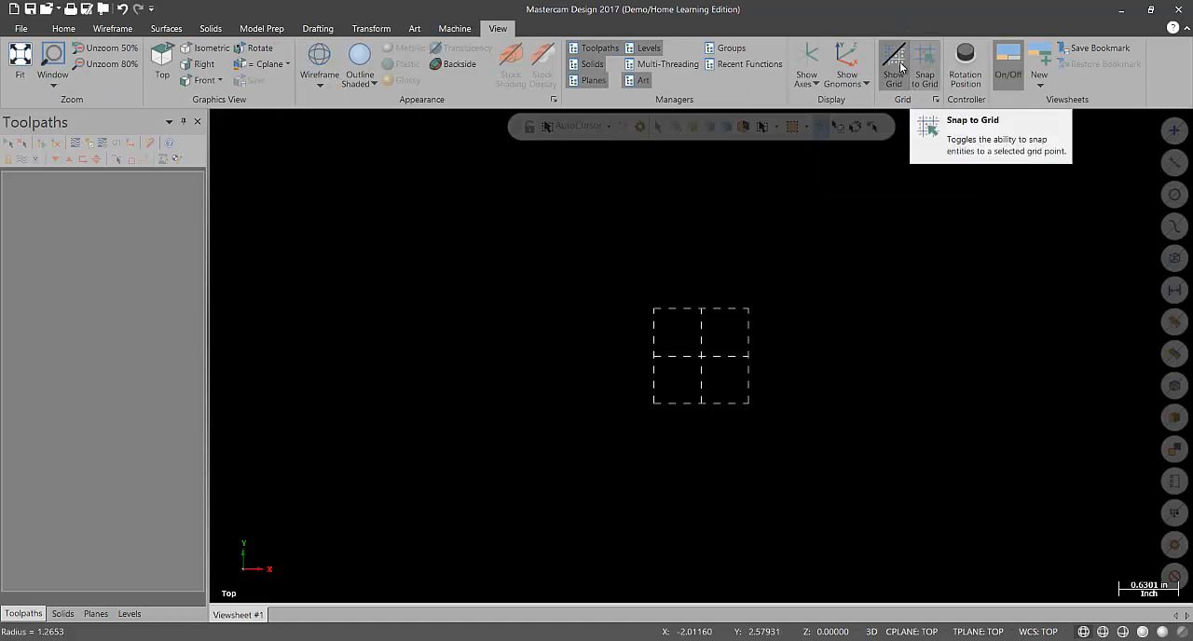
pyautogui.moveTo(937, 100)
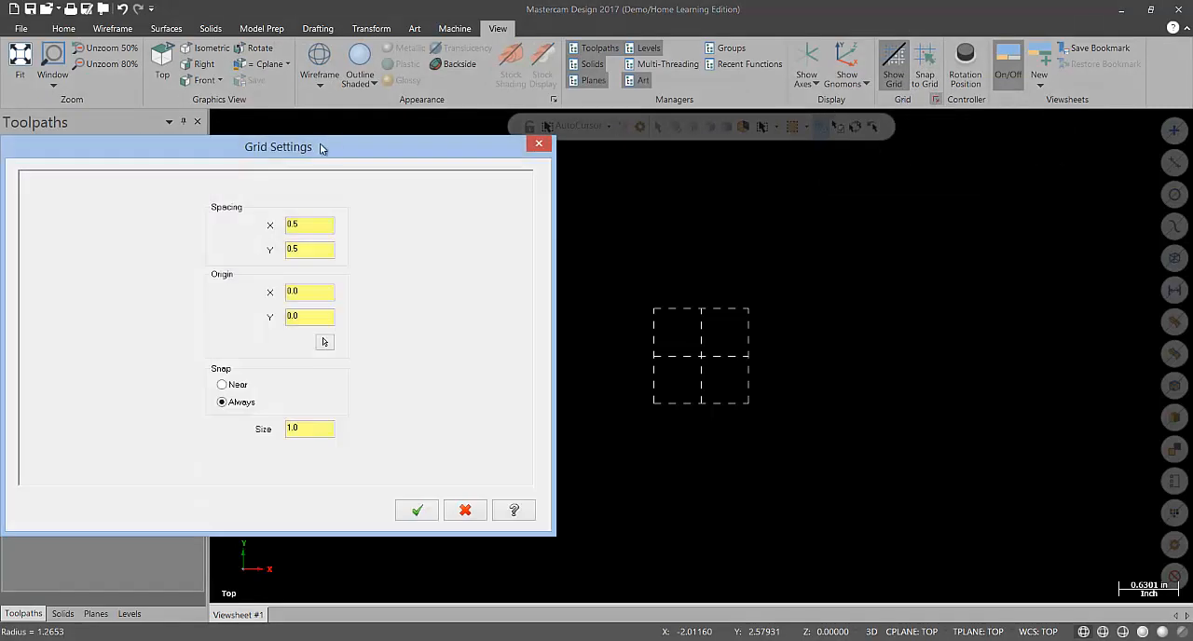
pyautogui.moveTo(277, 146); pyautogui.dragTo(462, 98)
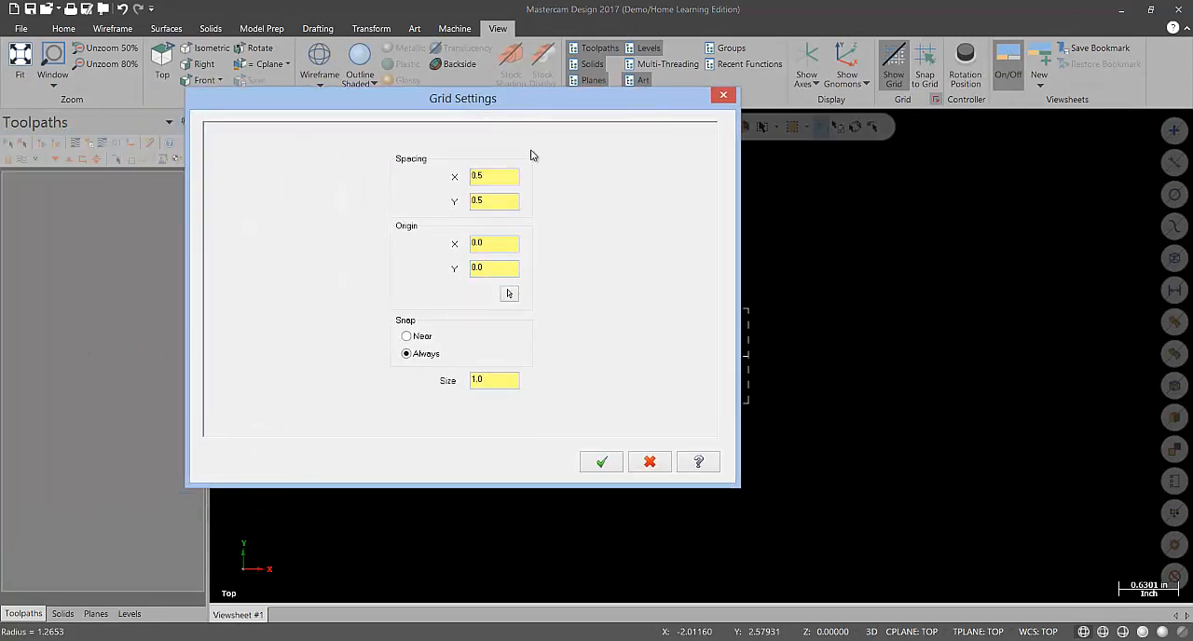
pyautogui.moveTo(601, 462)
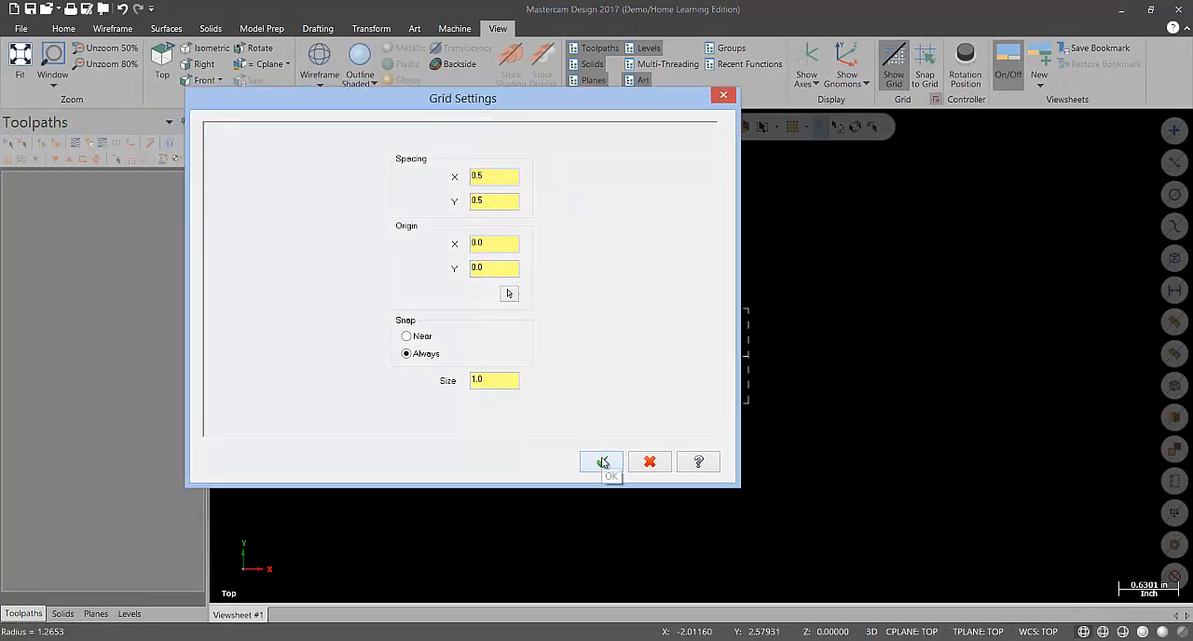
pyautogui.click(600, 462)
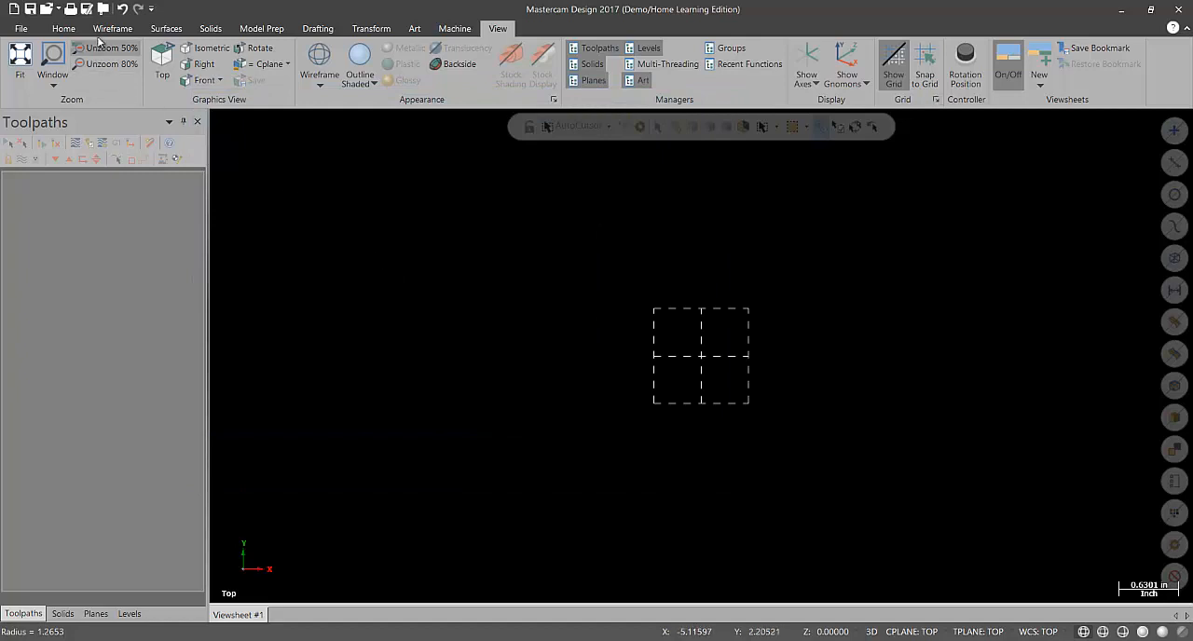
# Step: Draw a line from the origin and set it to length 3.0 at angle 0
pyautogui.click(111, 28)
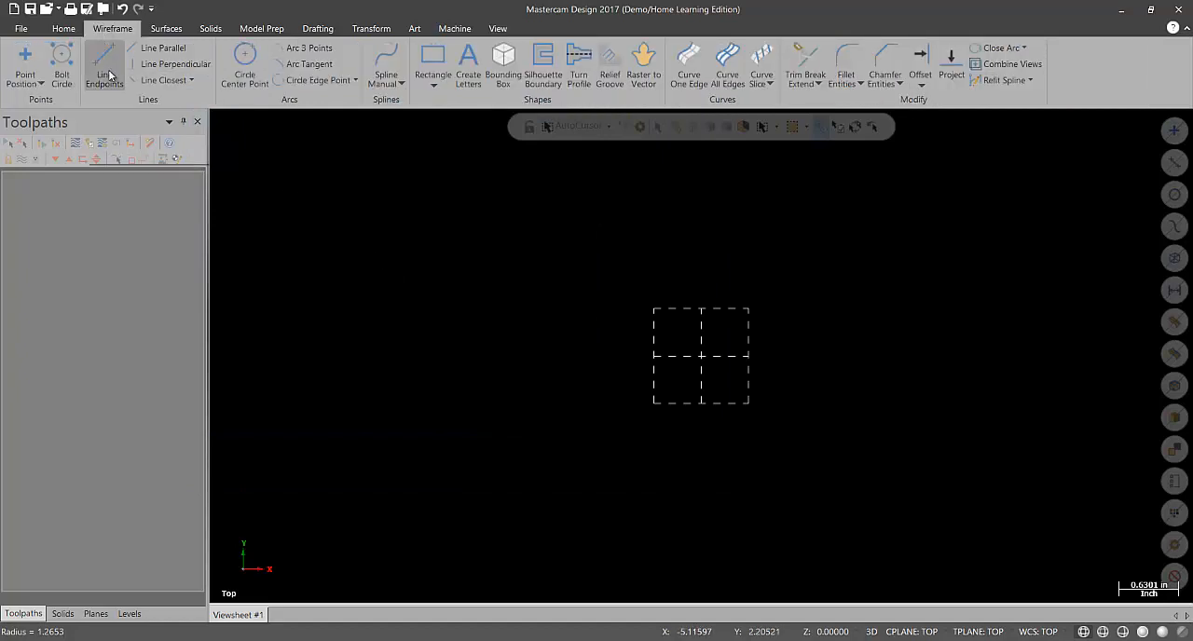
pyautogui.moveTo(86, 62)
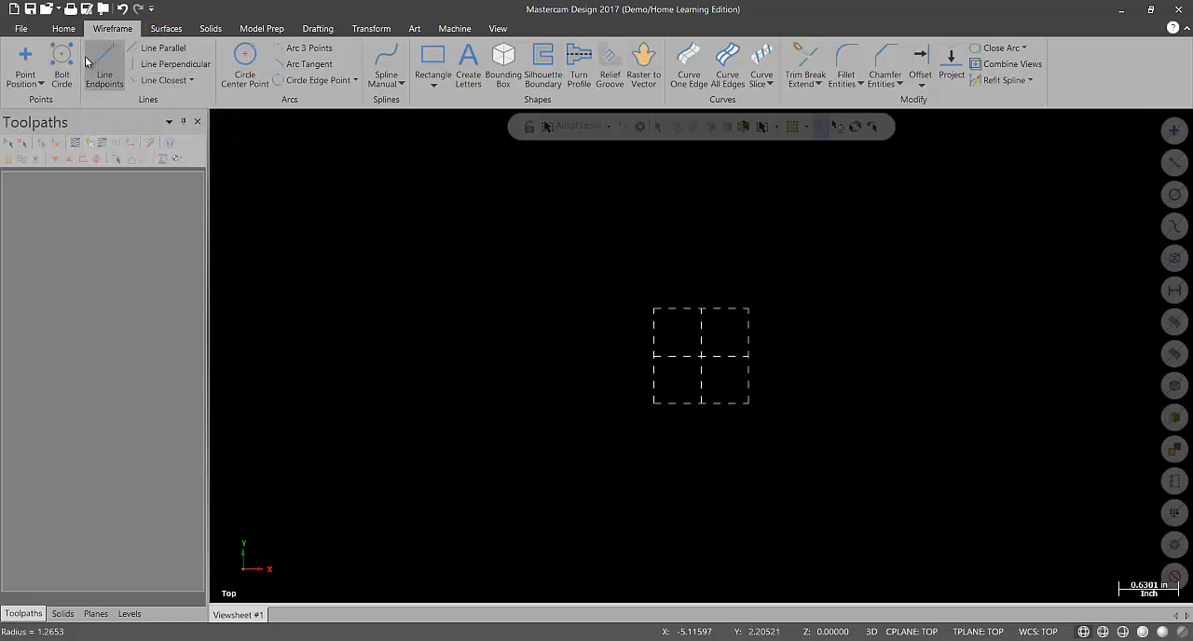
pyautogui.moveTo(103, 68)
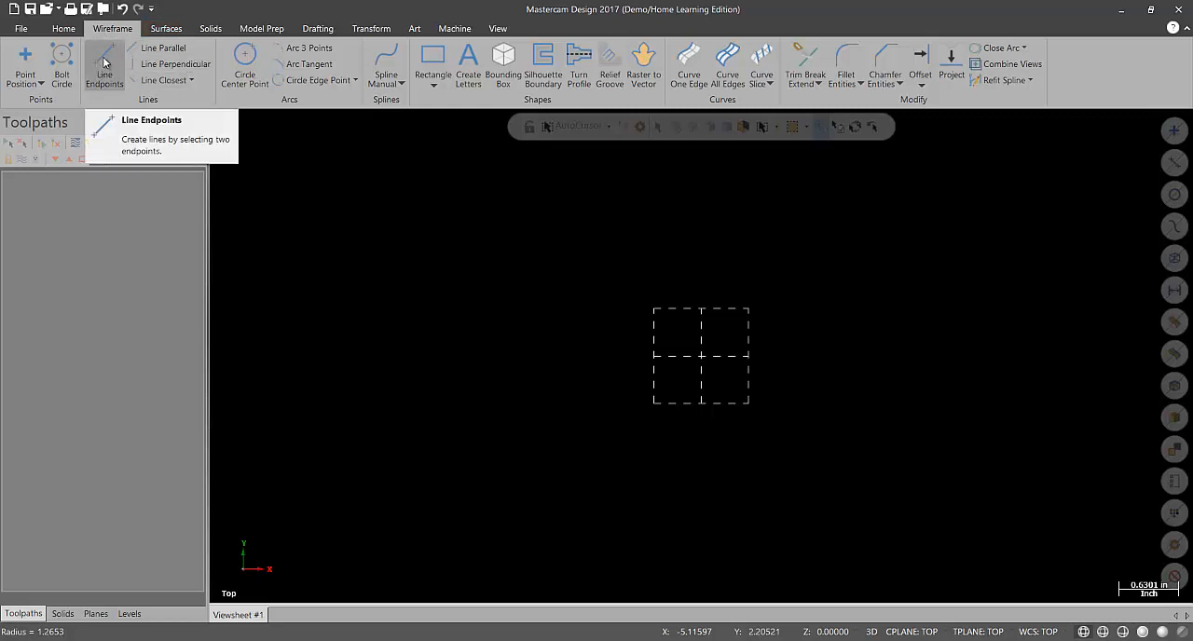
pyautogui.click(104, 67)
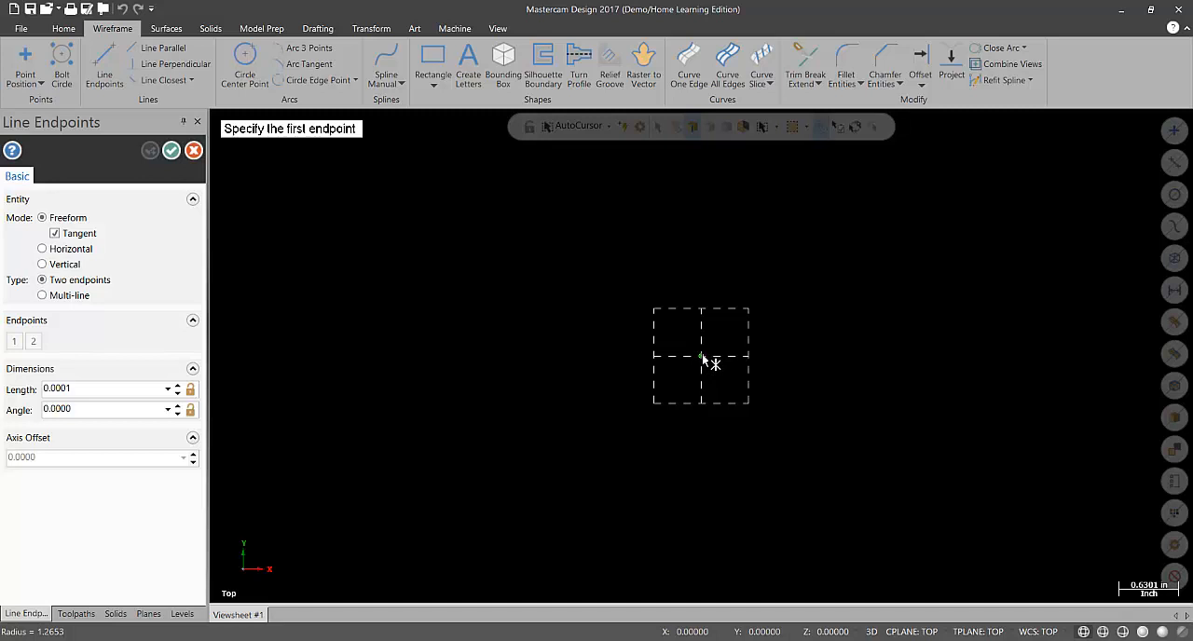
pyautogui.click(701, 357)
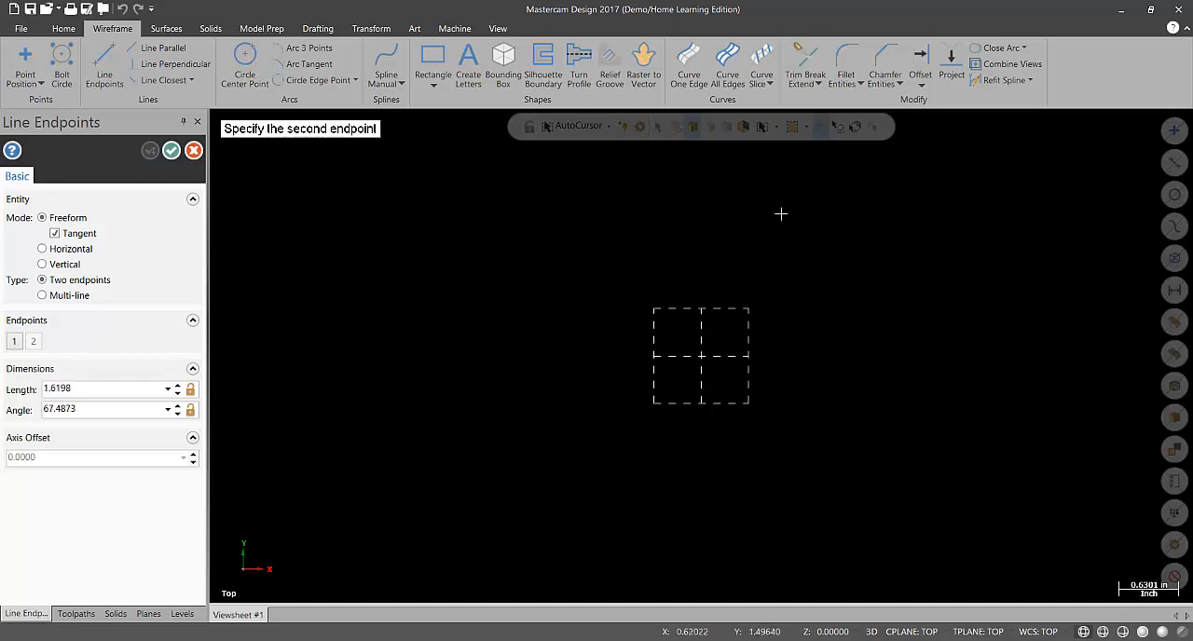
pyautogui.click(864, 221)
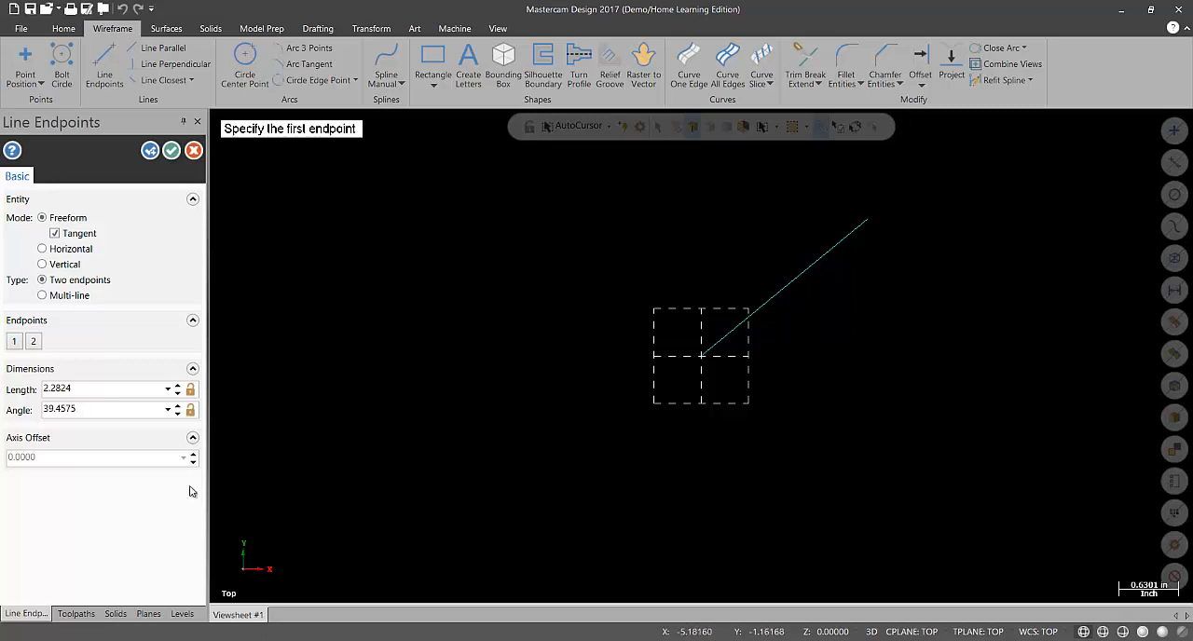
pyautogui.moveTo(119, 123)
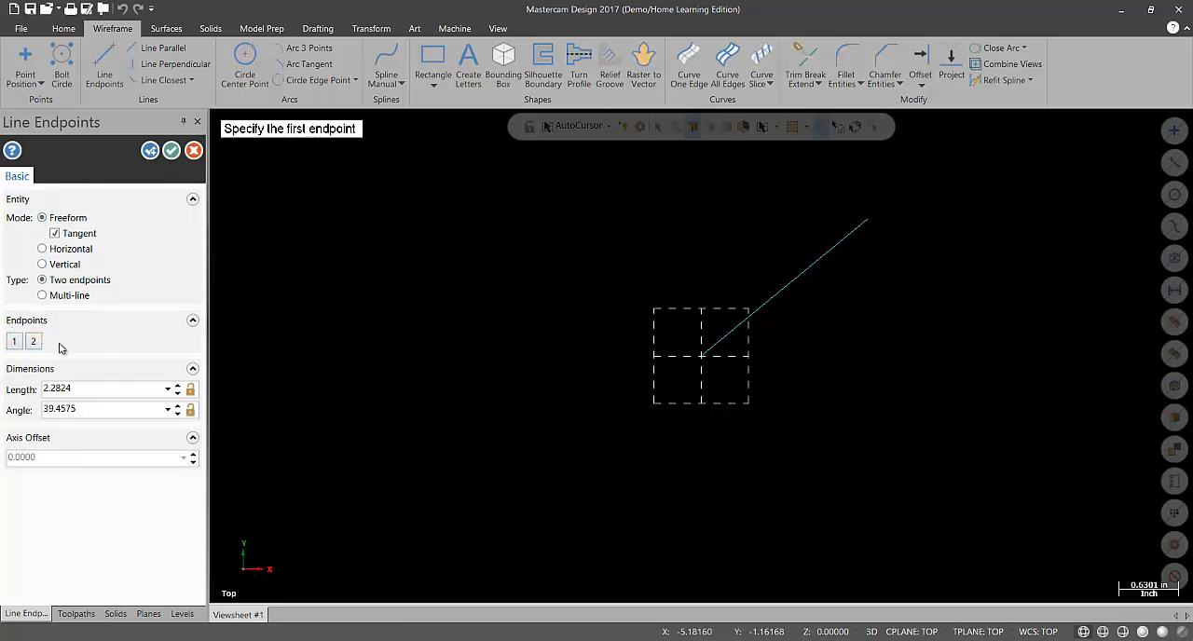
pyautogui.moveTo(101, 361)
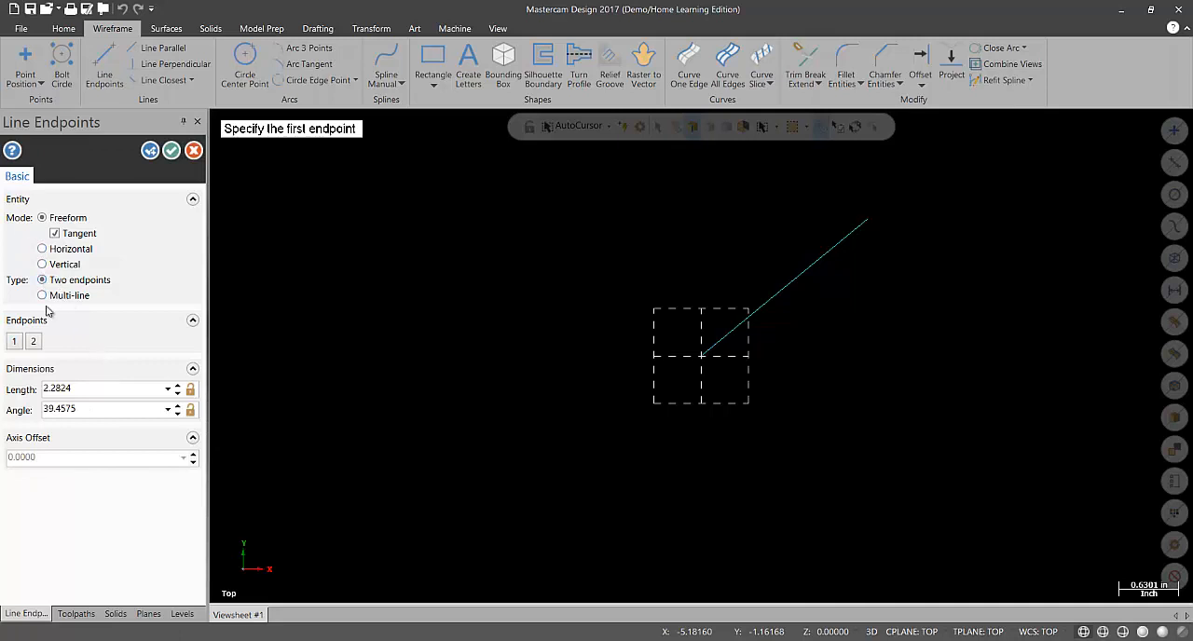
pyautogui.moveTo(121, 373)
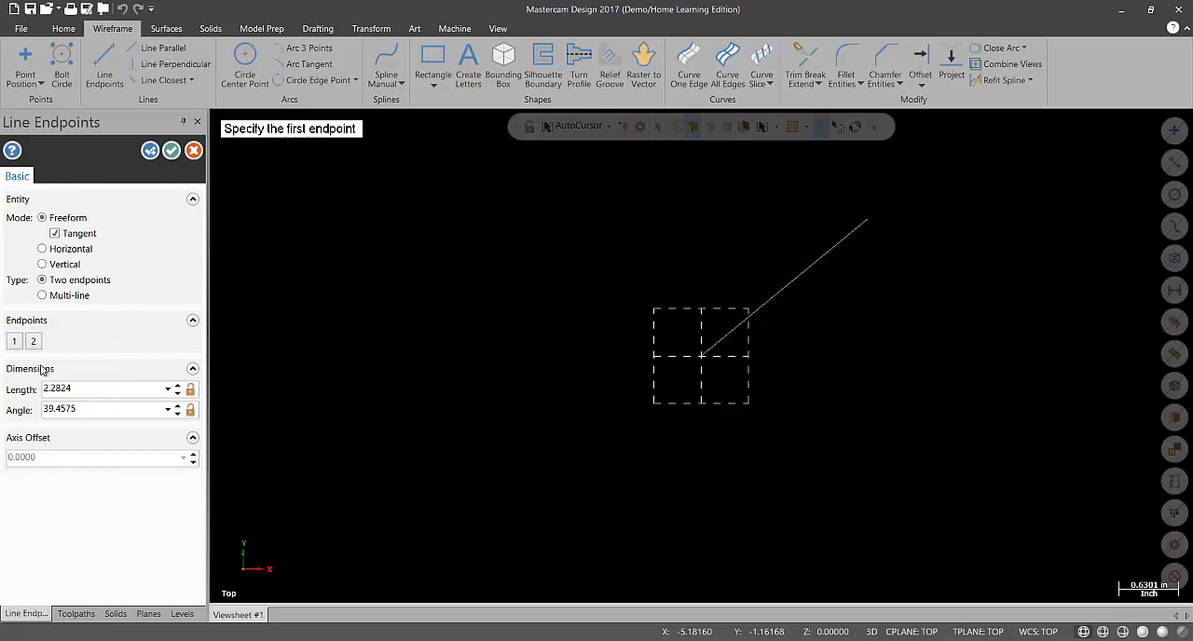
pyautogui.click(13, 341)
pyautogui.write('3.0000')
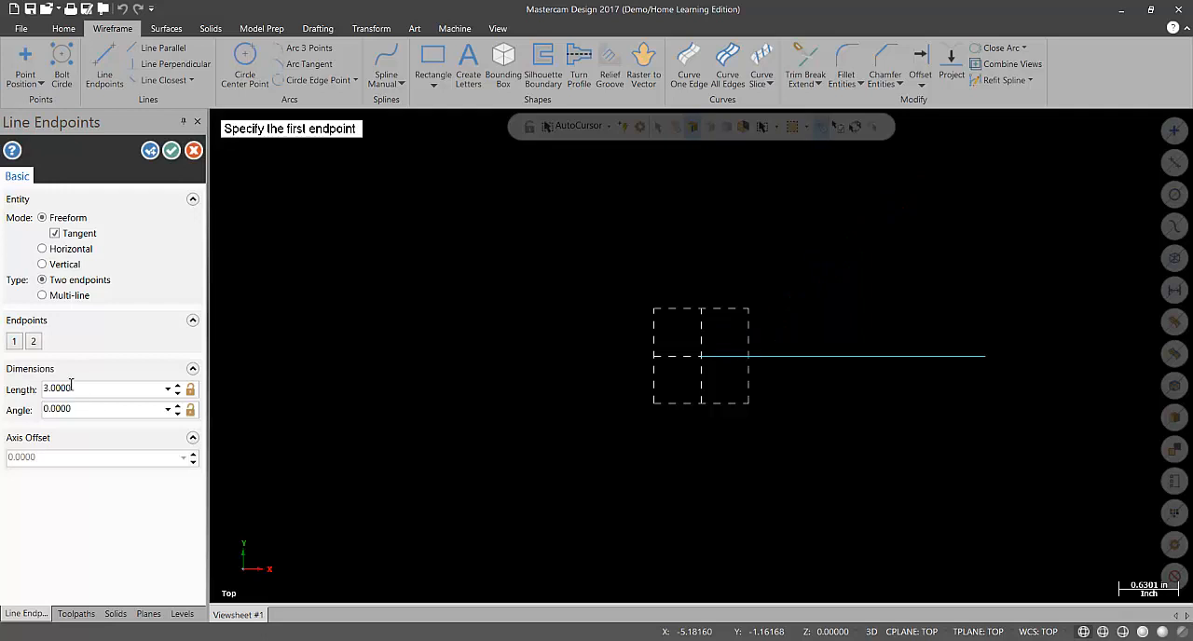
pyautogui.moveTo(508, 285)
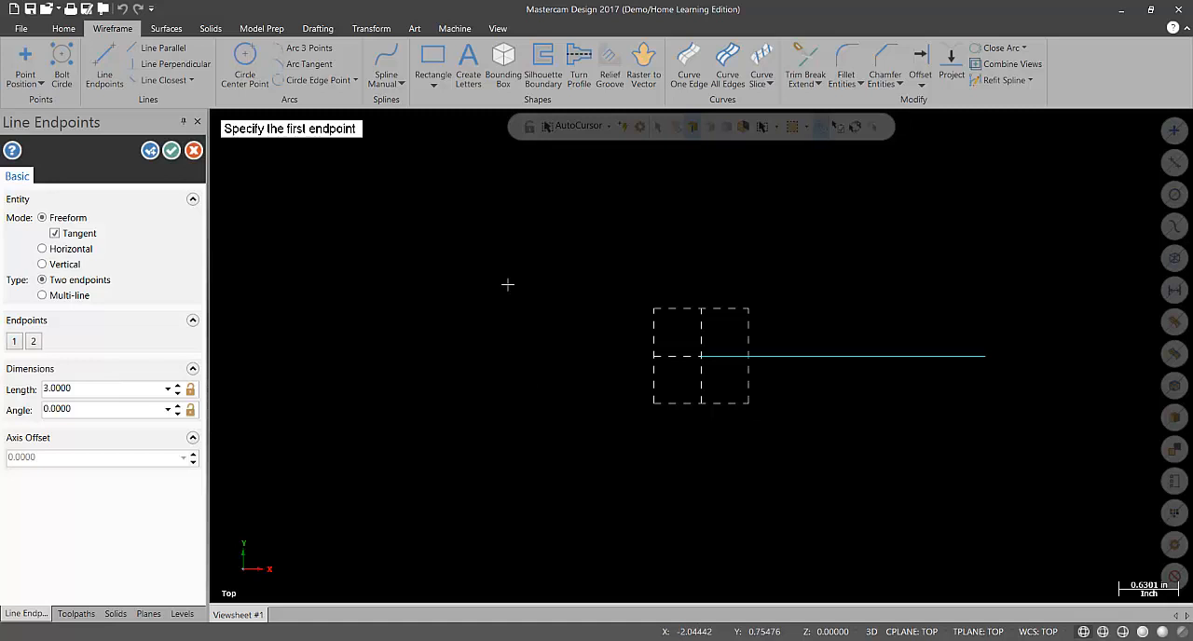
pyautogui.moveTo(297, 217)
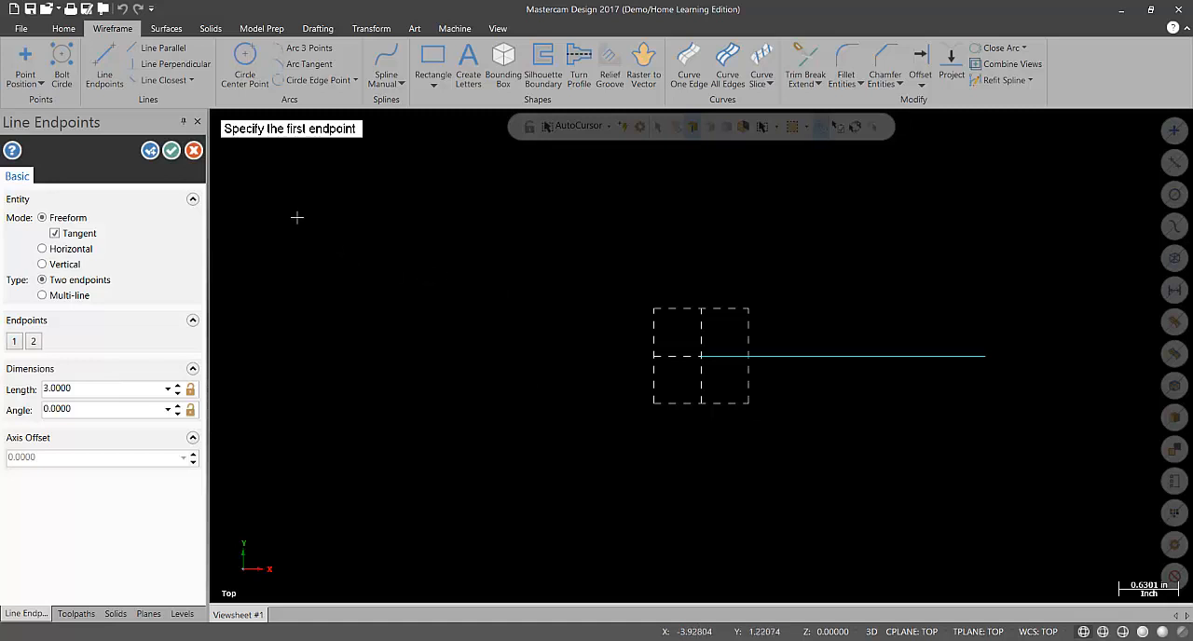
pyautogui.moveTo(172, 150)
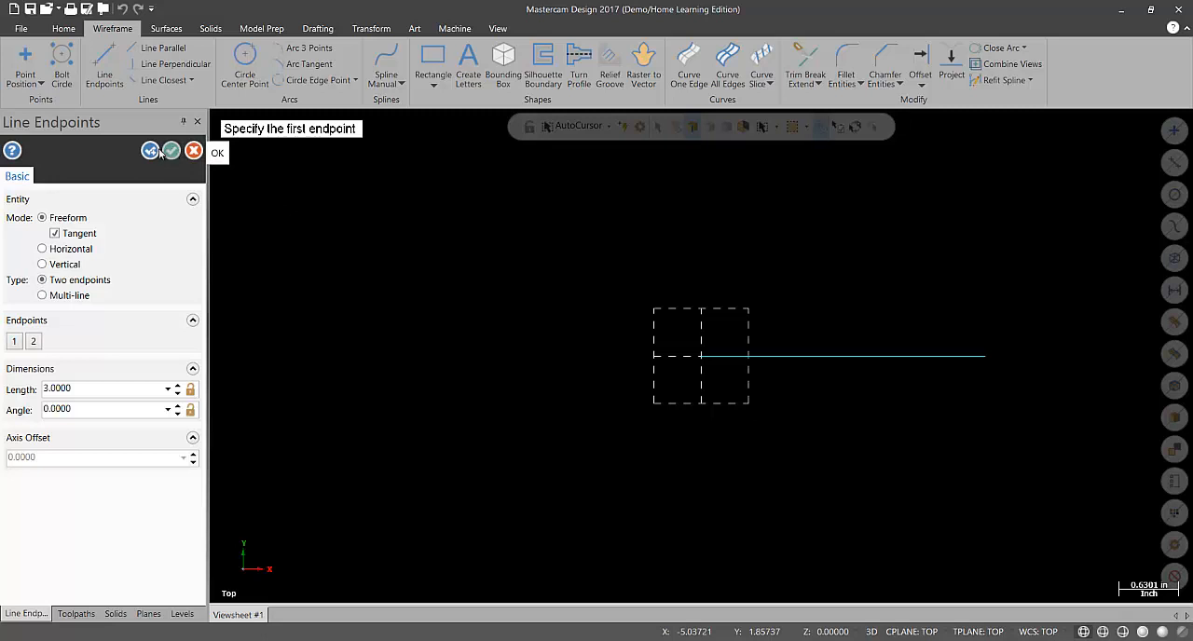
pyautogui.moveTo(171, 150)
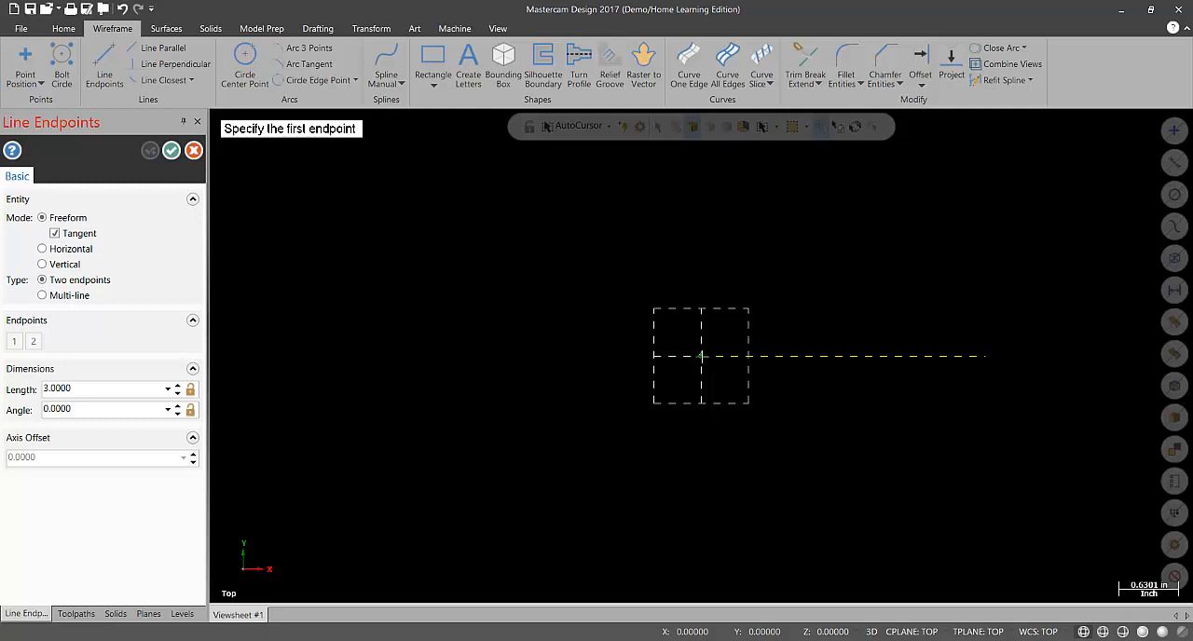
# Step: Start a second length-3 line at the origin and change its angle to 90
pyautogui.click(701, 356)
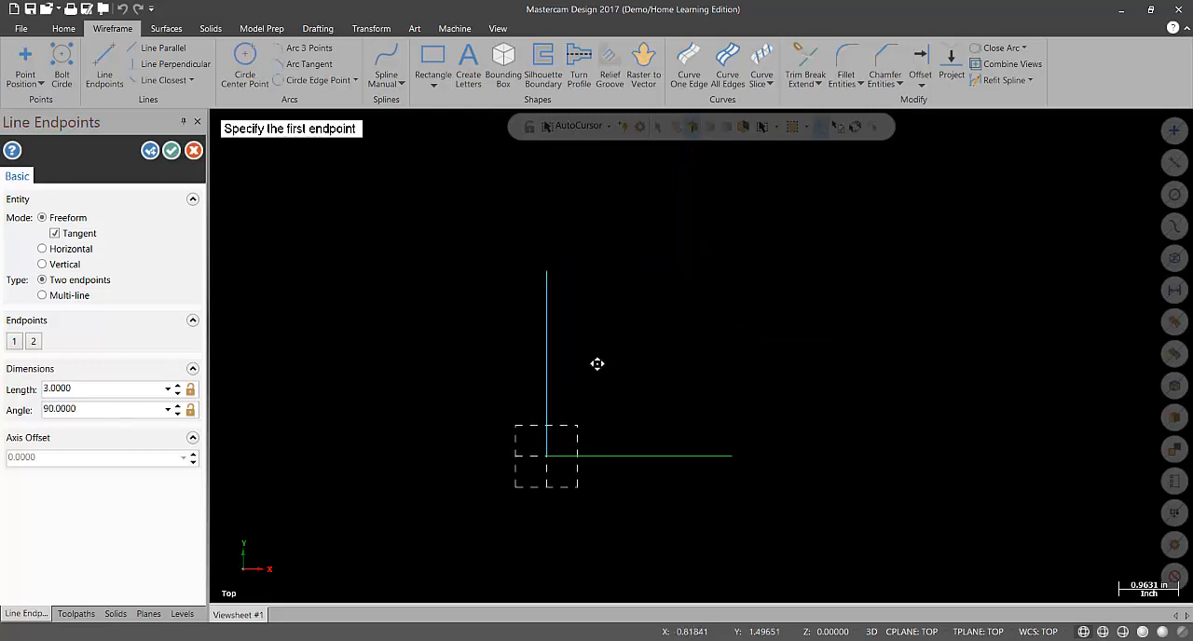
pyautogui.moveTo(615, 310)
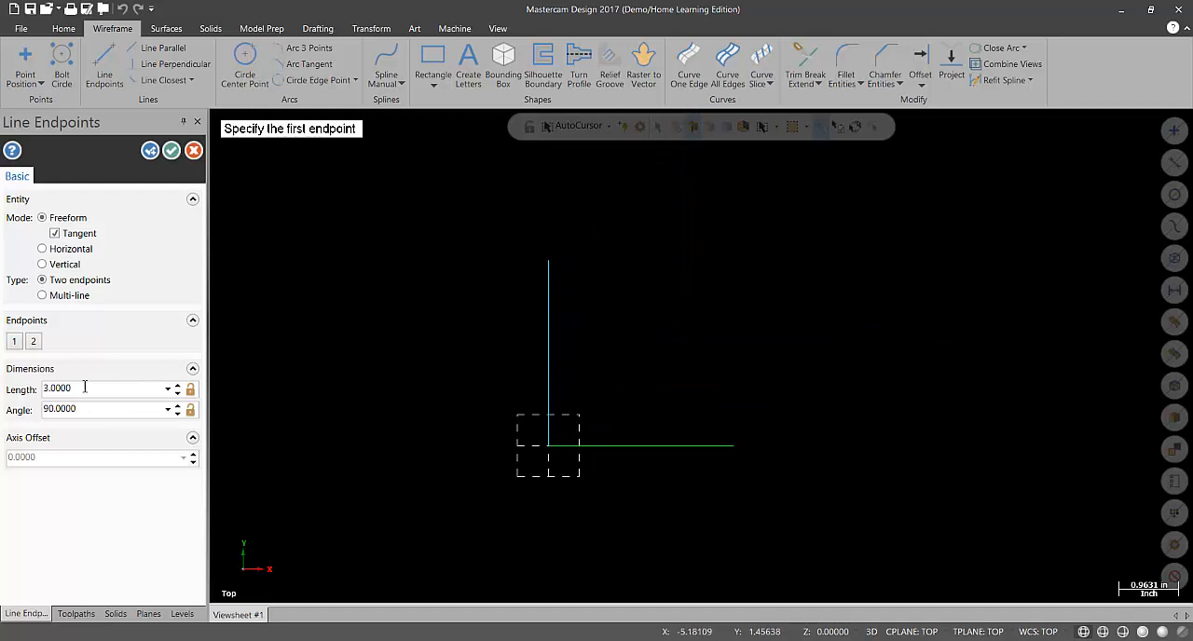
pyautogui.tripleClick(58, 409)
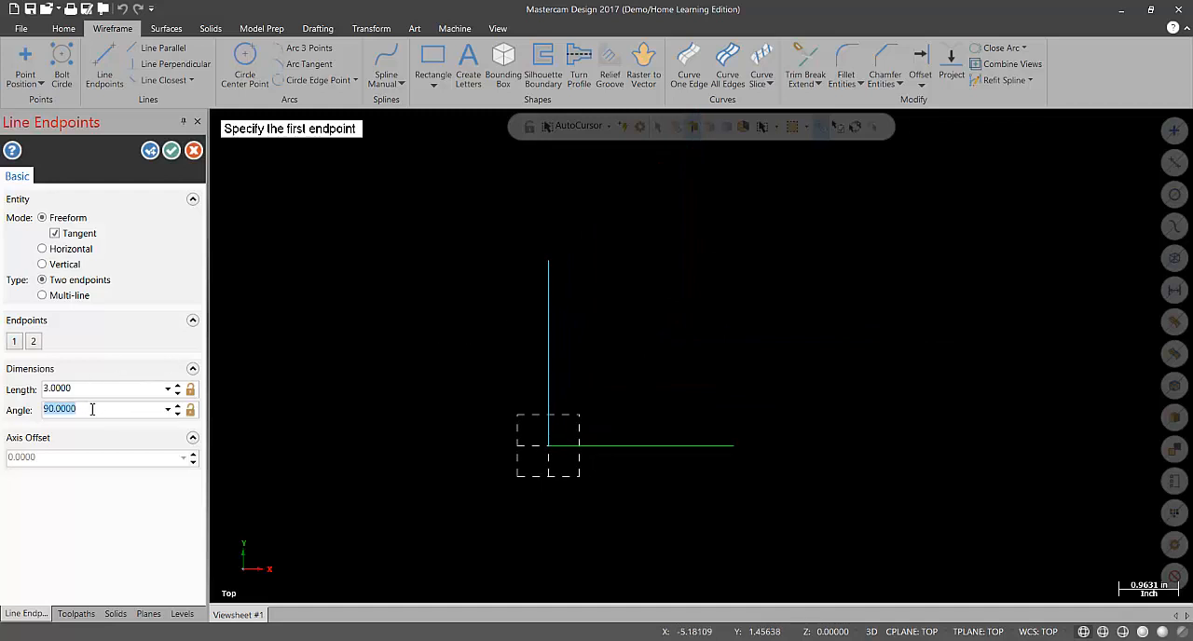
pyautogui.write('100.0000')
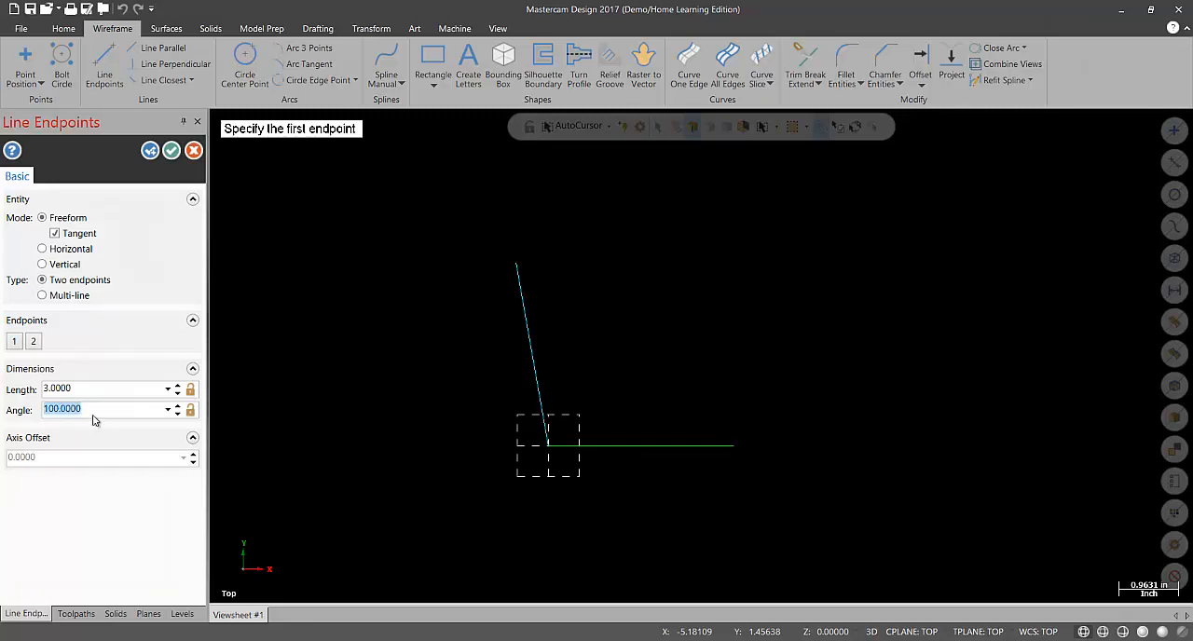
pyautogui.write('90.0000')
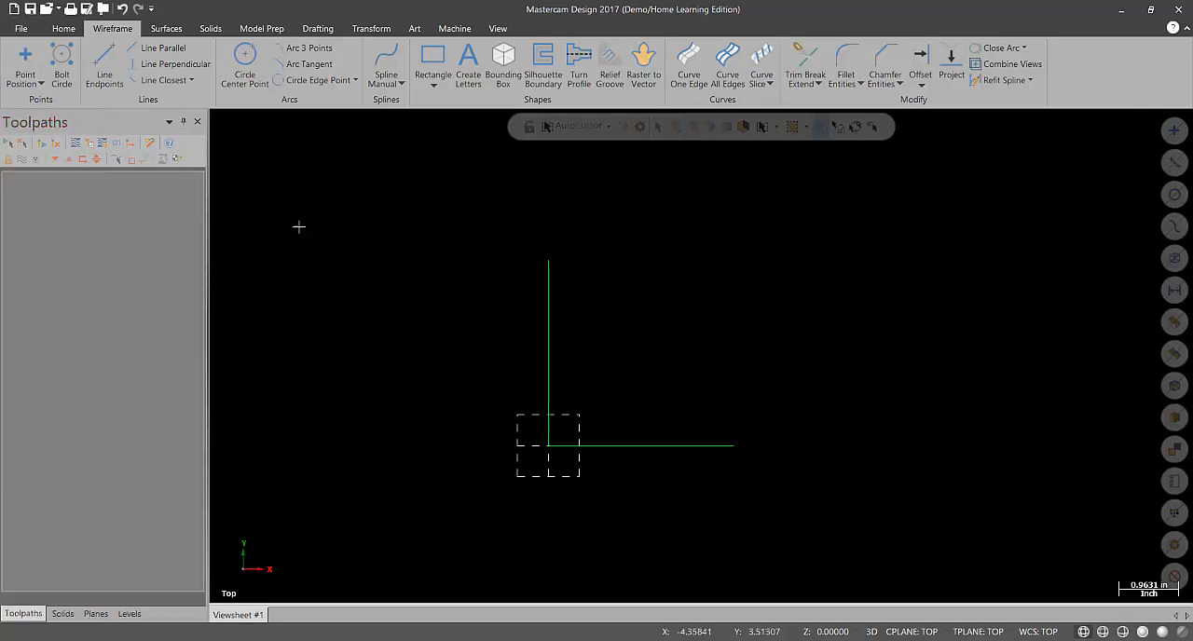
pyautogui.moveTo(316, 226)
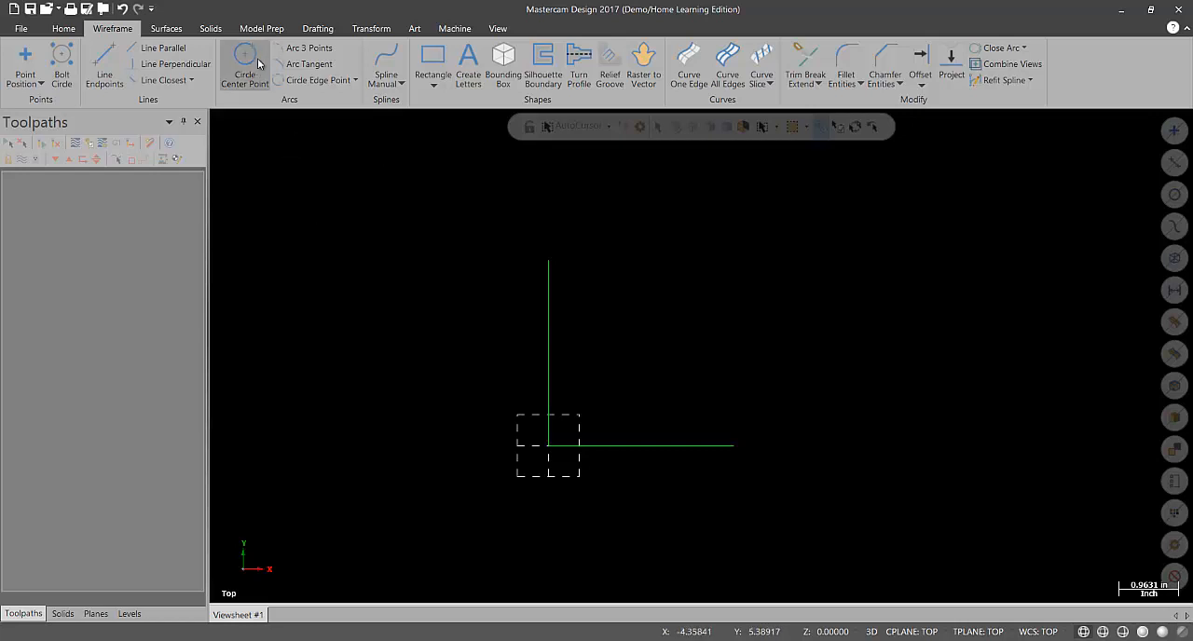
# Step: Start the Circle Center Point command for a radius-2.5 circle
pyautogui.click(244, 65)
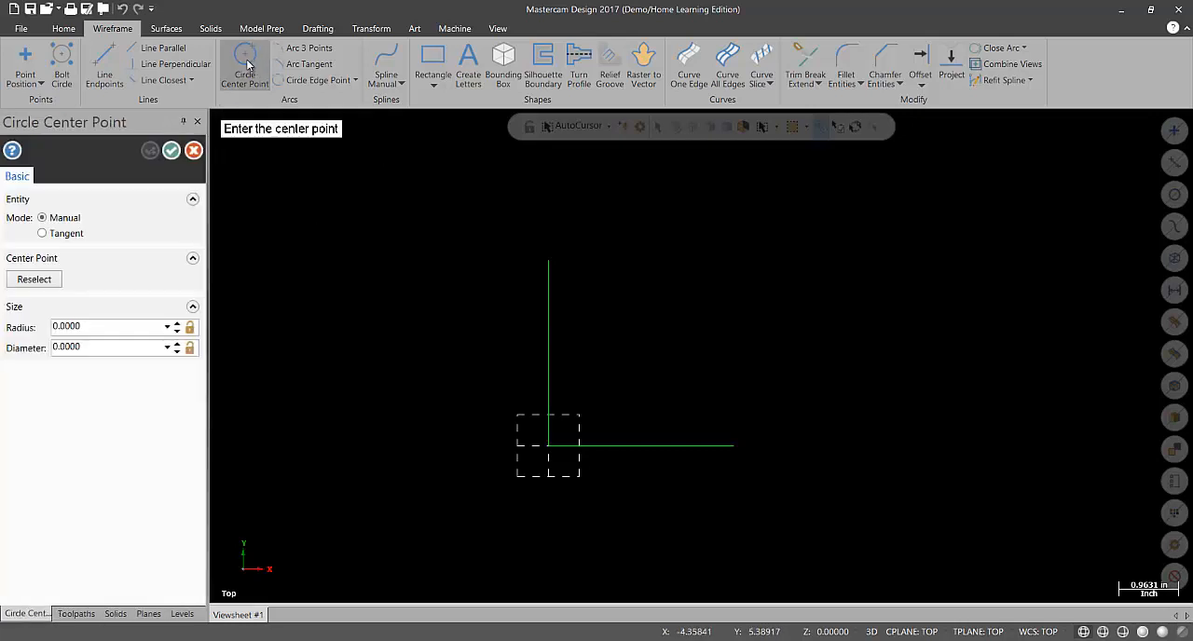
pyautogui.moveTo(245, 65)
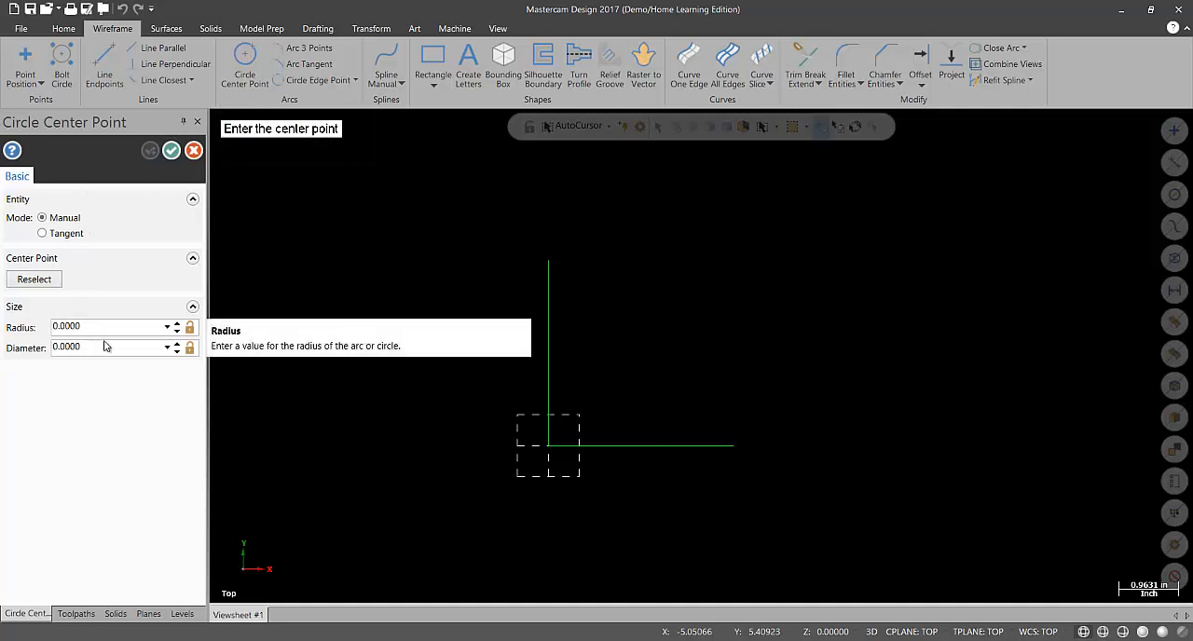
pyautogui.moveTo(127, 345)
pyautogui.write('1.0000')
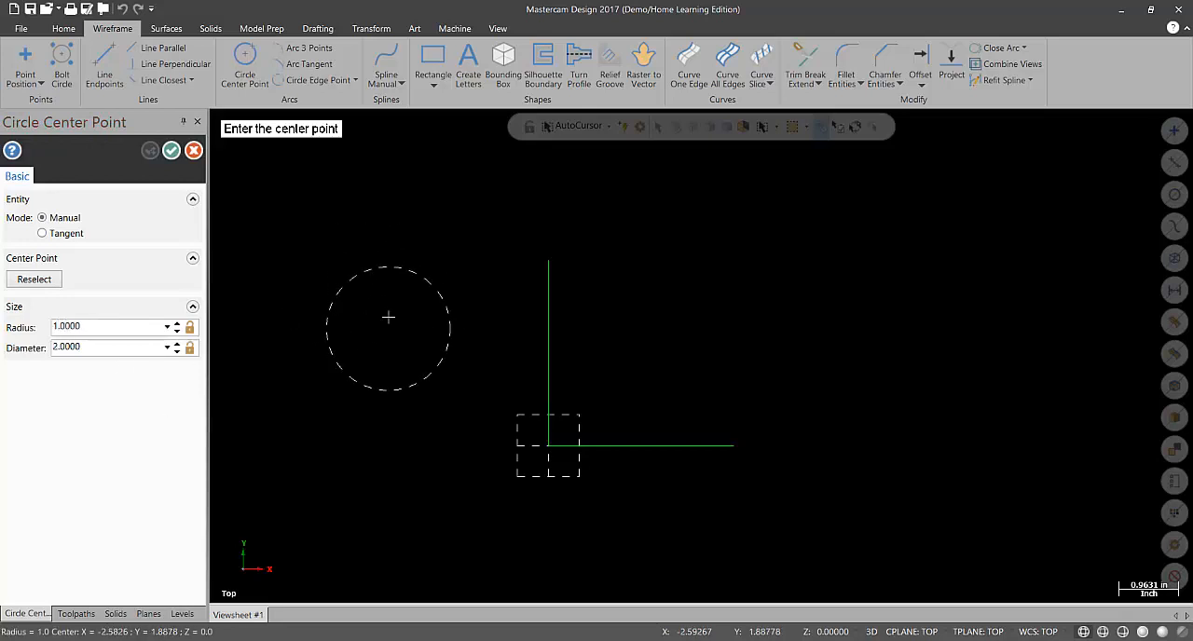
pyautogui.moveTo(416, 385)
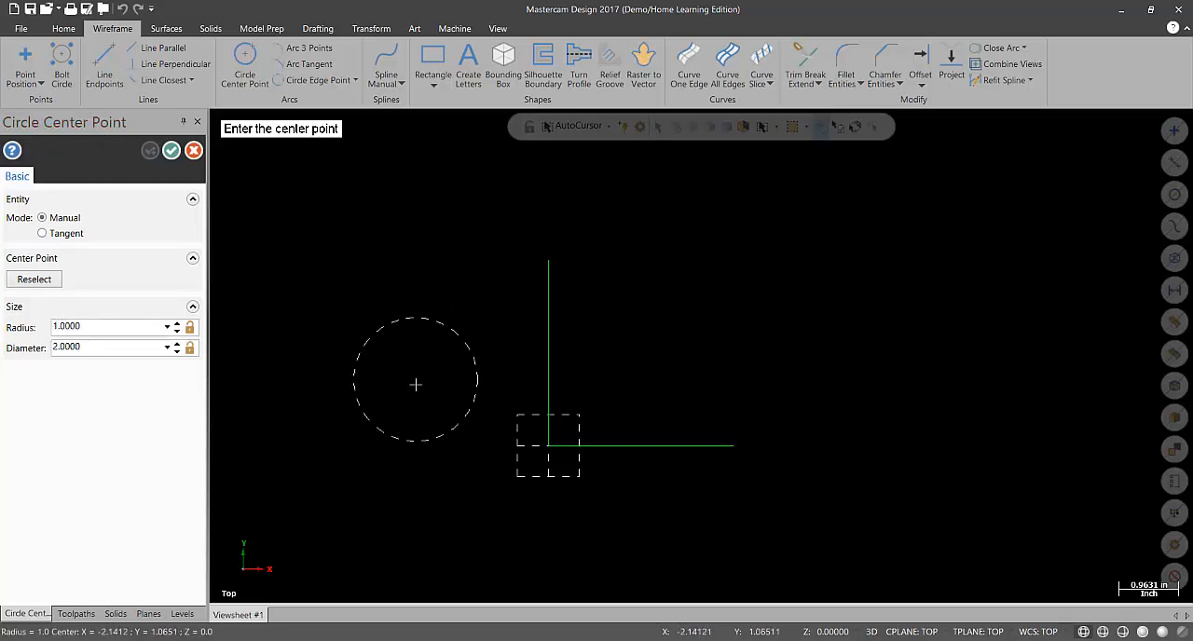
pyautogui.moveTo(670, 323)
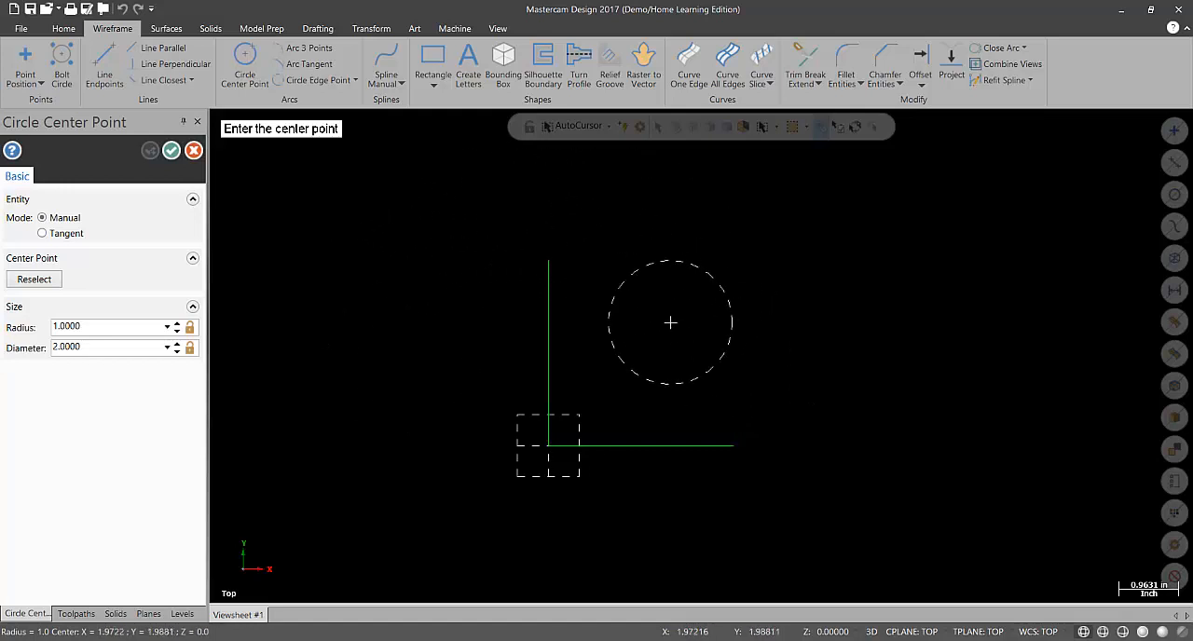
pyautogui.moveTo(550, 264)
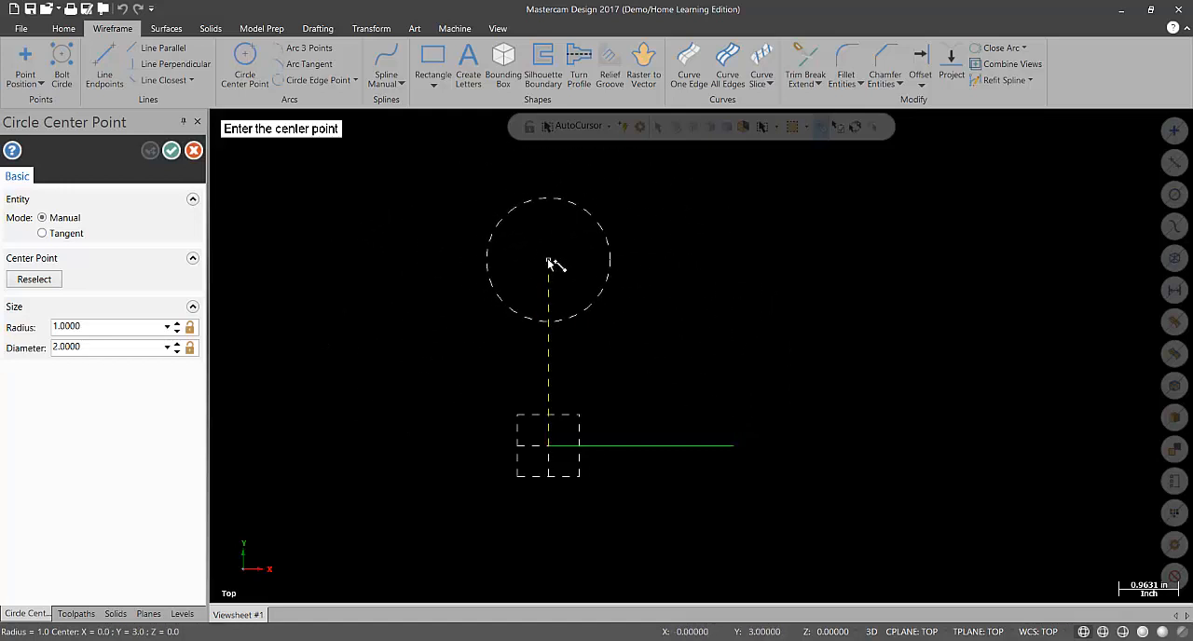
pyautogui.moveTo(788, 433)
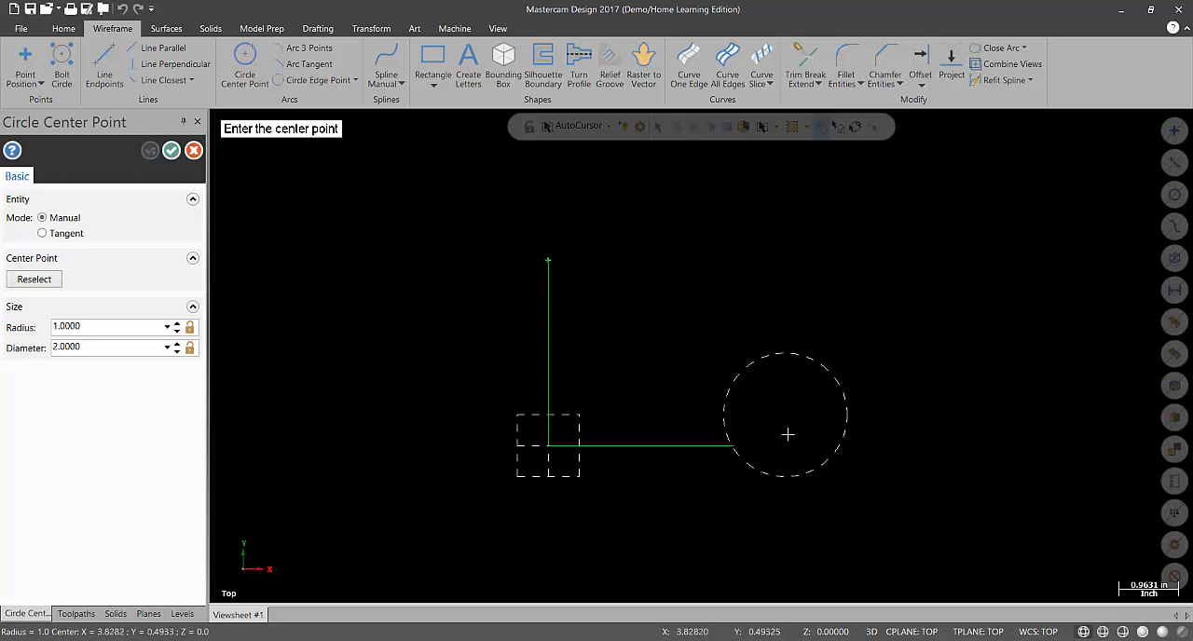
pyautogui.moveTo(587, 415)
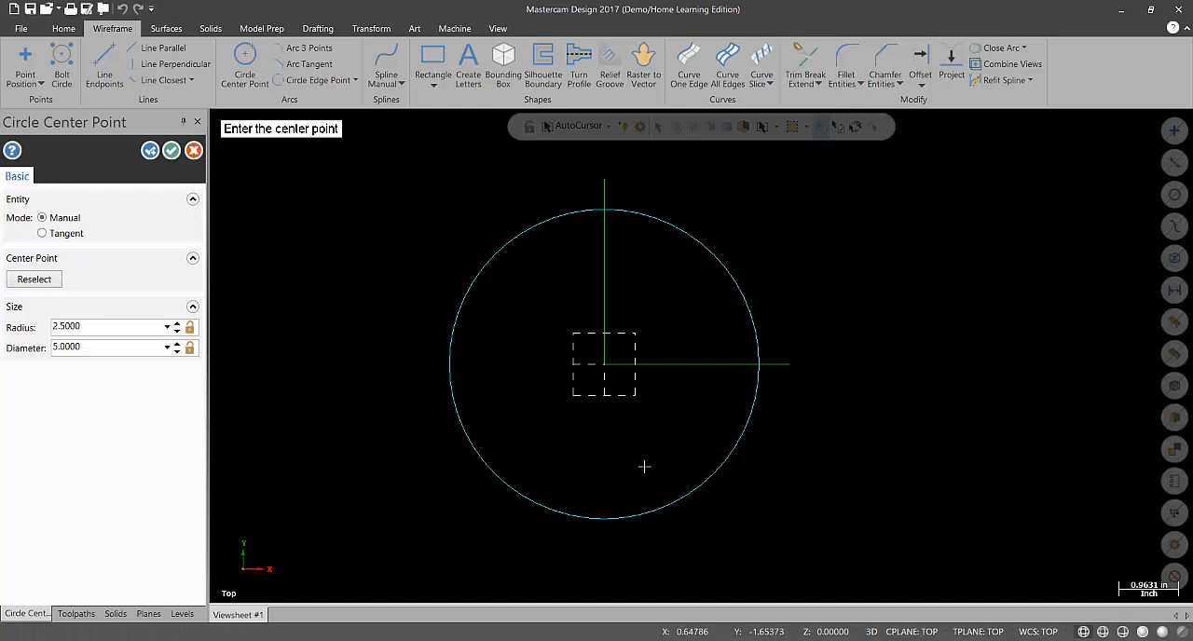
pyautogui.moveTo(564, 444)
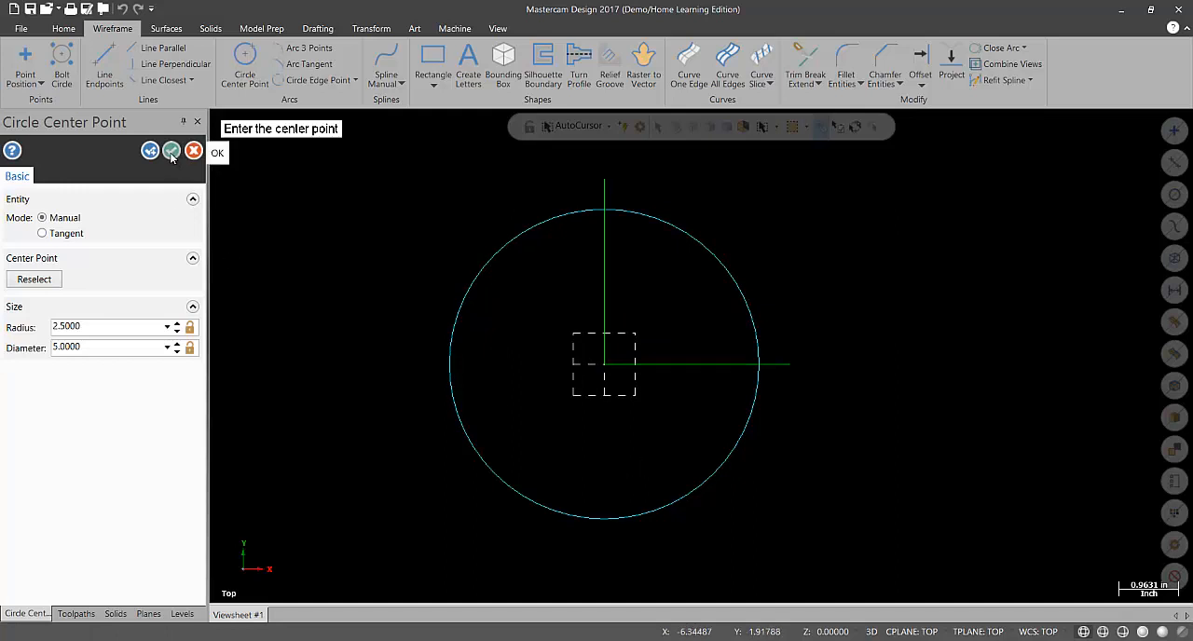
pyautogui.moveTo(150, 151)
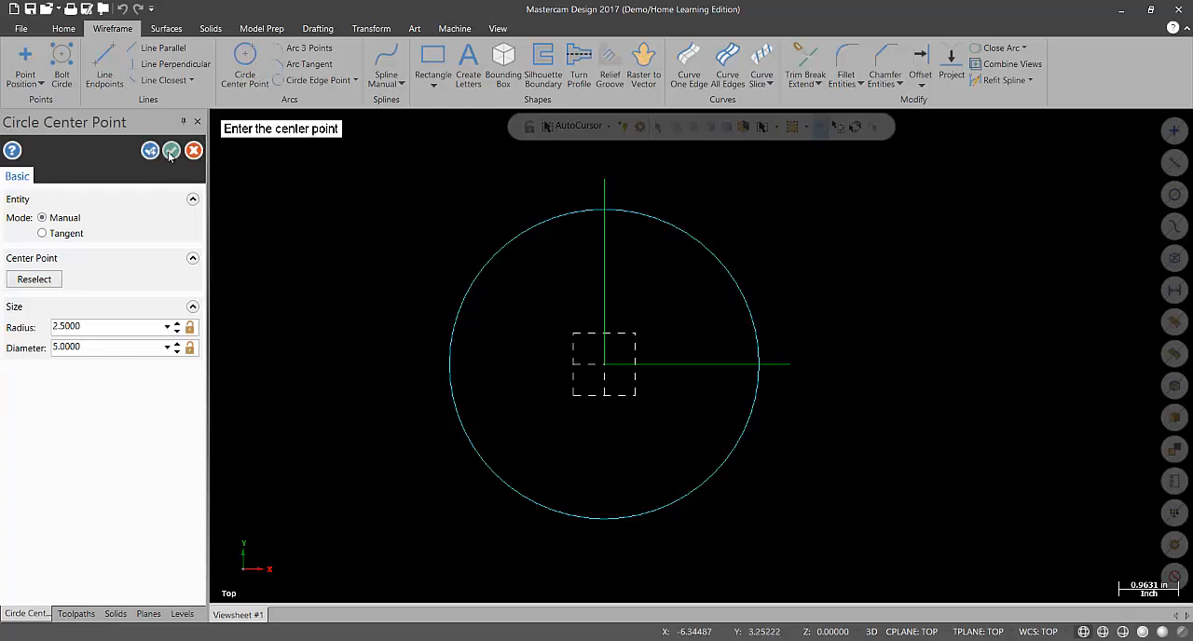
# Step: Accept the radius-2.5 circle centred on the origin
pyautogui.click(172, 150)
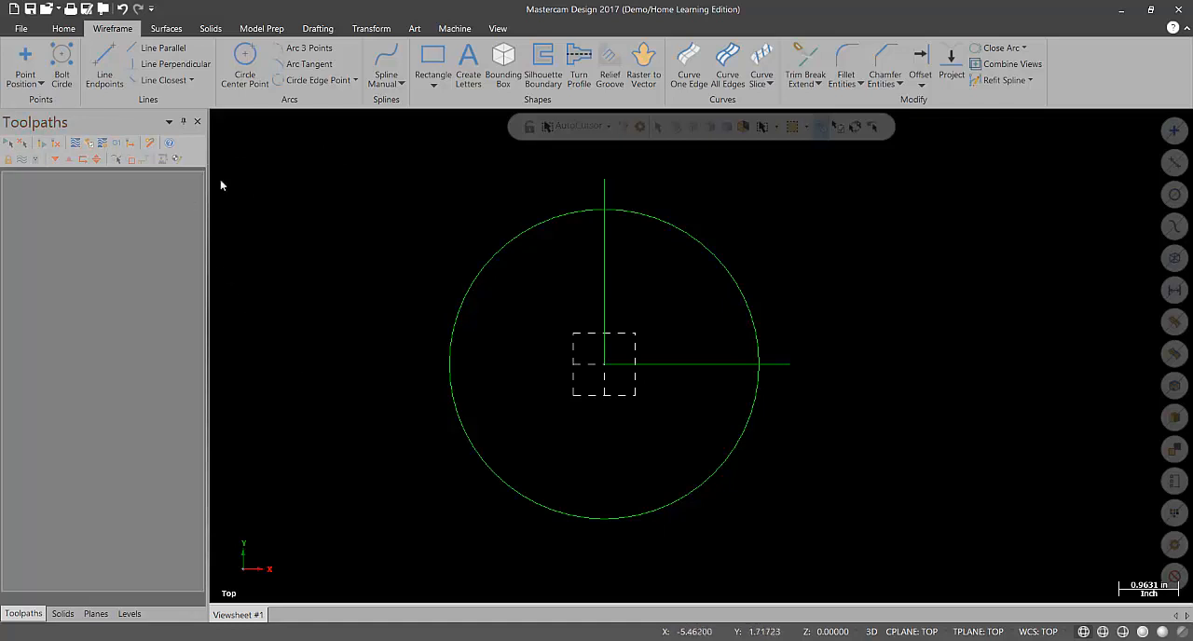
pyautogui.moveTo(422, 211)
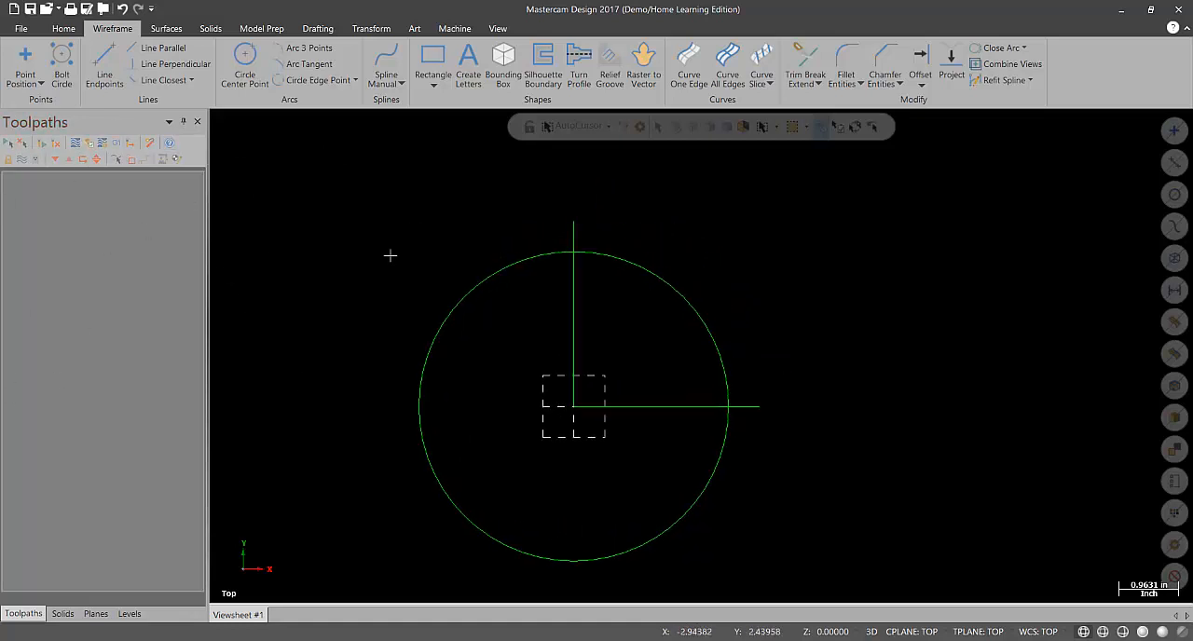
pyautogui.moveTo(665, 346)
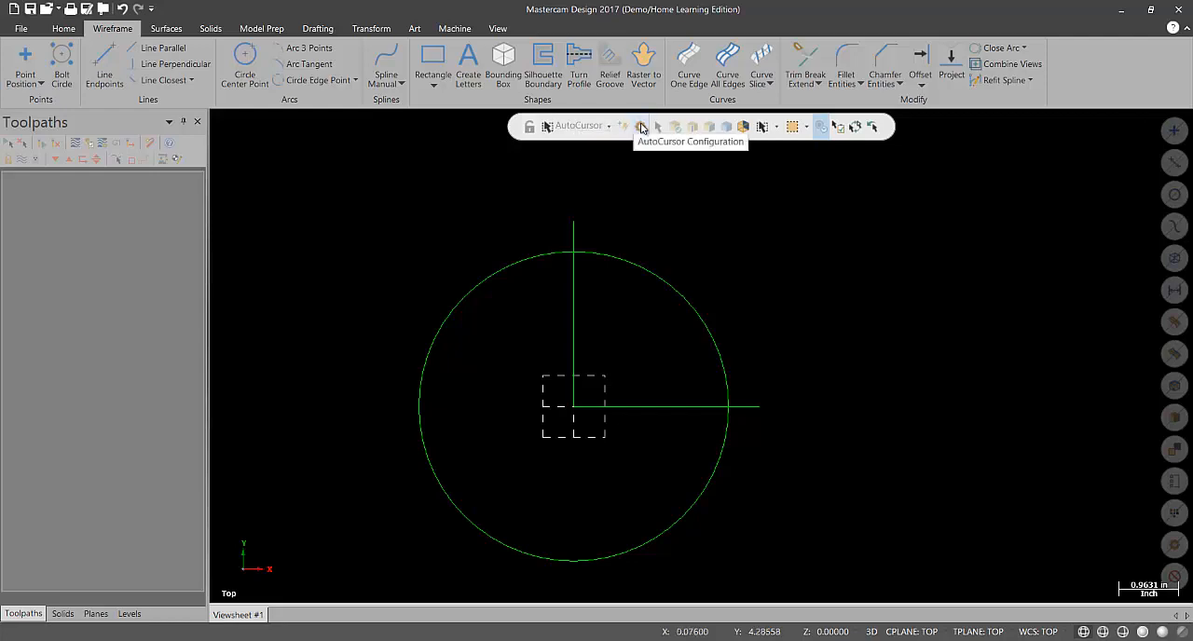
# Step: In AutoCursor Configuration, enable every snap type except Angular
pyautogui.click(640, 126)
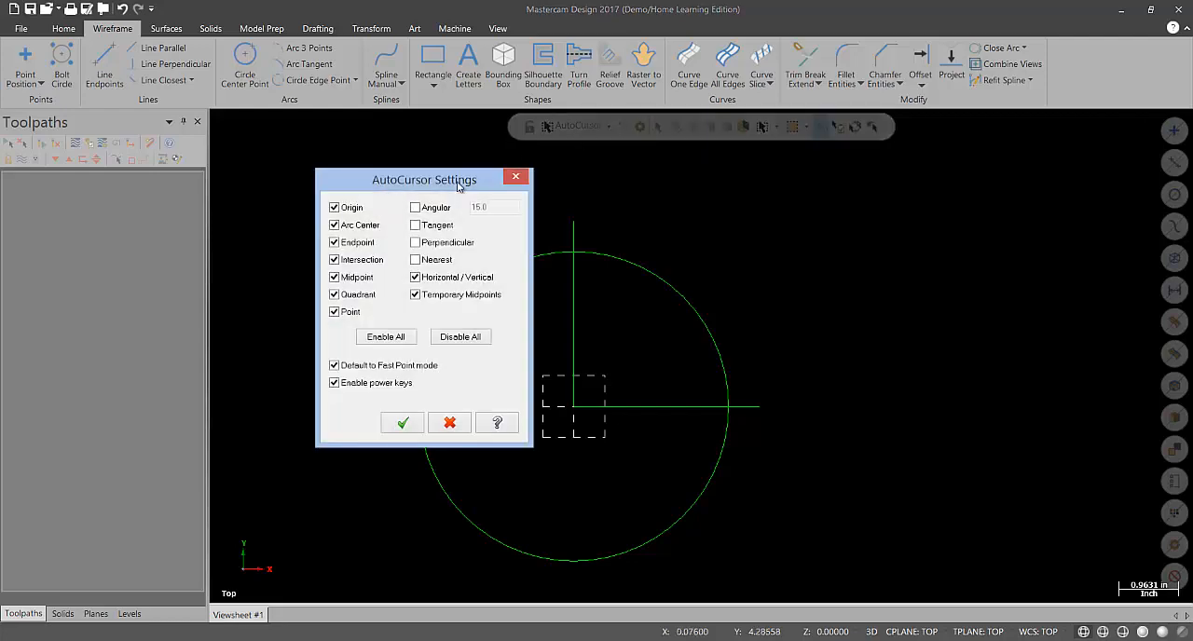
pyautogui.moveTo(425, 179); pyautogui.dragTo(319, 124)
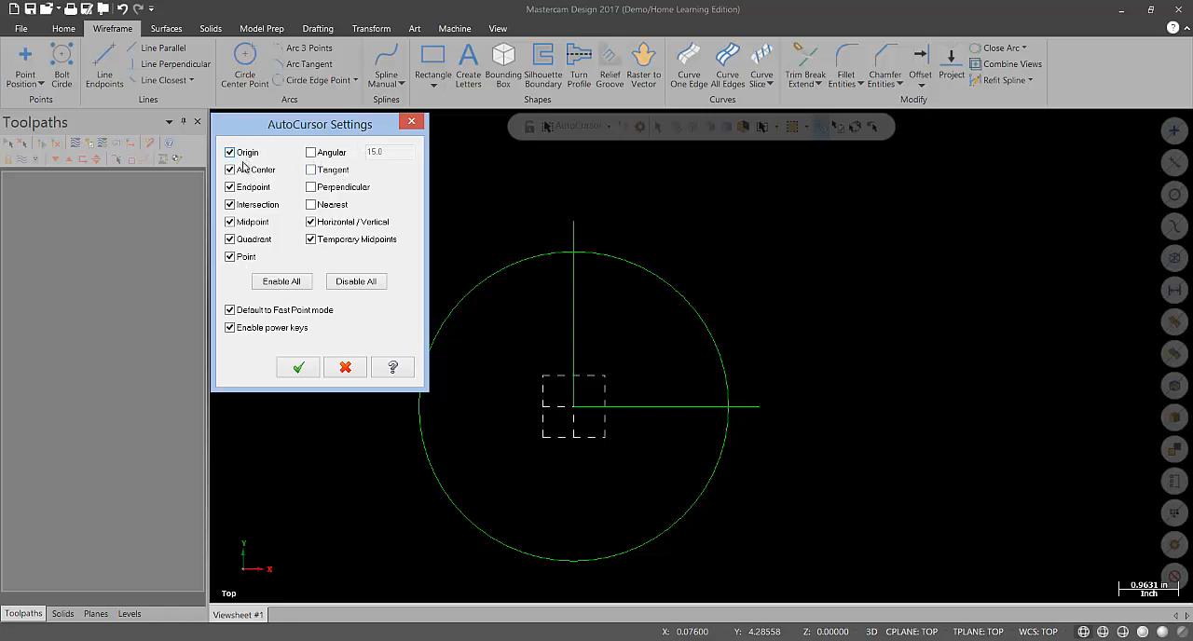
pyautogui.moveTo(285, 270)
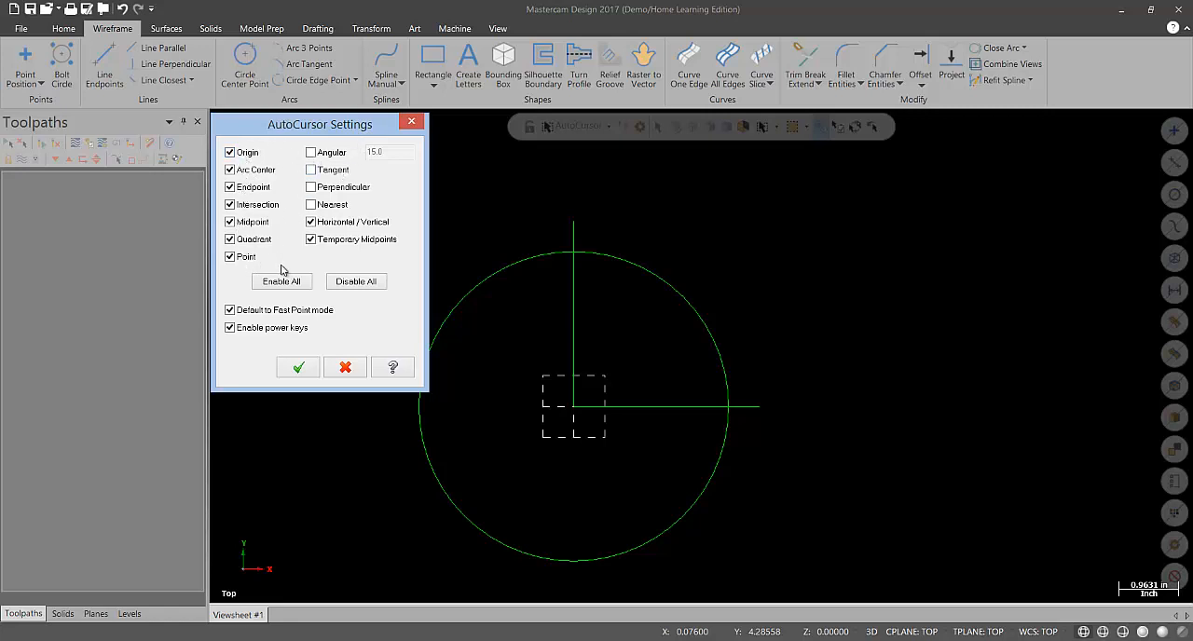
pyautogui.click(356, 281)
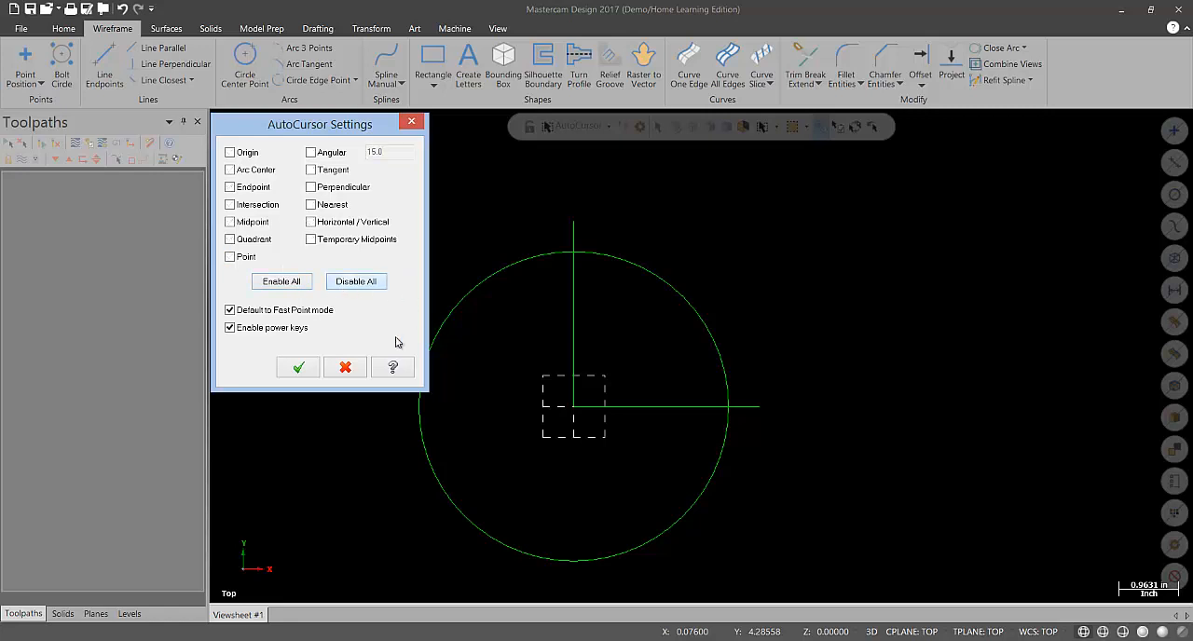
pyautogui.click(282, 280)
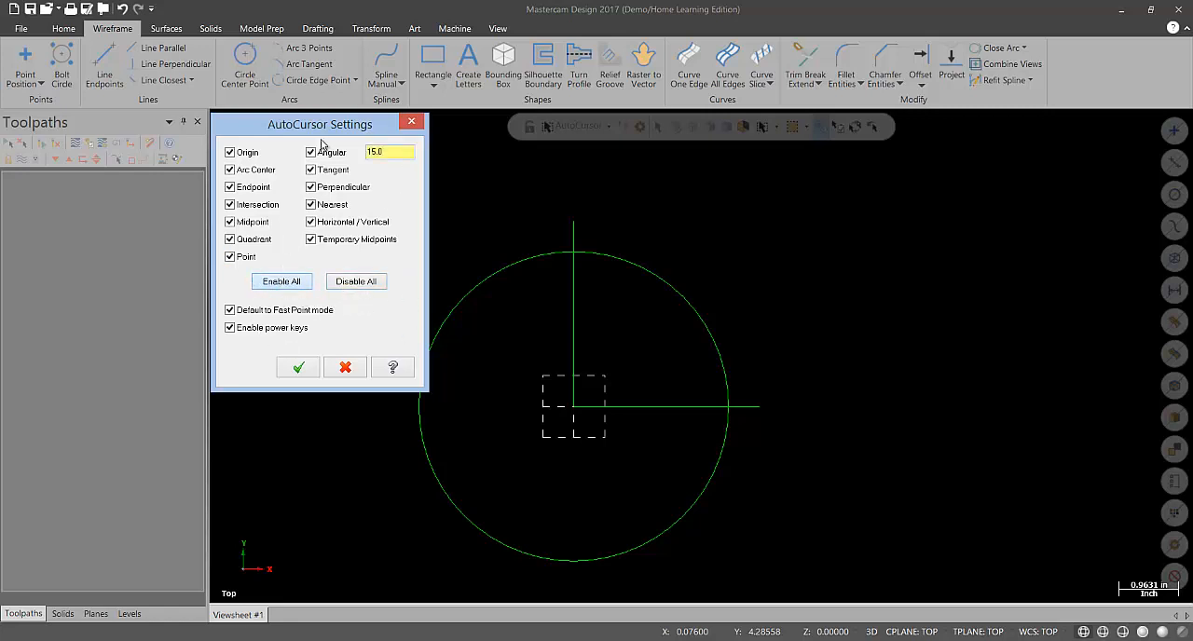
pyautogui.click(310, 152)
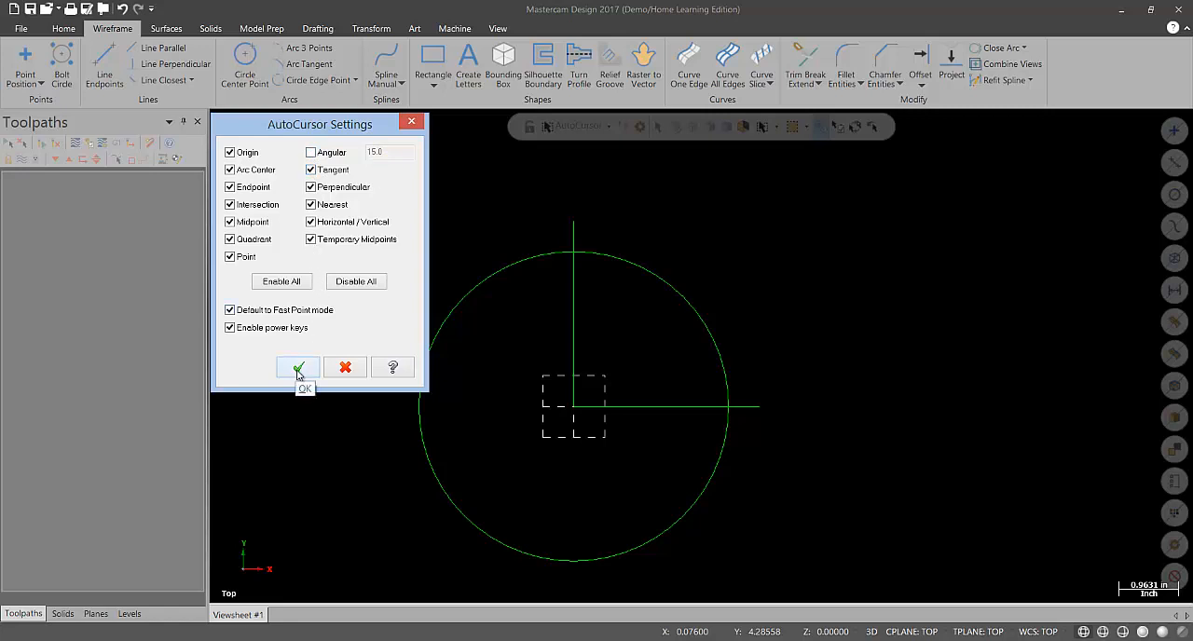
# Step: Accept the AutoCursor settings with all snaps except Angular enabled
pyautogui.click(298, 366)
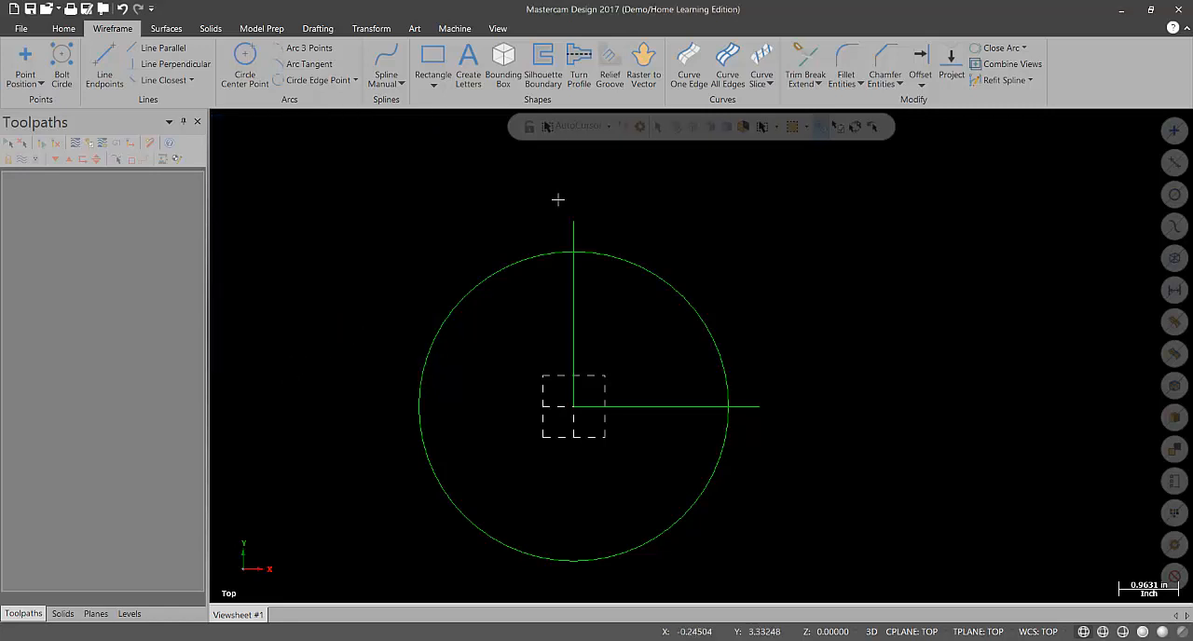
pyautogui.moveTo(676, 126)
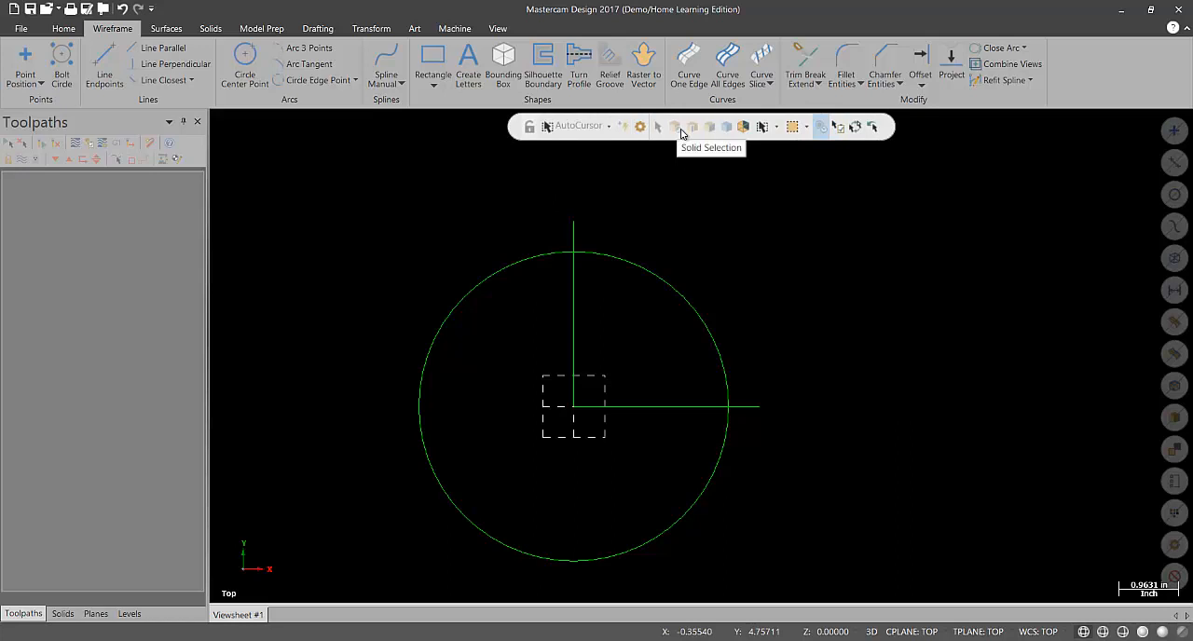
pyautogui.moveTo(742, 127)
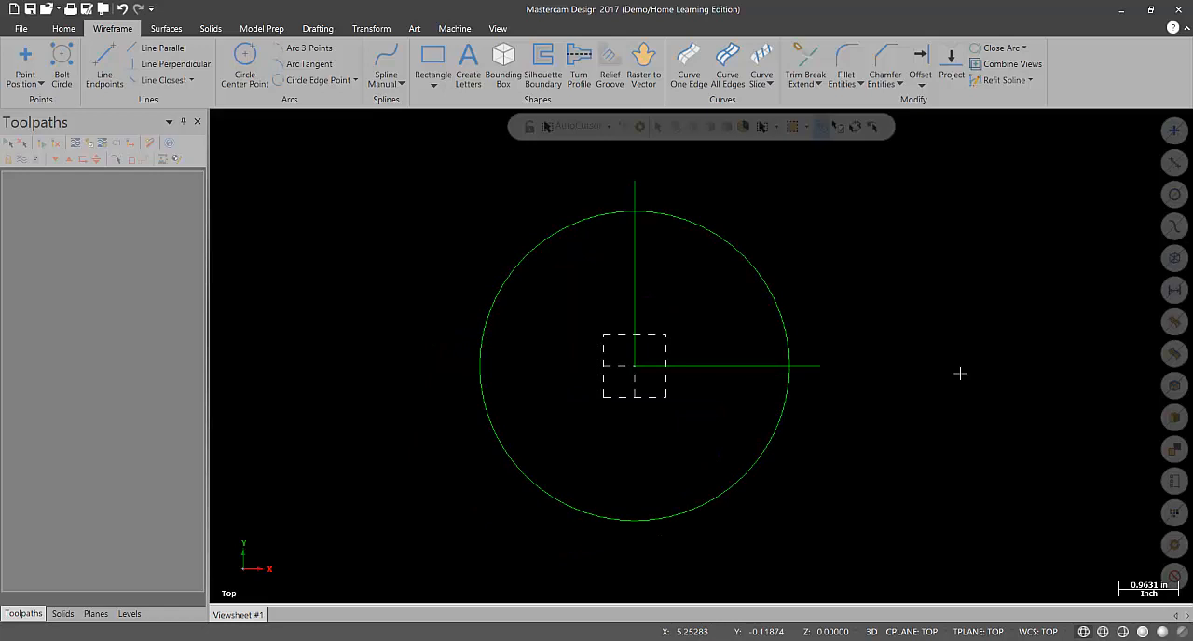
pyautogui.moveTo(308, 536)
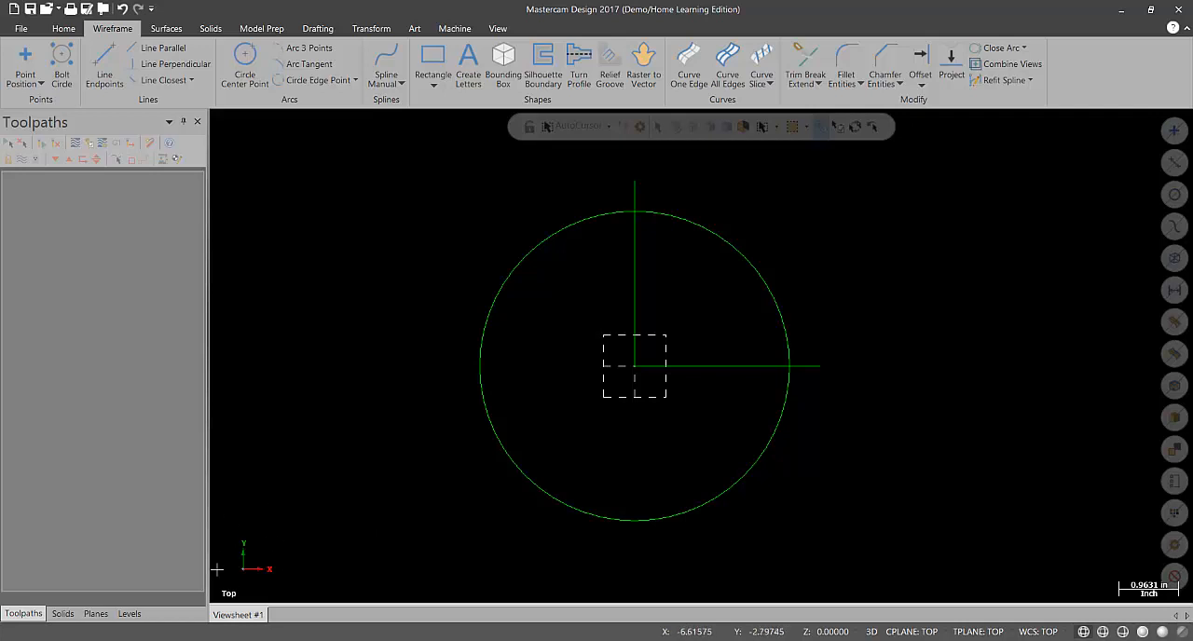
pyautogui.moveTo(254, 578)
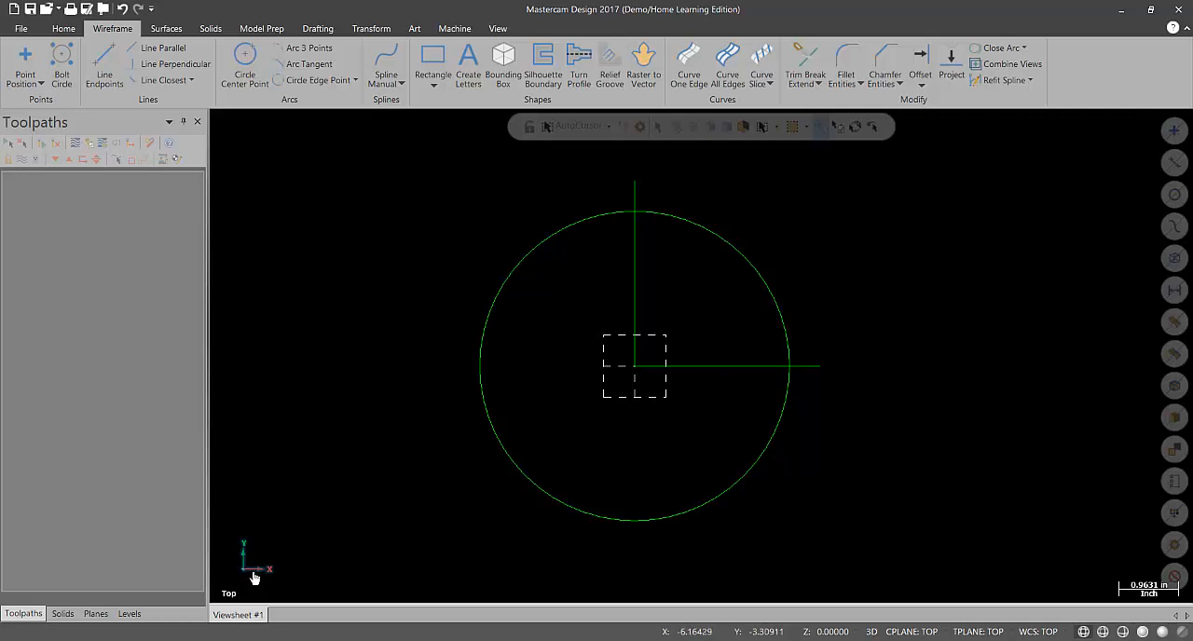
pyautogui.moveTo(330, 458)
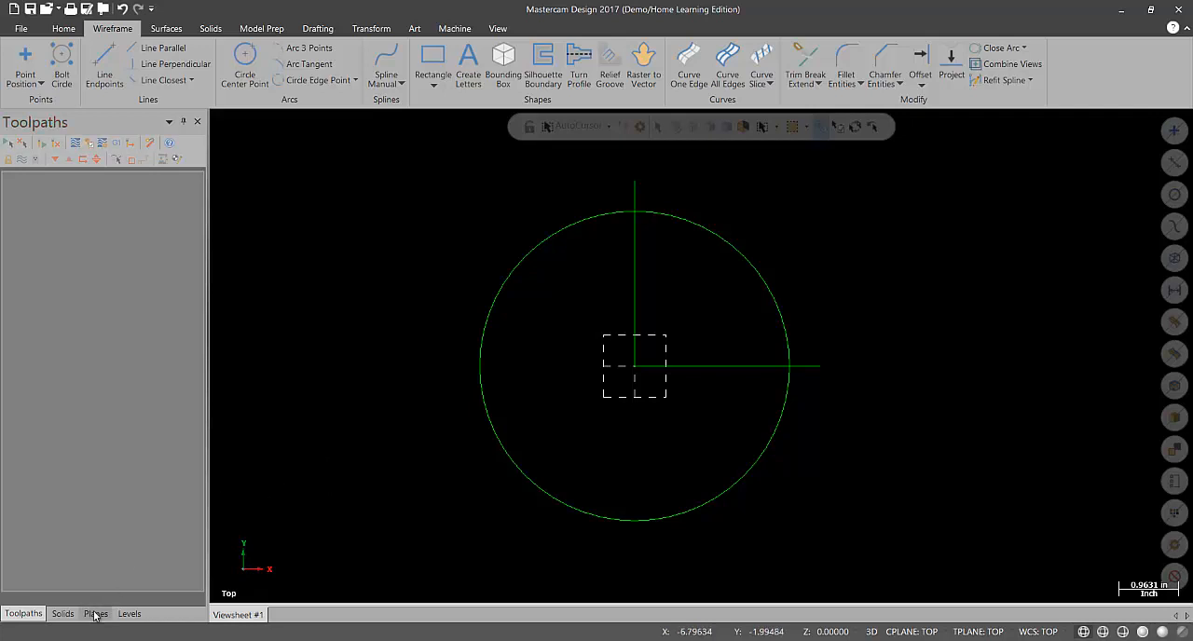
# Step: Open the Planes manager and make Top the active construction plane
pyautogui.click(95, 613)
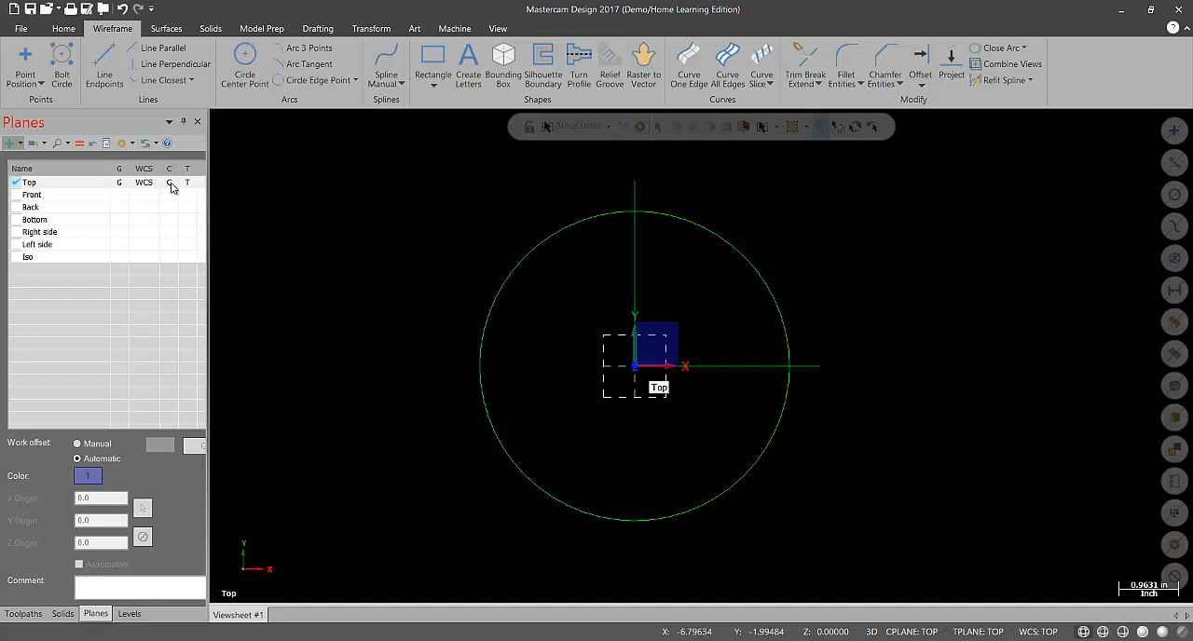
pyautogui.click(169, 182)
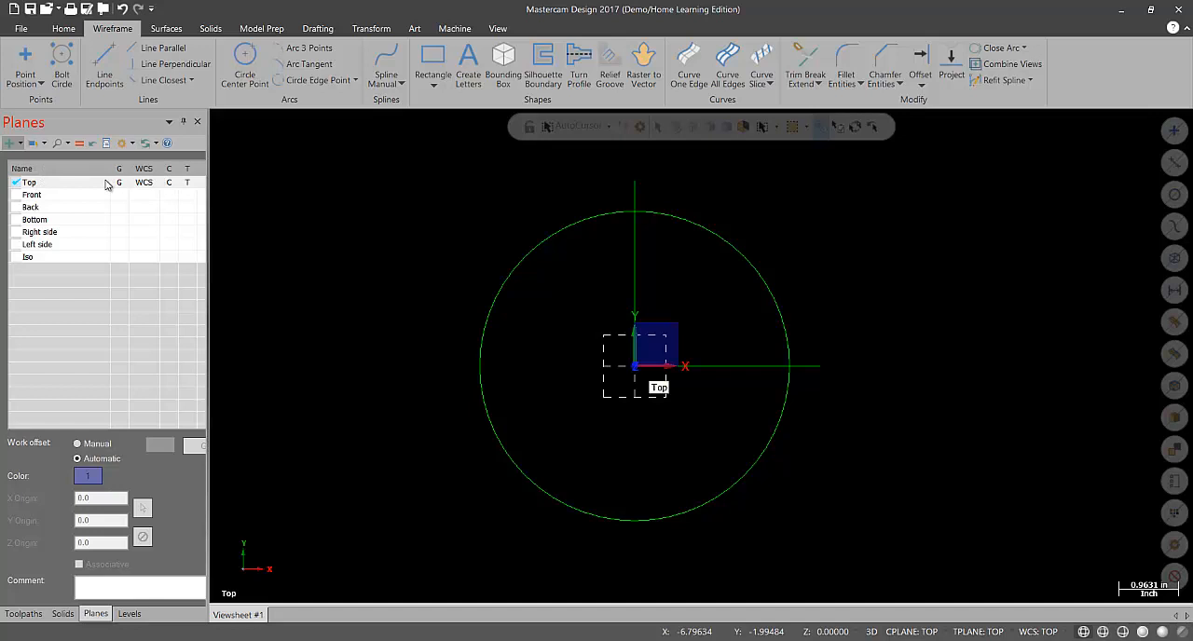
pyautogui.moveTo(156, 195)
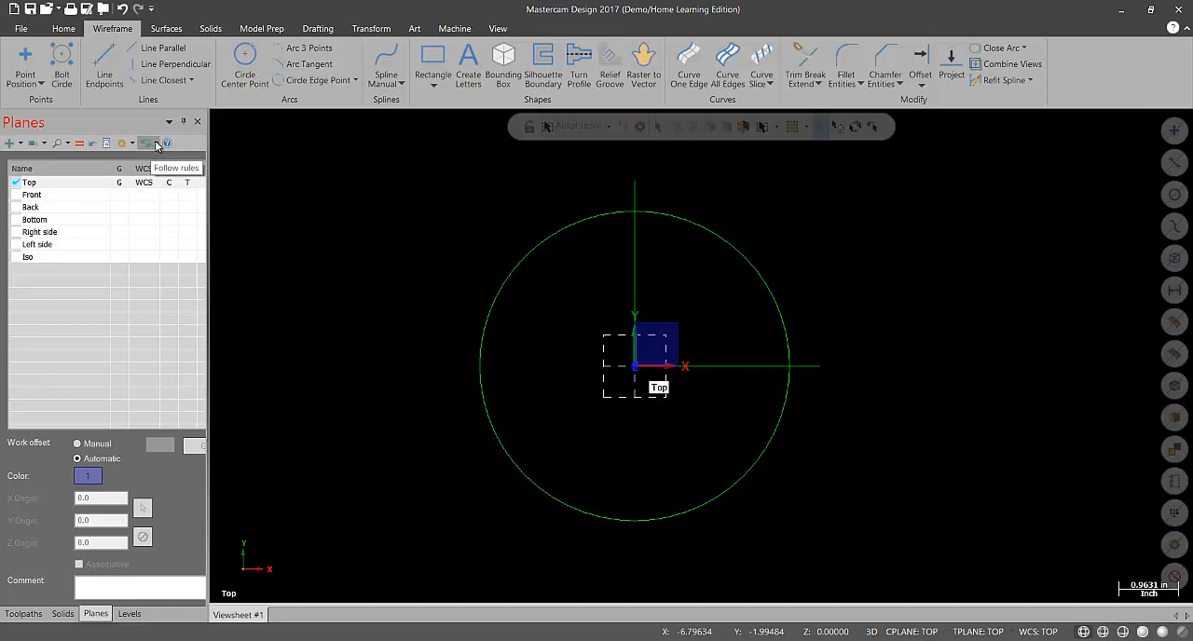
pyautogui.click(149, 142)
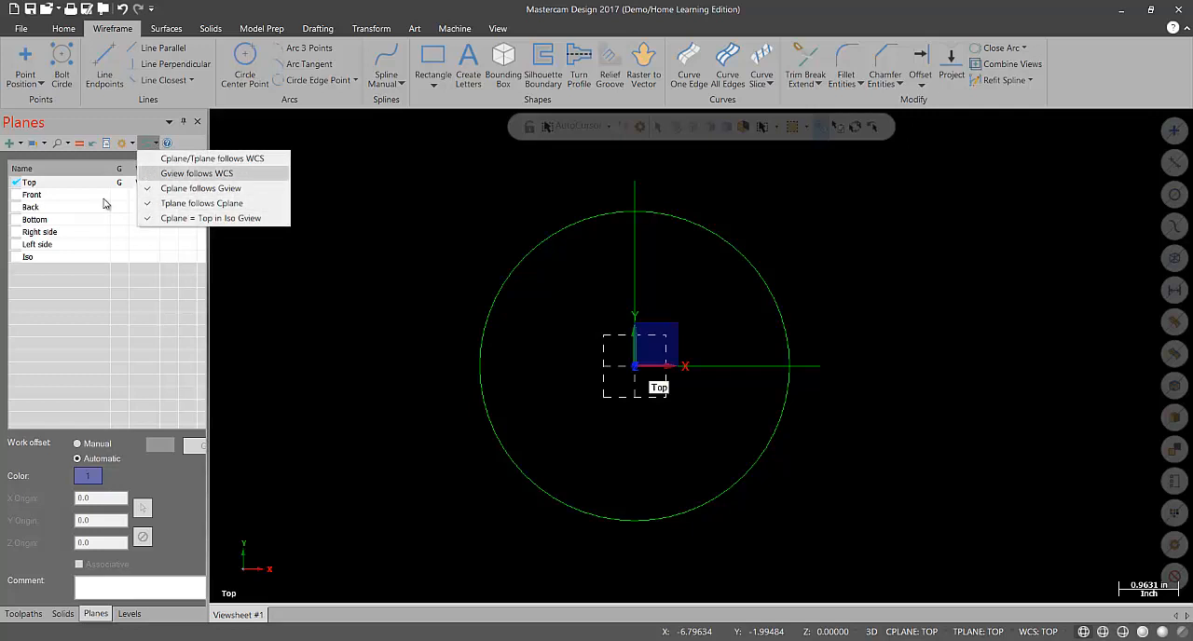
pyautogui.click(212, 158)
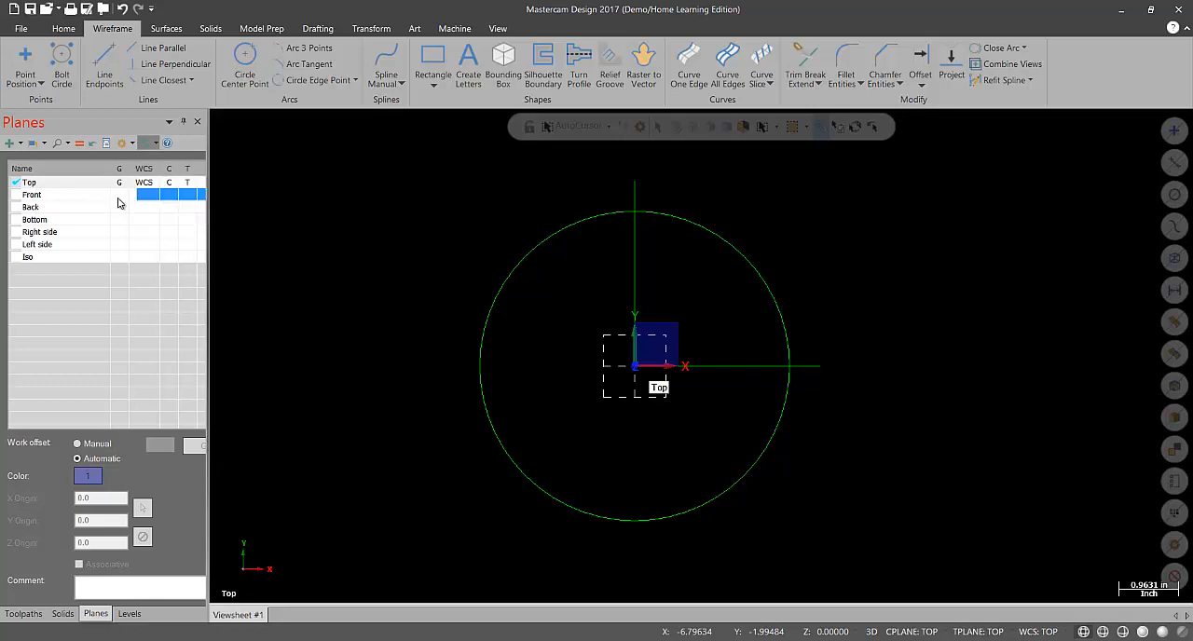
pyautogui.click(32, 195)
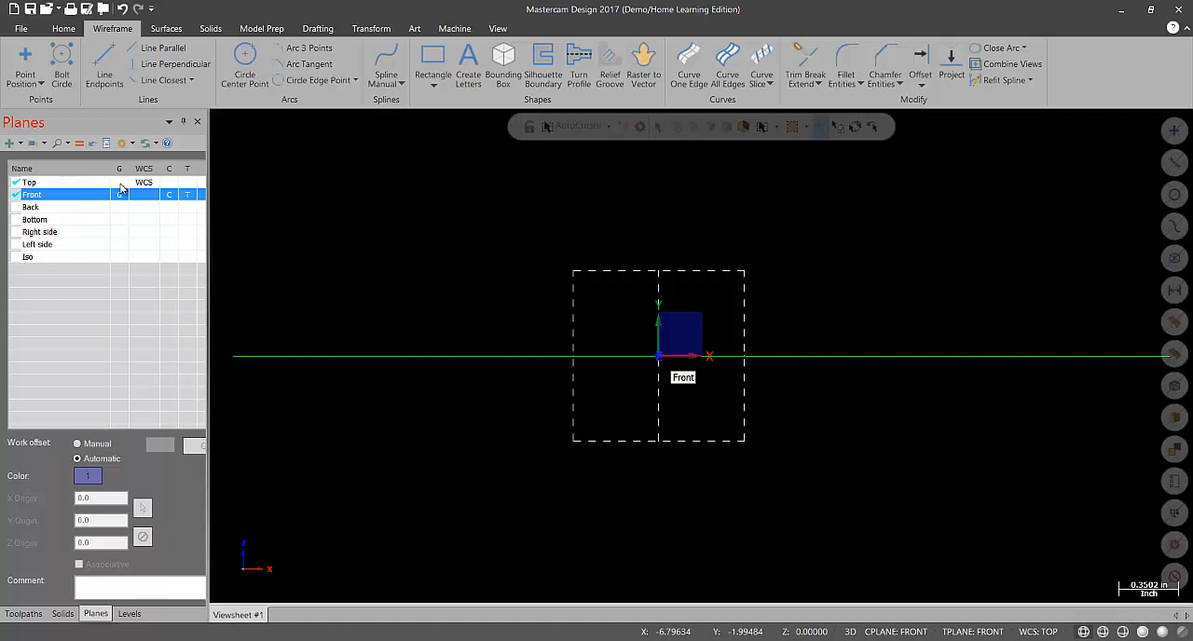
pyautogui.click(30, 182)
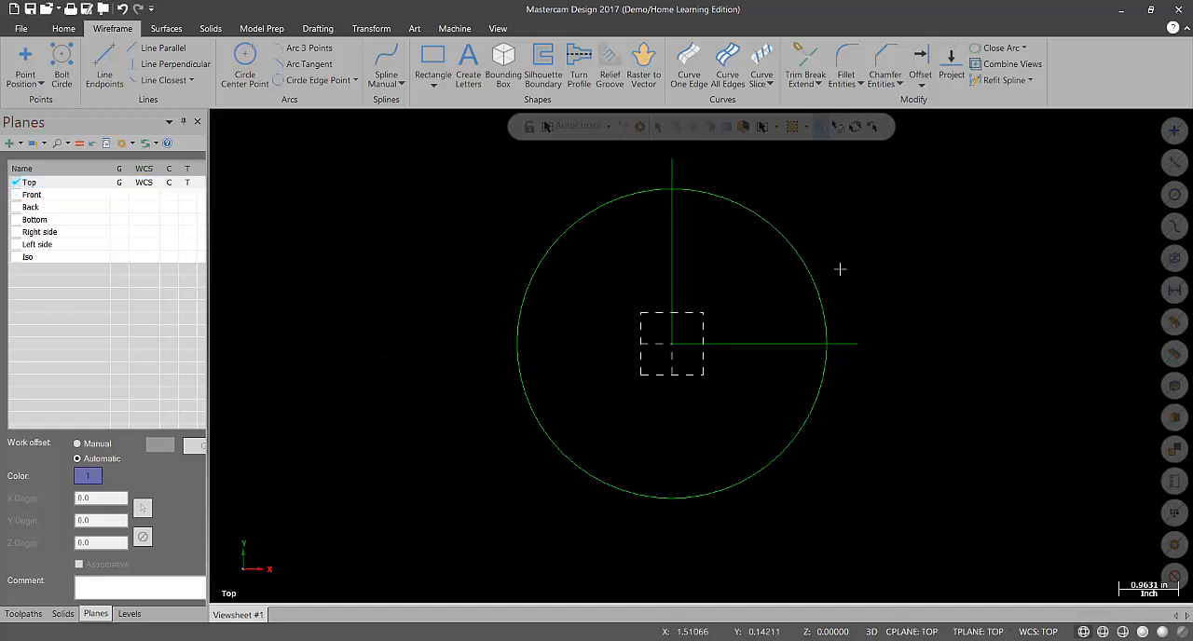
pyautogui.moveTo(14, 394)
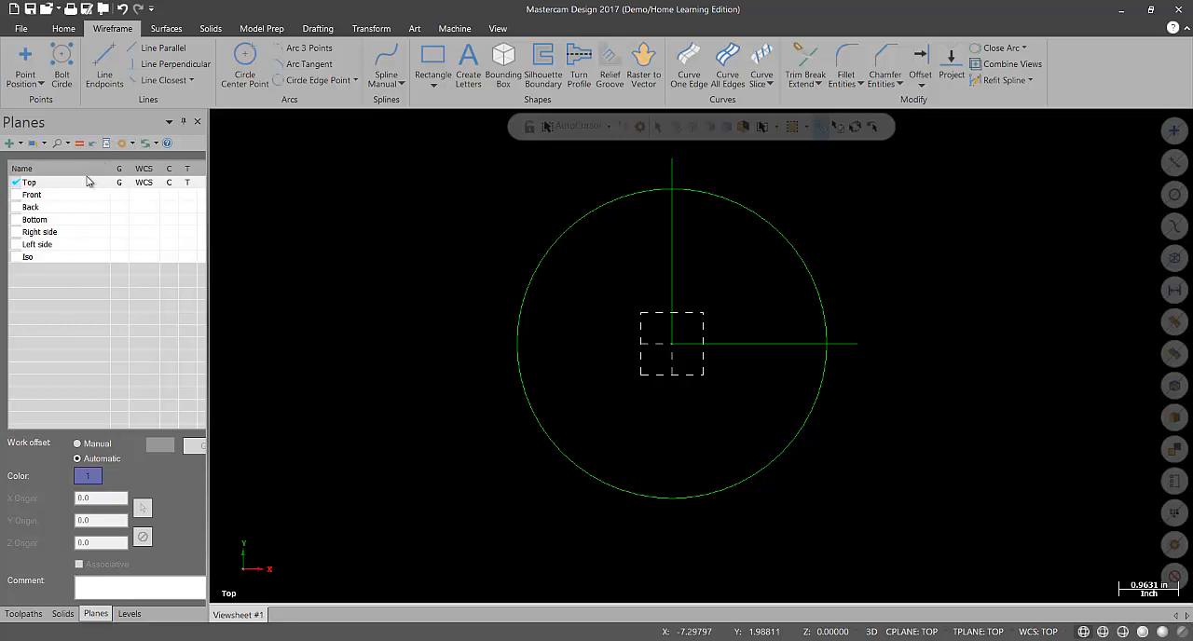
pyautogui.moveTo(165, 231)
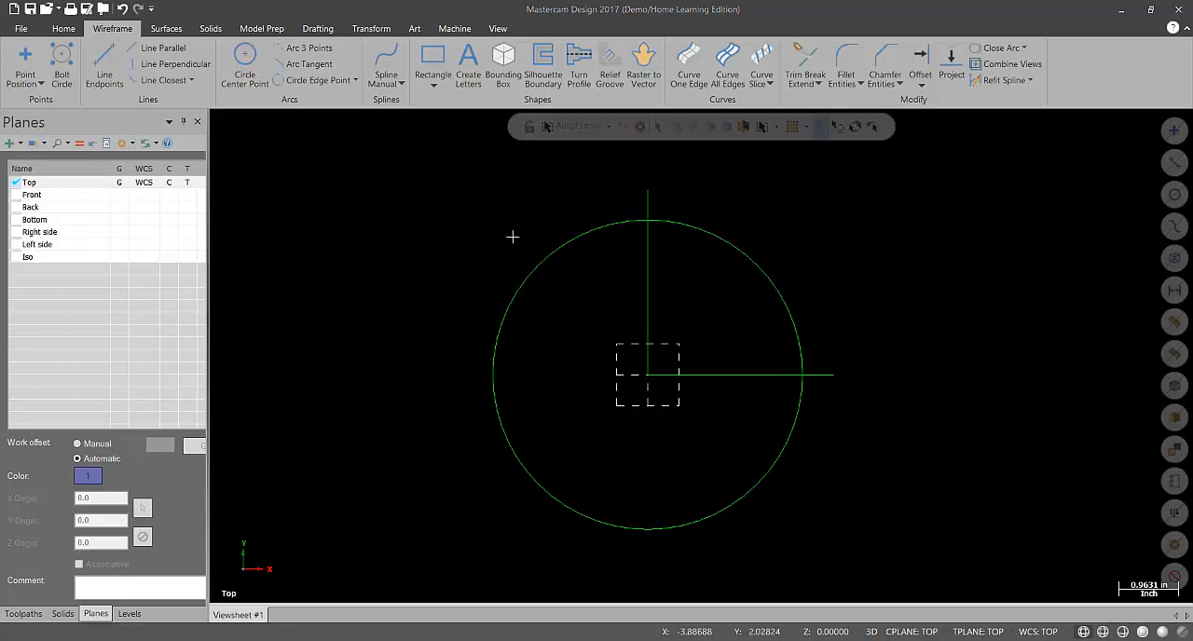
pyautogui.moveTo(201, 225)
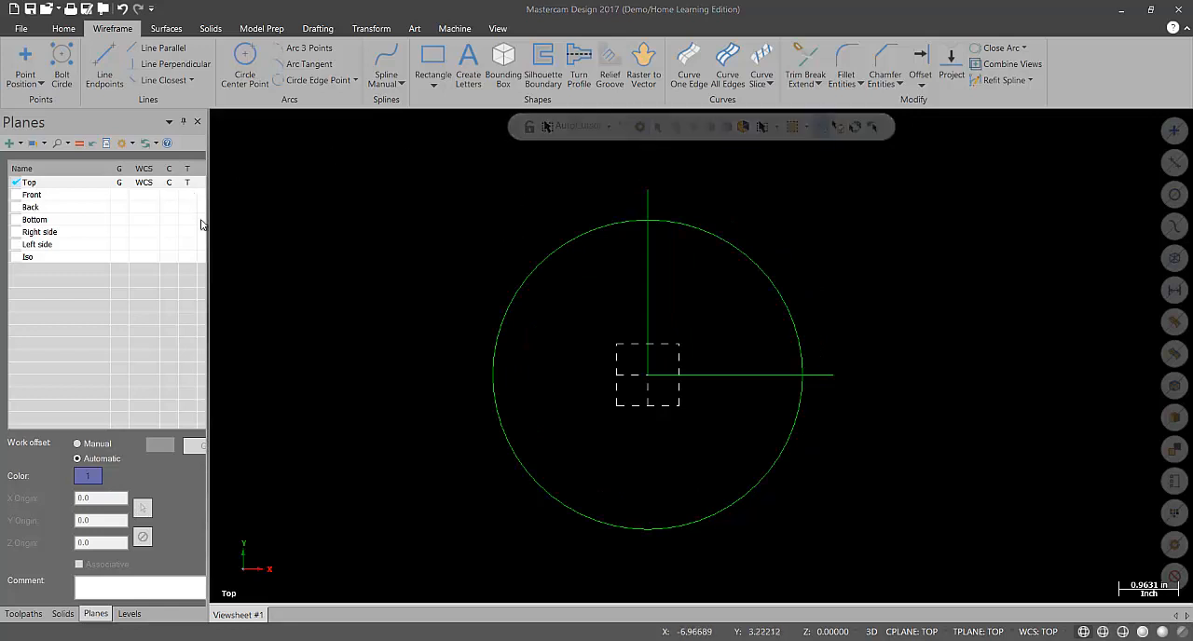
pyautogui.moveTo(334, 280)
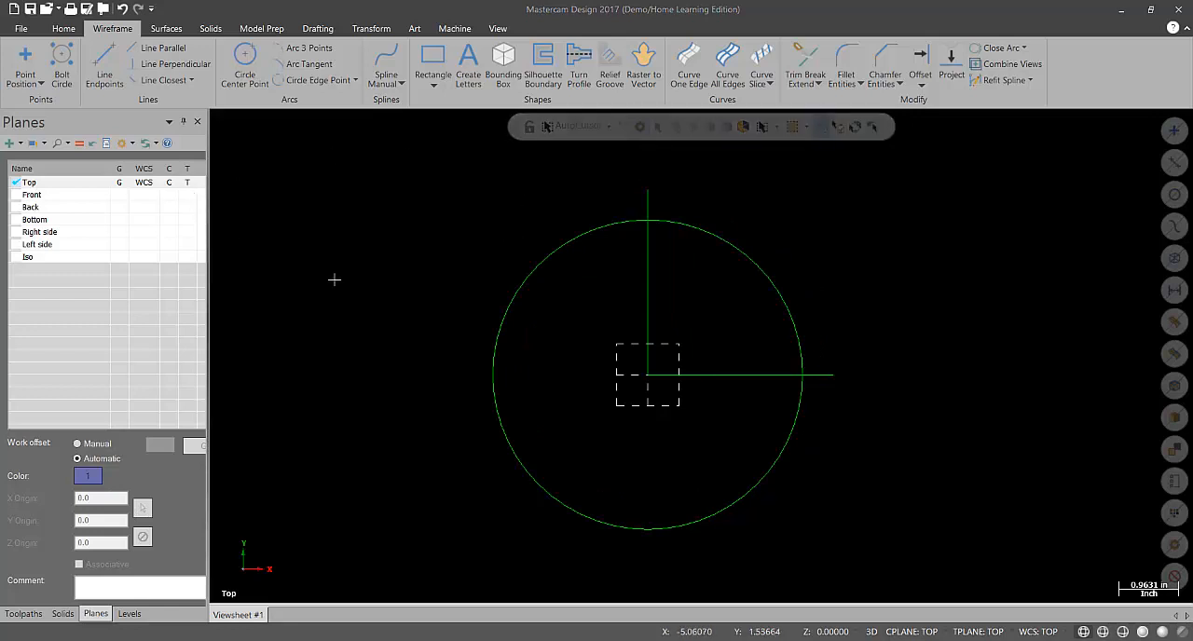
pyautogui.moveTo(322, 275)
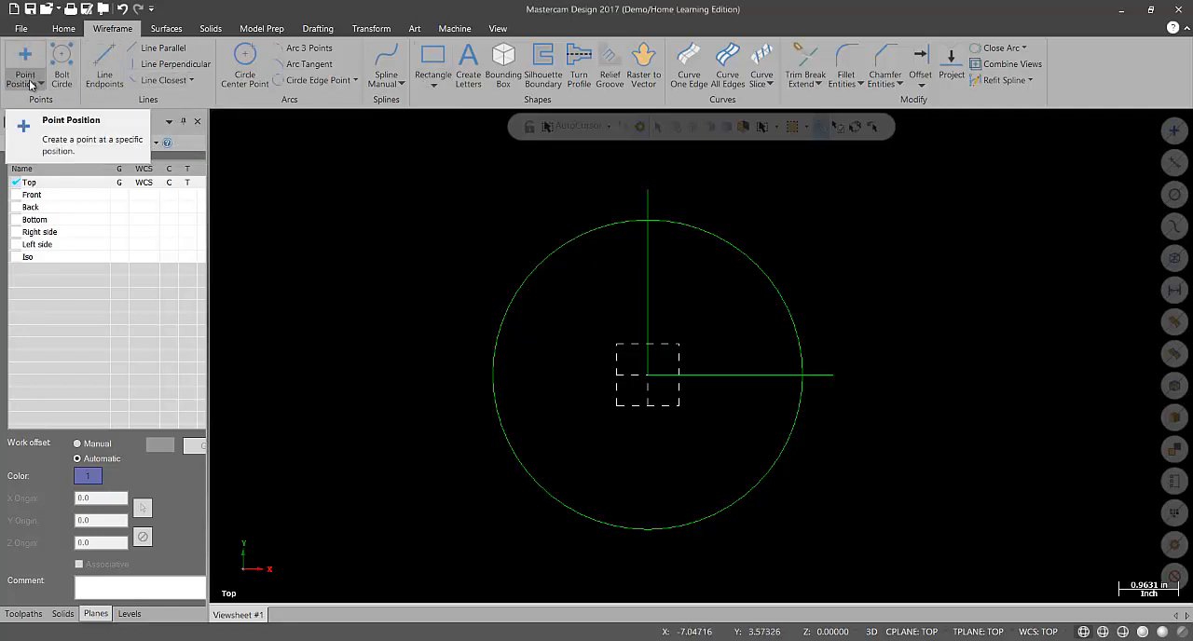
# Step: Open the Point Position drop-down of point-creation methods
pyautogui.click(26, 82)
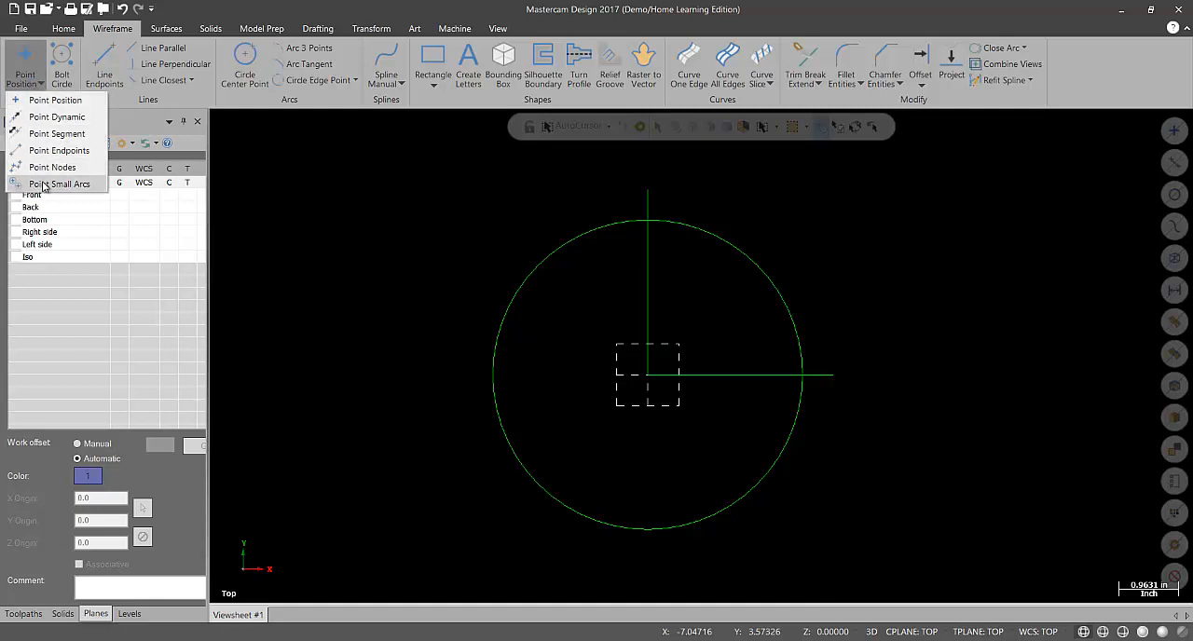
pyautogui.moveTo(54, 99)
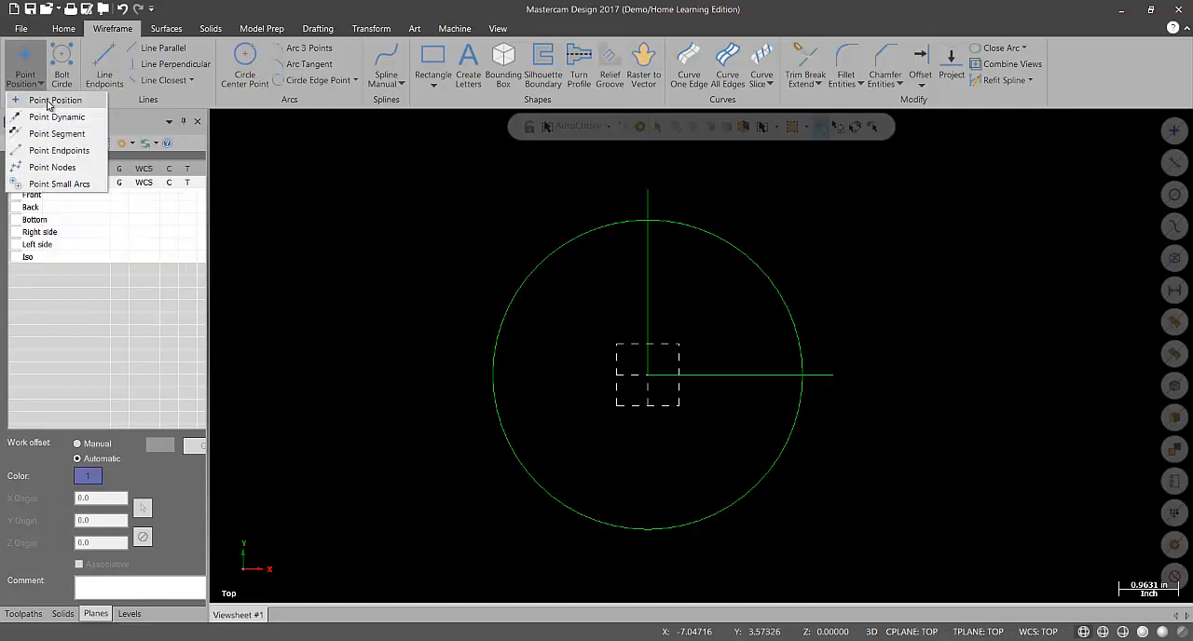
# Step: Start Point Position and enter coordinates for a point just outside the circle's upper-right edge
pyautogui.click(54, 99)
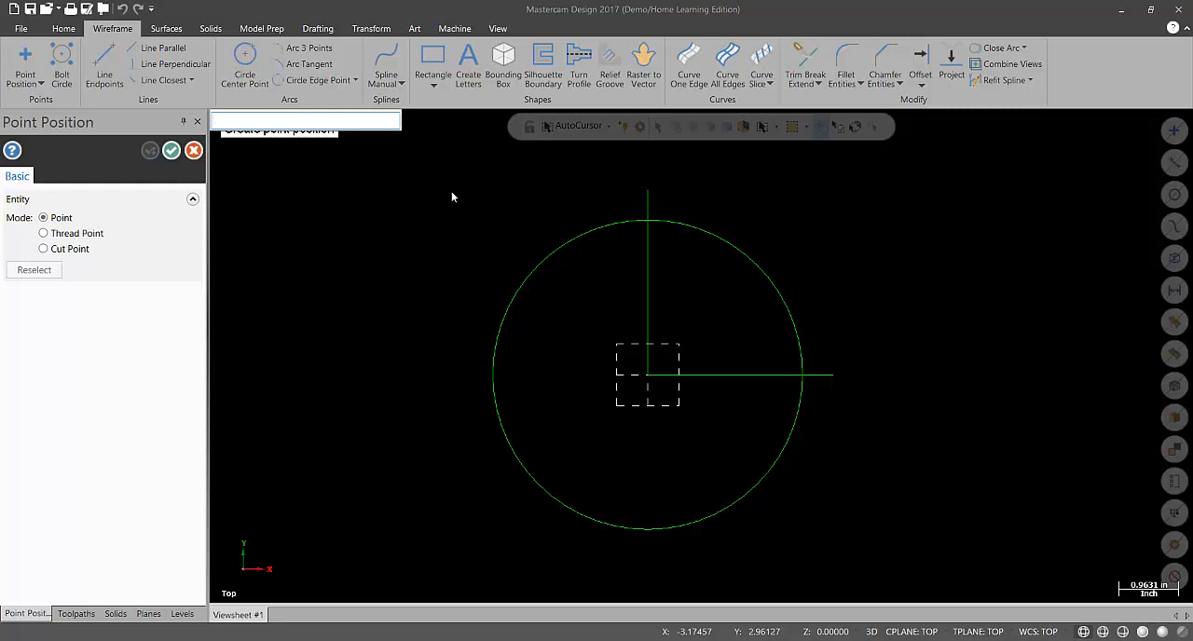
pyautogui.write('a')
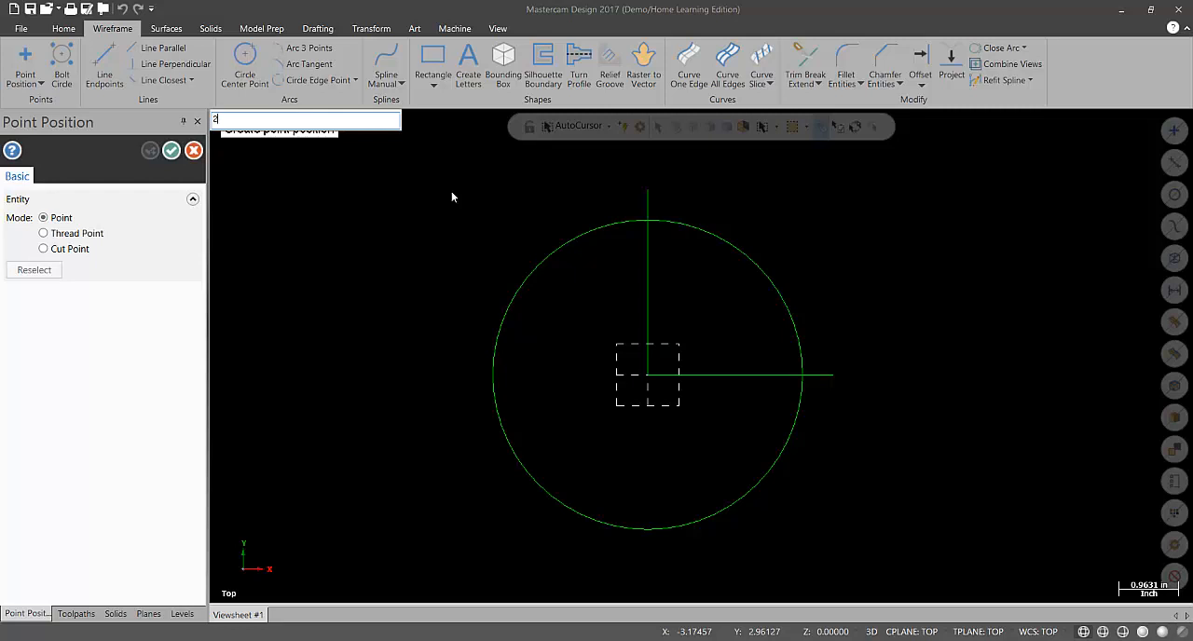
pyautogui.write('2.')
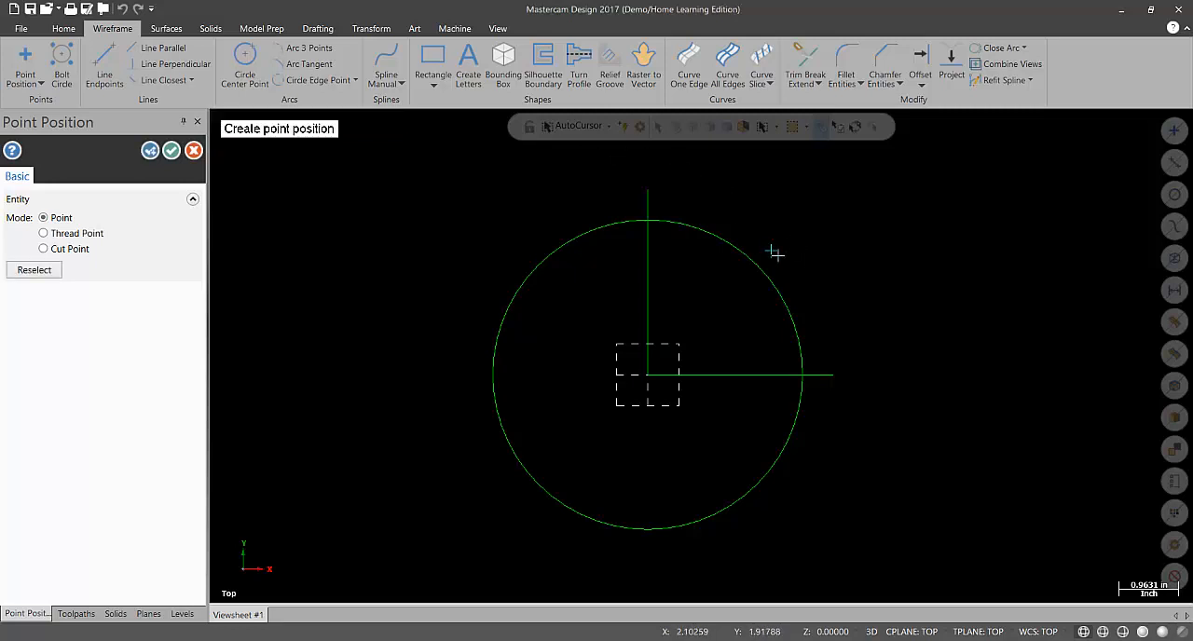
pyautogui.moveTo(773, 577)
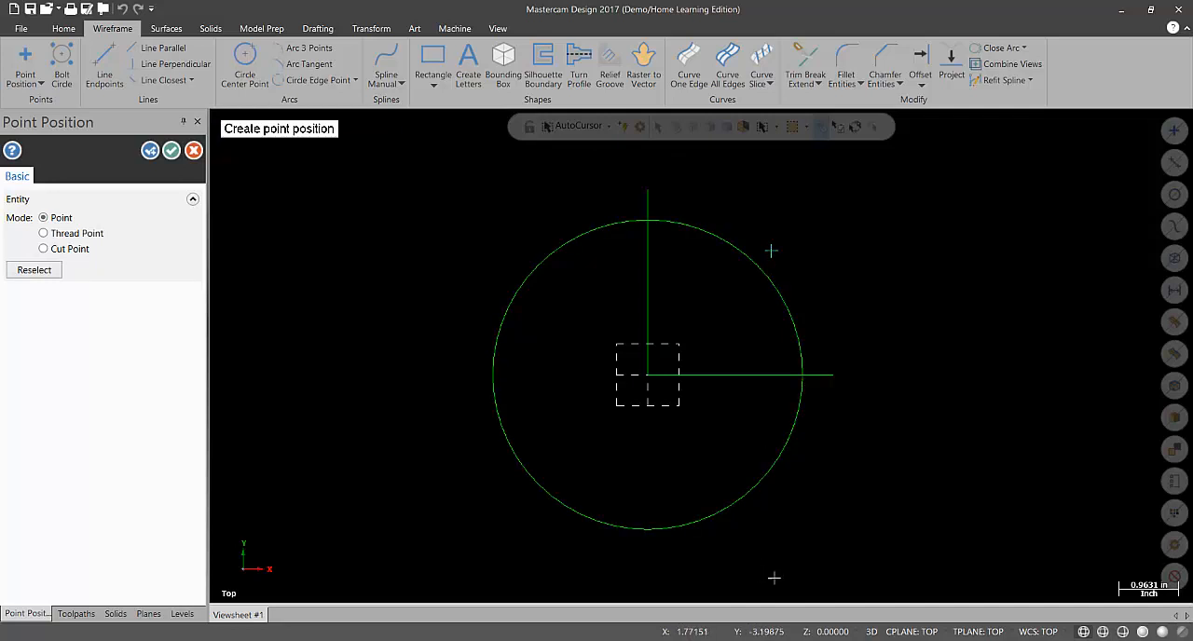
pyautogui.moveTo(773, 578)
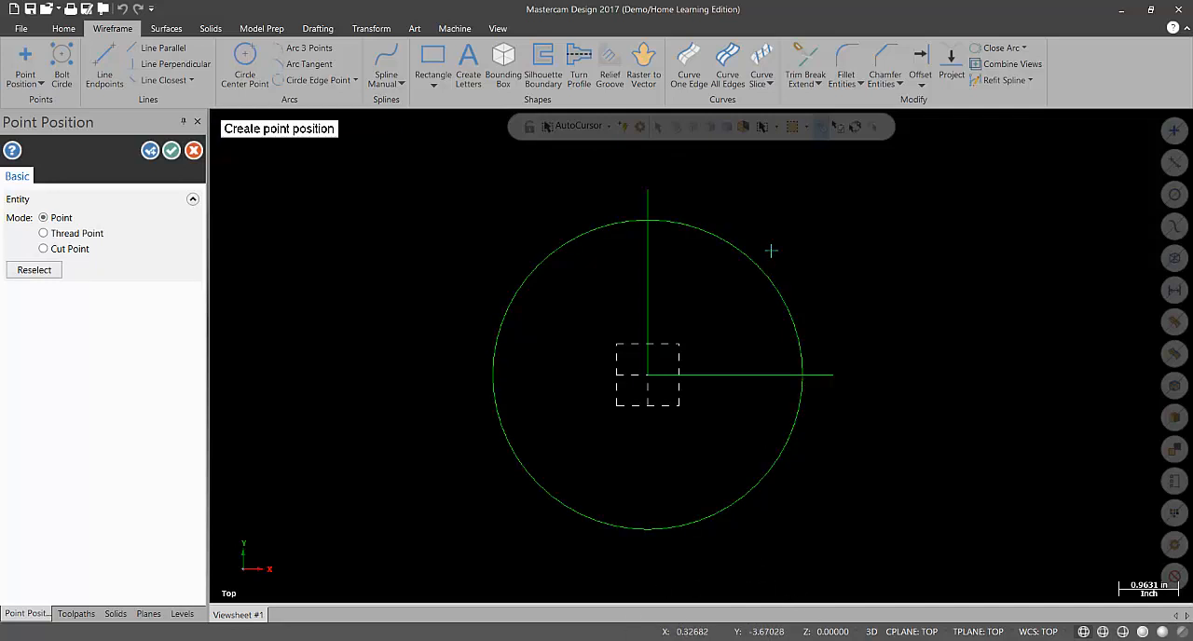
pyautogui.moveTo(779, 250)
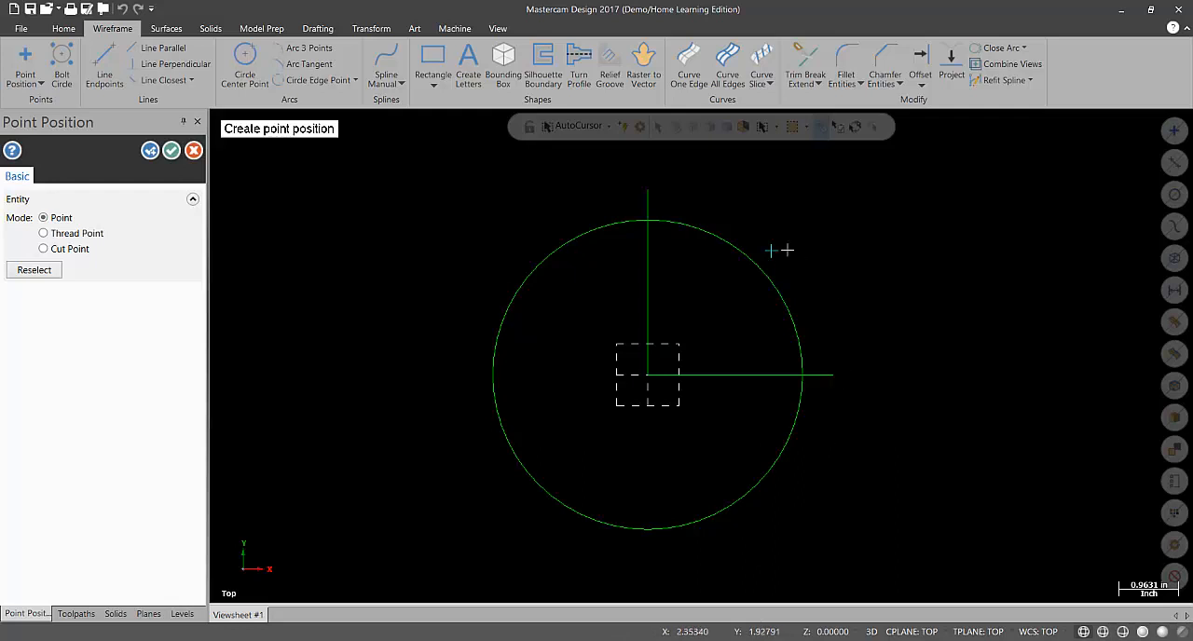
pyautogui.moveTo(775, 256)
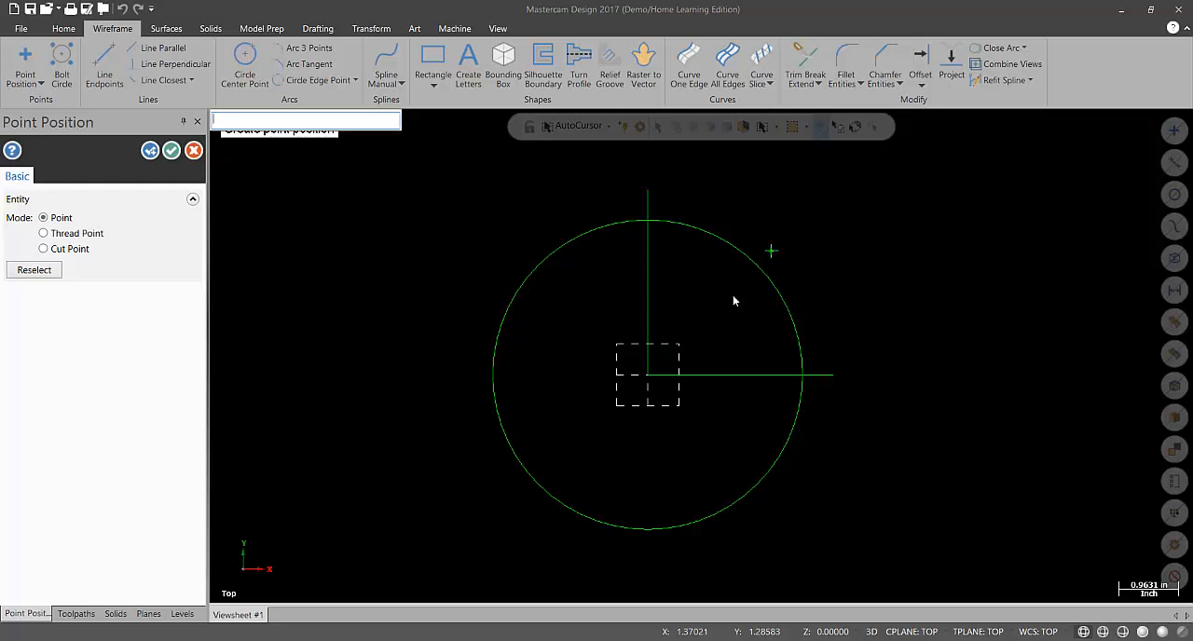
# Step: Enter X -3, Y -1 to place the second point below-left of the circle
pyautogui.write('-3.0,')
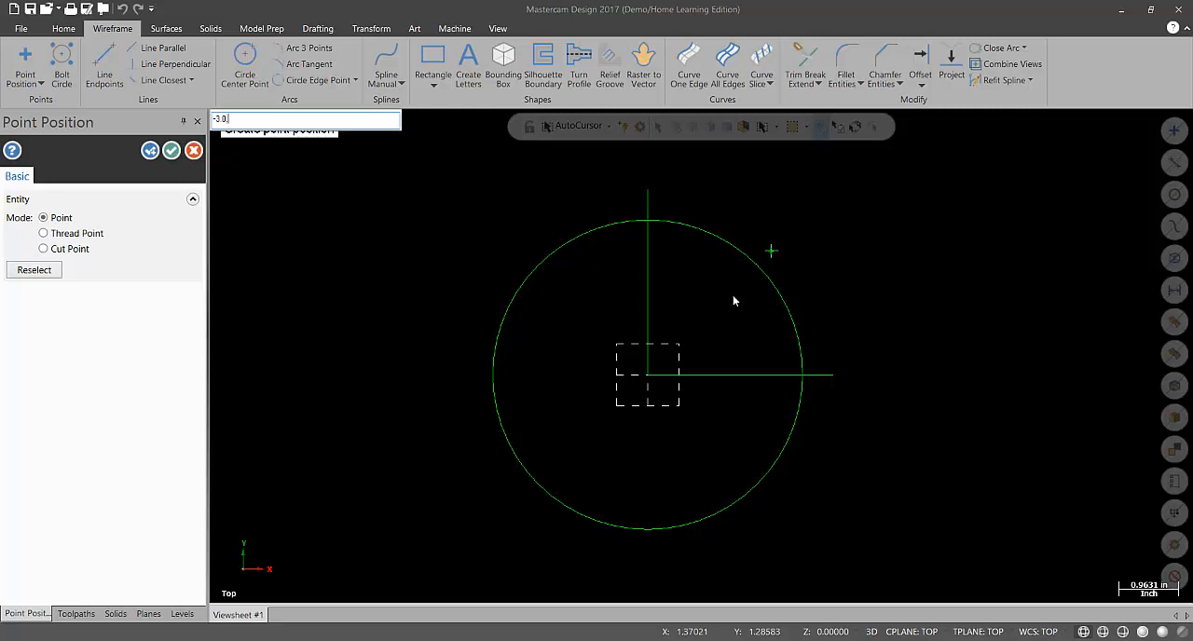
pyautogui.write('-1')
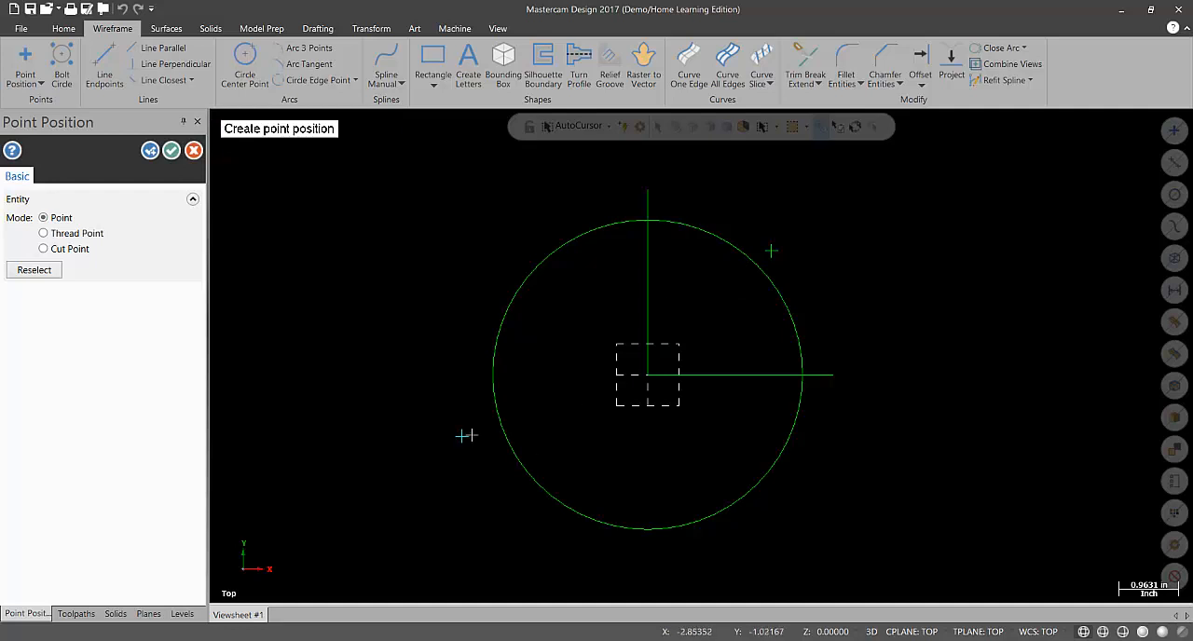
pyautogui.moveTo(462, 436)
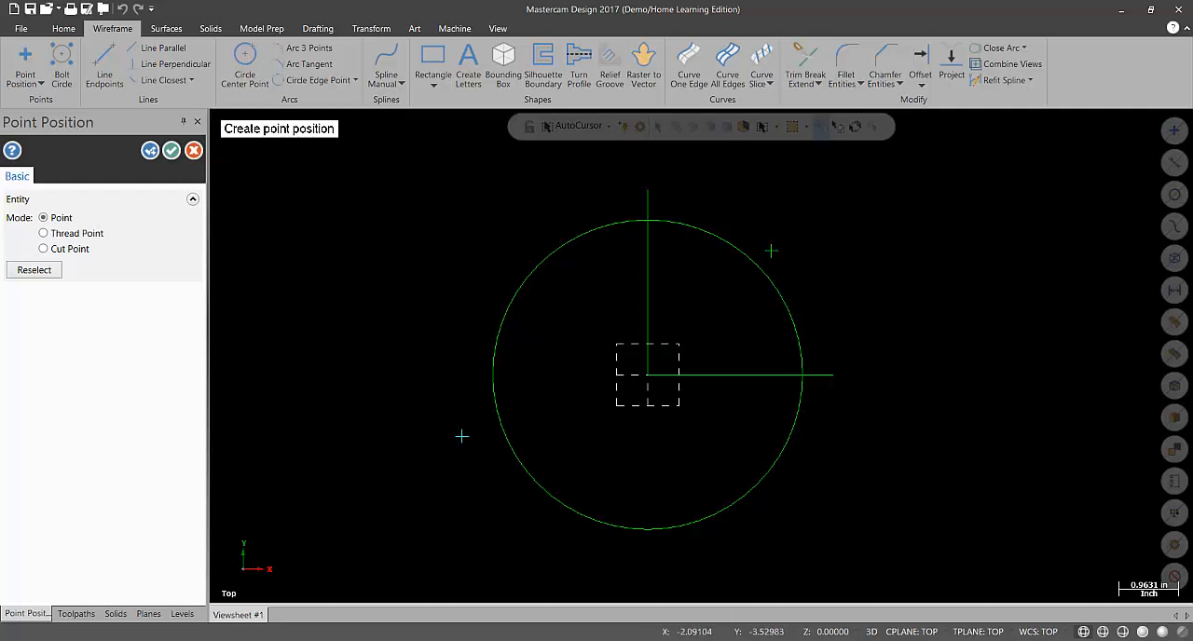
pyautogui.moveTo(471, 442)
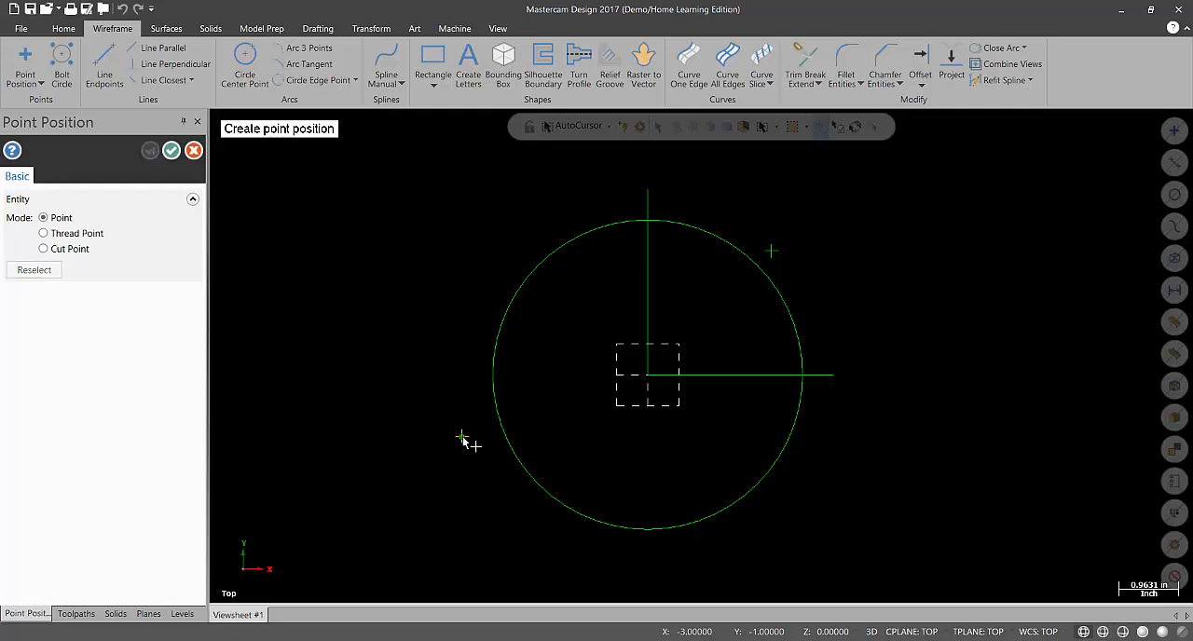
pyautogui.moveTo(324, 213)
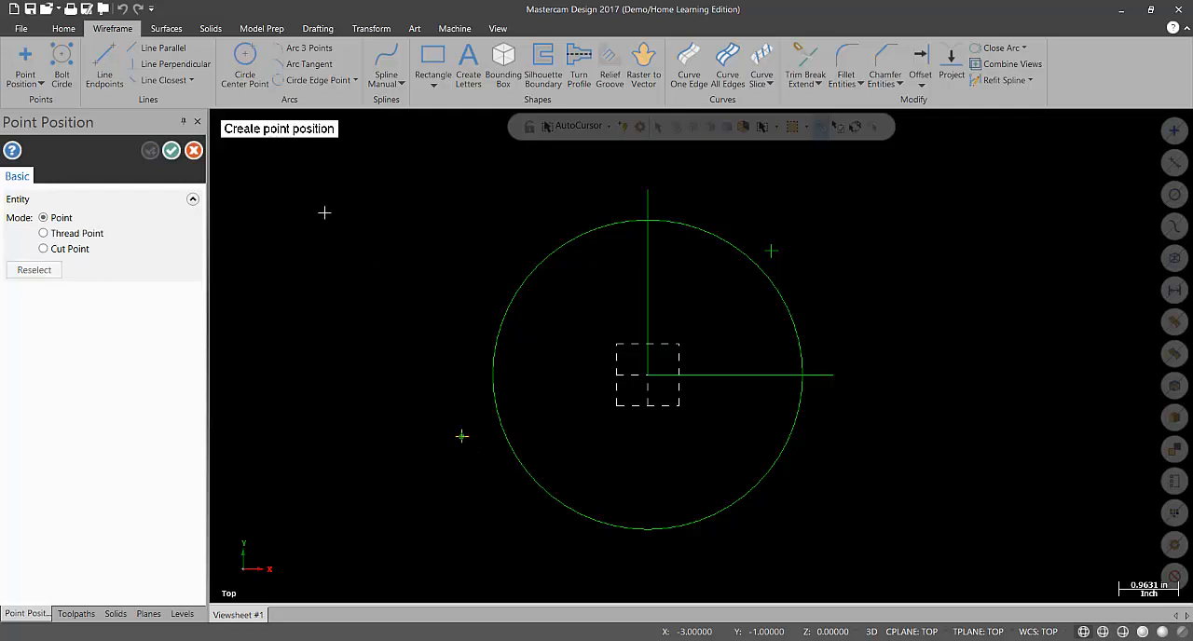
pyautogui.moveTo(193, 151)
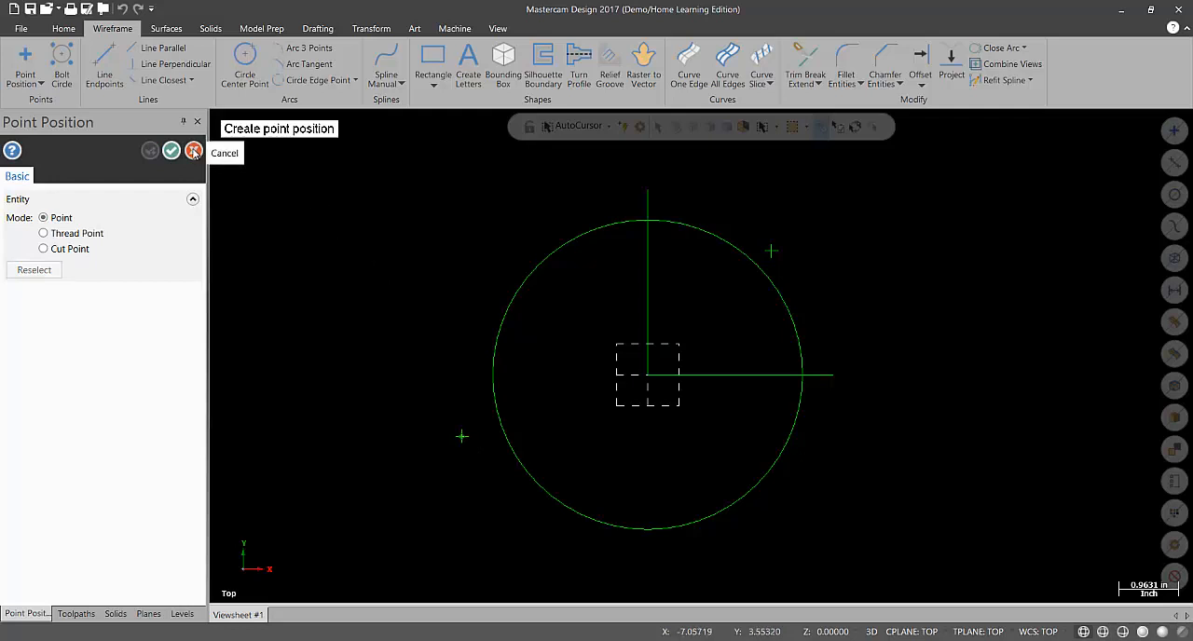
# Step: End point placement and choose Rectangle from the shape drop-down list
pyautogui.click(95, 613)
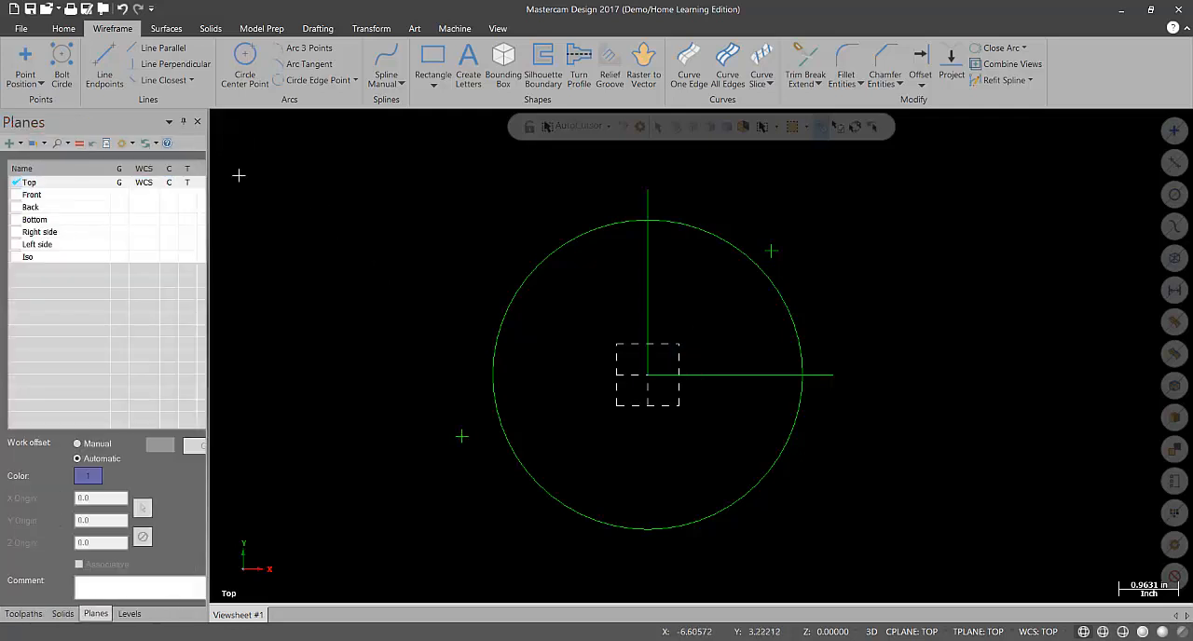
pyautogui.moveTo(438, 133)
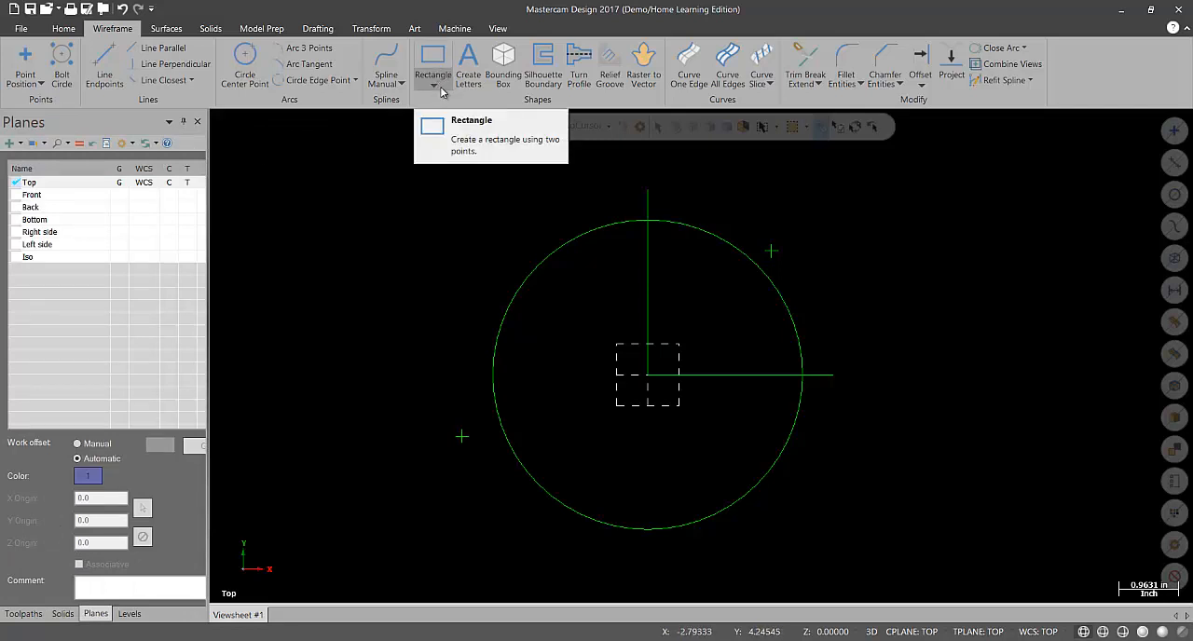
pyautogui.click(433, 83)
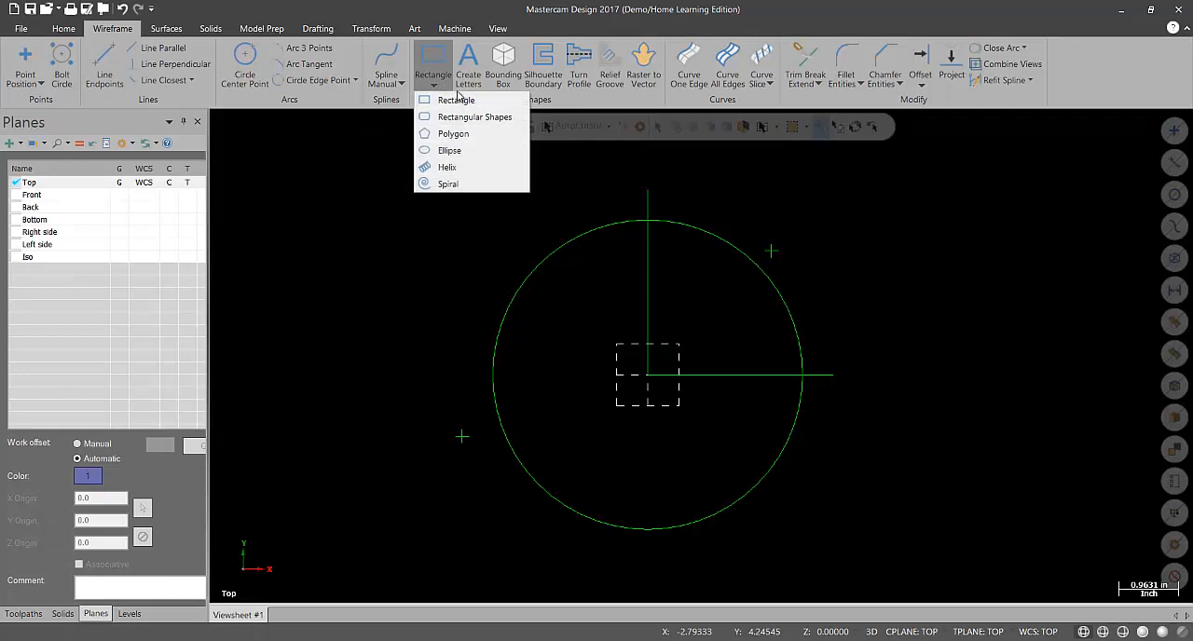
pyautogui.click(432, 60)
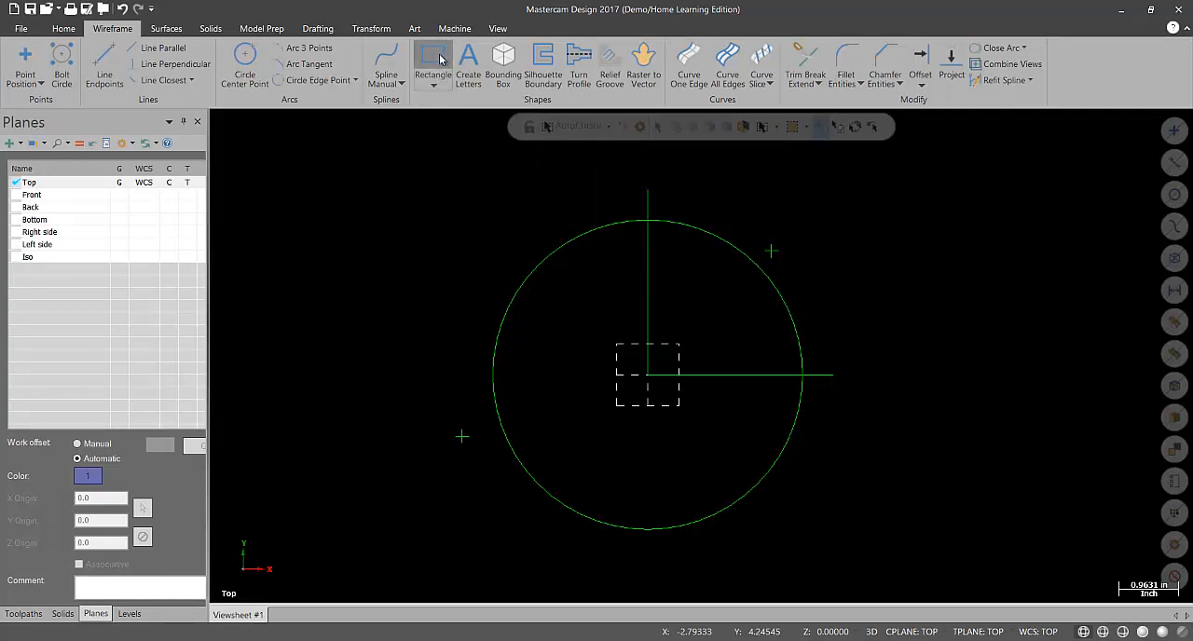
# Step: Anchor the rectangle to its centre and enter width 5.0 and height 4.0
pyautogui.click(432, 61)
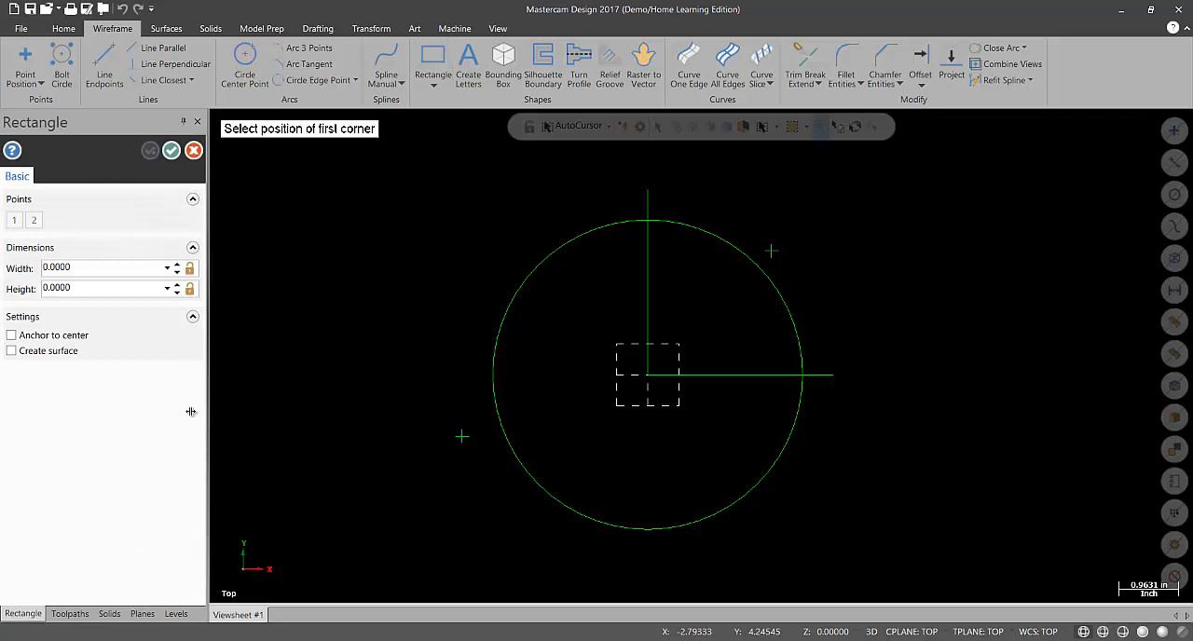
pyautogui.moveTo(63, 331)
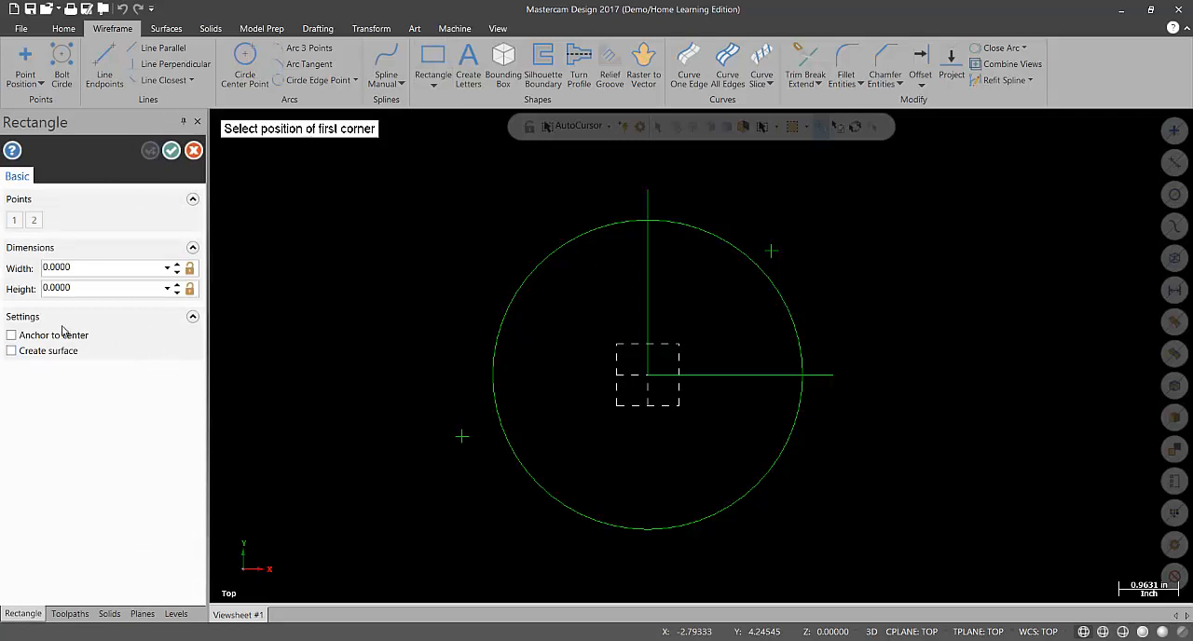
pyautogui.click(11, 335)
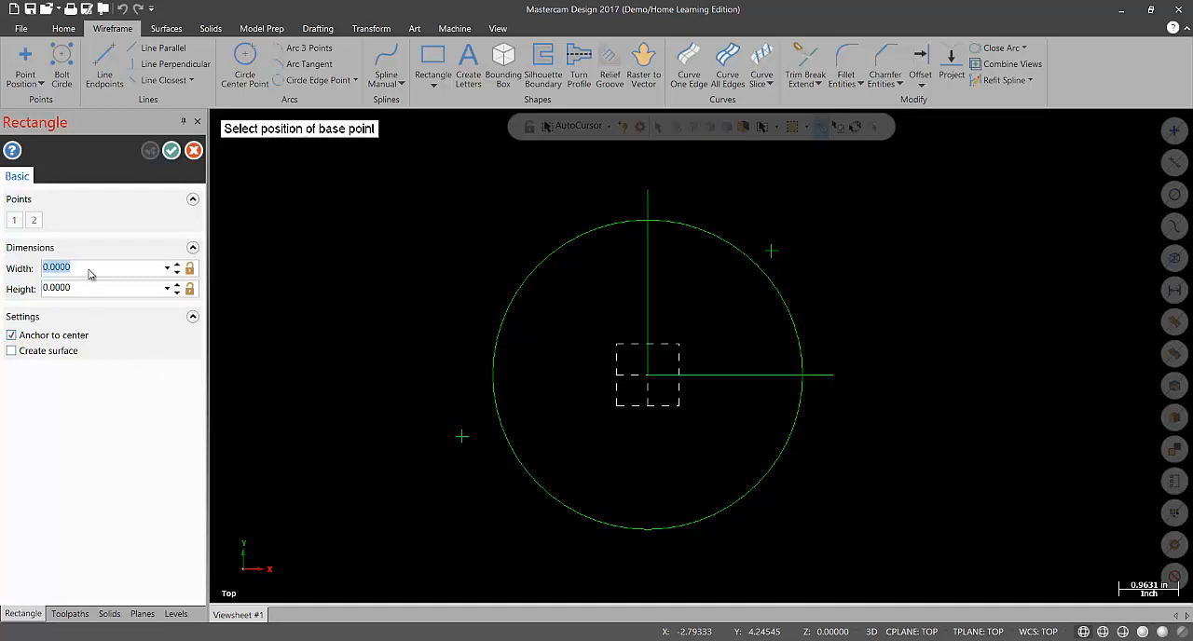
pyautogui.write('5.0')
pyautogui.click(107, 288)
pyautogui.write('4.0000')
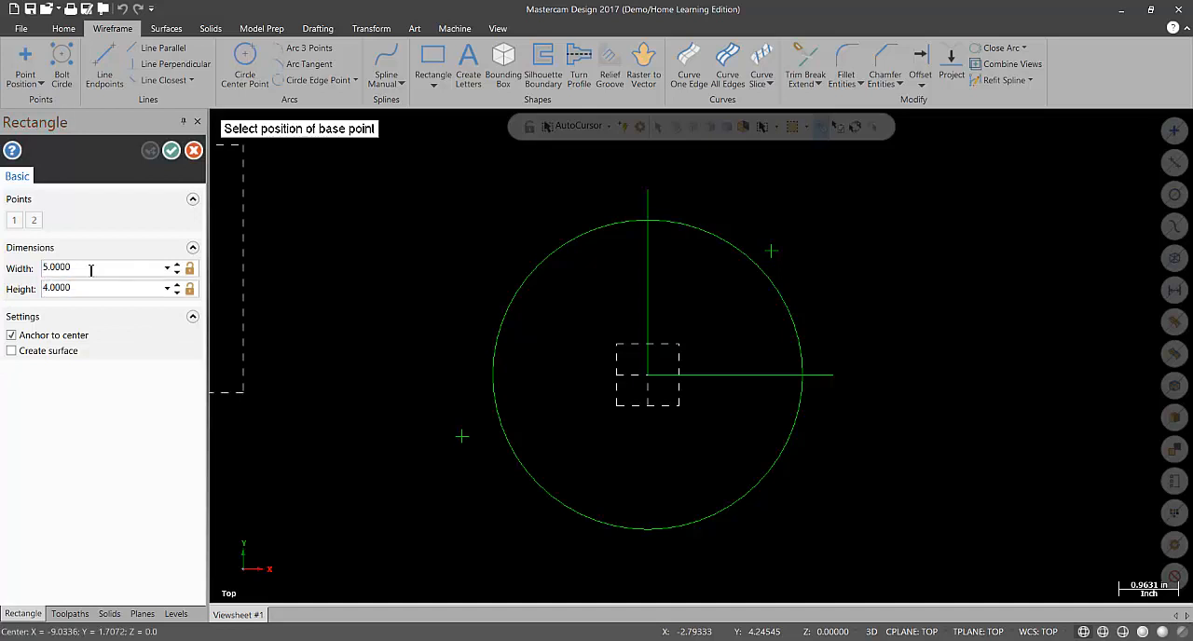
pyautogui.moveTo(337, 250)
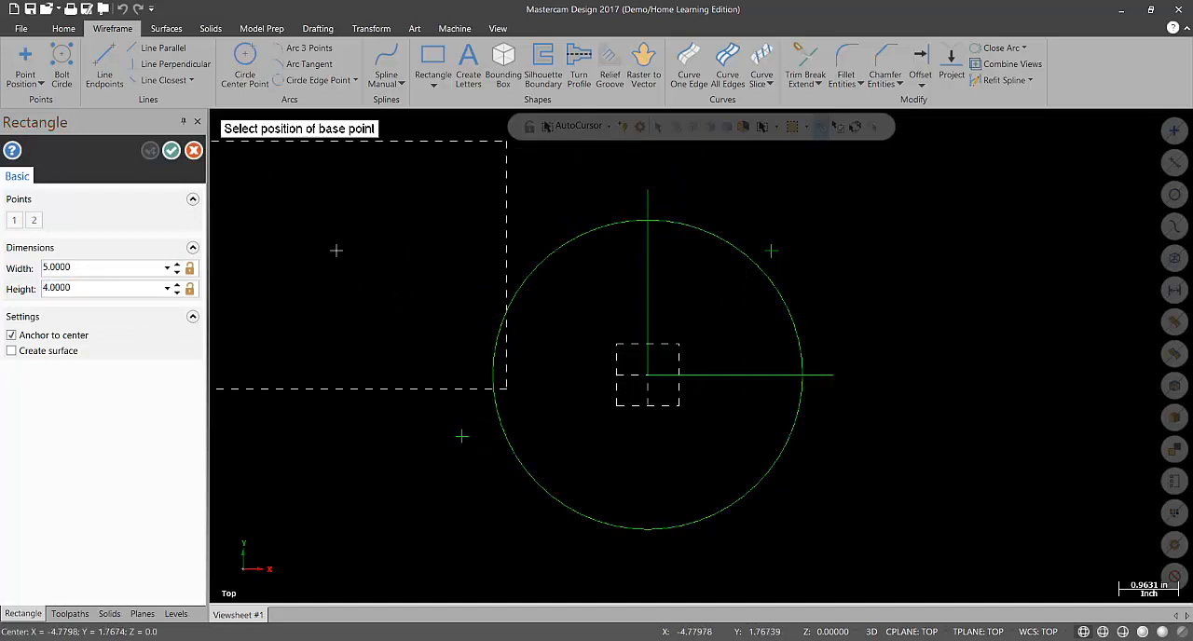
pyautogui.moveTo(741, 377)
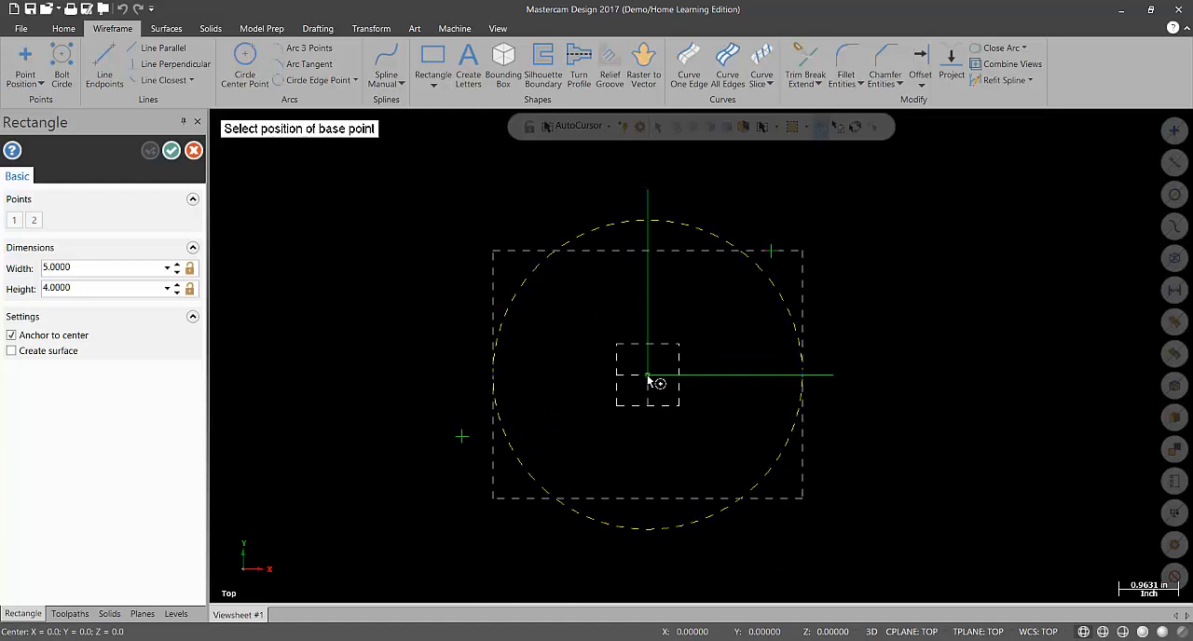
pyautogui.moveTo(647, 378)
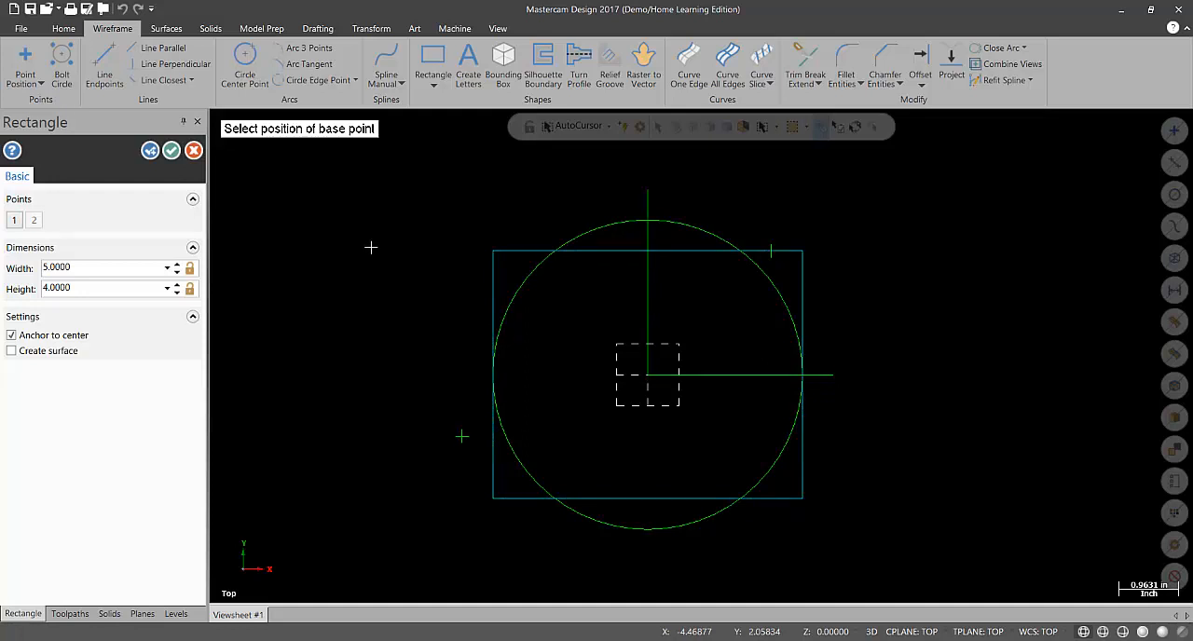
pyautogui.moveTo(193, 150)
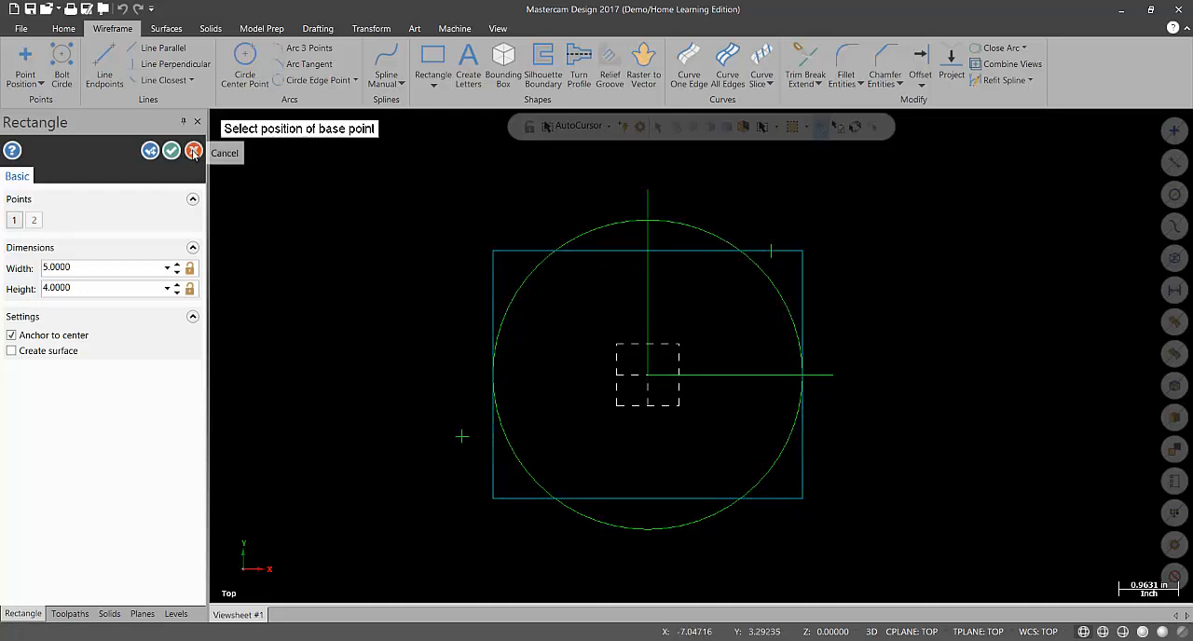
# Step: Exit the Rectangle function and bring up the quick attributes menu in the graphics window
pyautogui.click(95, 613)
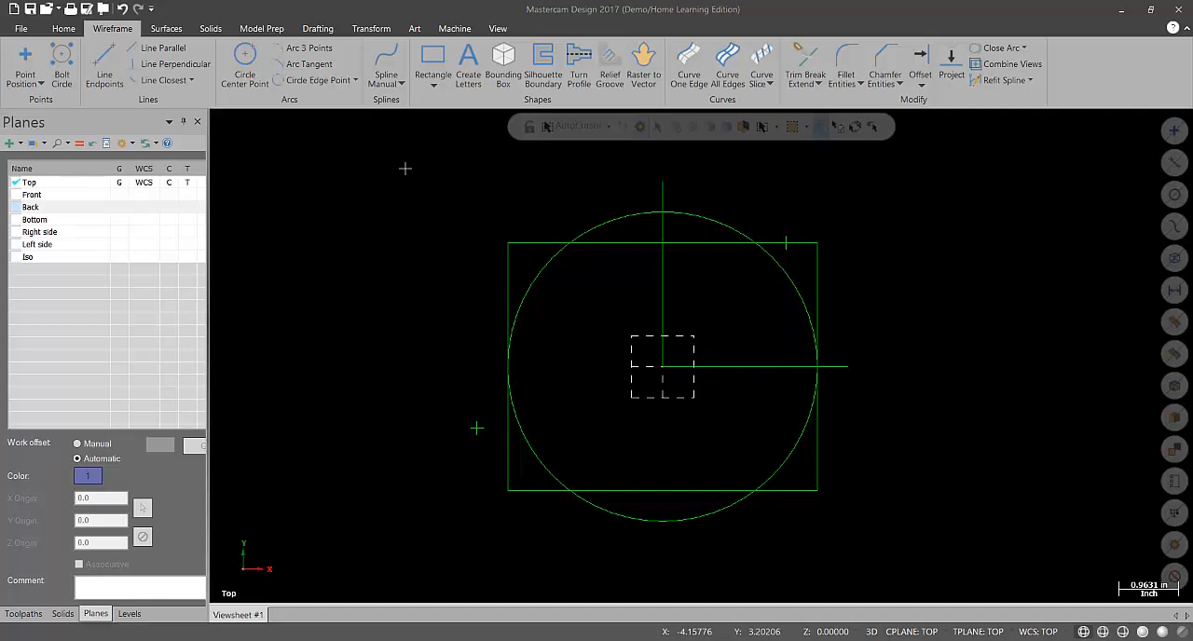
pyautogui.moveTo(399, 239)
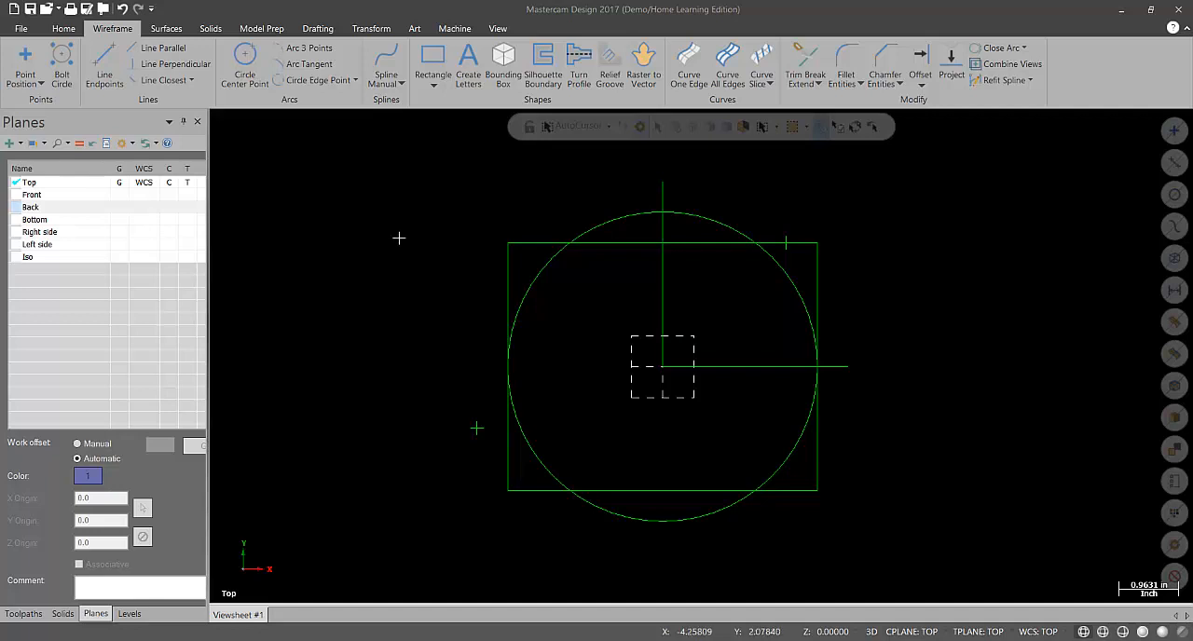
pyautogui.moveTo(366, 259)
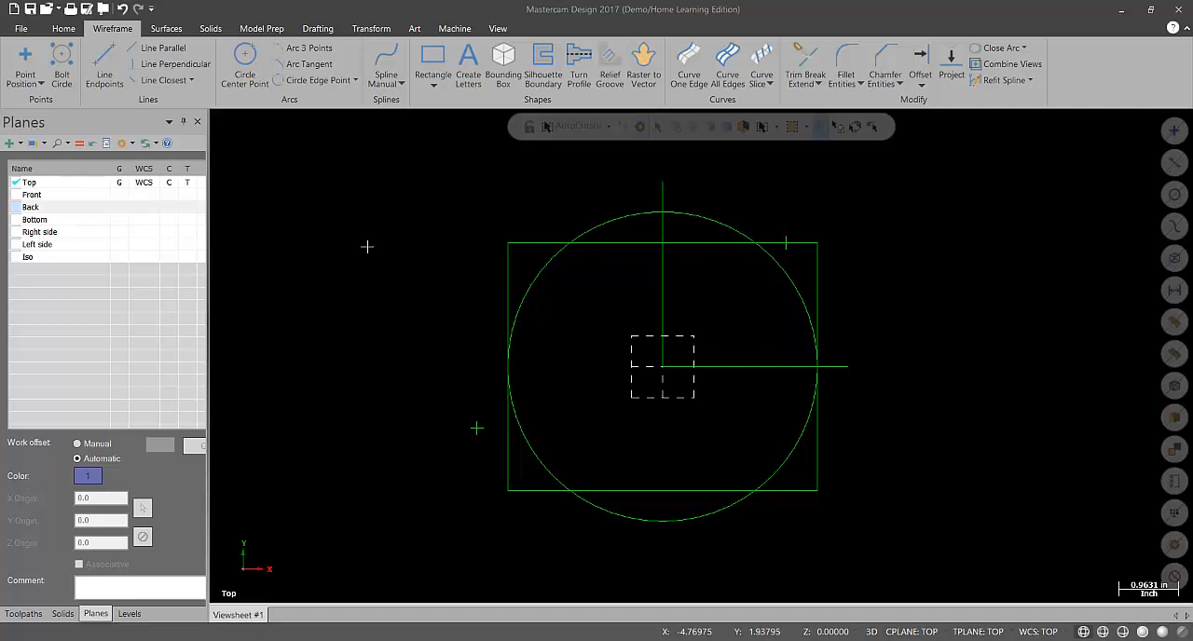
pyautogui.moveTo(404, 589)
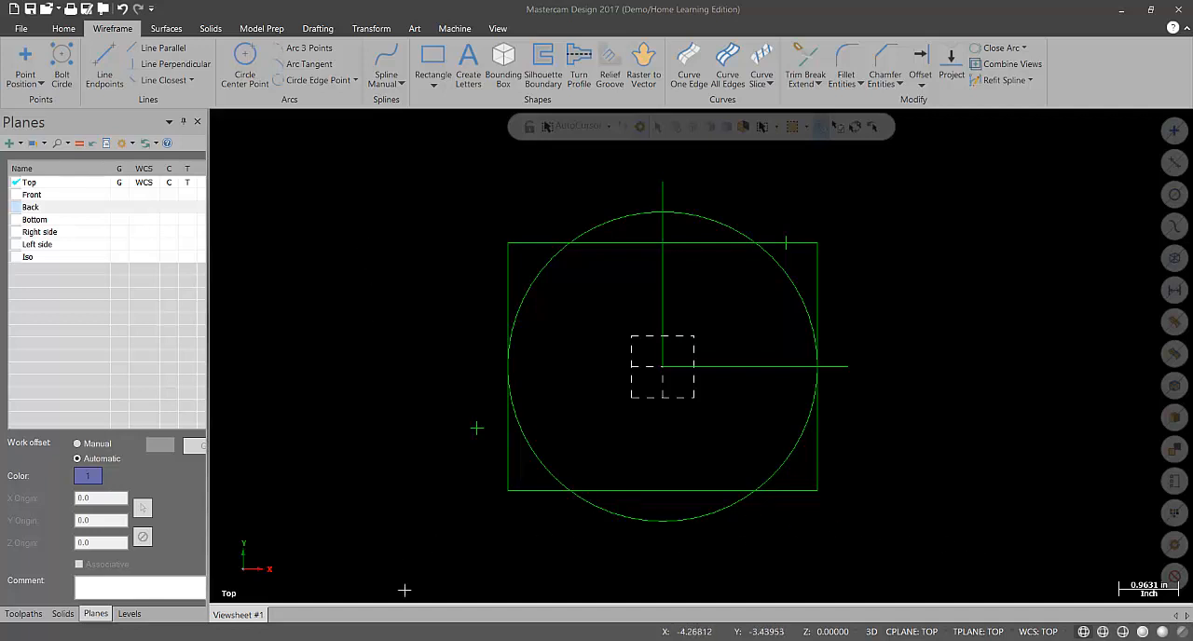
pyautogui.moveTo(324, 270)
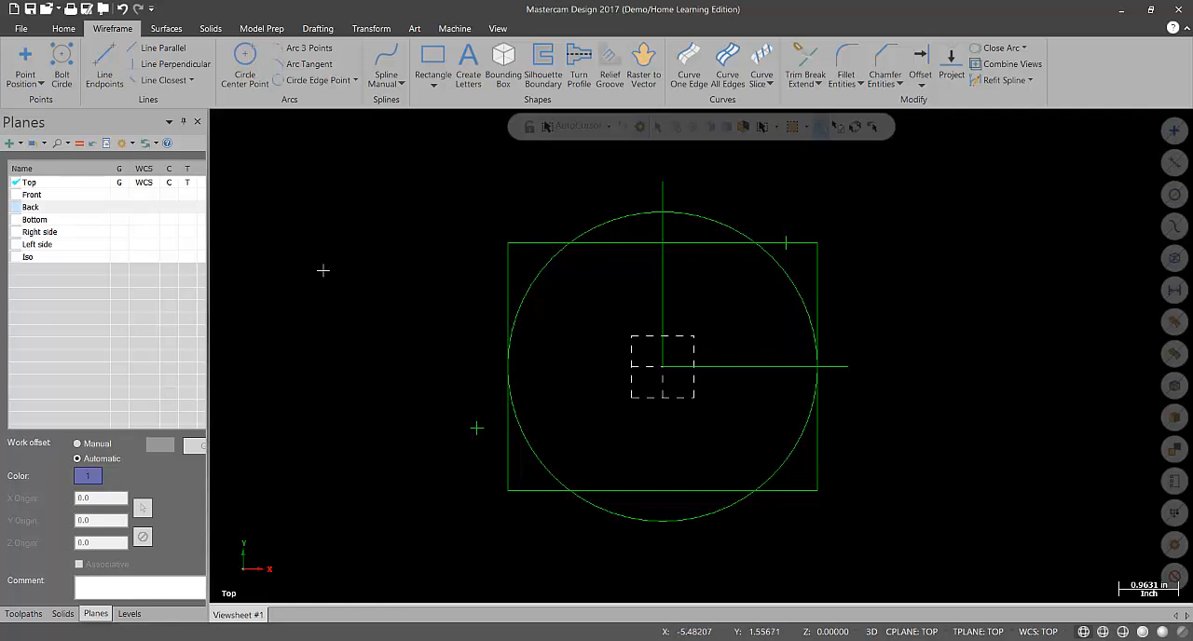
pyautogui.rightClick(597, 231)
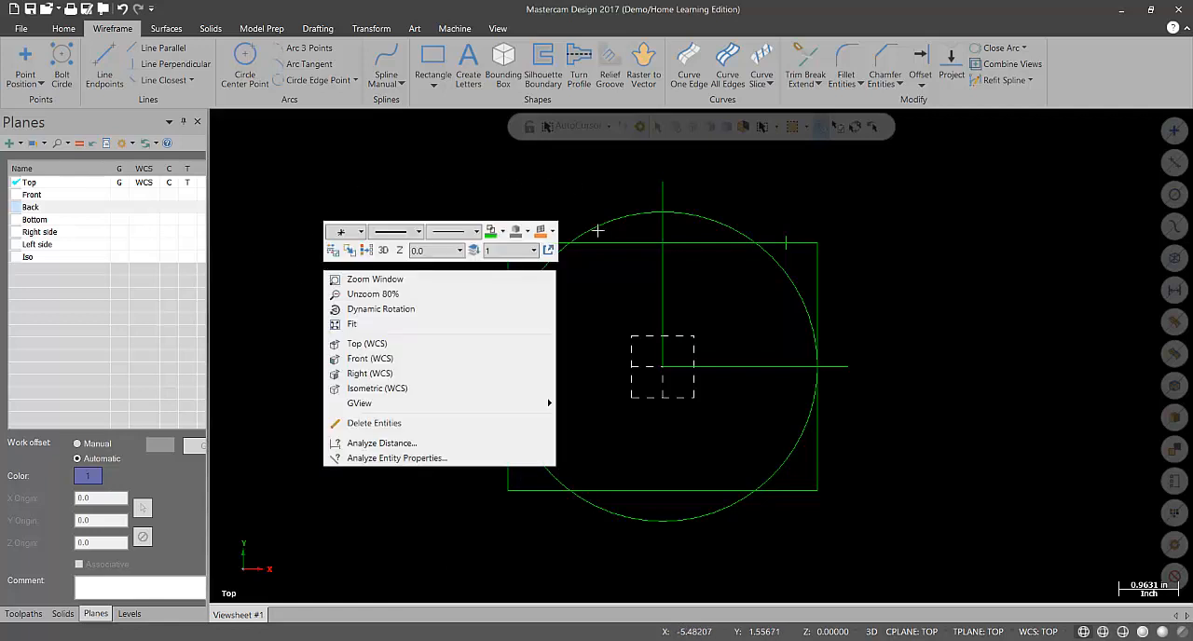
pyautogui.moveTo(558, 169)
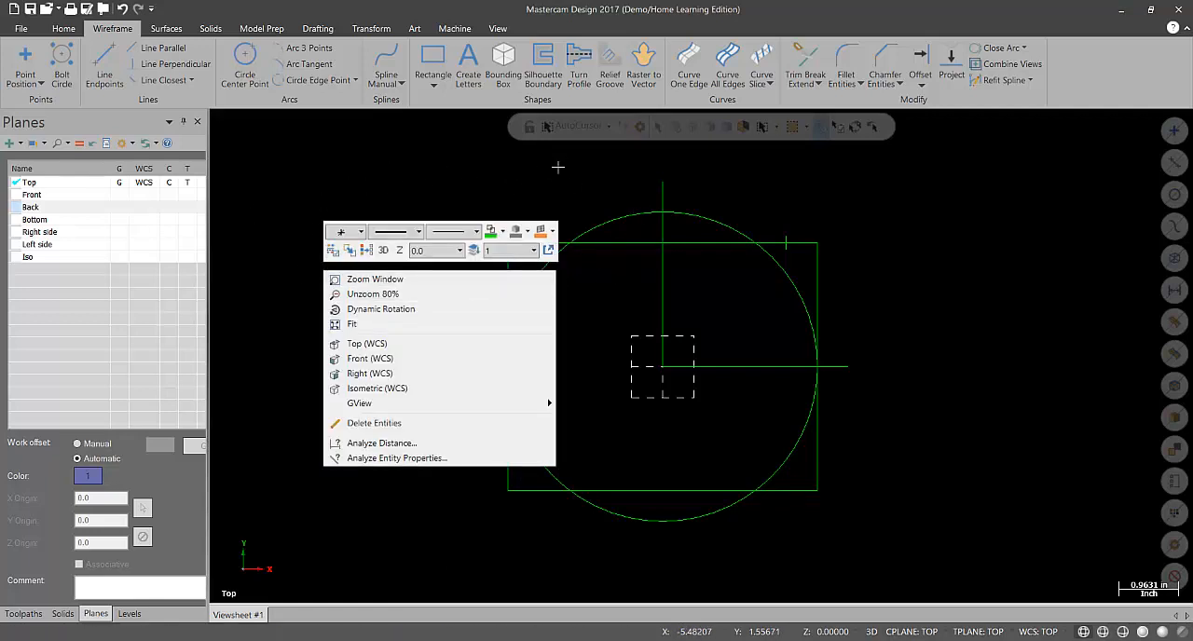
pyautogui.moveTo(547, 249)
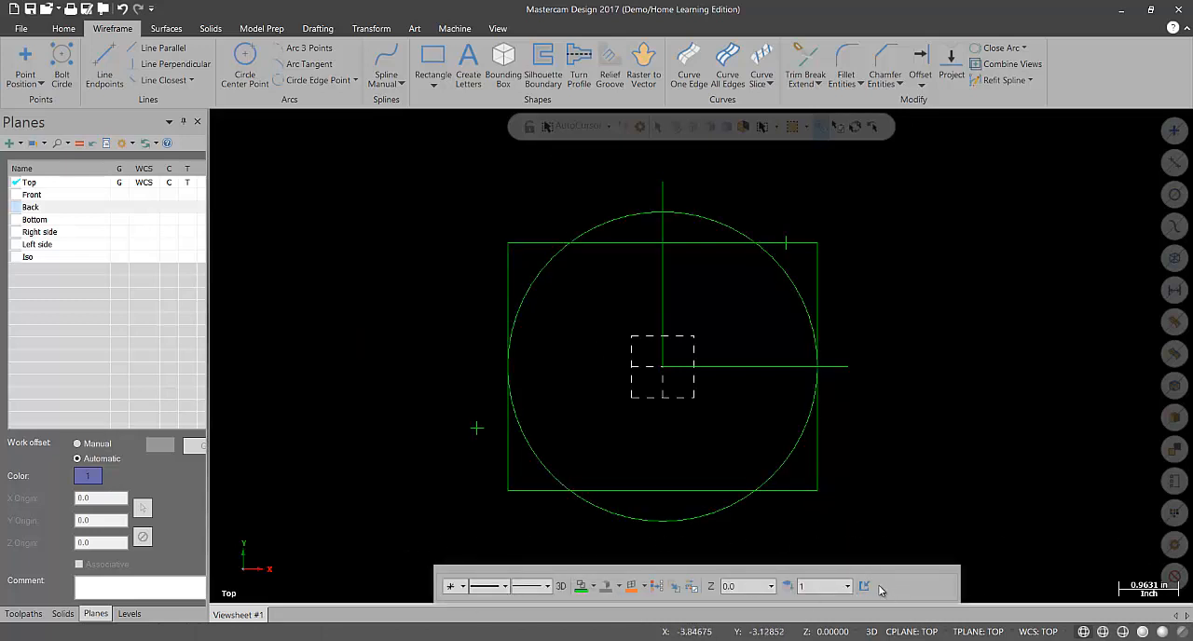
pyautogui.moveTo(429, 361)
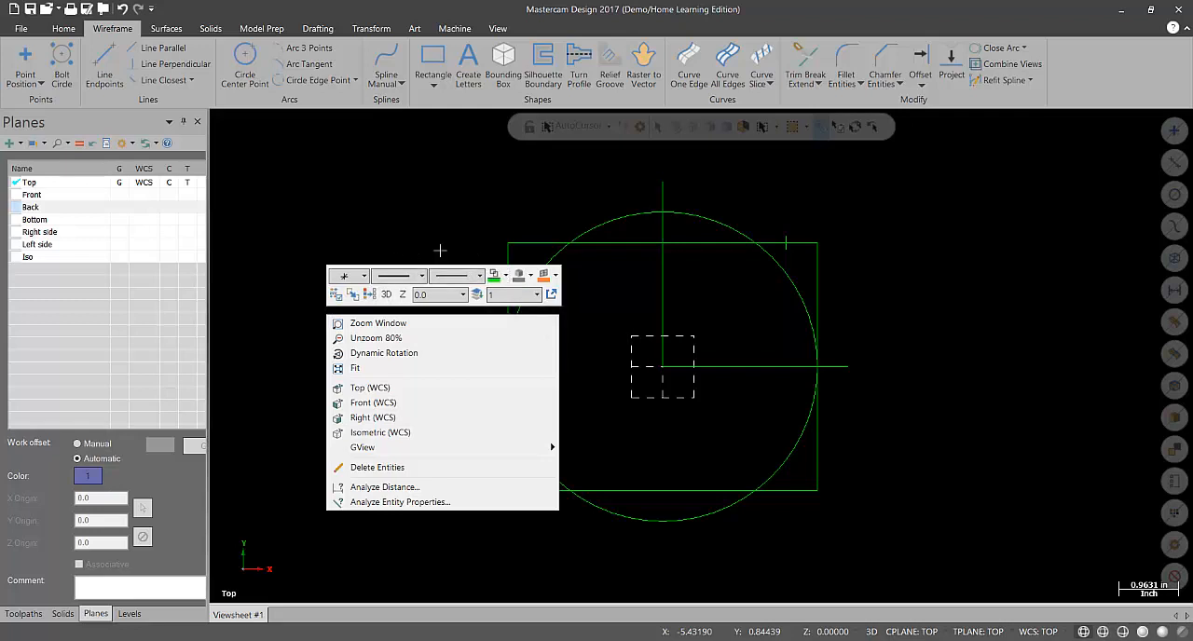
pyautogui.moveTo(429, 229)
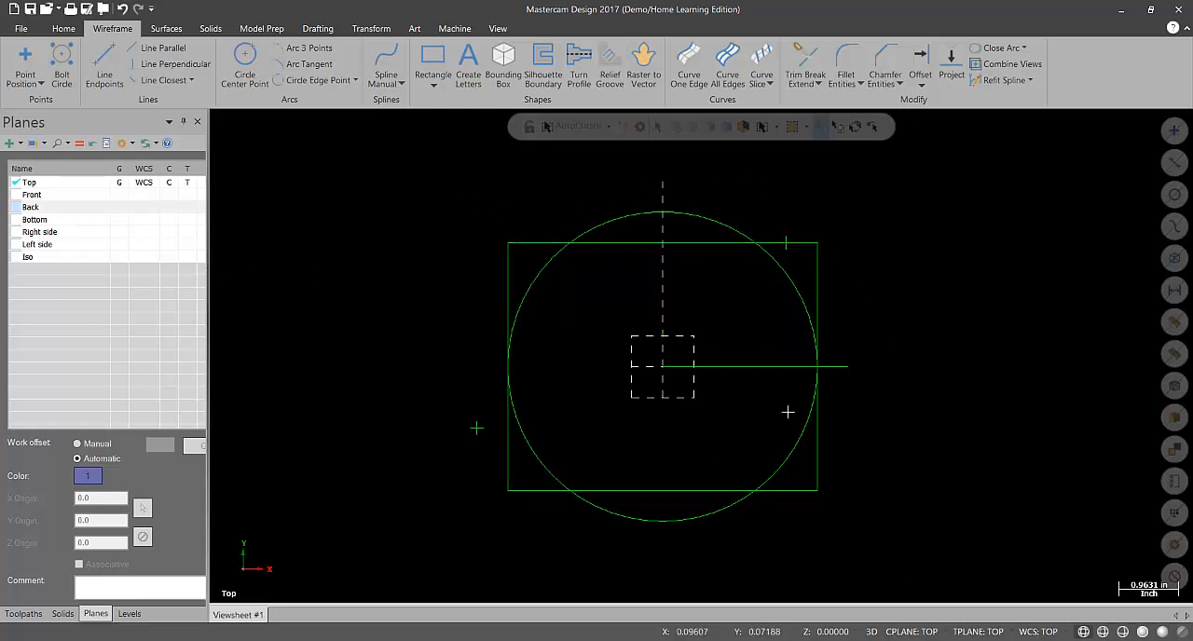
pyautogui.moveTo(363, 275)
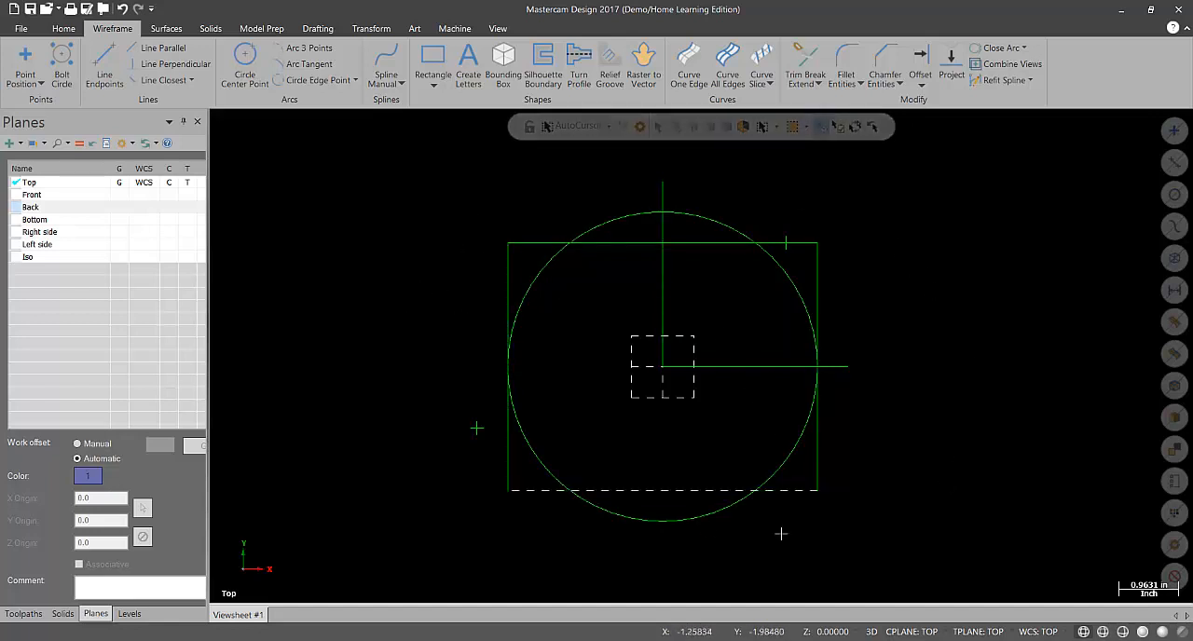
pyautogui.moveTo(932, 332)
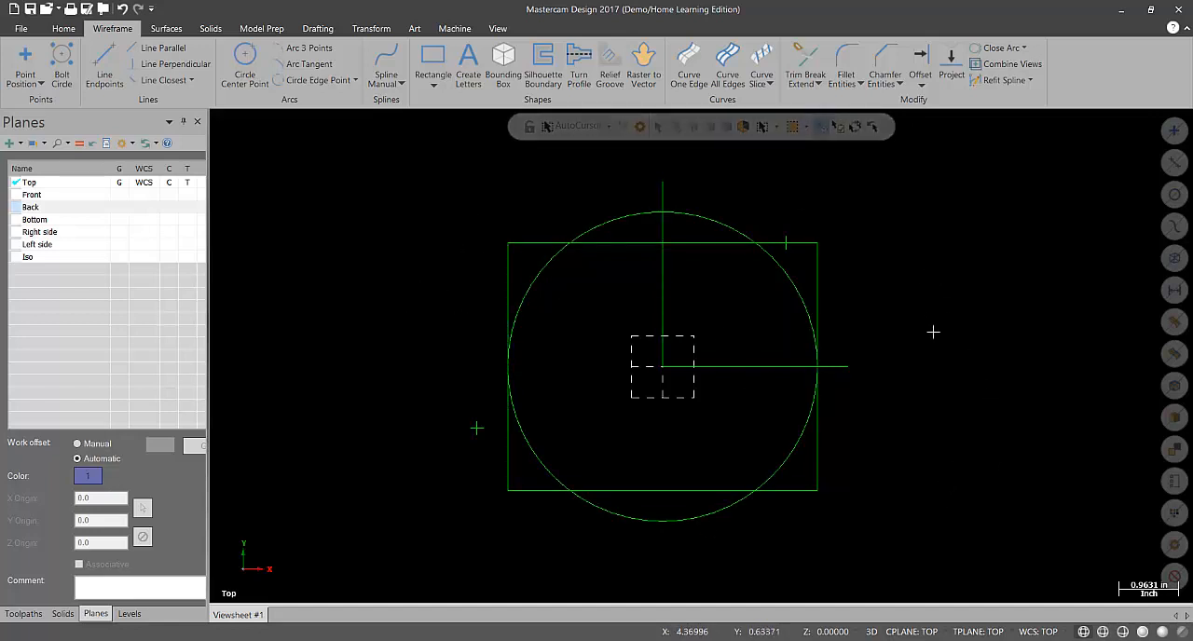
# Step: Recolour the circle red using the right-click mini toolbar's colour palette
pyautogui.rightClick(933, 331)
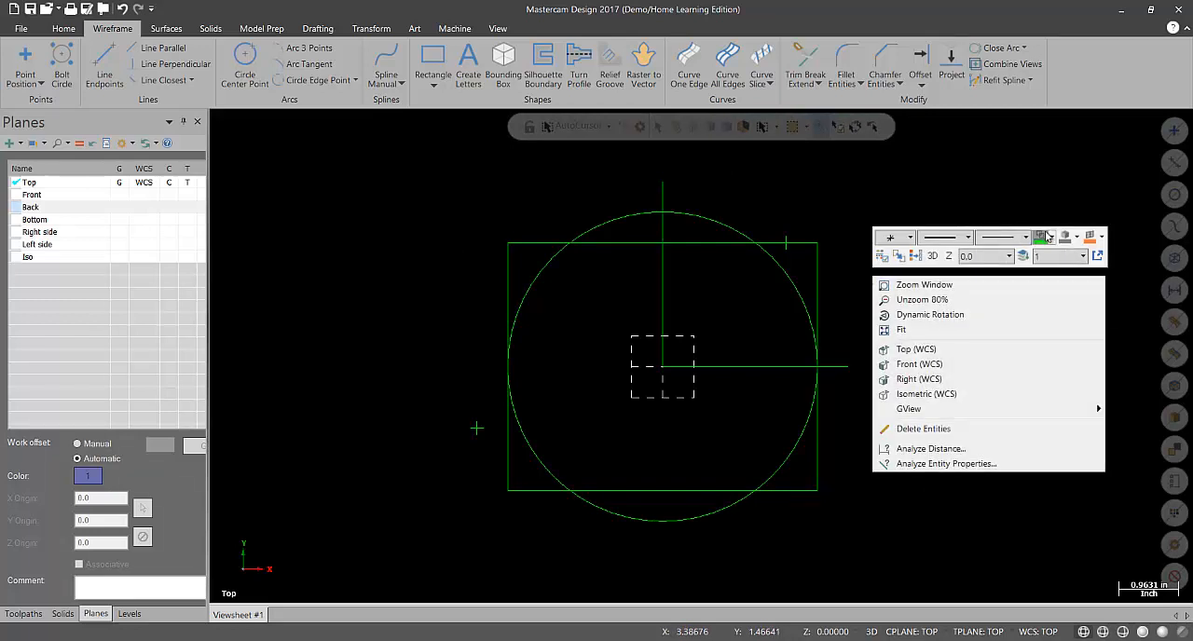
pyautogui.click(1044, 238)
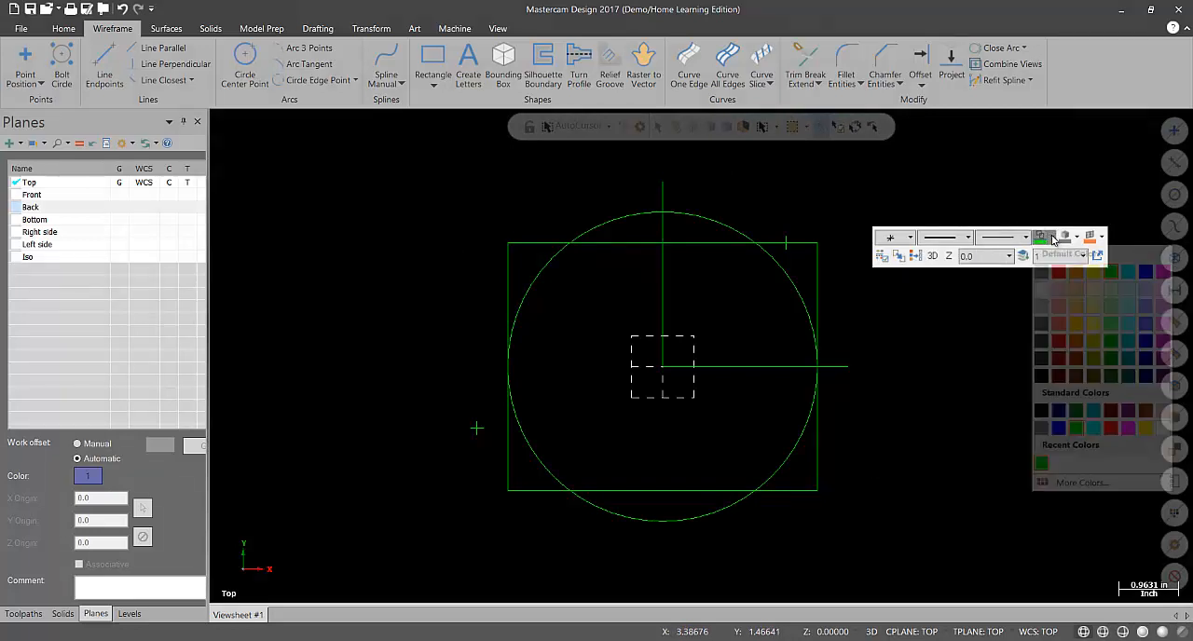
pyautogui.click(1051, 236)
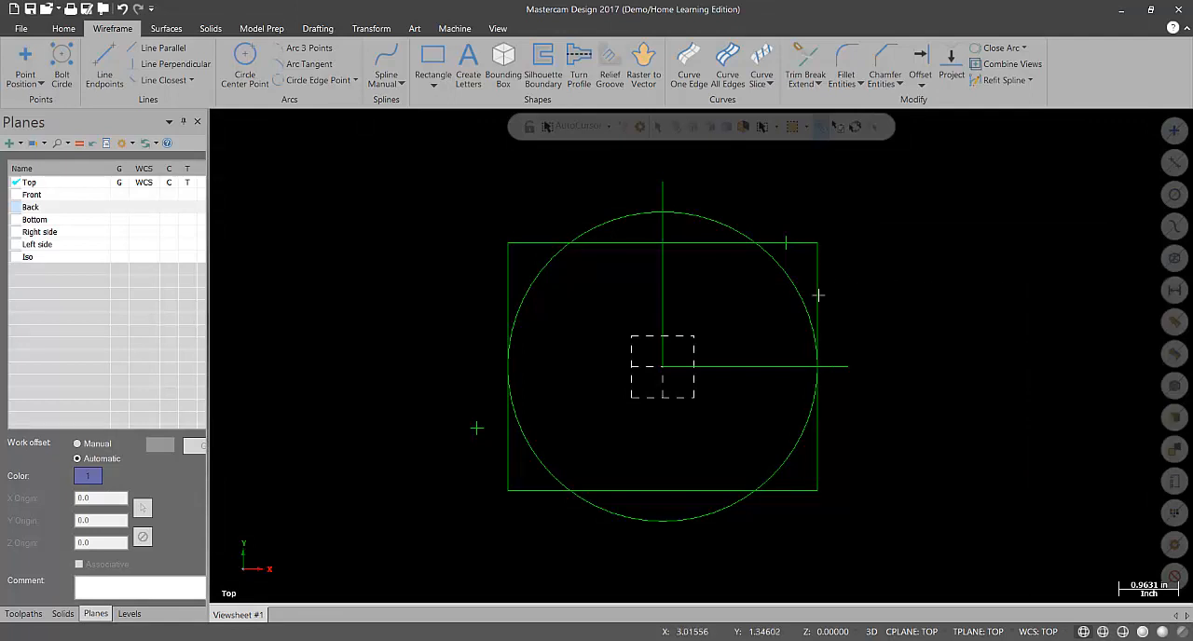
pyautogui.moveTo(538, 452)
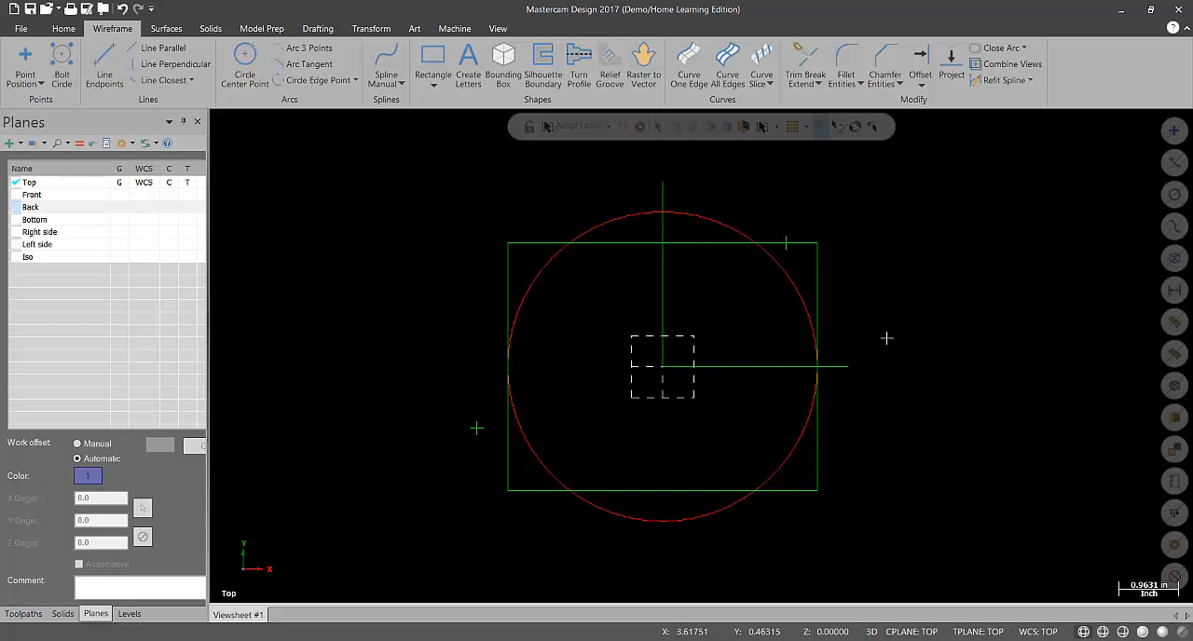
pyautogui.moveTo(624, 322)
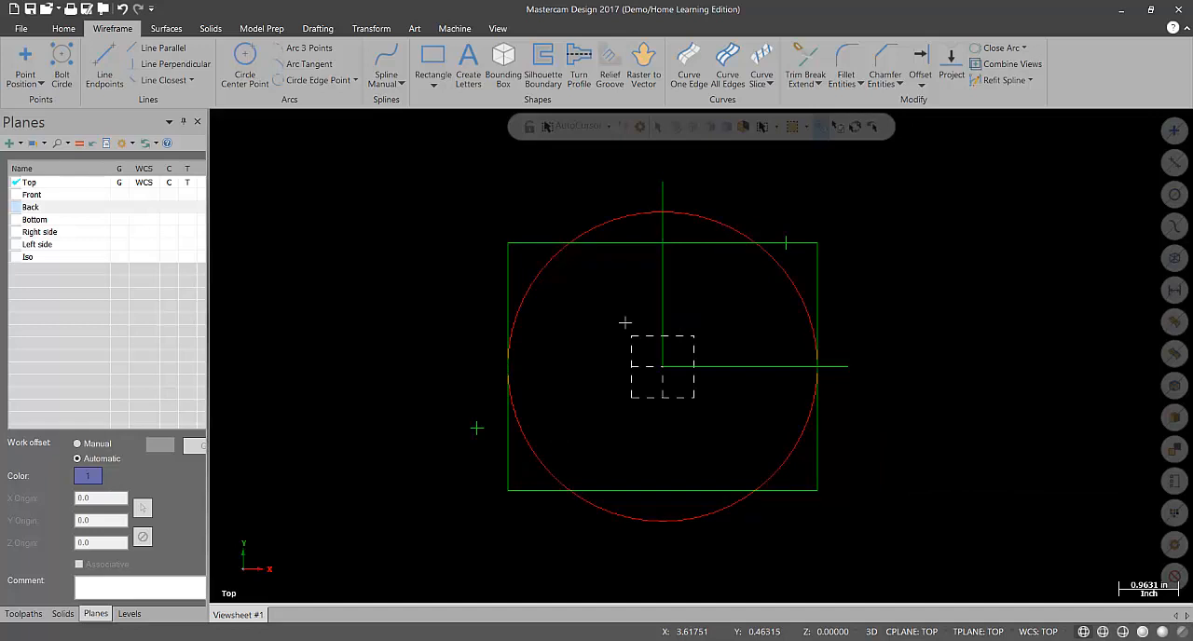
pyautogui.moveTo(509, 291)
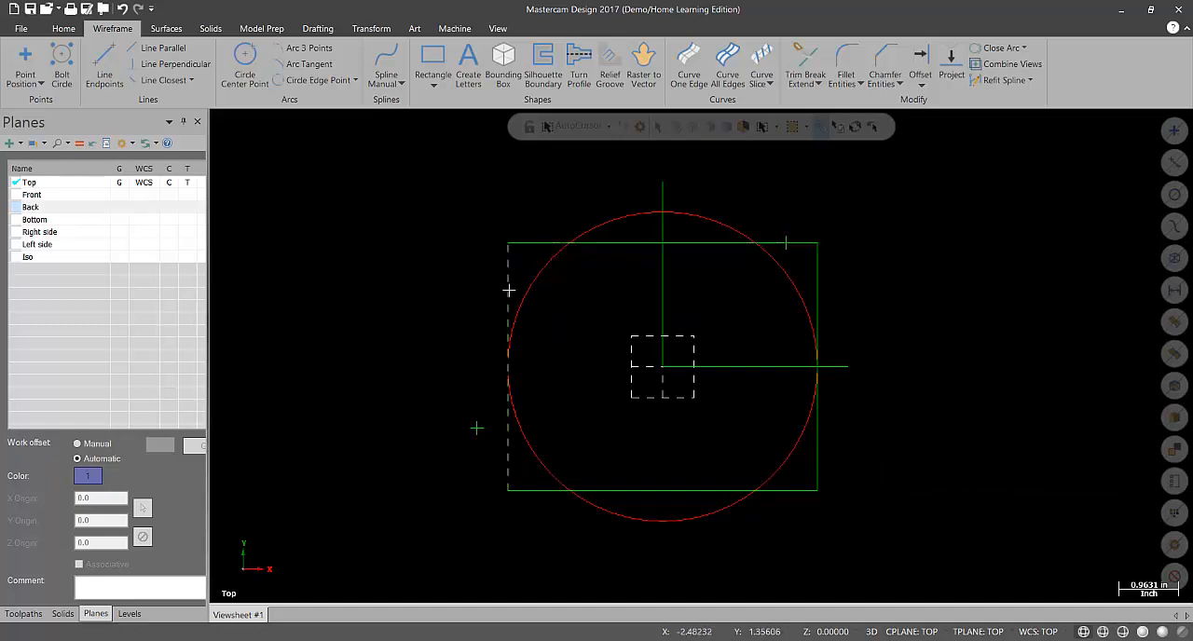
pyautogui.moveTo(478, 290)
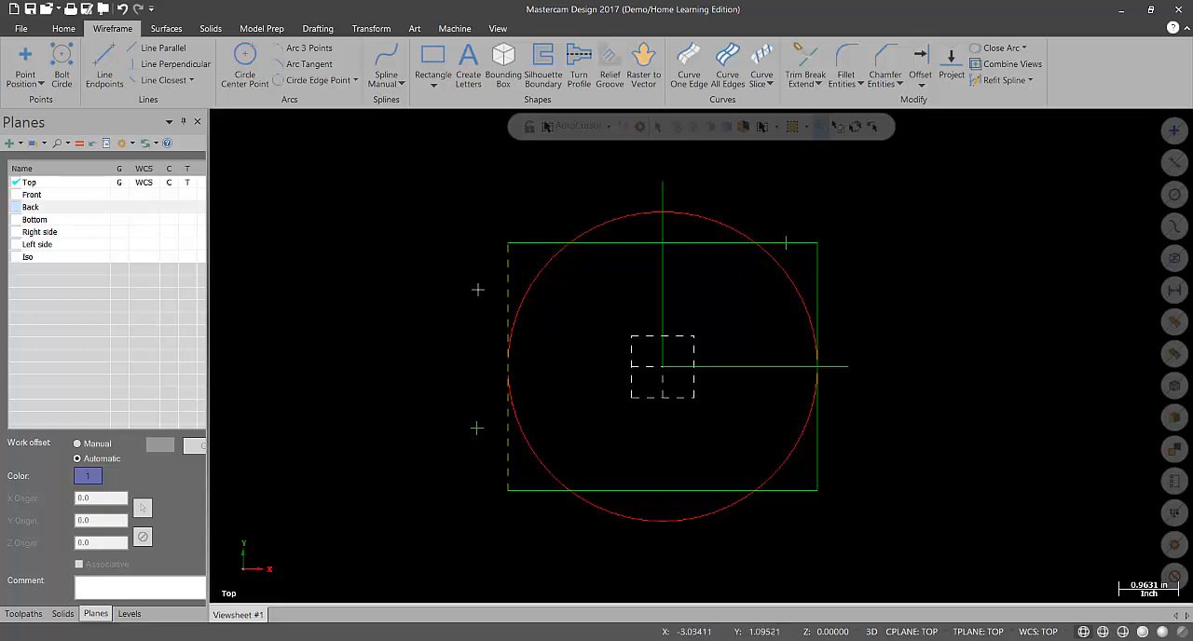
pyautogui.moveTo(491, 259)
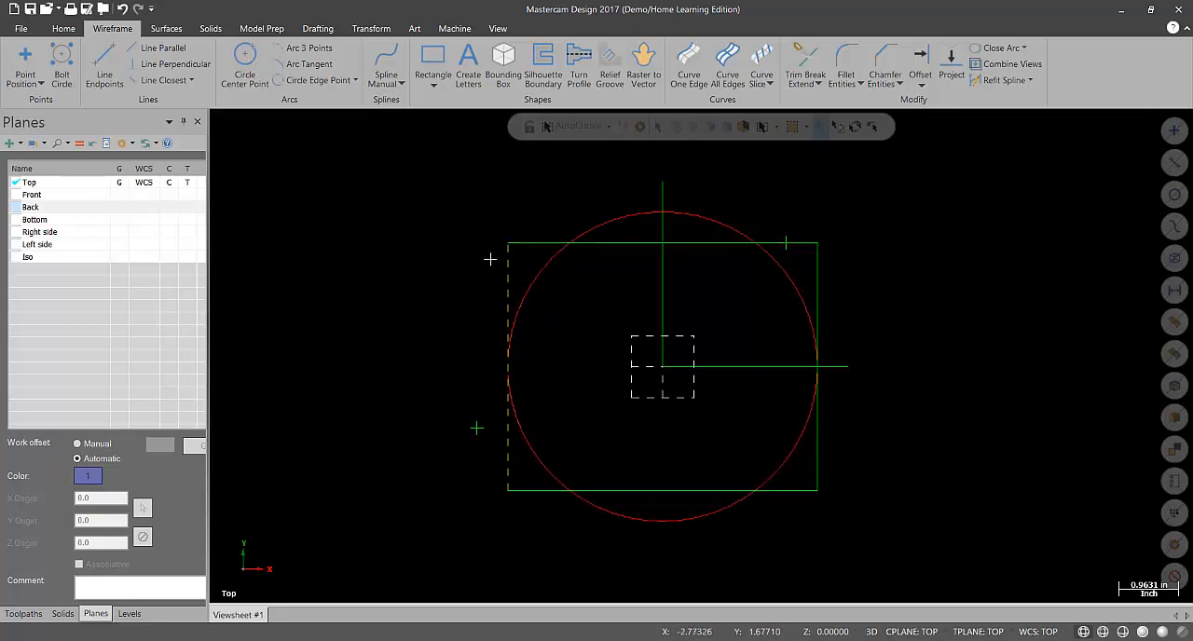
pyautogui.moveTo(482, 275)
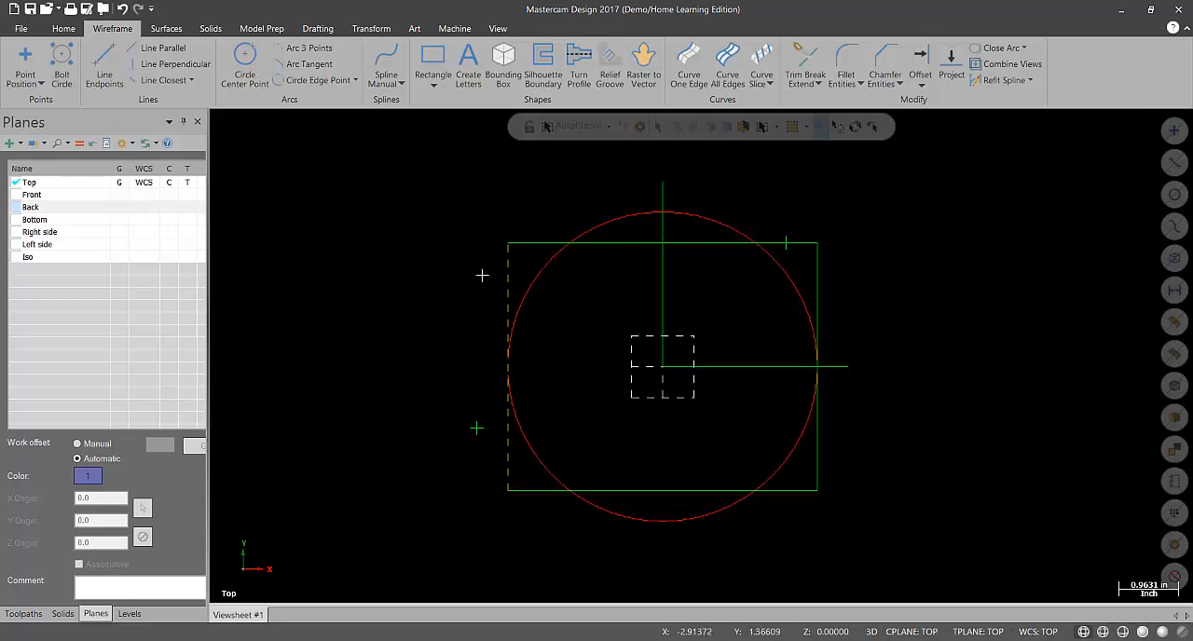
pyautogui.moveTo(775, 196)
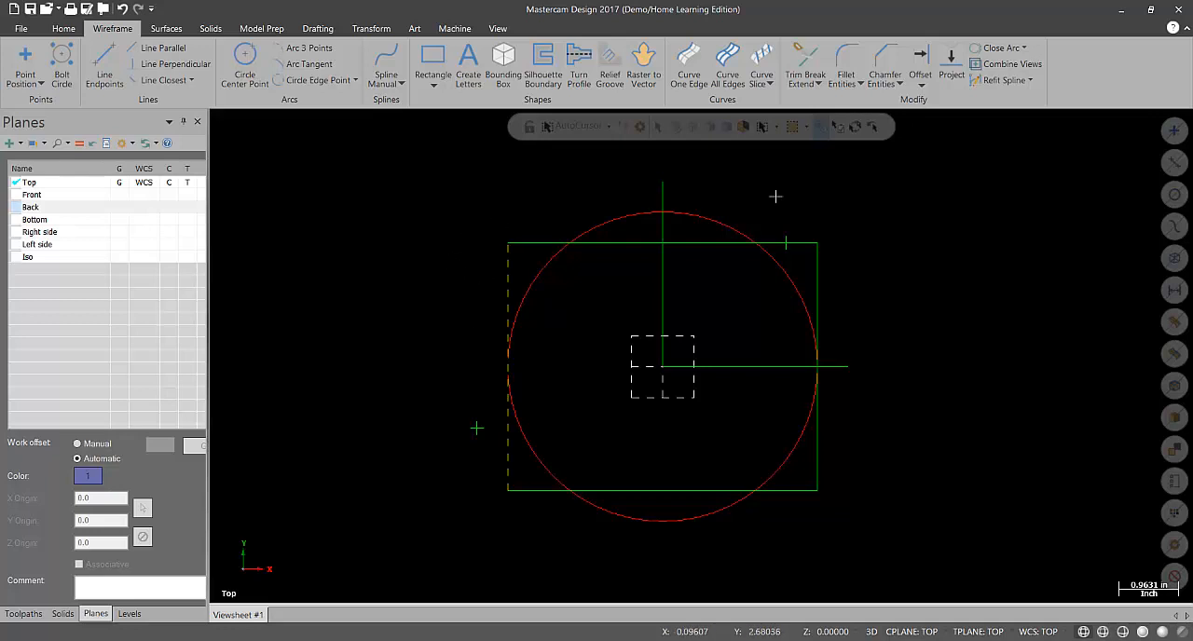
pyautogui.moveTo(446, 219)
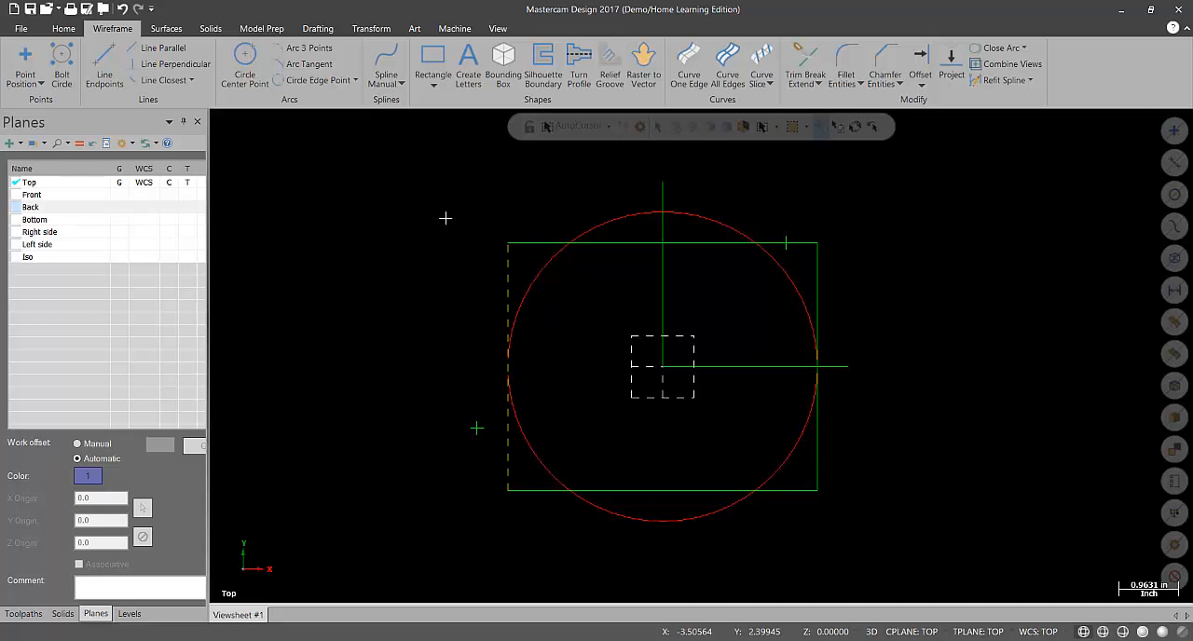
pyautogui.moveTo(519, 218)
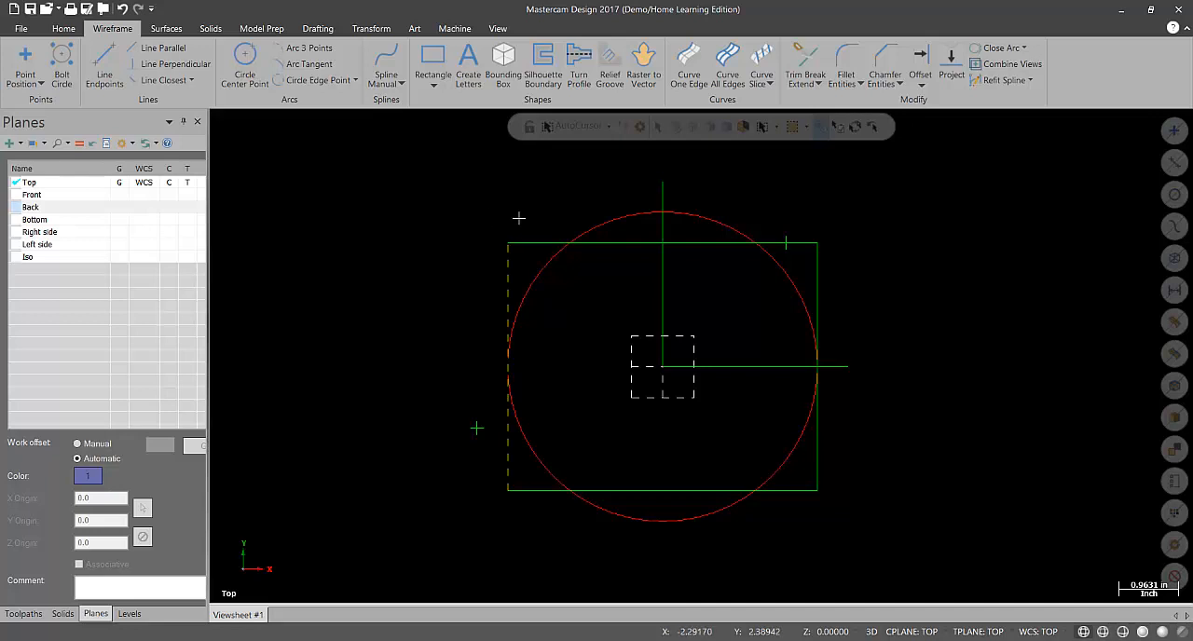
pyautogui.moveTo(531, 222)
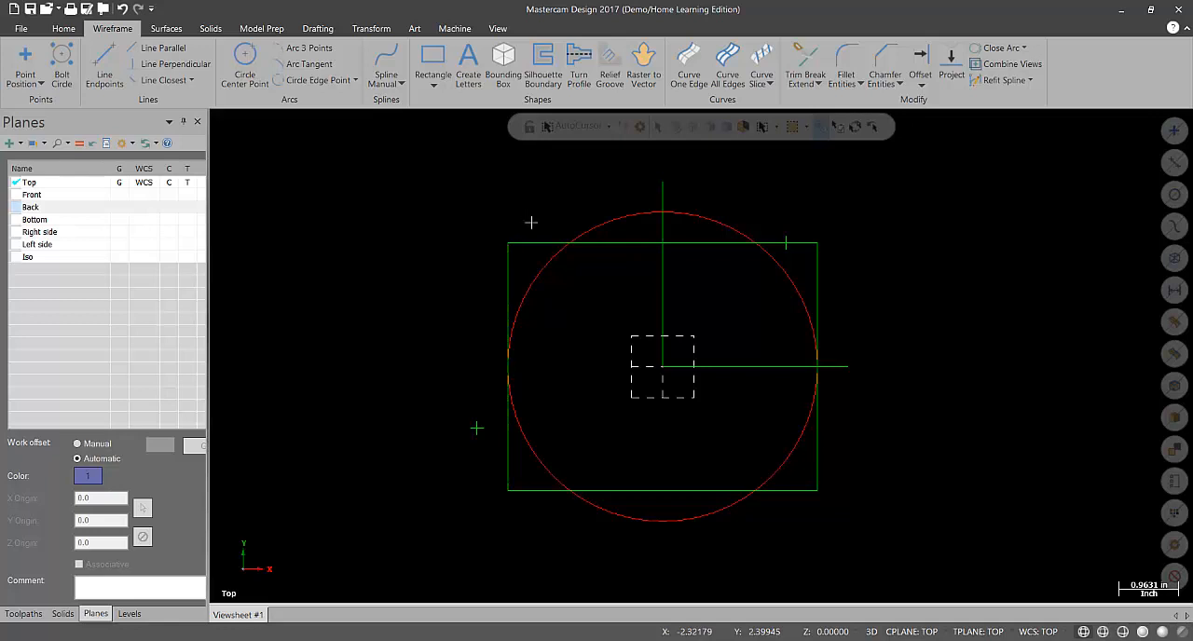
pyautogui.moveTo(531, 225)
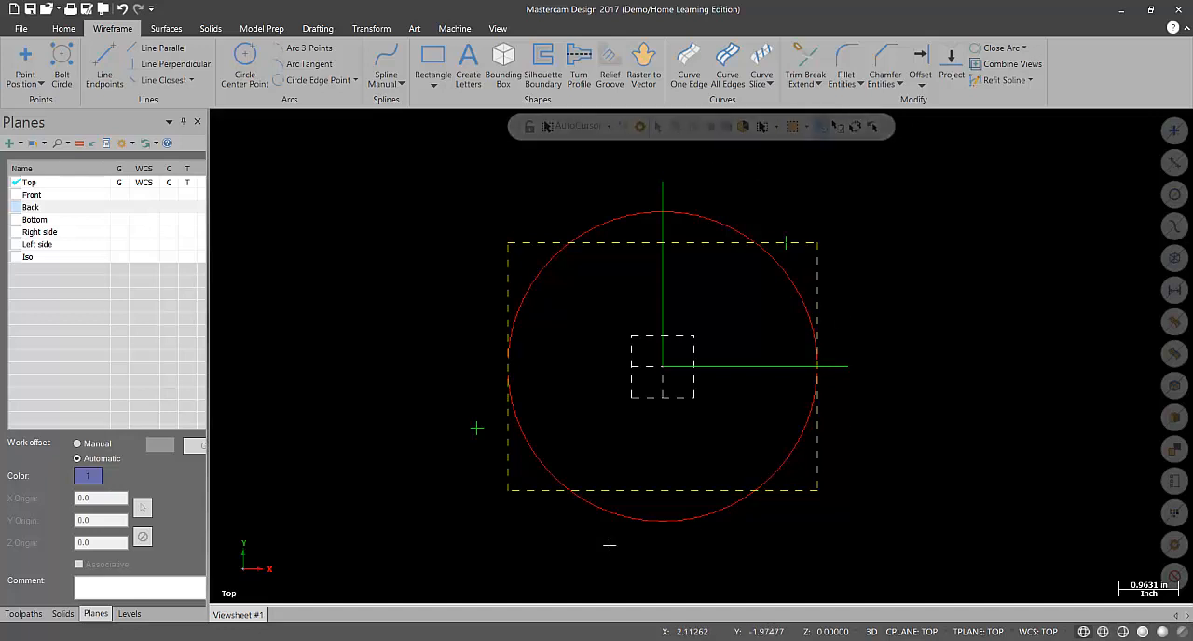
pyautogui.moveTo(929, 351)
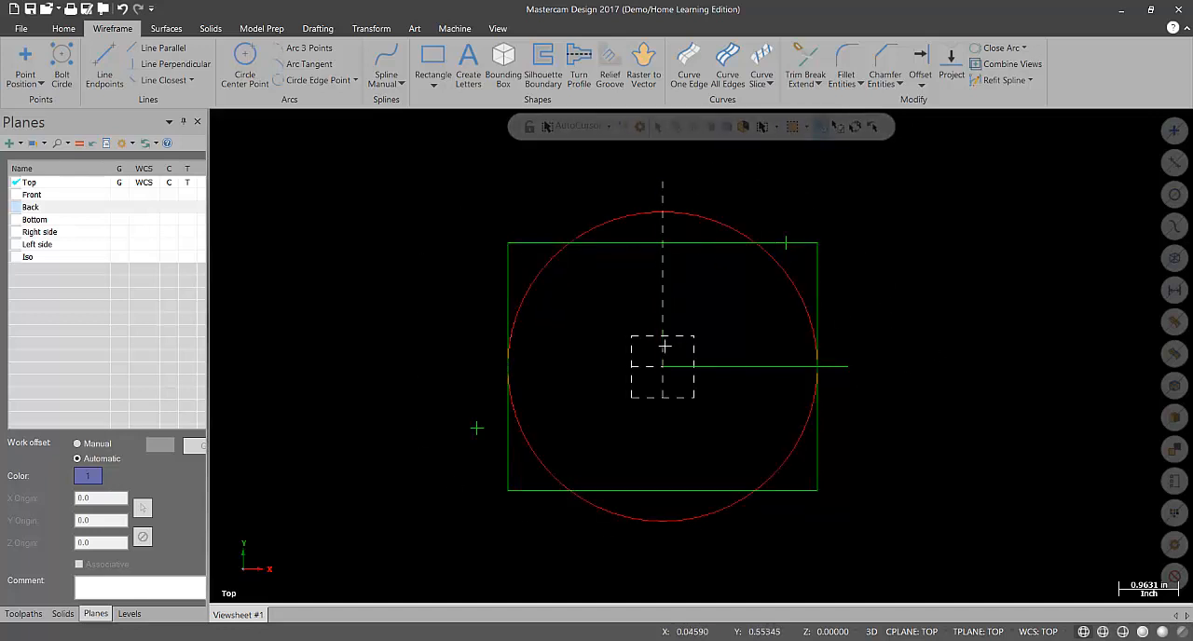
pyautogui.moveTo(661, 374)
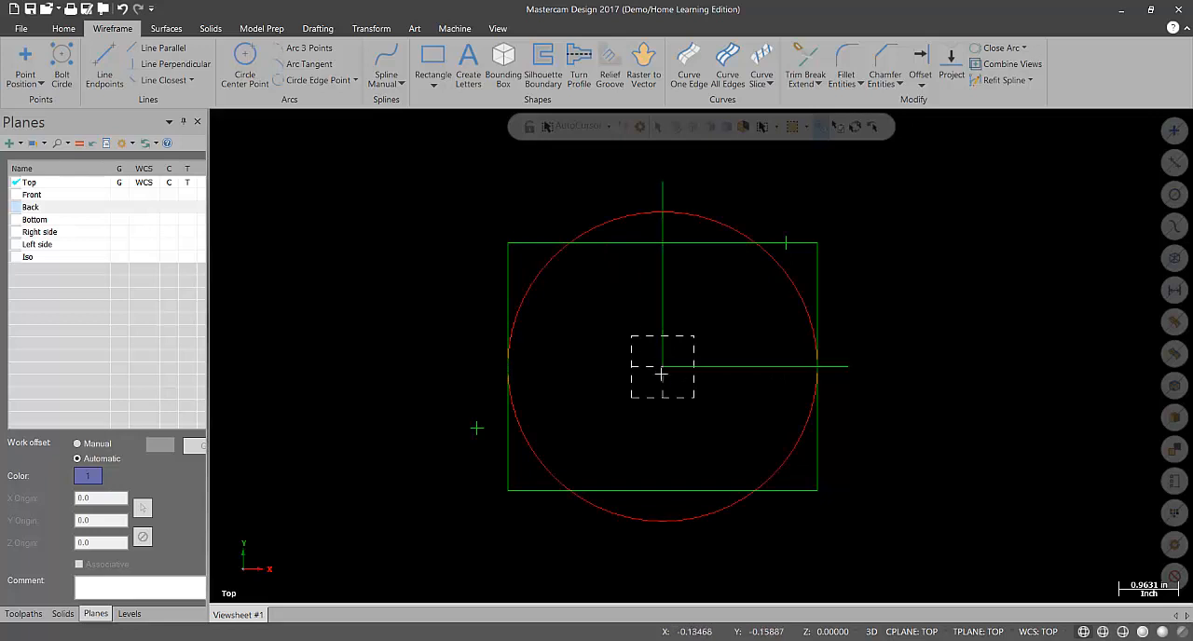
pyautogui.moveTo(819, 372)
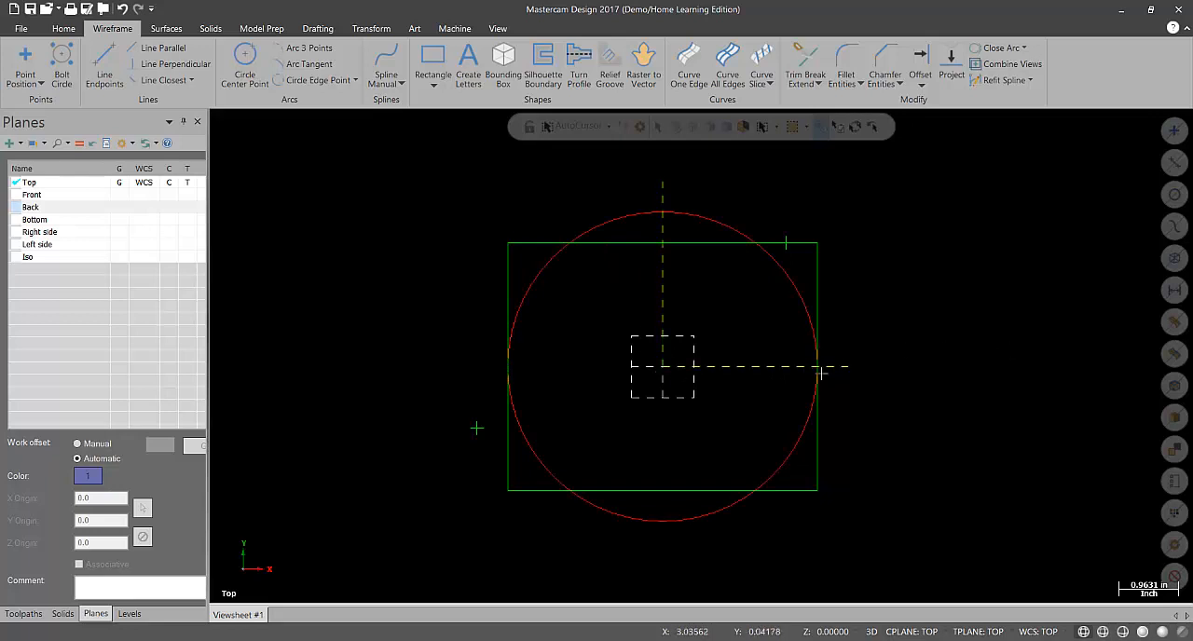
pyautogui.moveTo(918, 413)
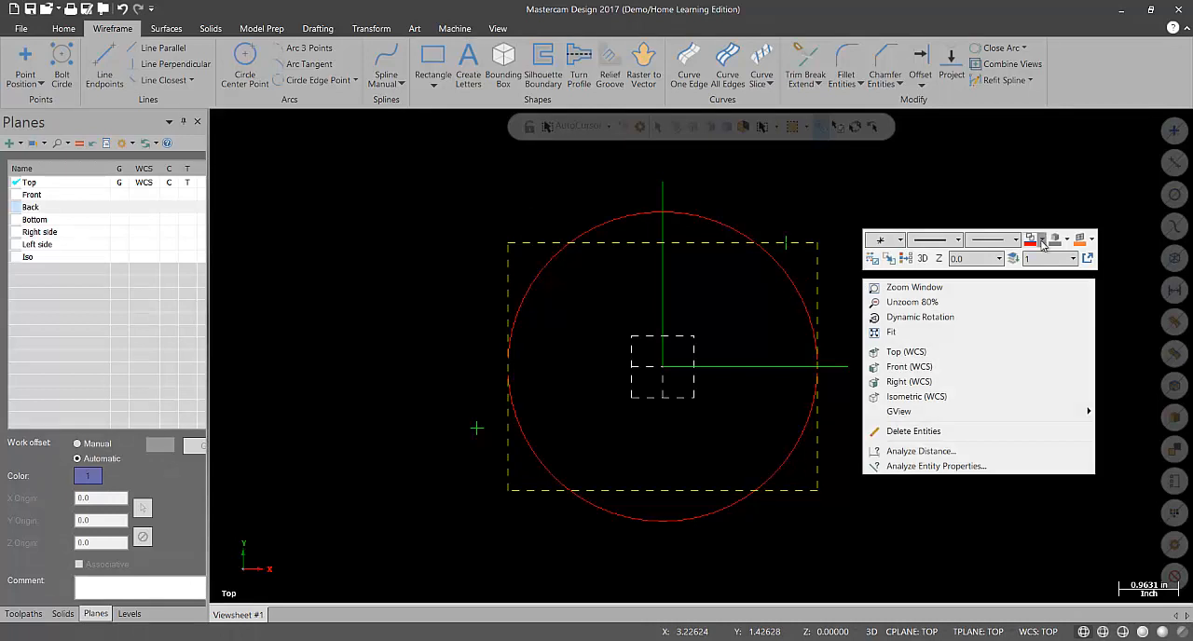
# Step: Use the quick toolbar colour list: rectangle cyan, vertical line orange, horizontal line magenta
pyautogui.click(1037, 241)
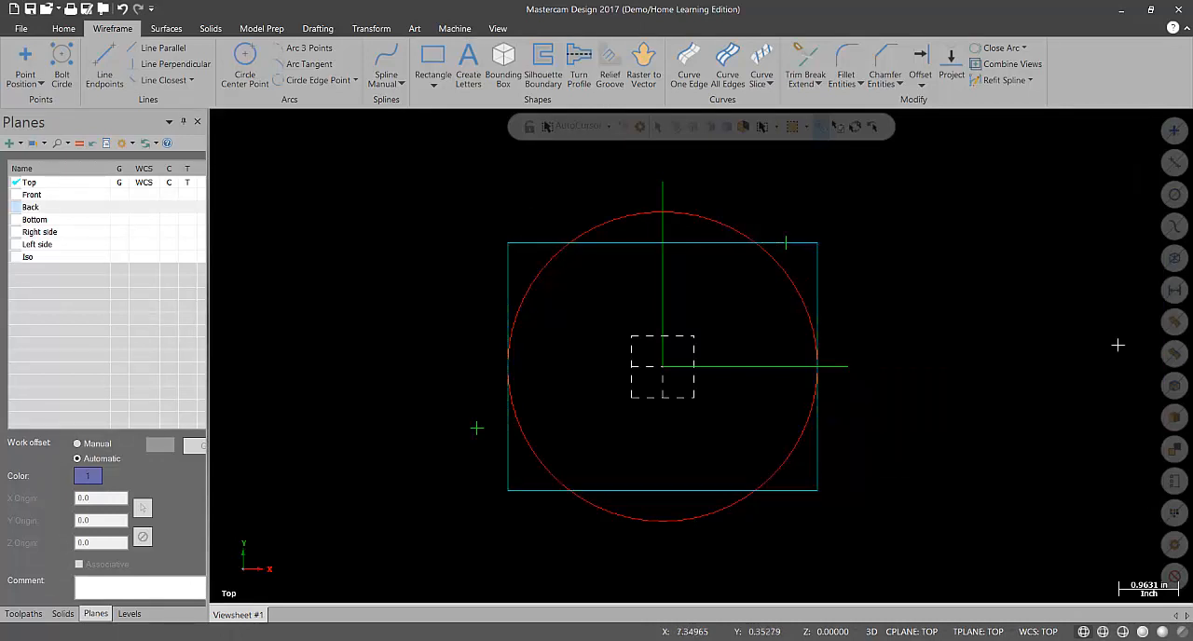
pyautogui.moveTo(929, 390)
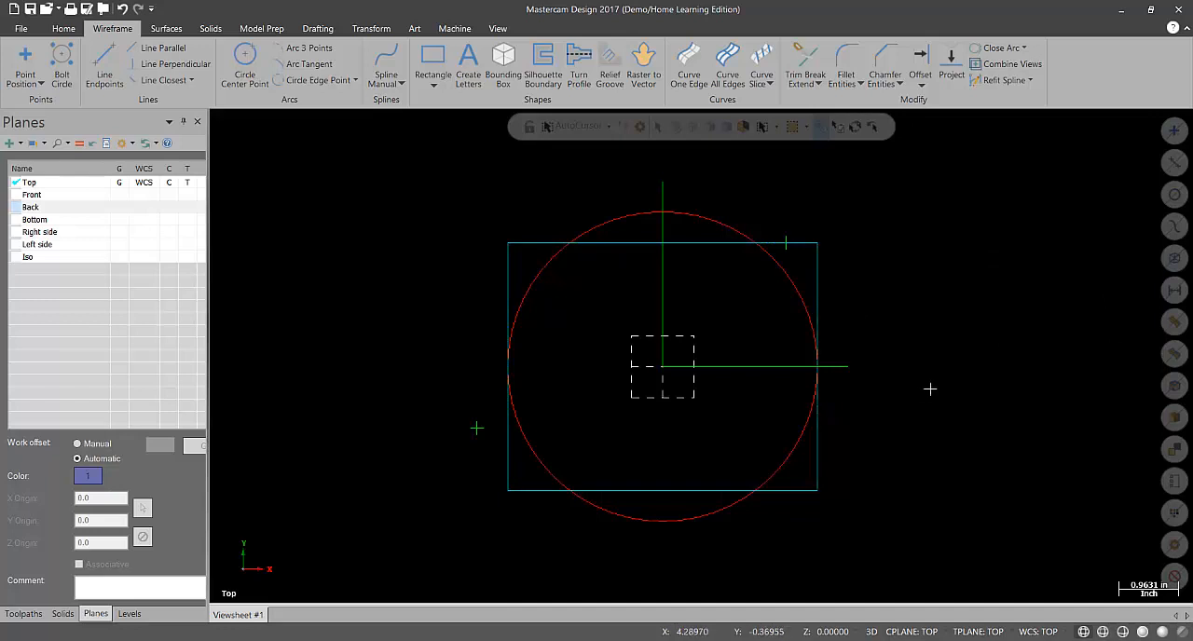
pyautogui.moveTo(669, 345)
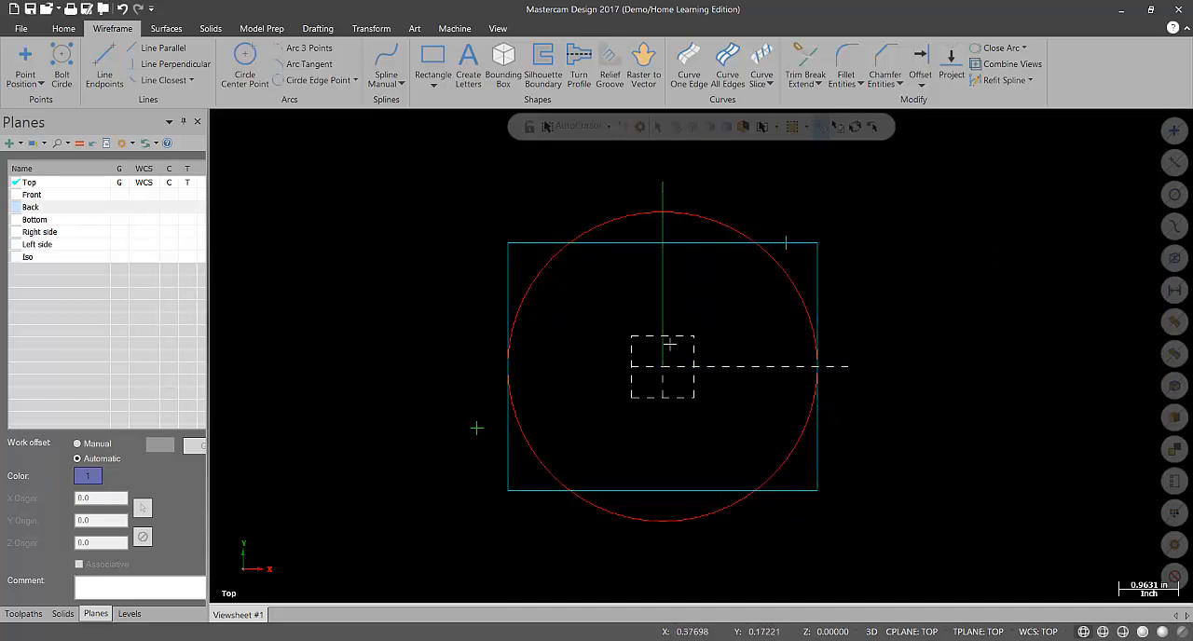
pyautogui.moveTo(691, 299)
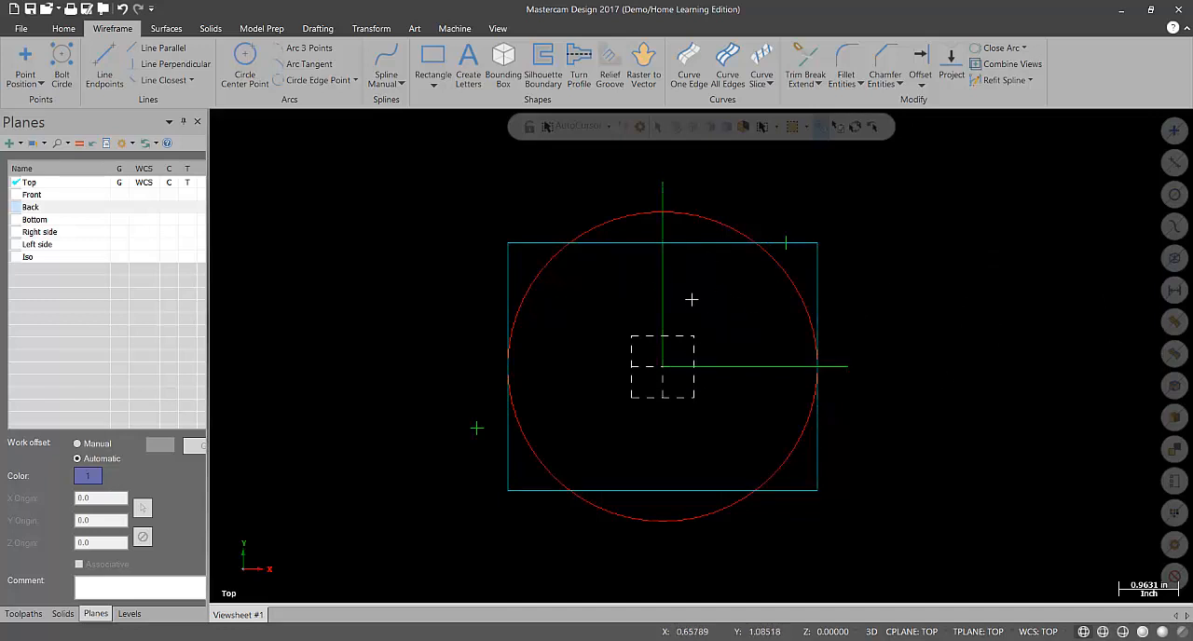
pyautogui.moveTo(740, 305)
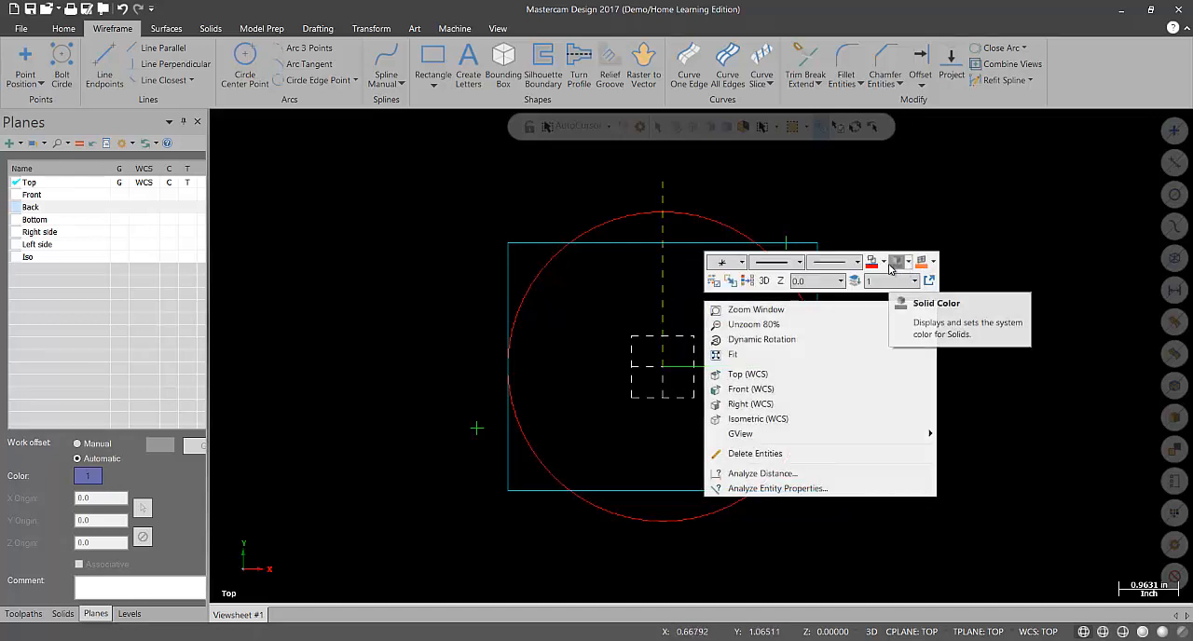
pyautogui.click(910, 262)
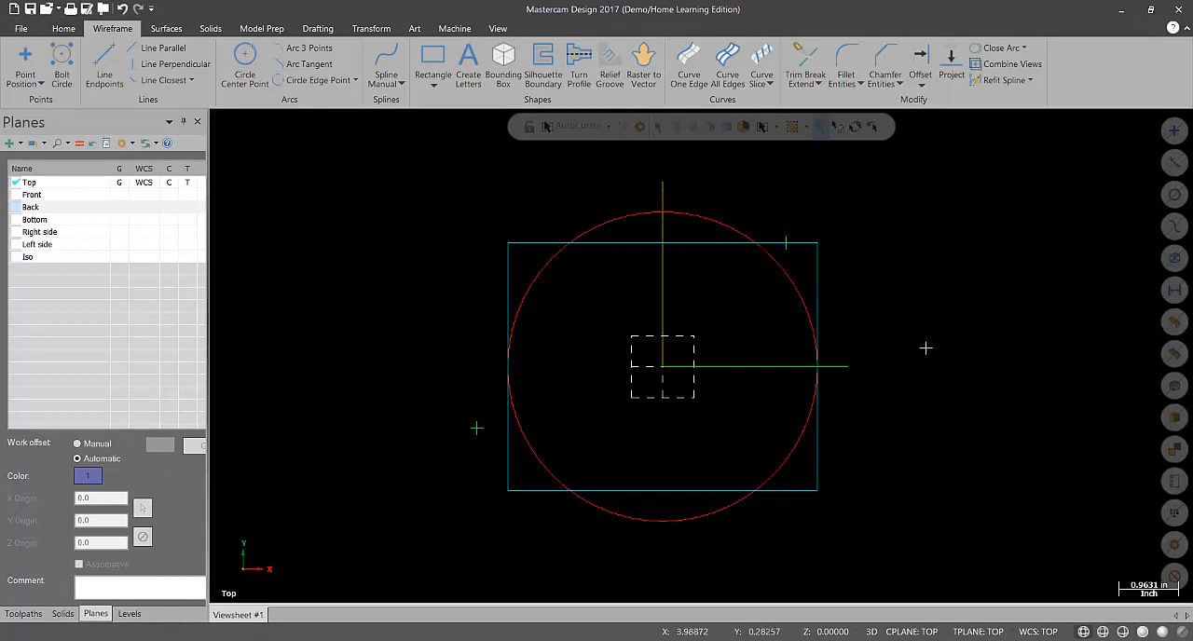
pyautogui.moveTo(721, 330)
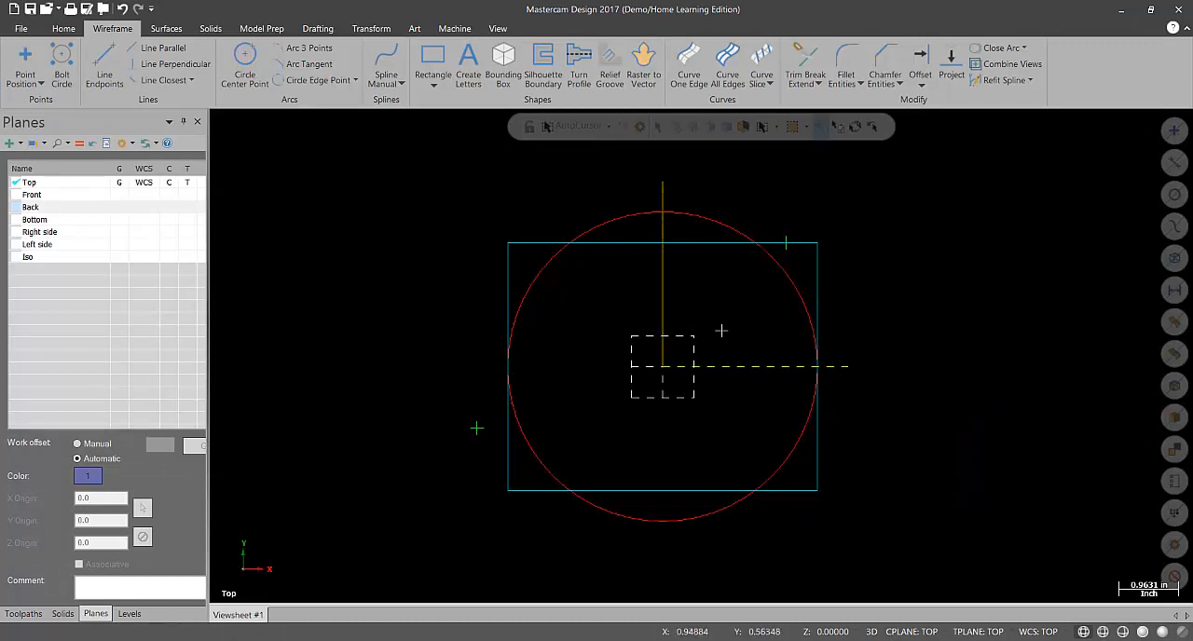
pyautogui.click(890, 291)
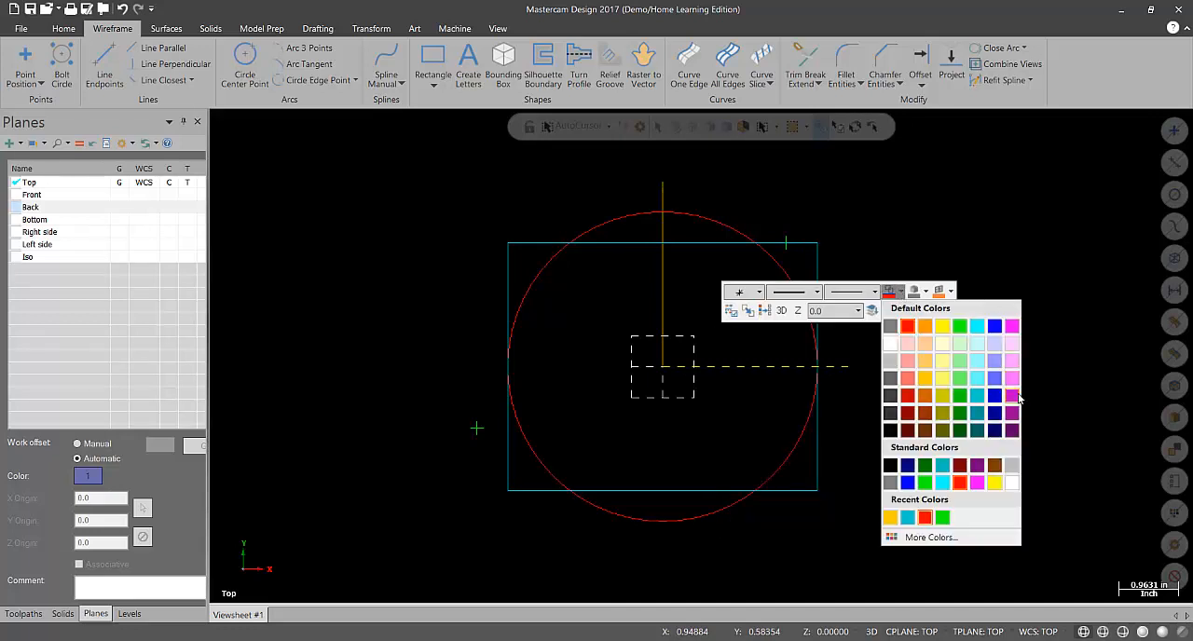
pyautogui.click(1013, 396)
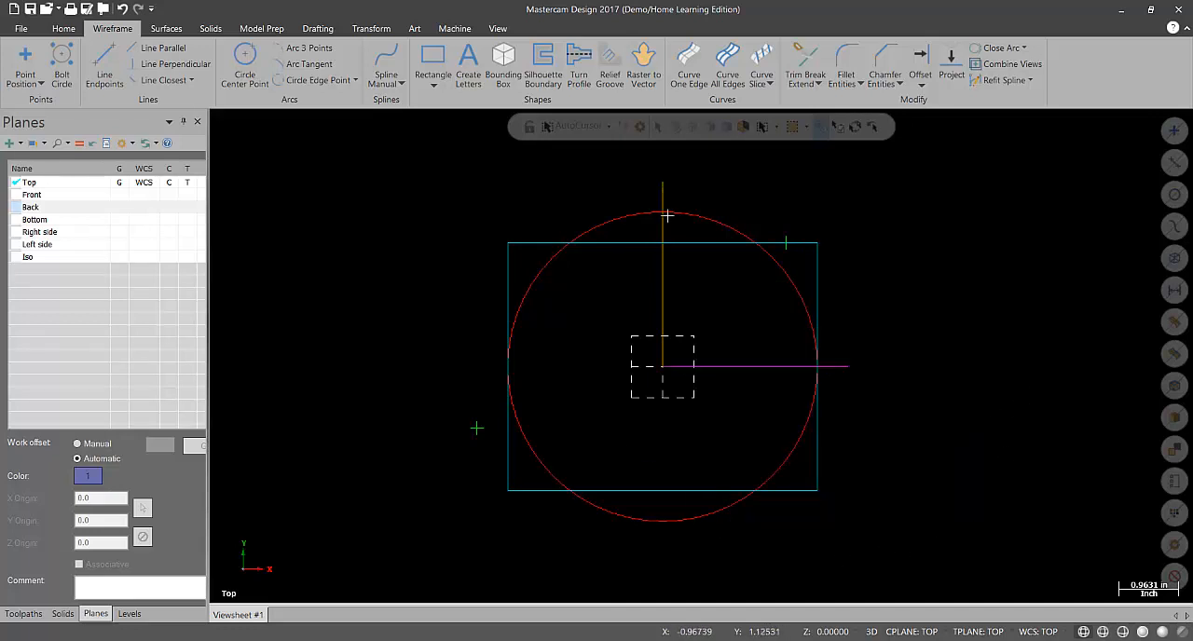
pyautogui.moveTo(748, 260)
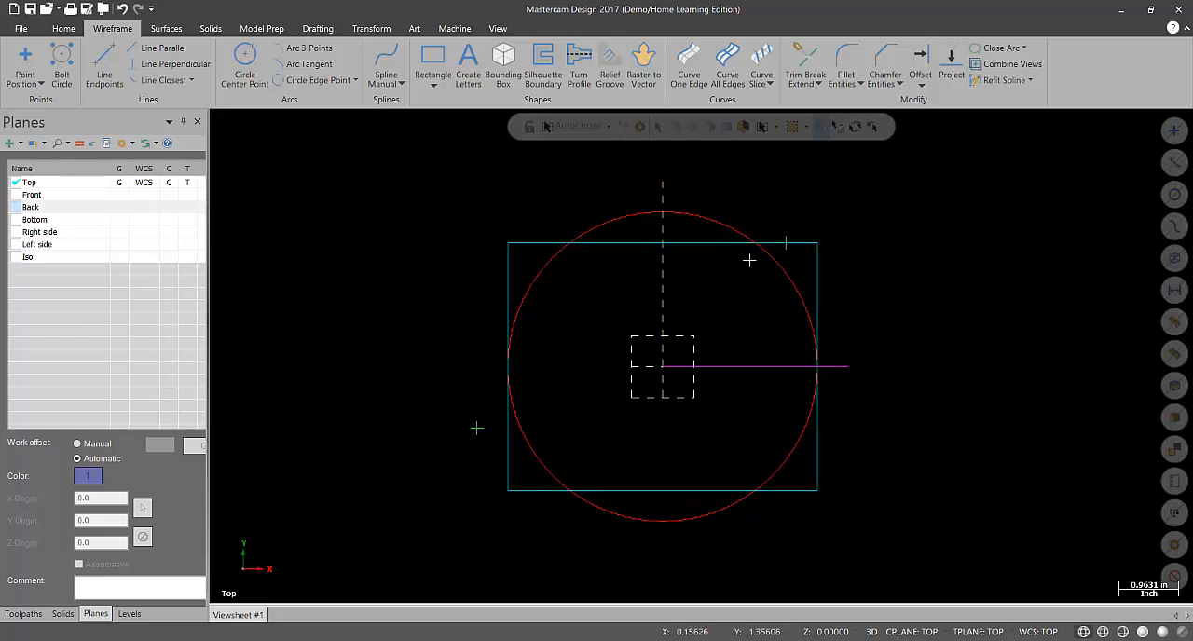
pyautogui.moveTo(657, 191)
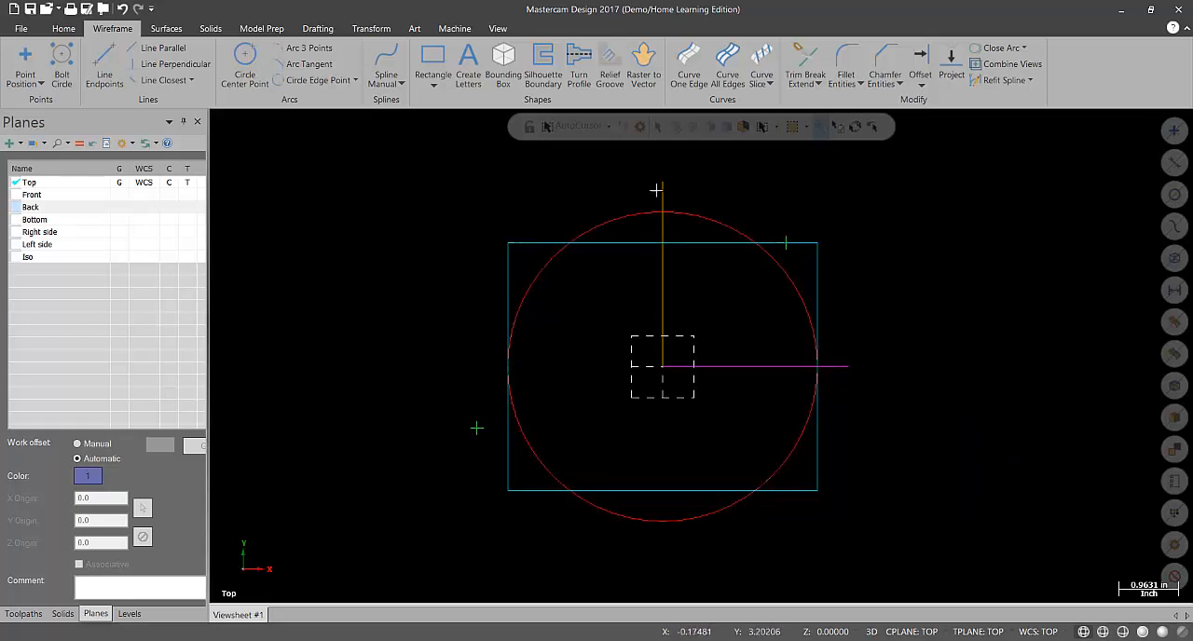
pyautogui.moveTo(966, 332)
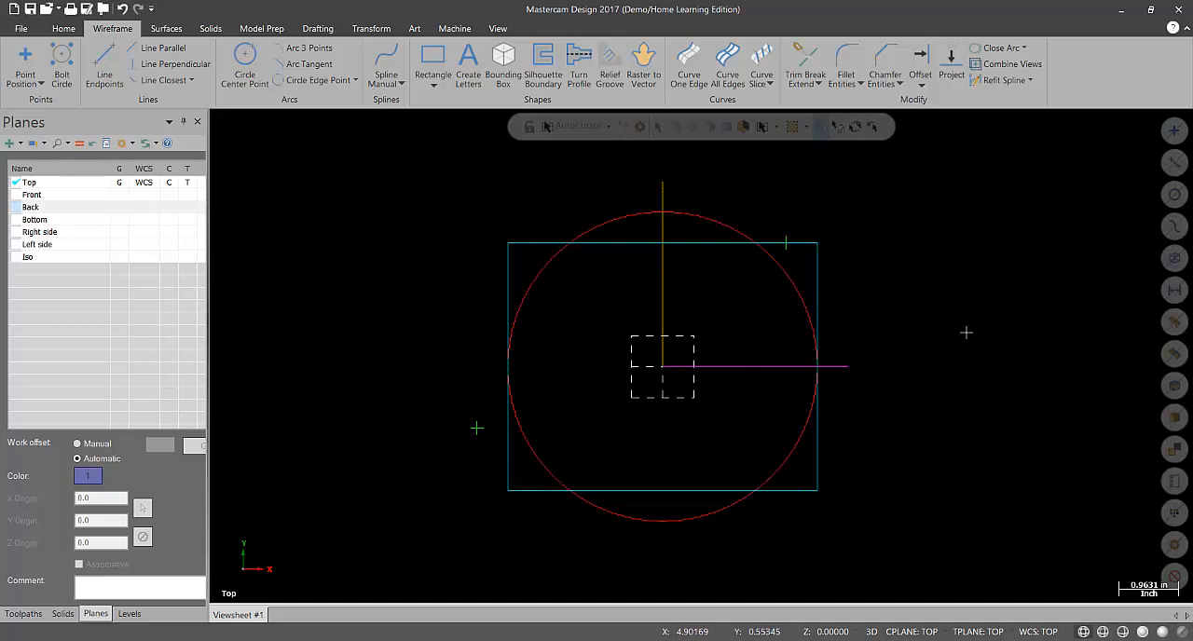
pyautogui.moveTo(985, 339)
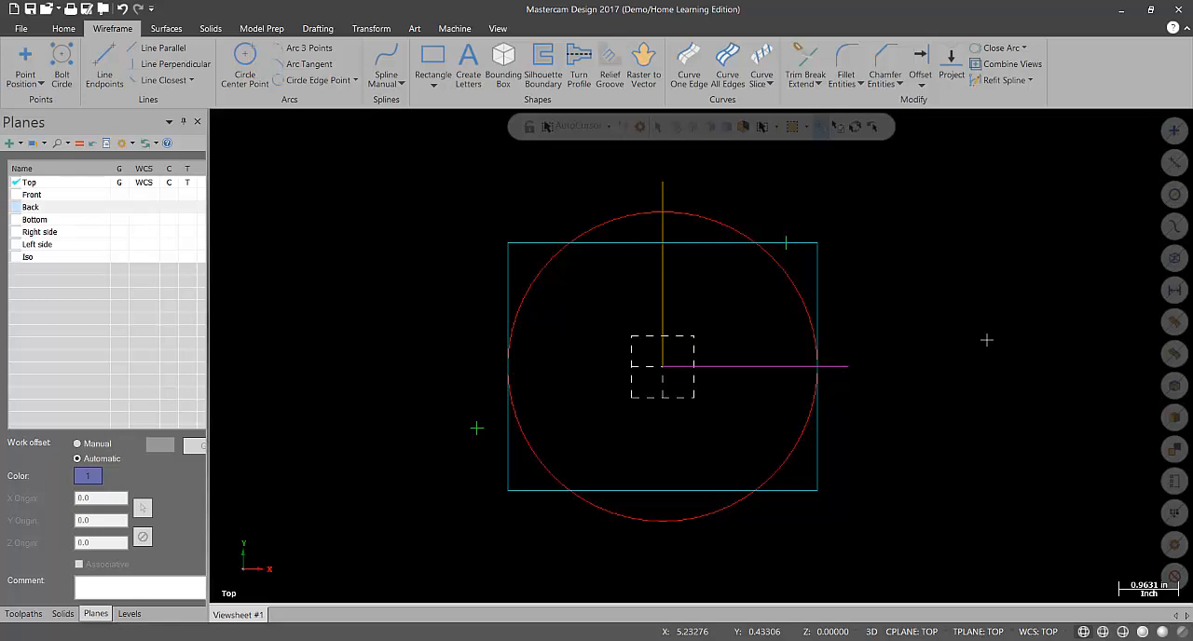
pyautogui.moveTo(162, 415)
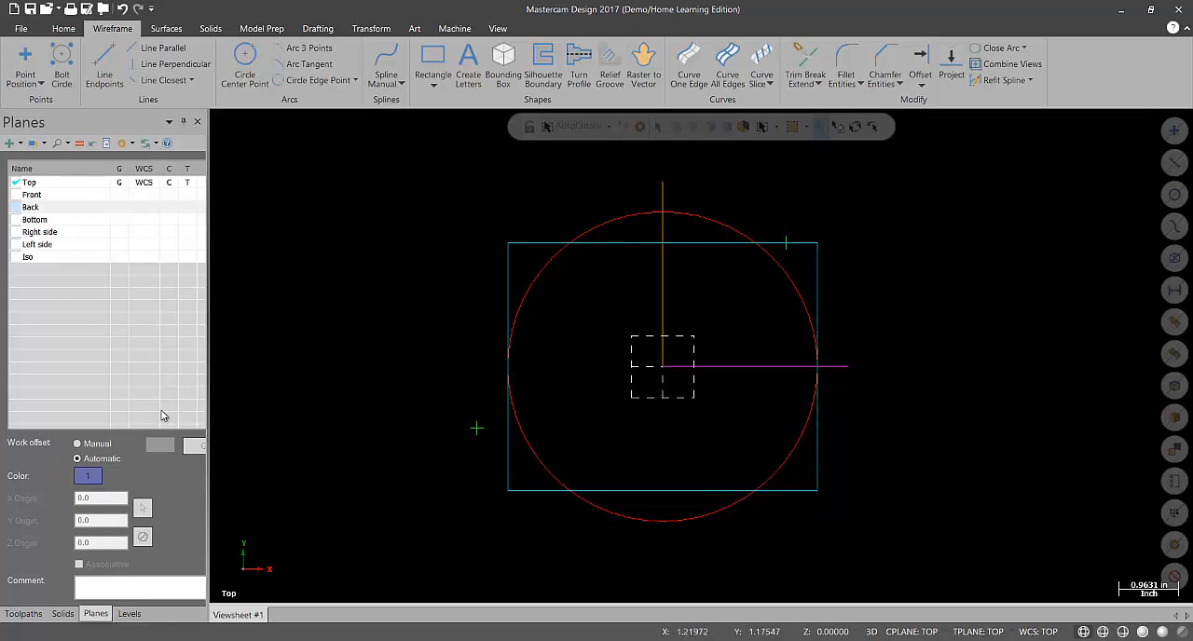
# Step: Show the Levels manager, listing level 1 with all 9 entities
pyautogui.click(129, 614)
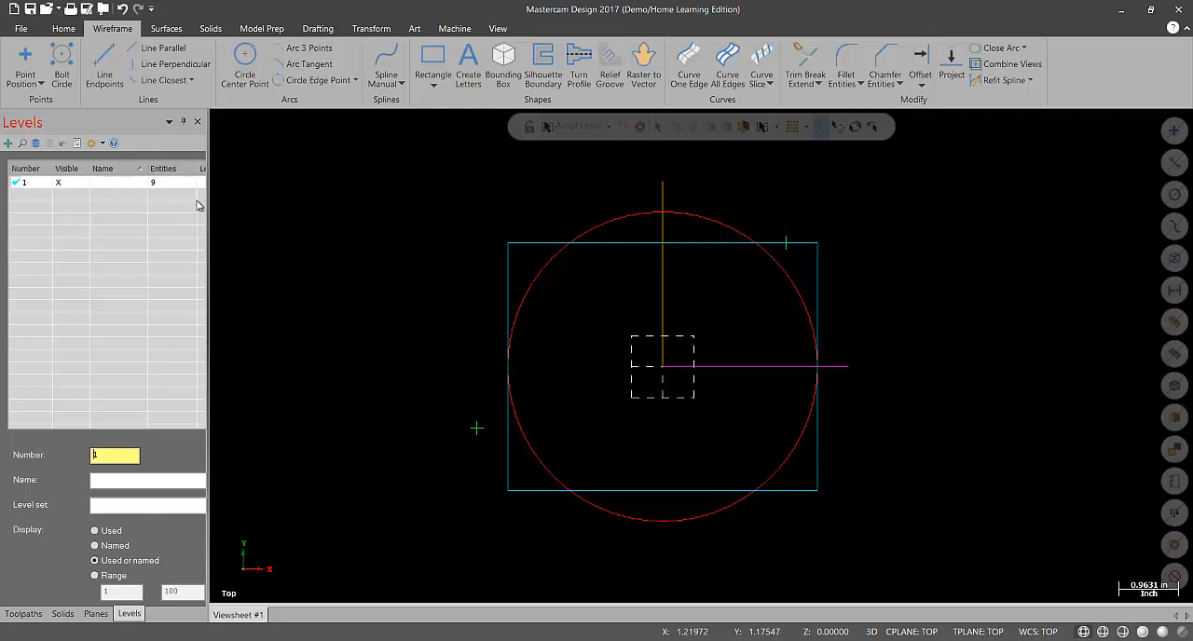
pyautogui.moveTo(187, 249)
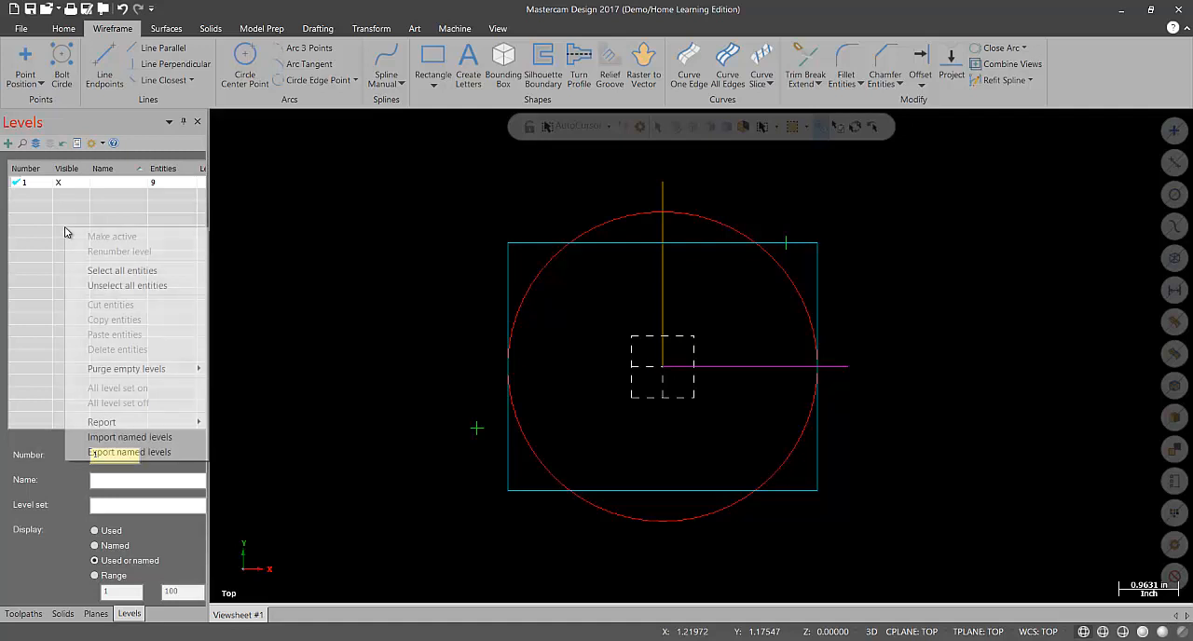
pyautogui.moveTo(129, 437)
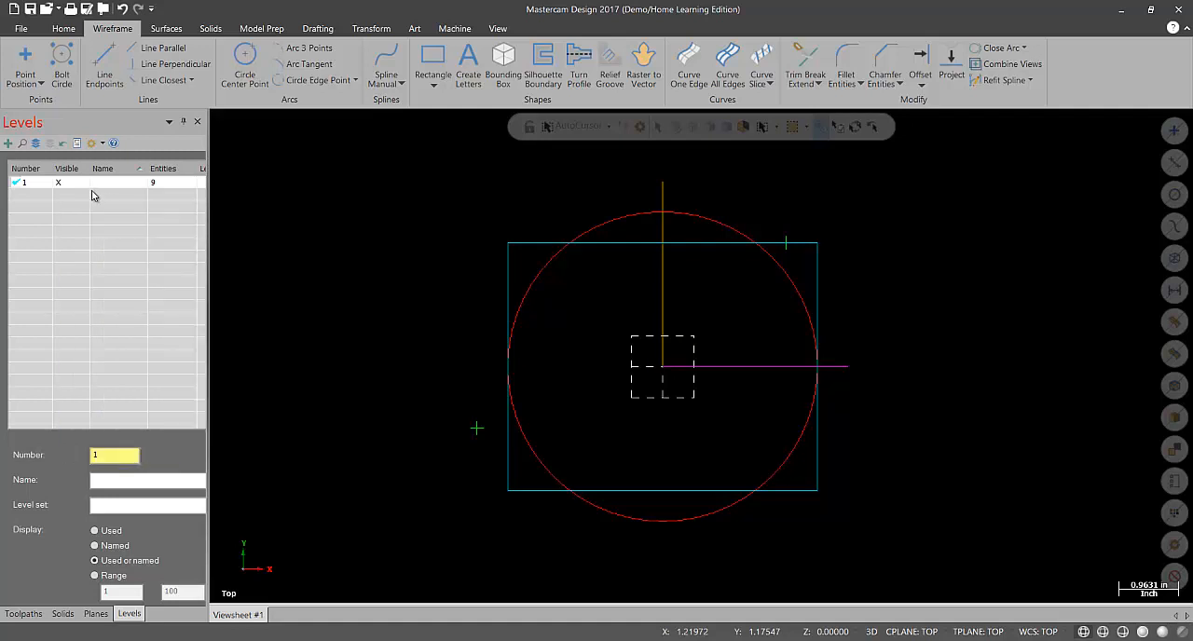
pyautogui.moveTo(317, 267)
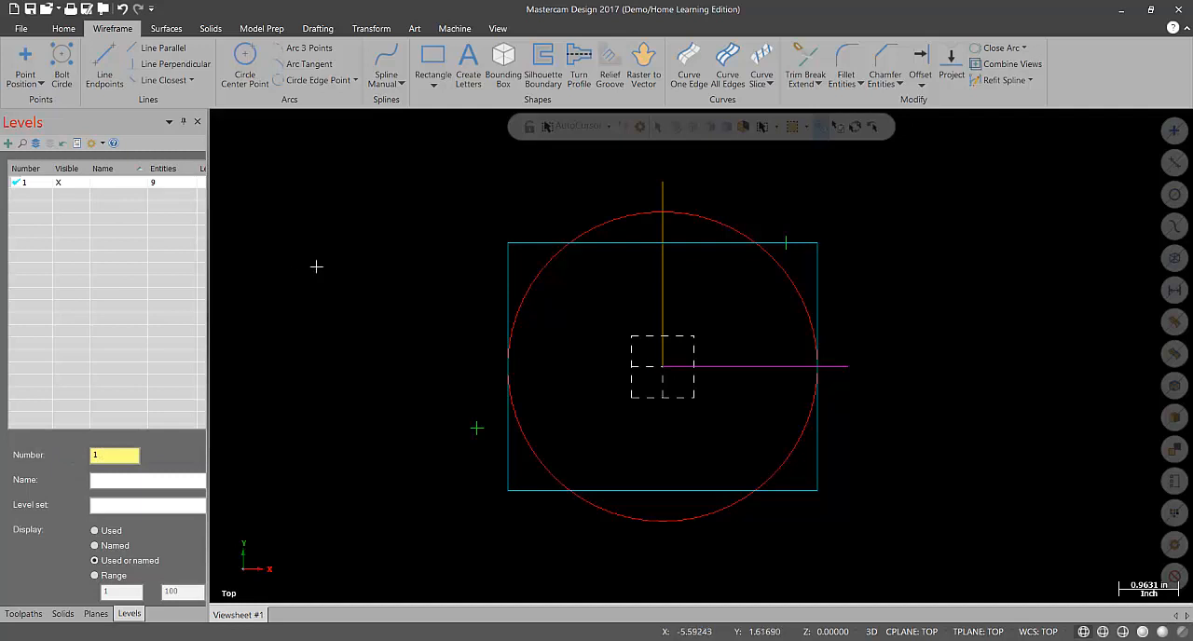
pyautogui.moveTo(544, 531)
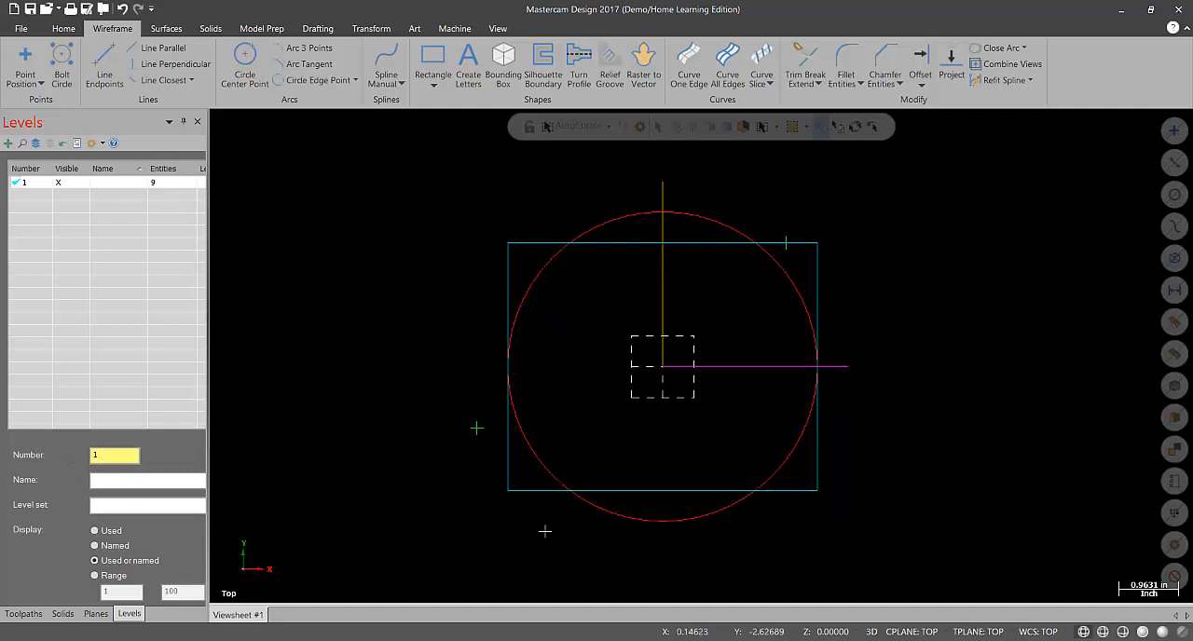
pyautogui.moveTo(324, 256)
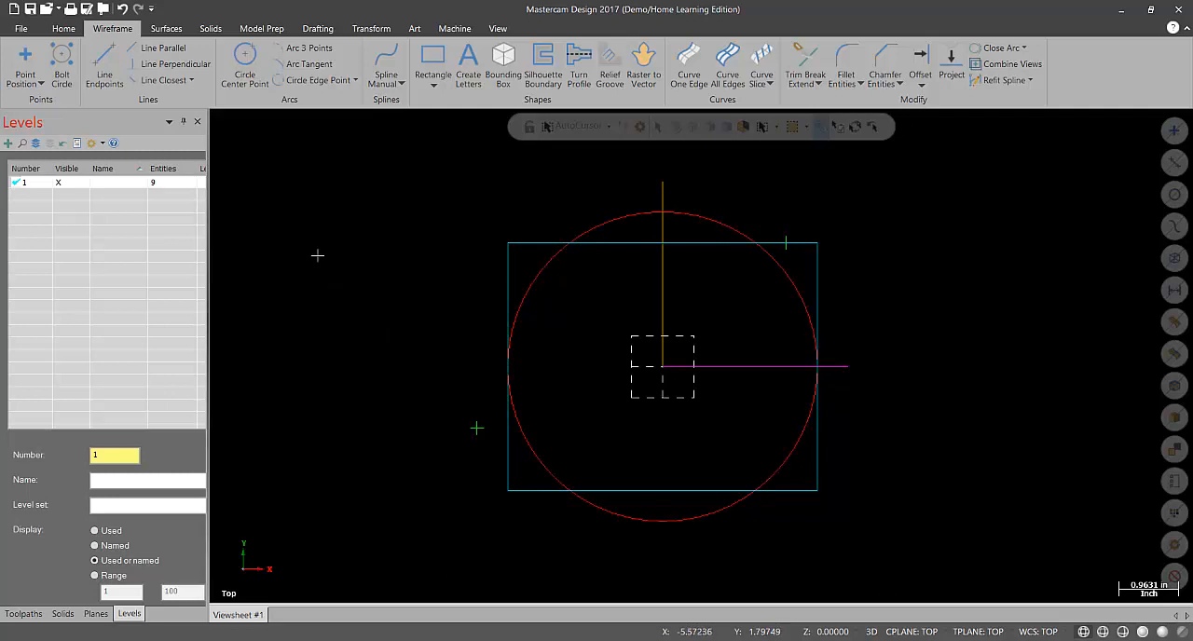
# Step: Use Change Level with Use Active Level unchecked to move the rectangle to level 2
pyautogui.rightClick(318, 258)
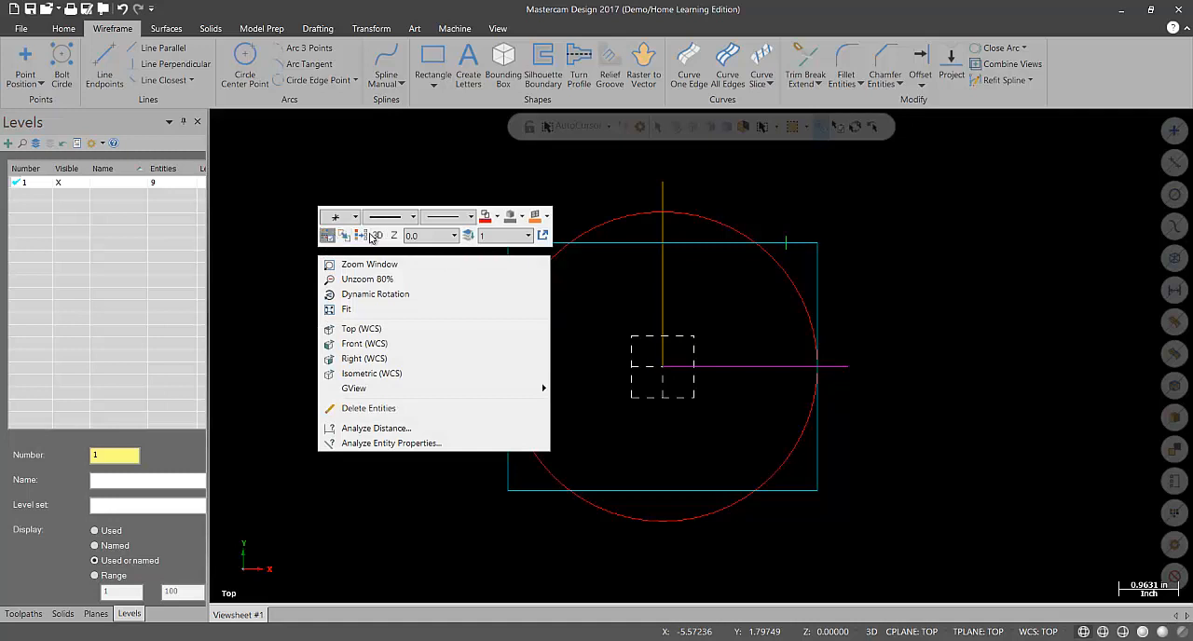
pyautogui.moveTo(468, 235)
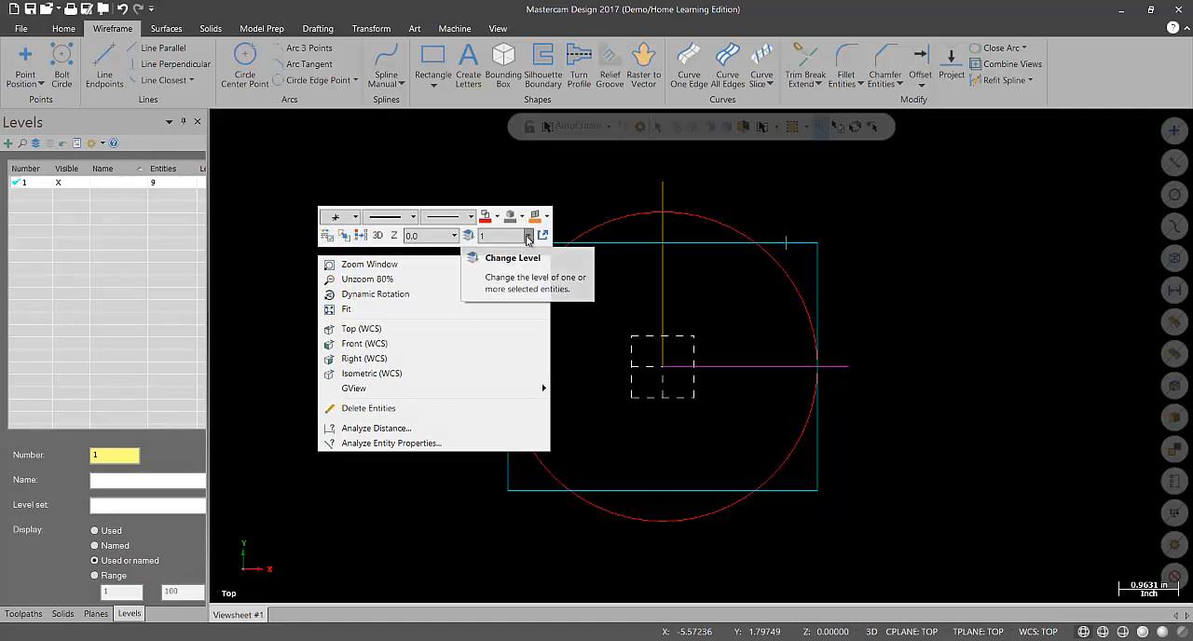
pyautogui.moveTo(528, 235)
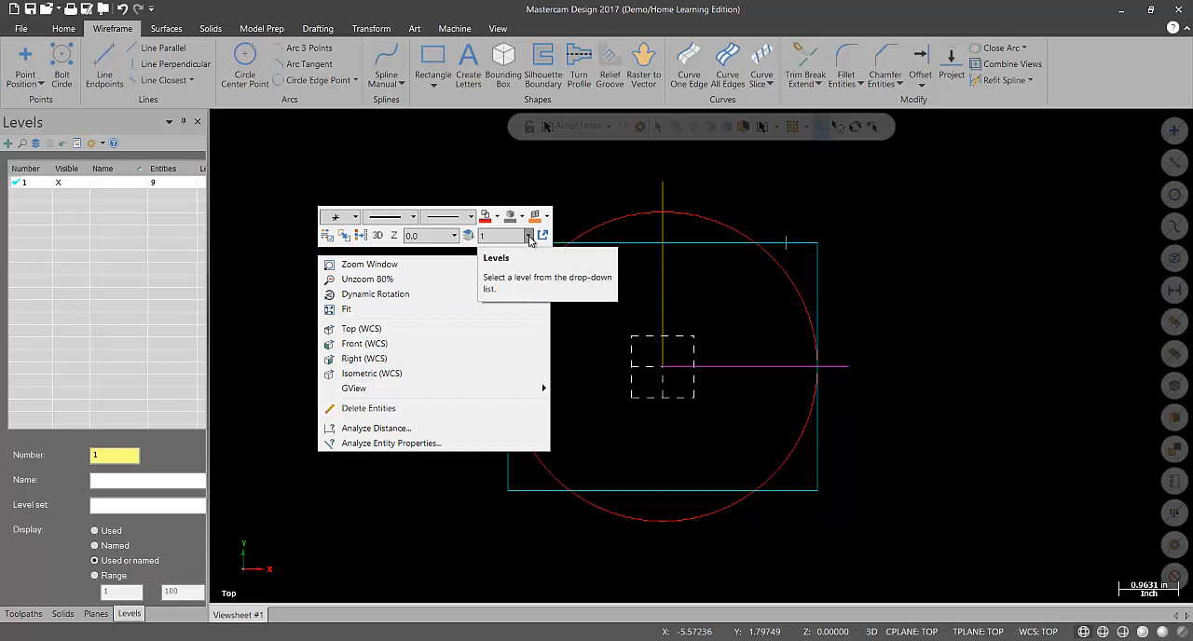
pyautogui.moveTo(471, 235)
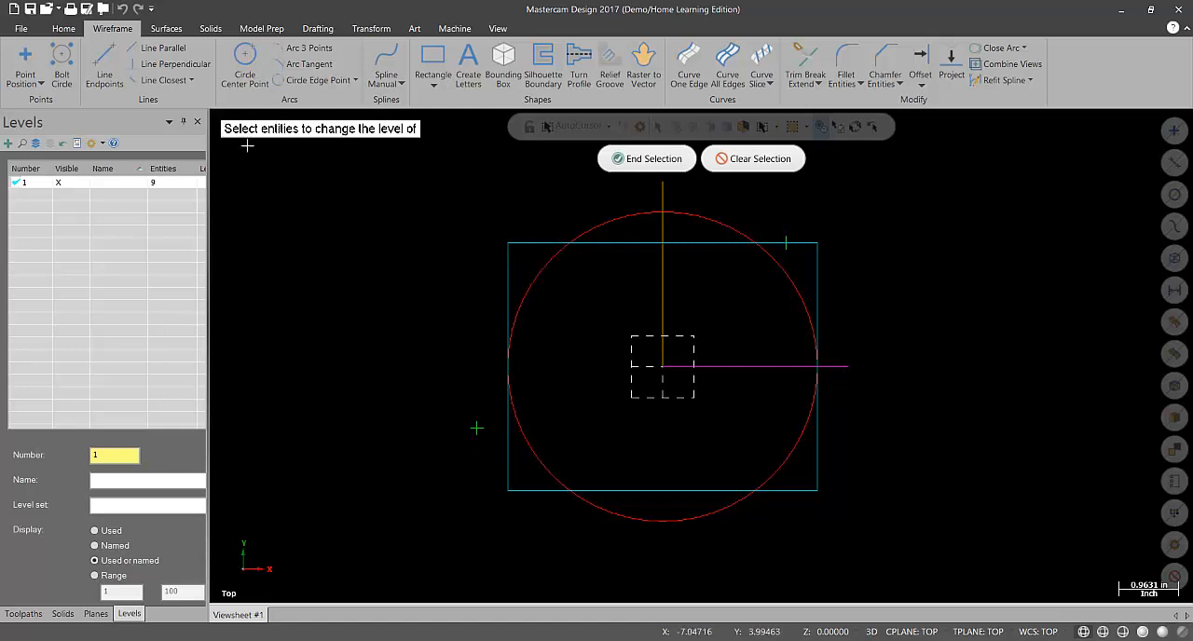
pyautogui.moveTo(466, 219)
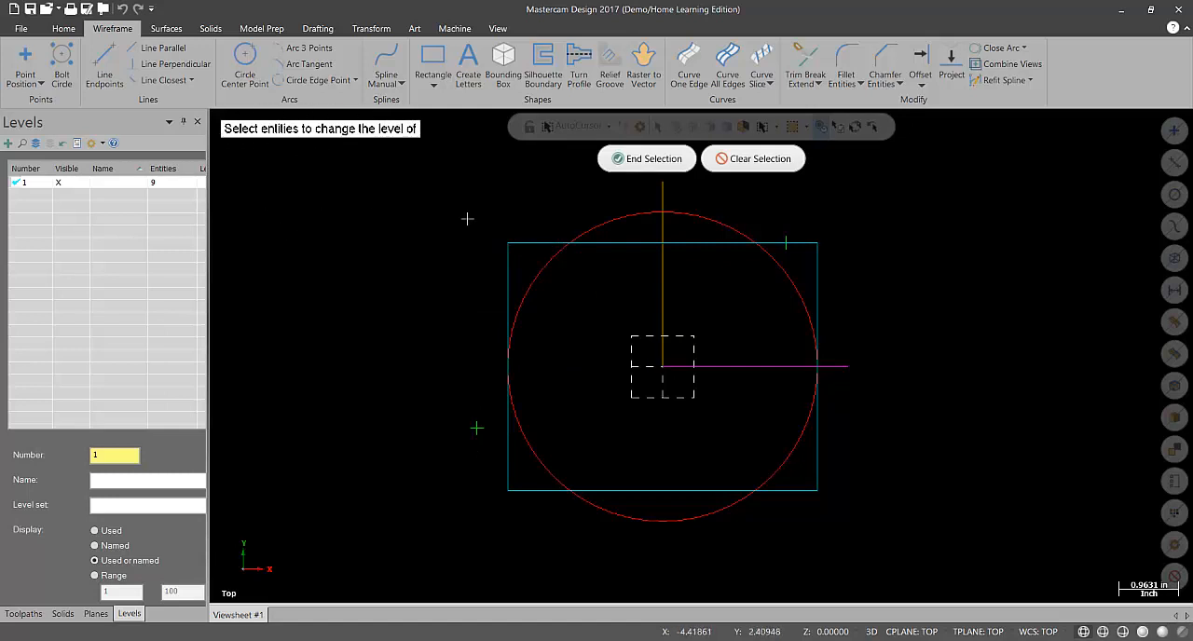
pyautogui.moveTo(535, 240)
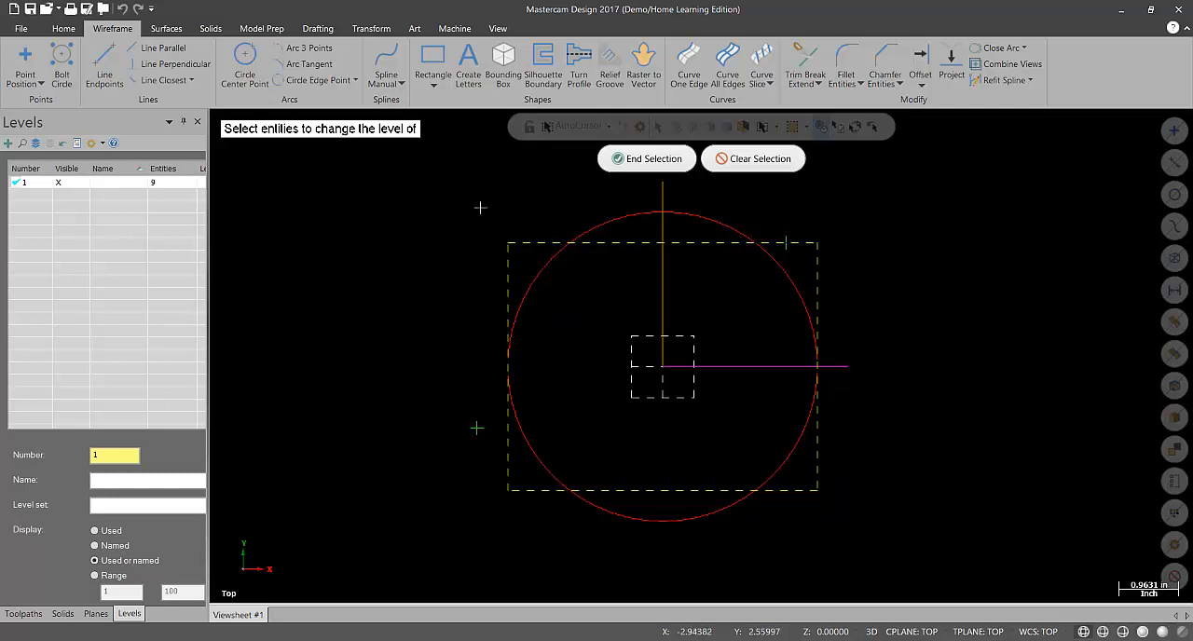
pyautogui.moveTo(527, 190)
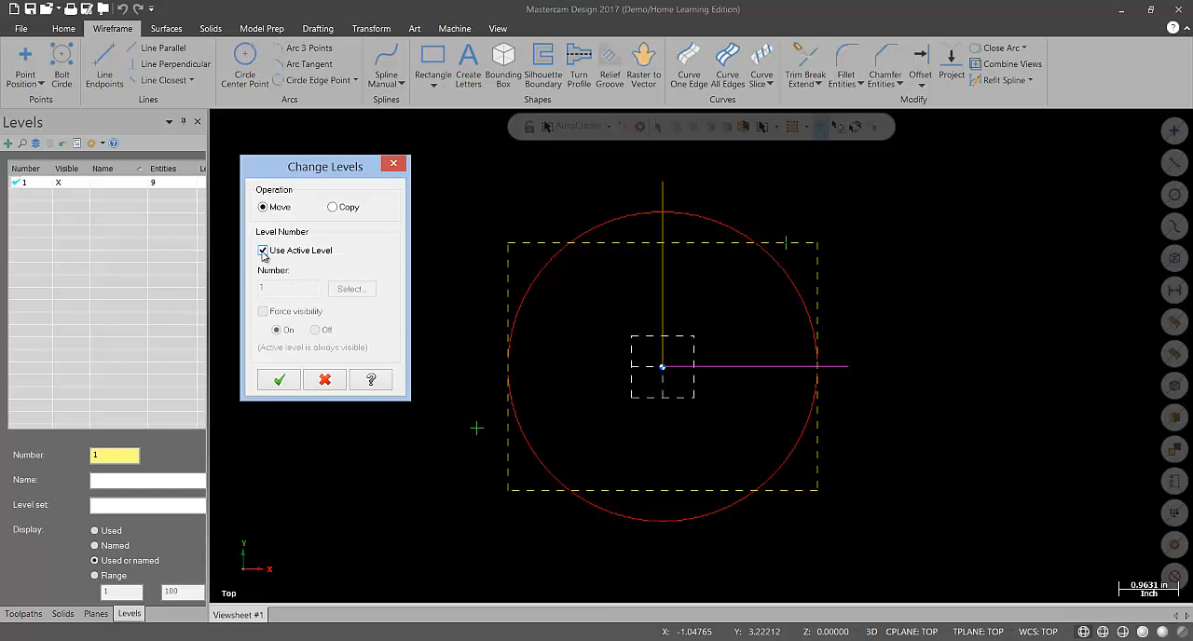
pyautogui.click(262, 249)
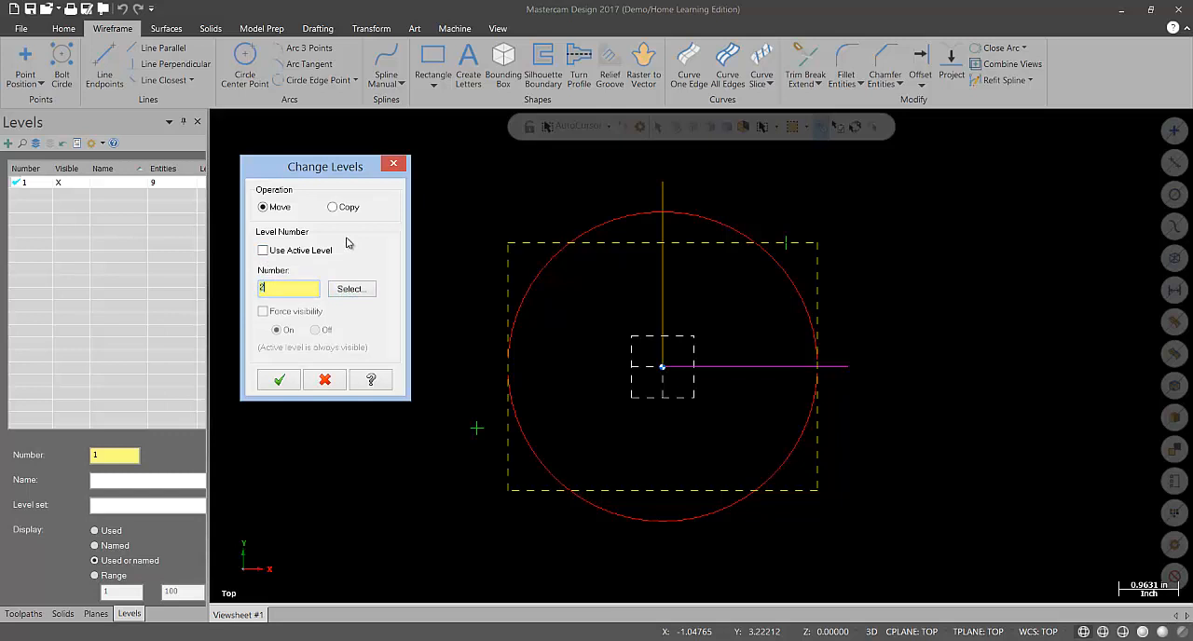
pyautogui.click(277, 379)
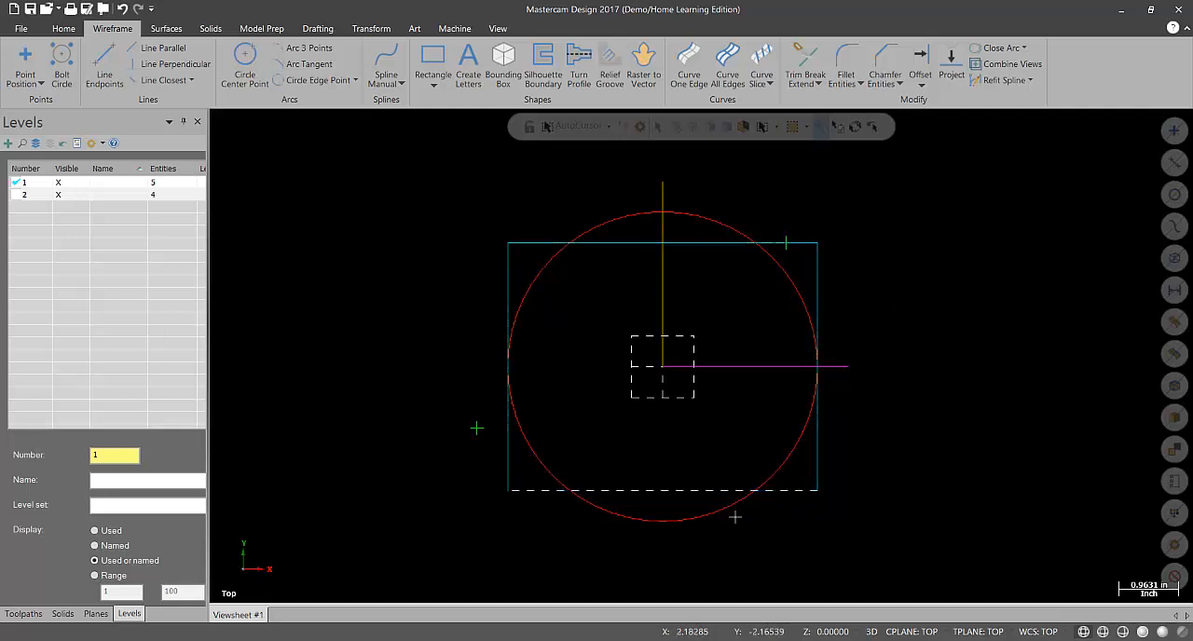
pyautogui.moveTo(717, 333)
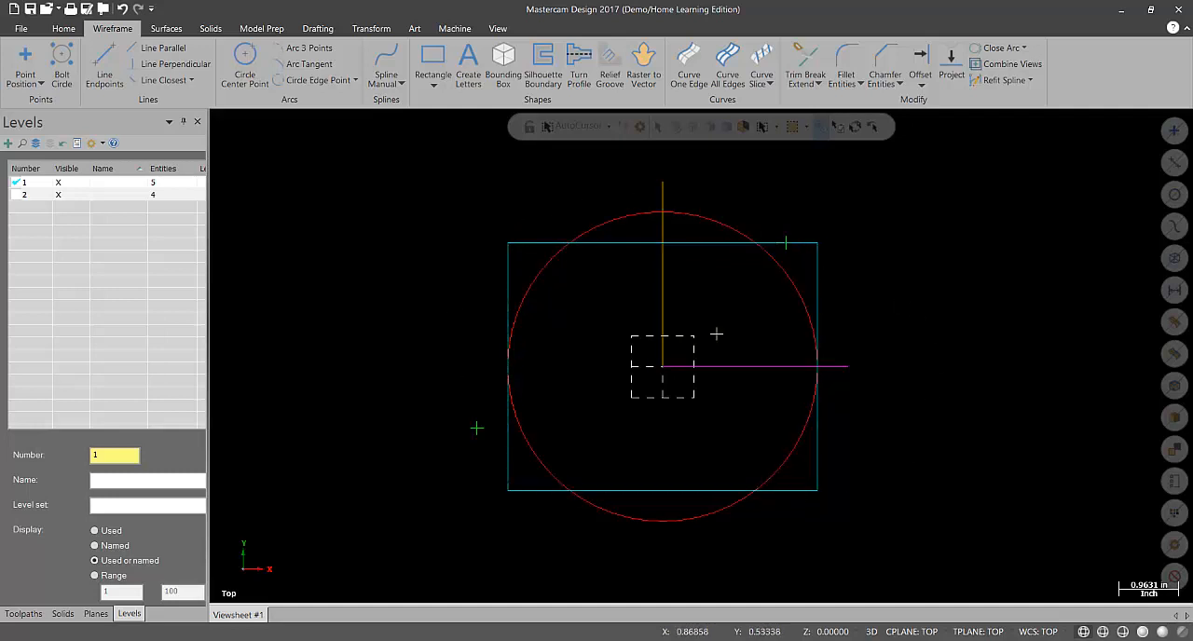
pyautogui.moveTo(837, 334)
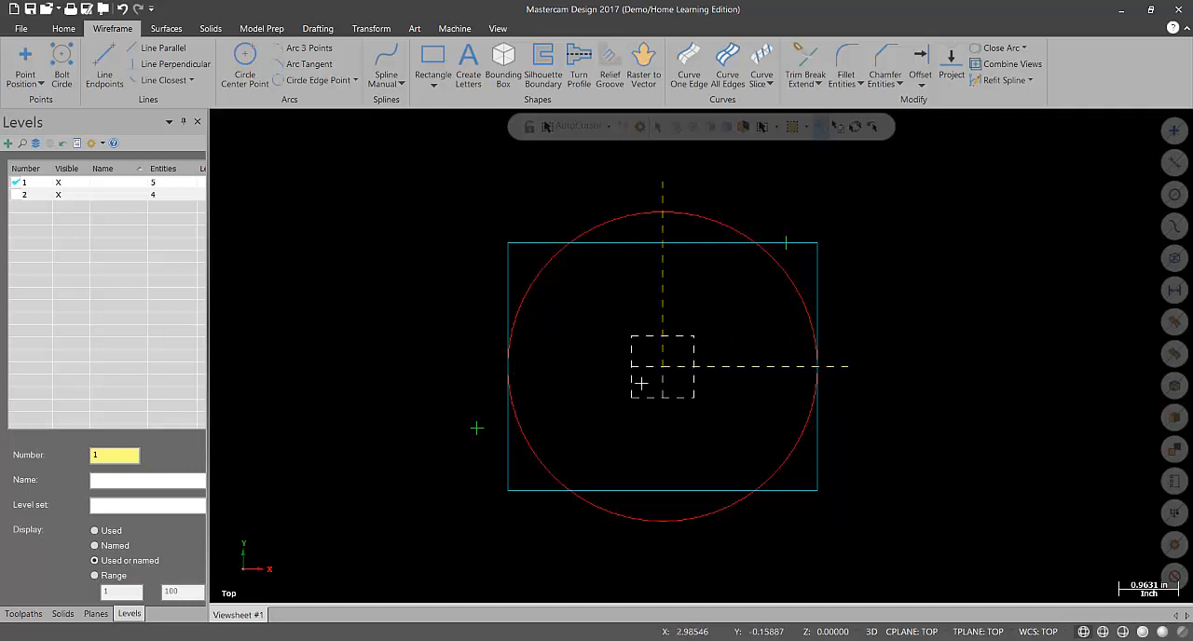
pyautogui.moveTo(874, 298)
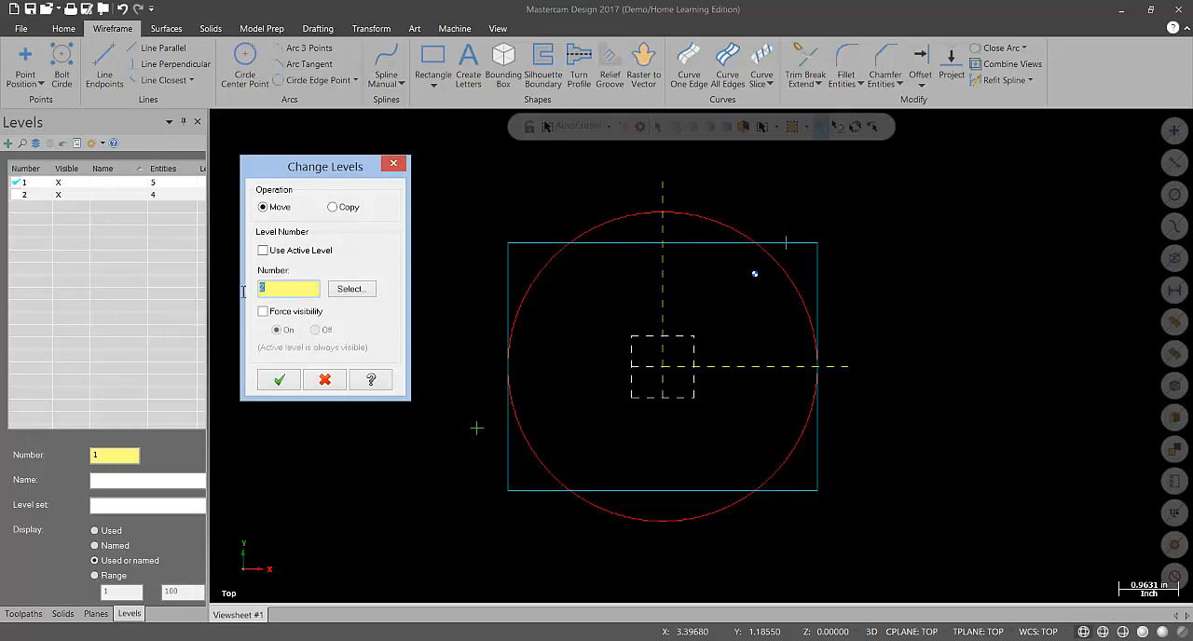
# Step: Move the two crossing lines to level 3 and the red circle to level 4
pyautogui.click(278, 379)
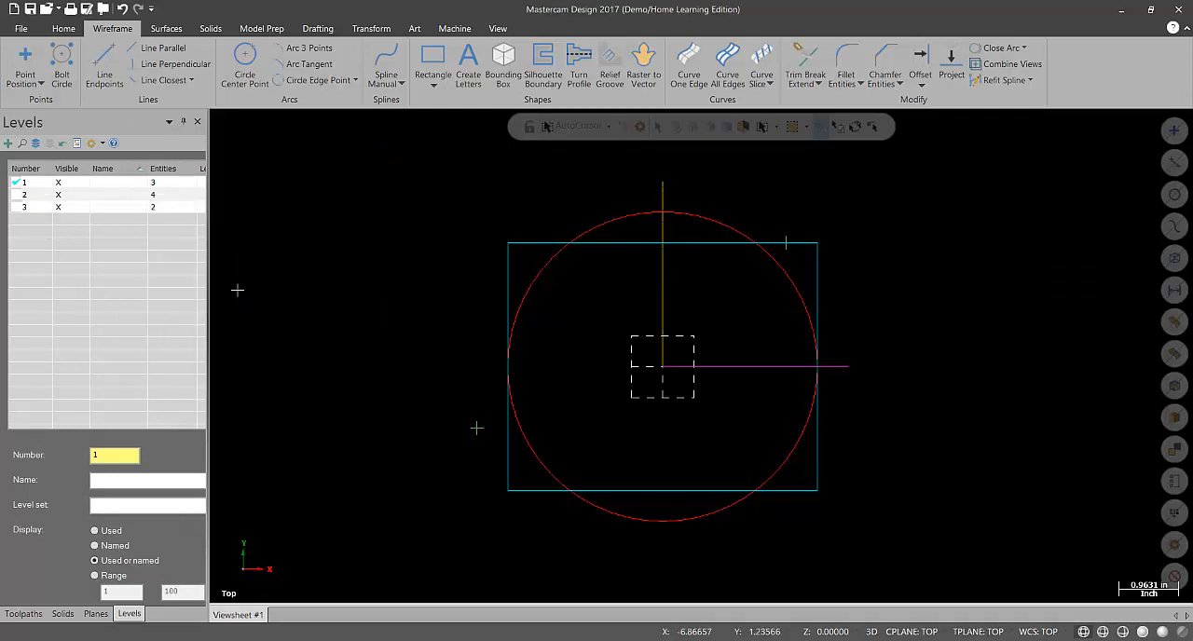
pyautogui.moveTo(391, 446)
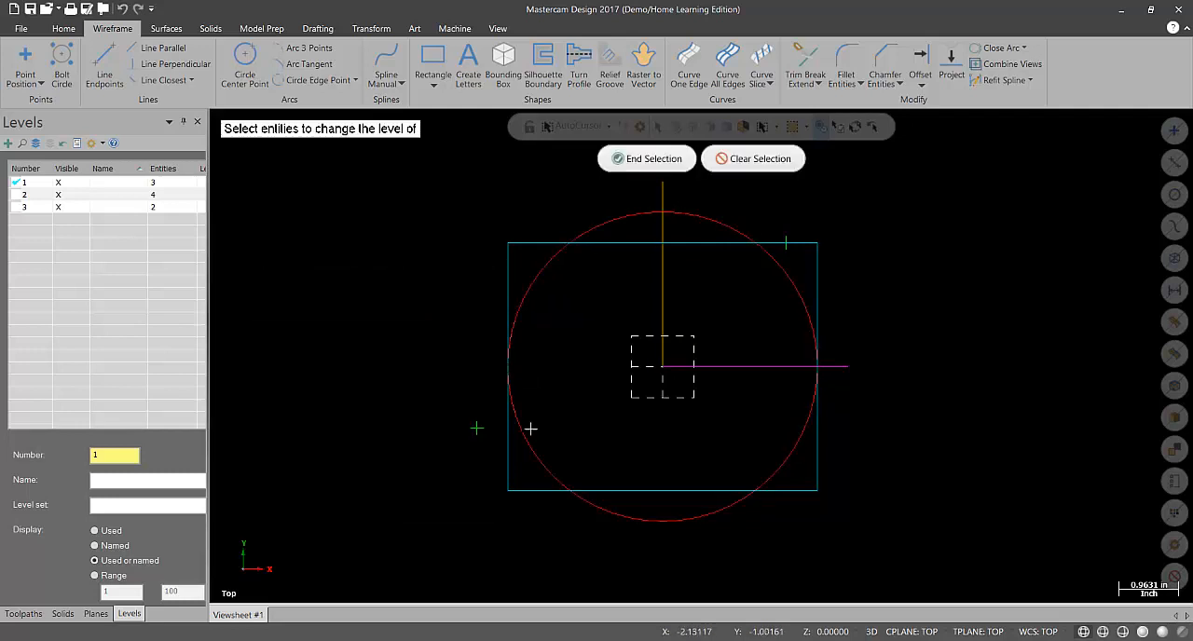
pyautogui.click(645, 158)
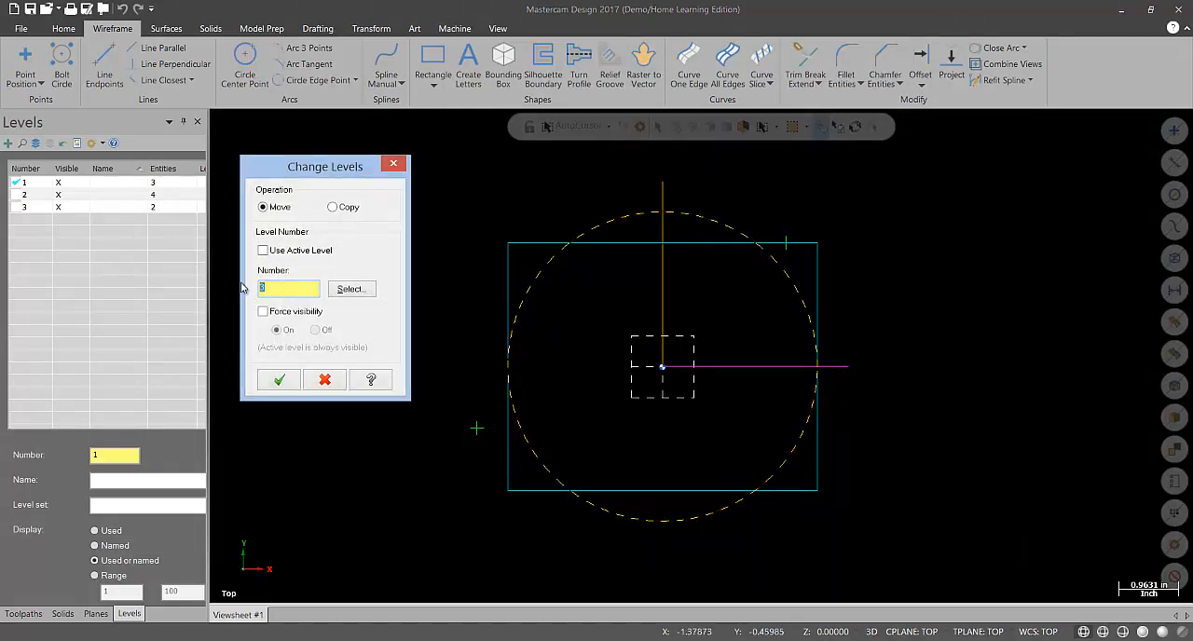
pyautogui.write('4')
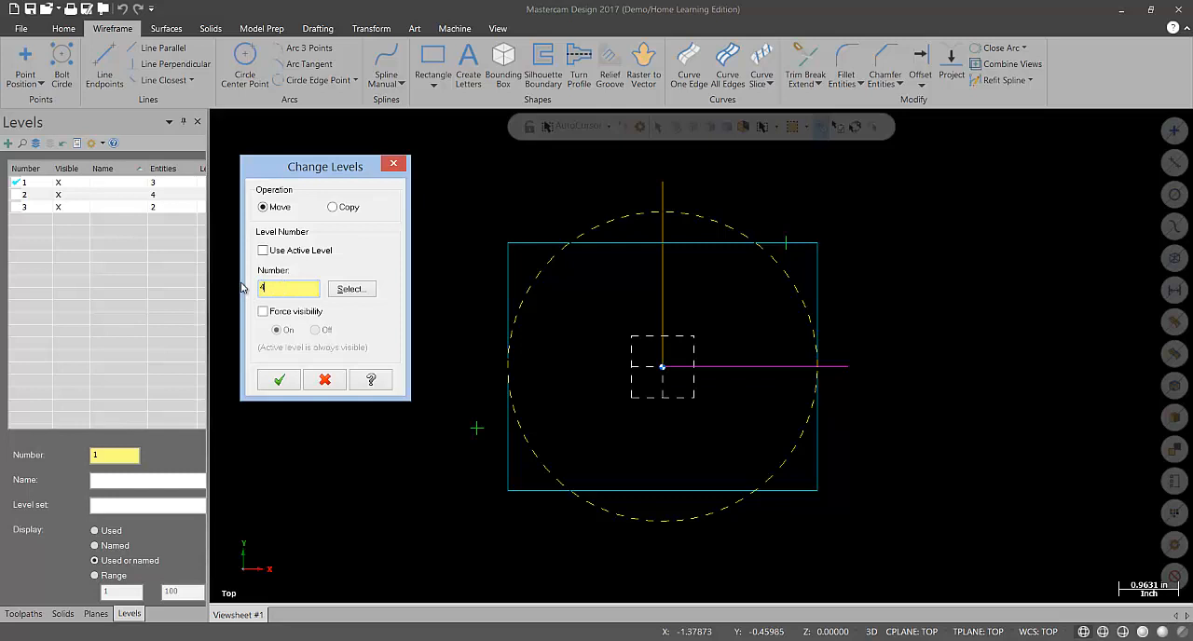
pyautogui.click(277, 380)
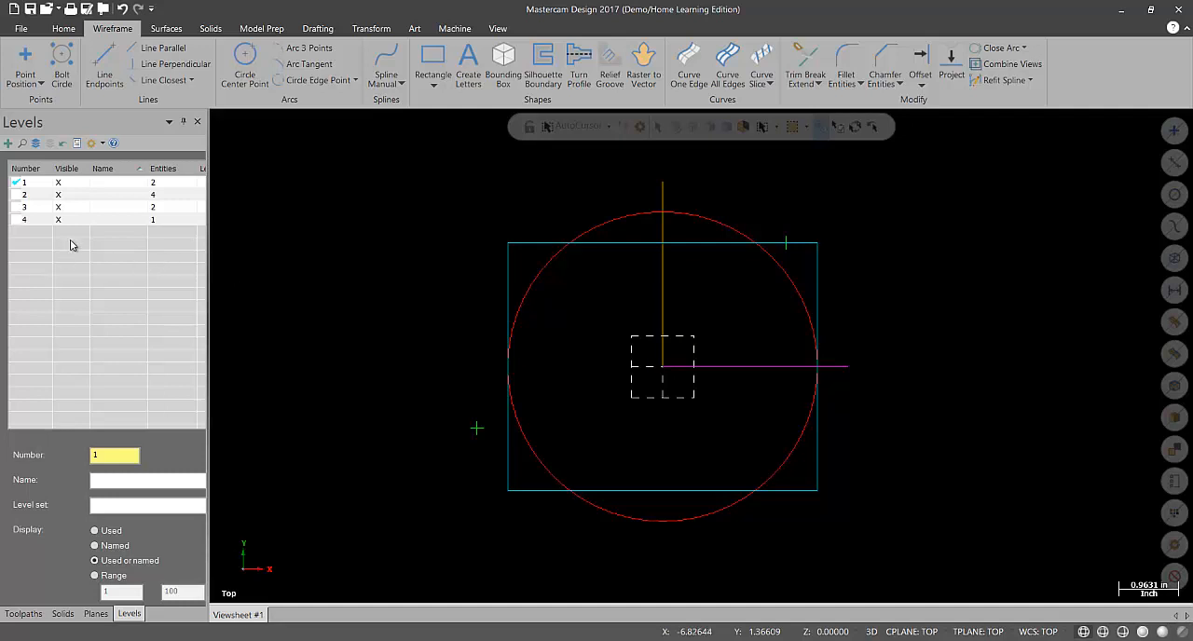
pyautogui.moveTo(66, 237)
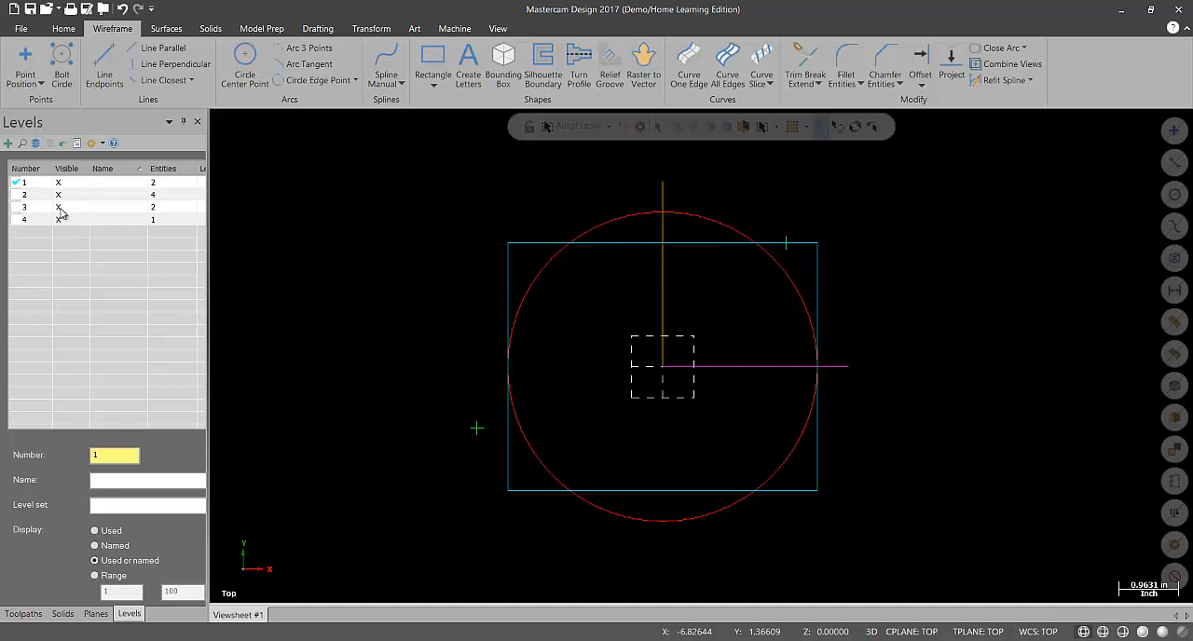
pyautogui.click(61, 218)
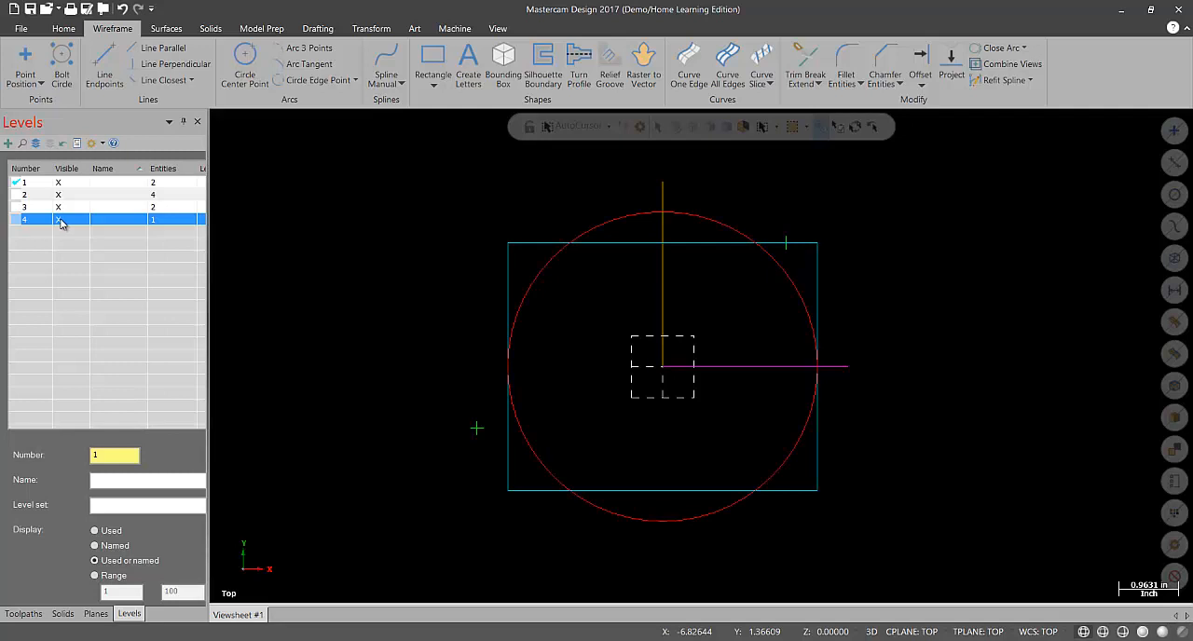
pyautogui.click(58, 194)
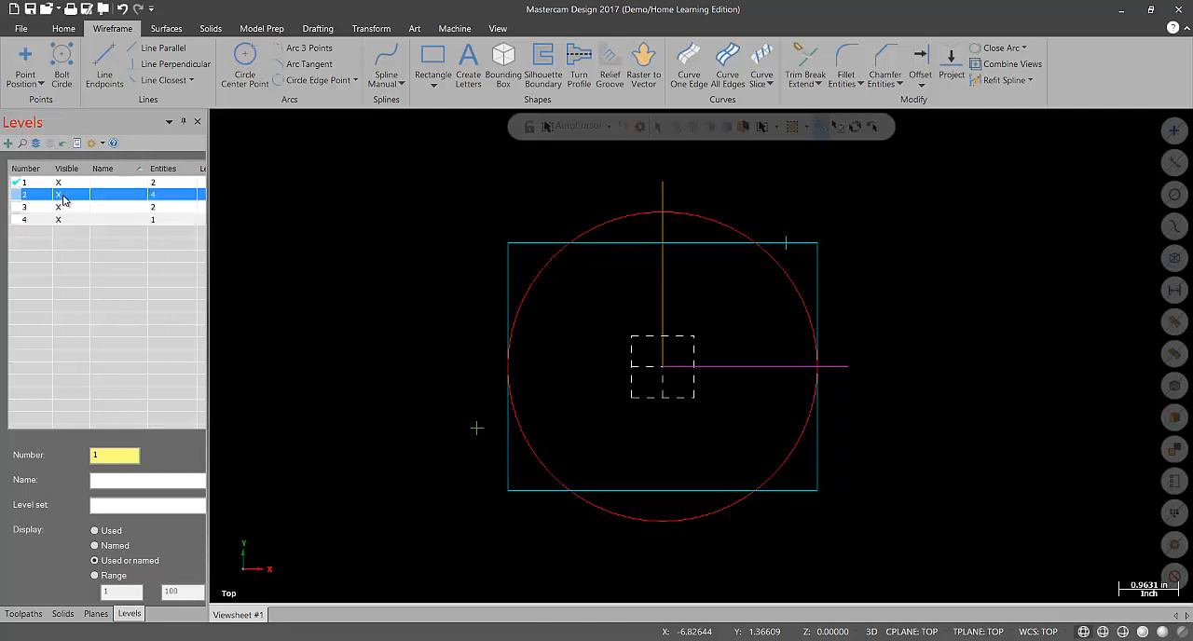
pyautogui.moveTo(161, 264)
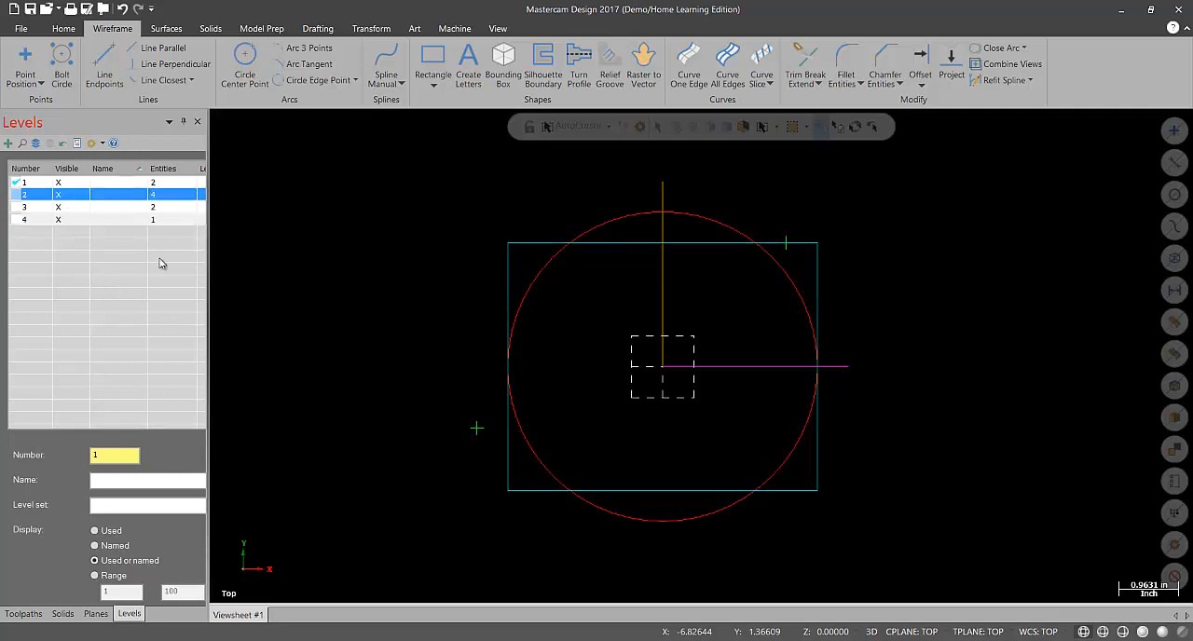
pyautogui.moveTo(107, 202)
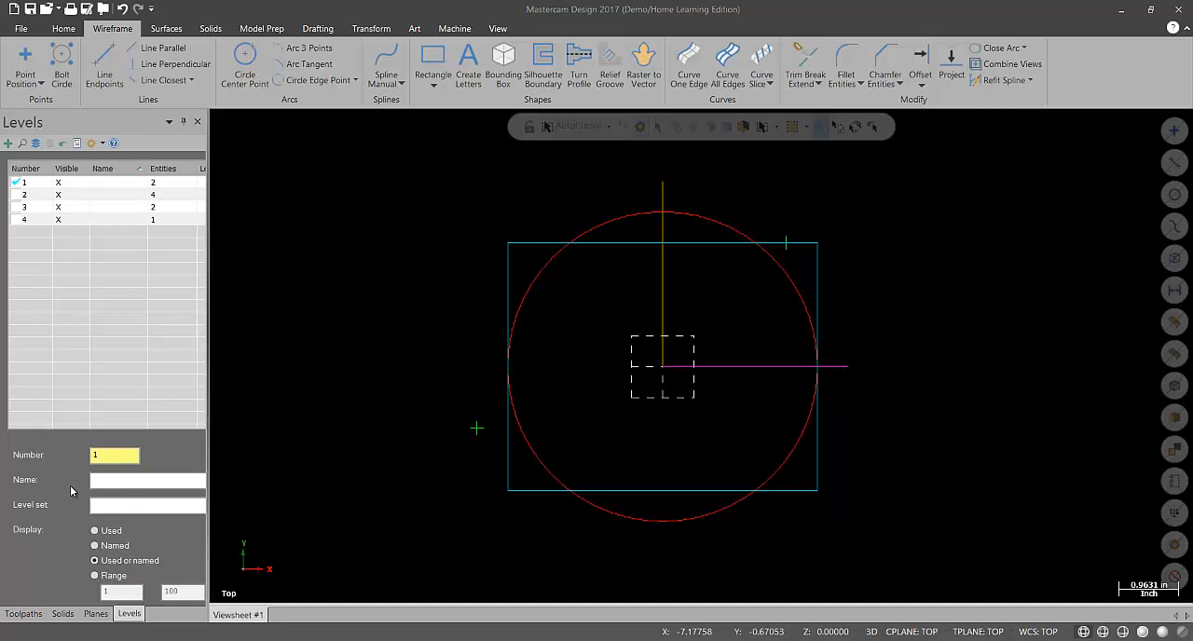
# Step: Name level 1 PONITS and level 2 RECTANGLE in the Levels manager
pyautogui.click(146, 479)
pyautogui.write('PONIT')
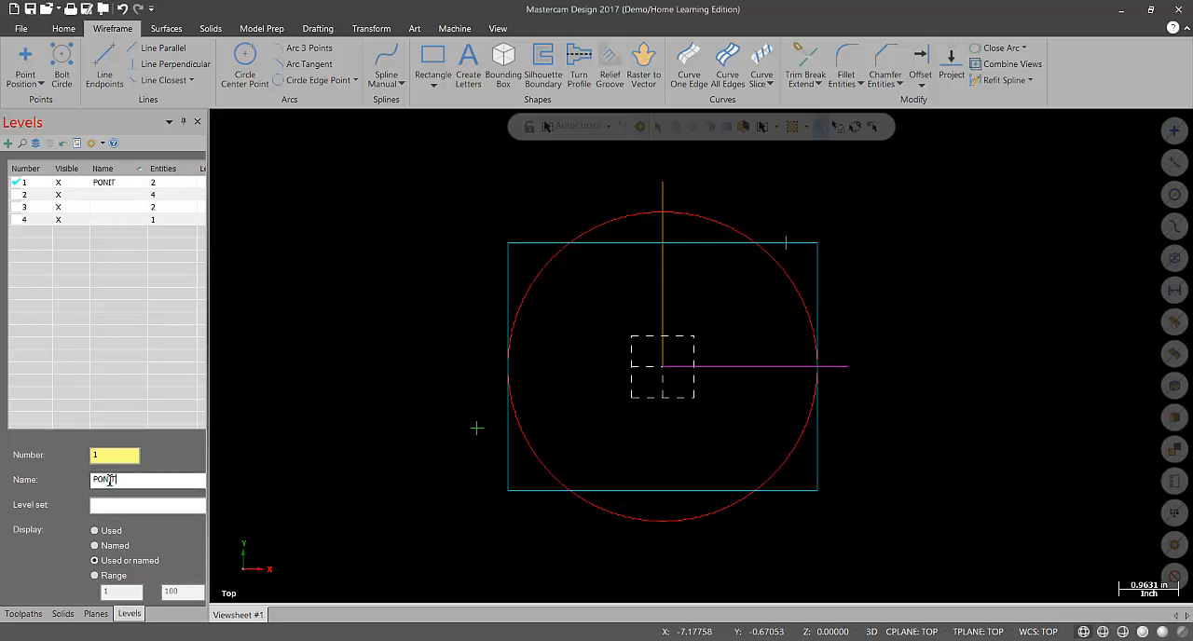
pyautogui.write('S')
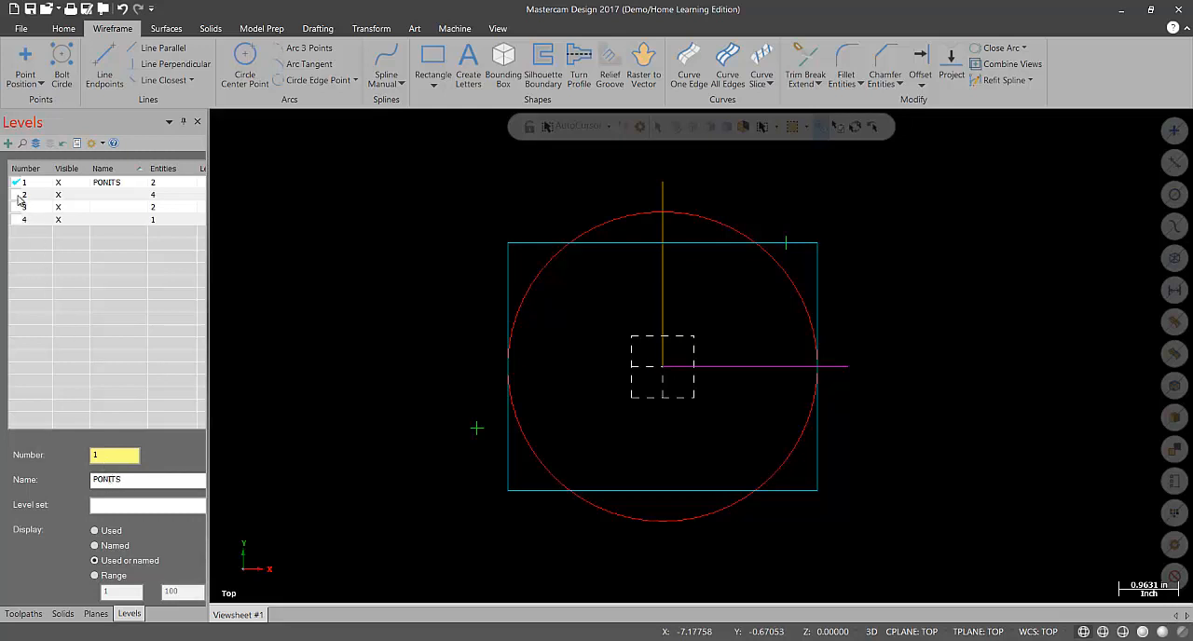
pyautogui.click(26, 194)
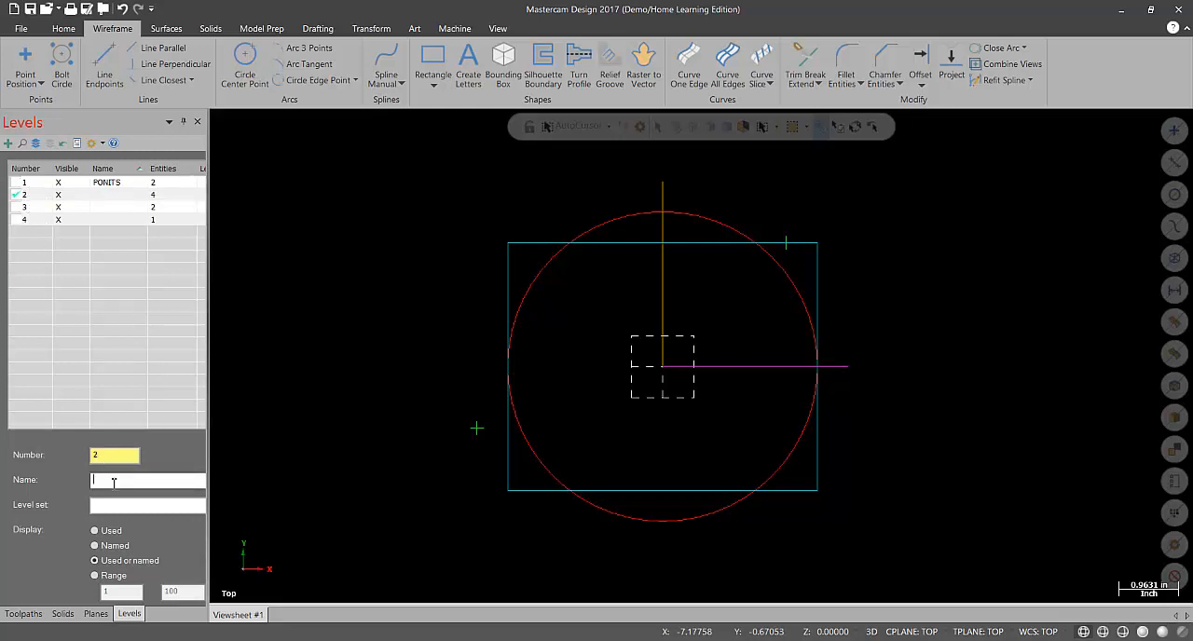
pyautogui.write('R')
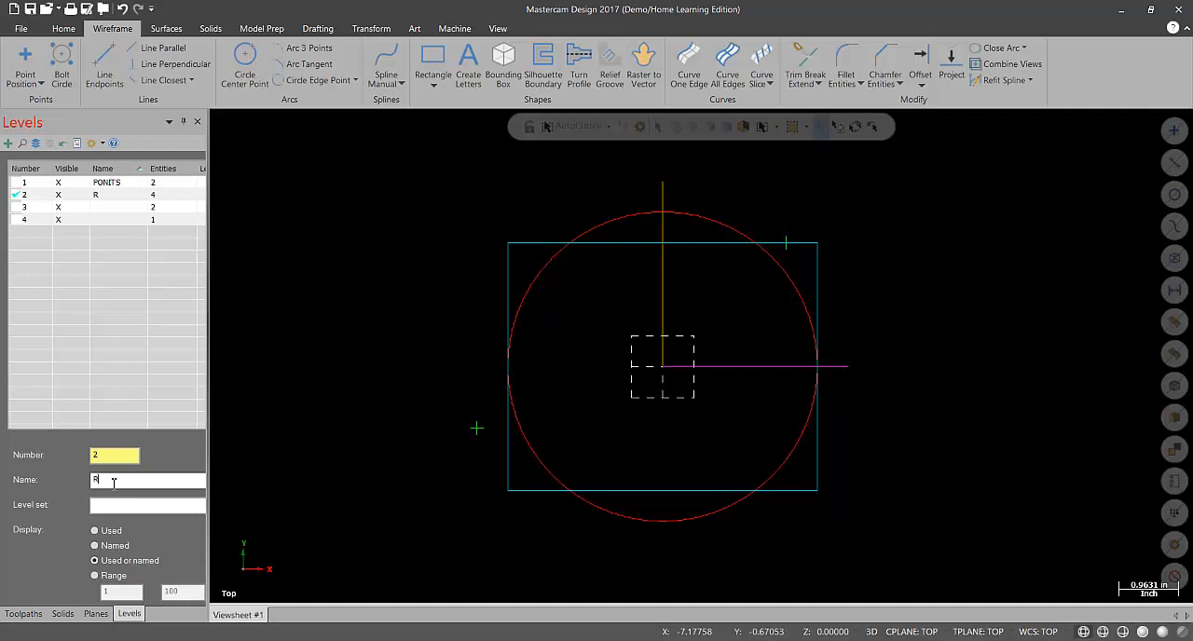
pyautogui.write('ECTANGLE')
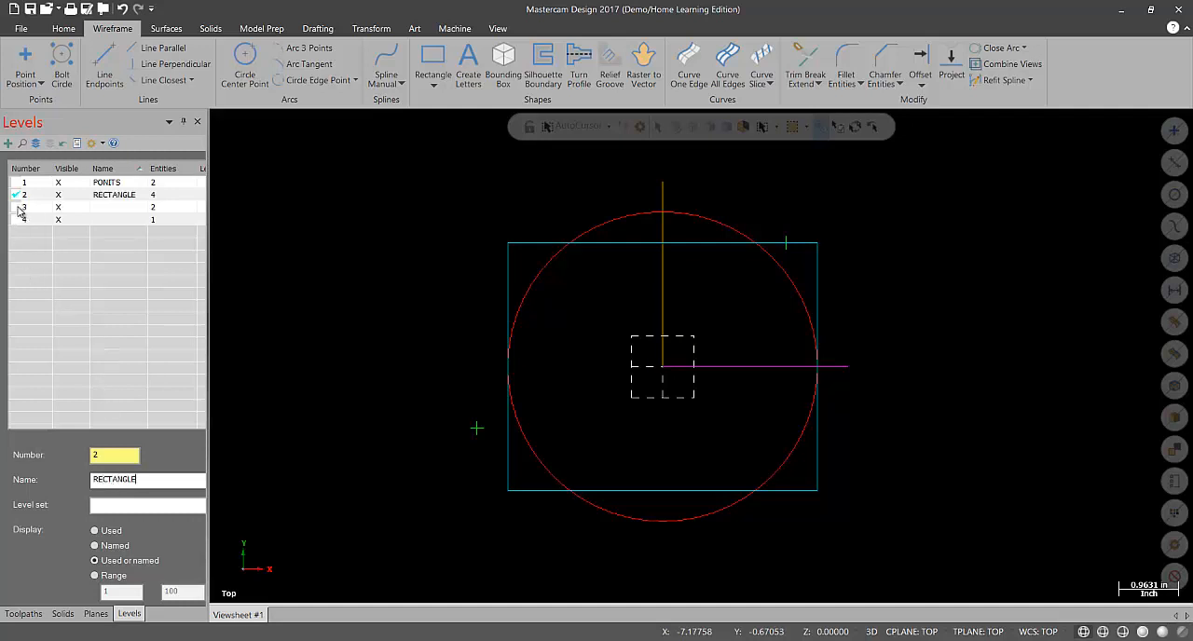
# Step: Name level 3 LINES and level 4 ARC
pyautogui.click(58, 207)
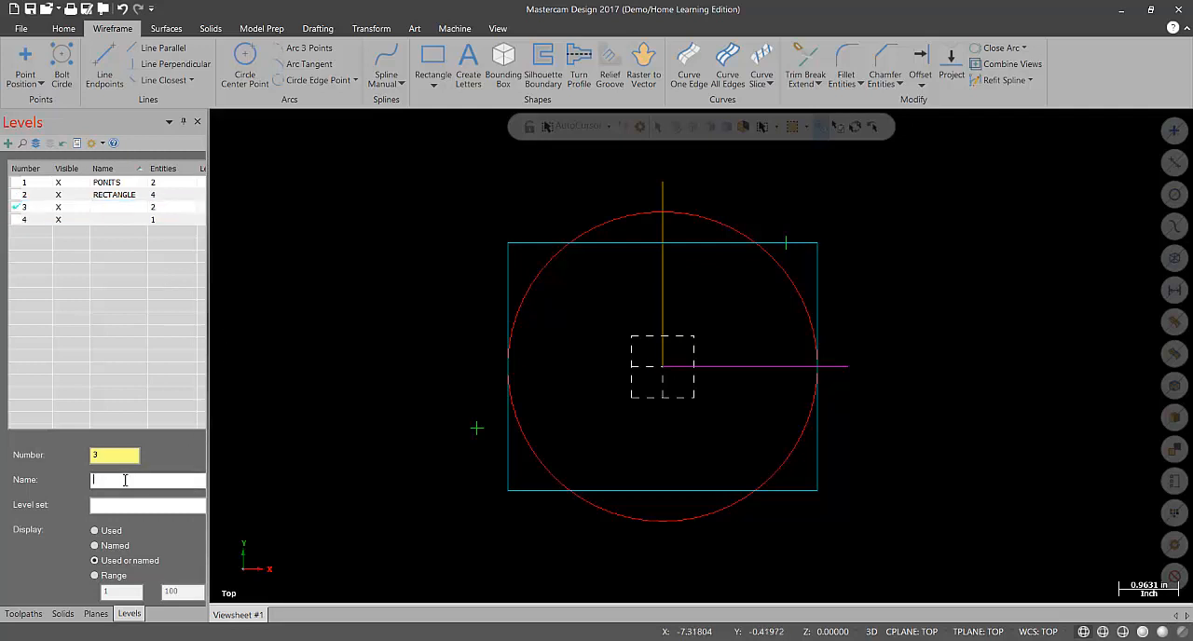
pyautogui.write('LINES')
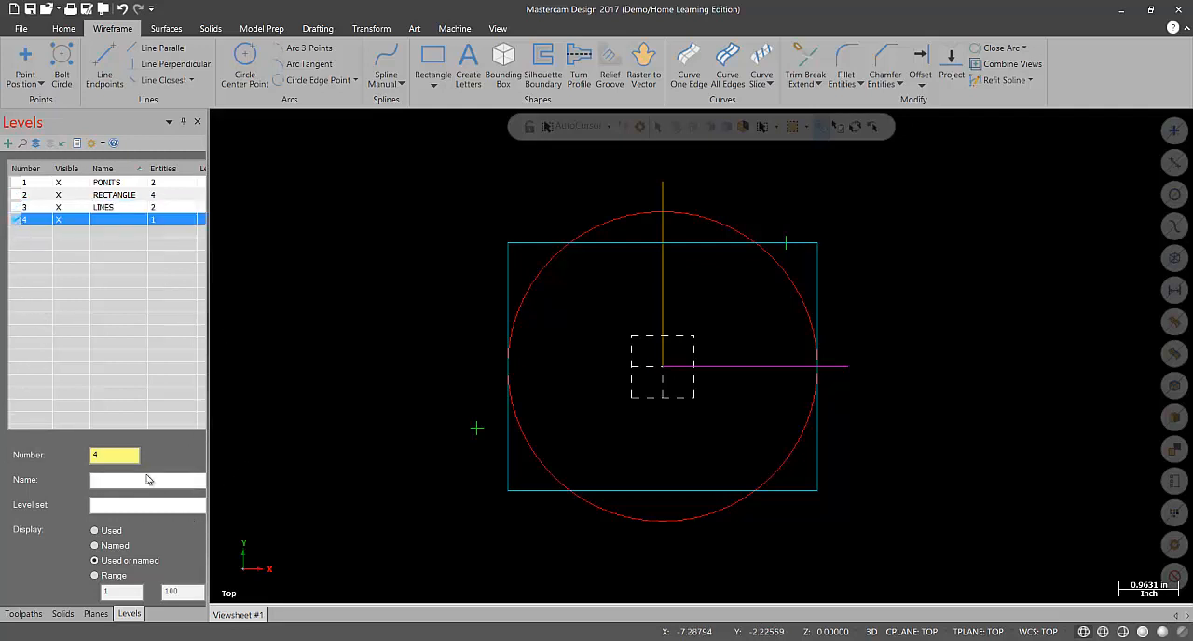
pyautogui.write('ARC')
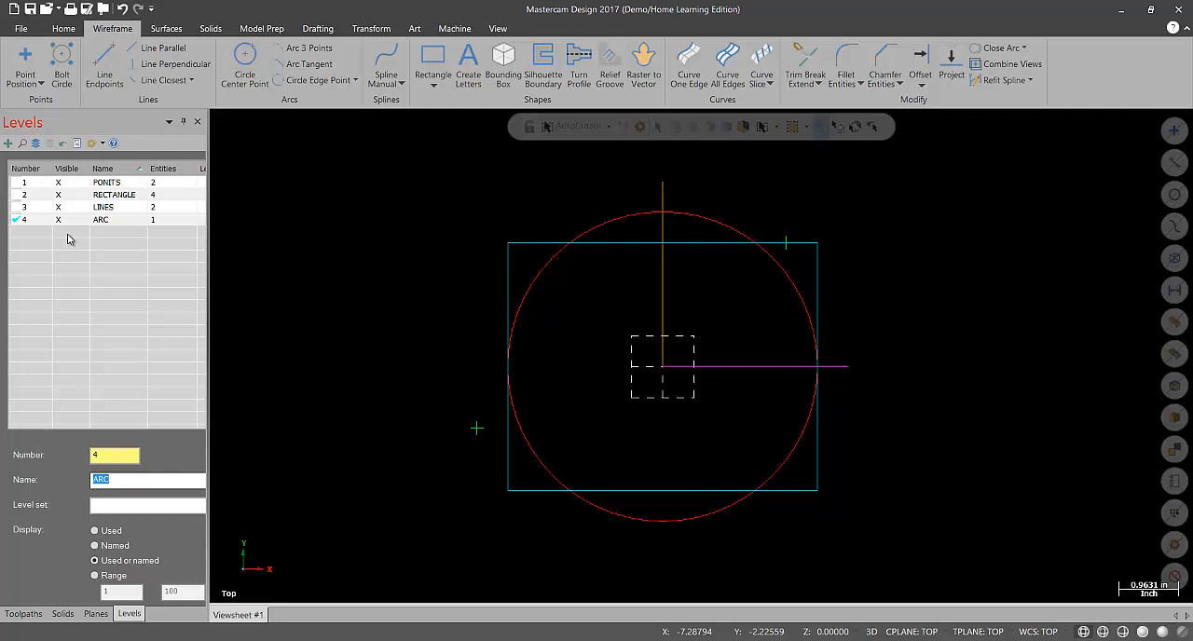
pyautogui.moveTo(126, 210)
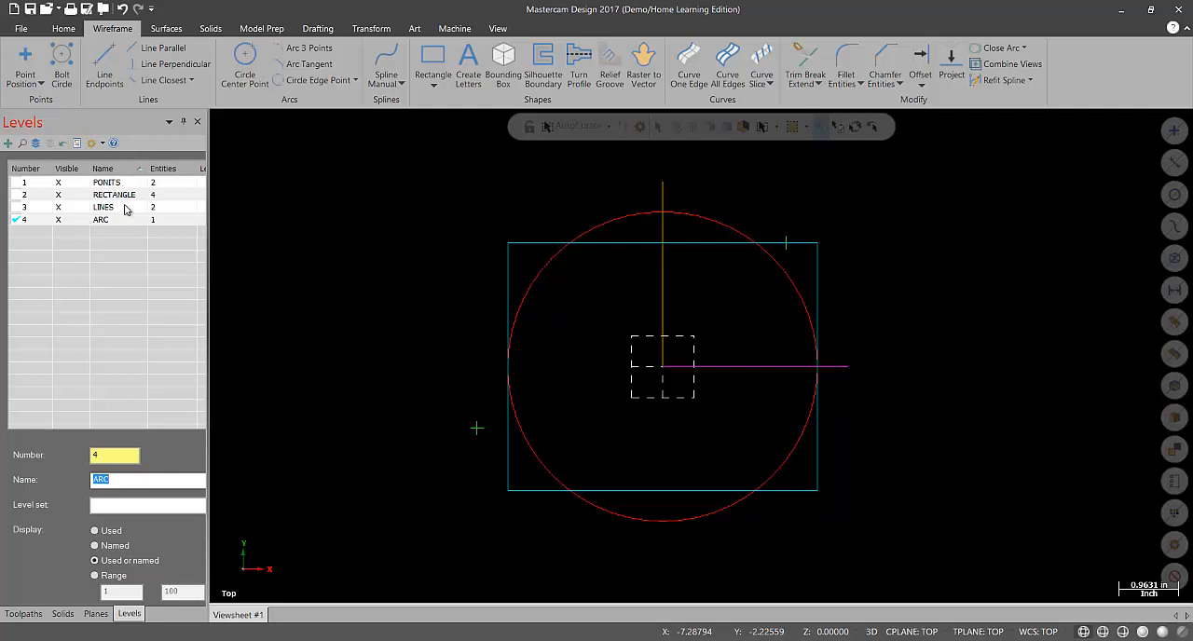
pyautogui.moveTo(121, 230)
pyautogui.write('100')
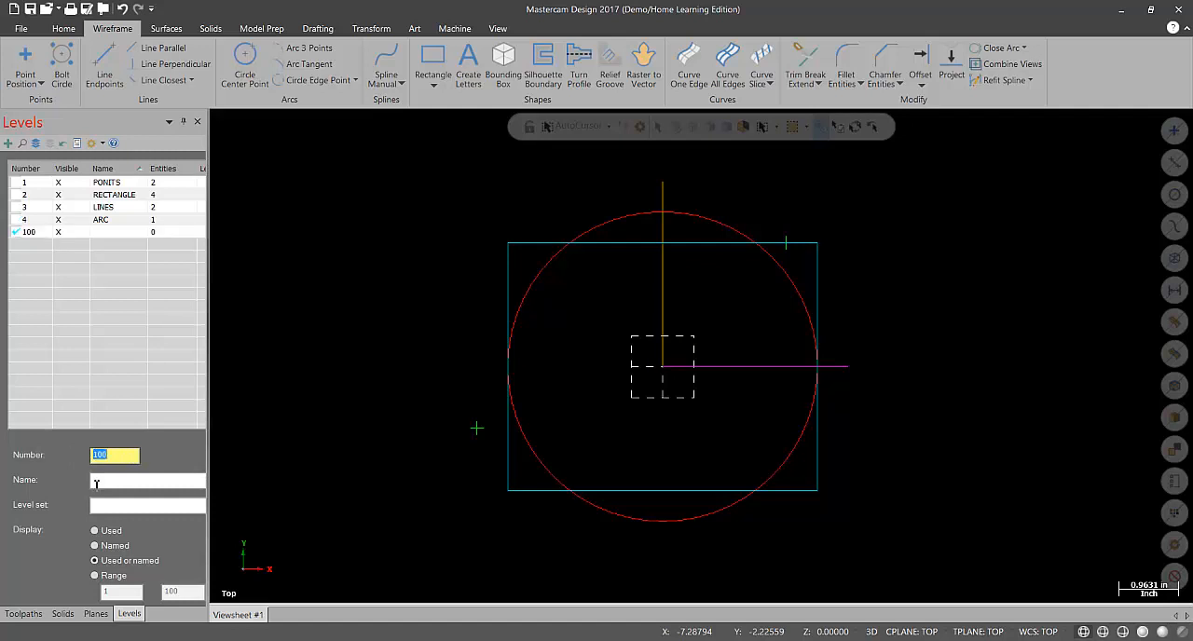
# Step: Enter 'WHAT EVER' as the name of level 100
pyautogui.write('W')
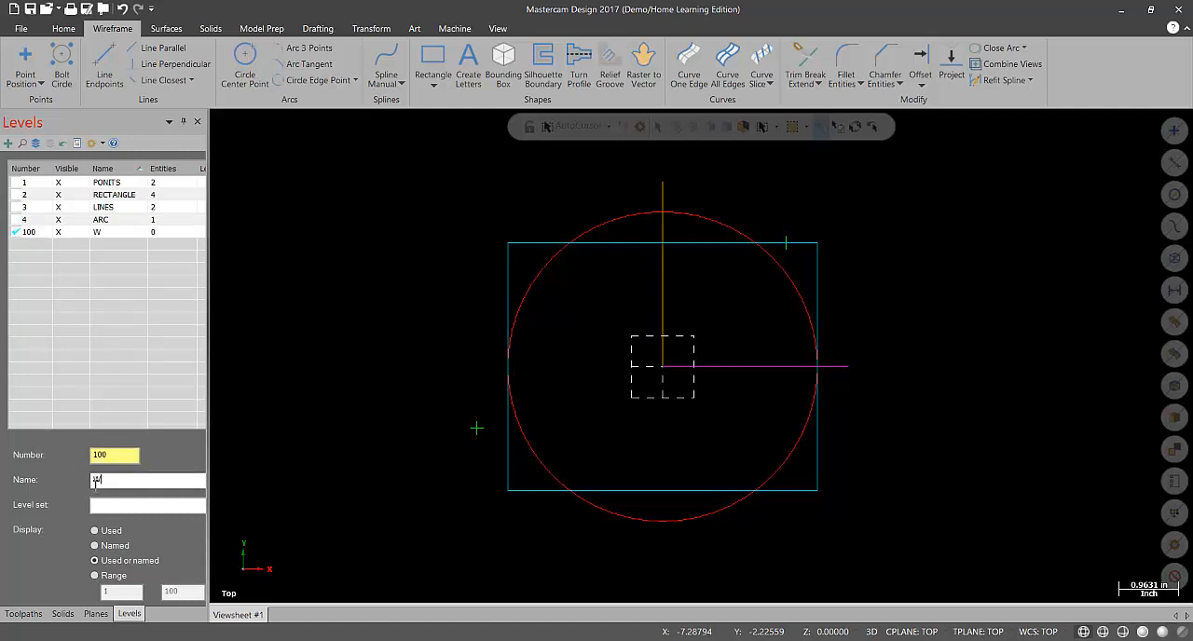
pyautogui.write('WHAT EVER')
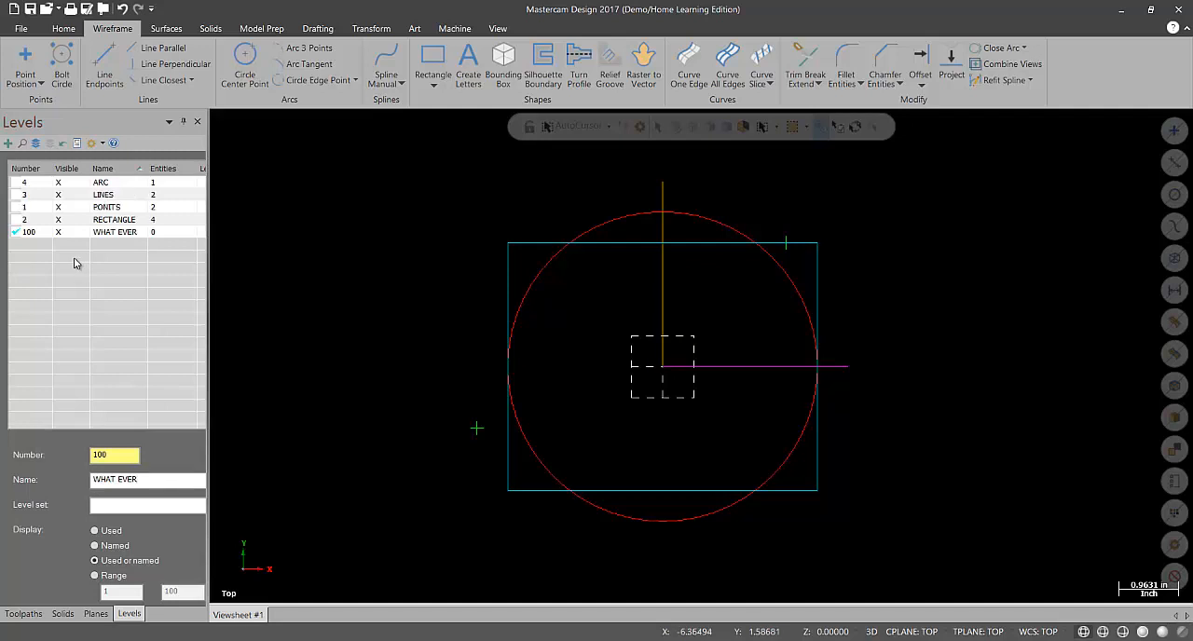
pyautogui.moveTo(66, 232)
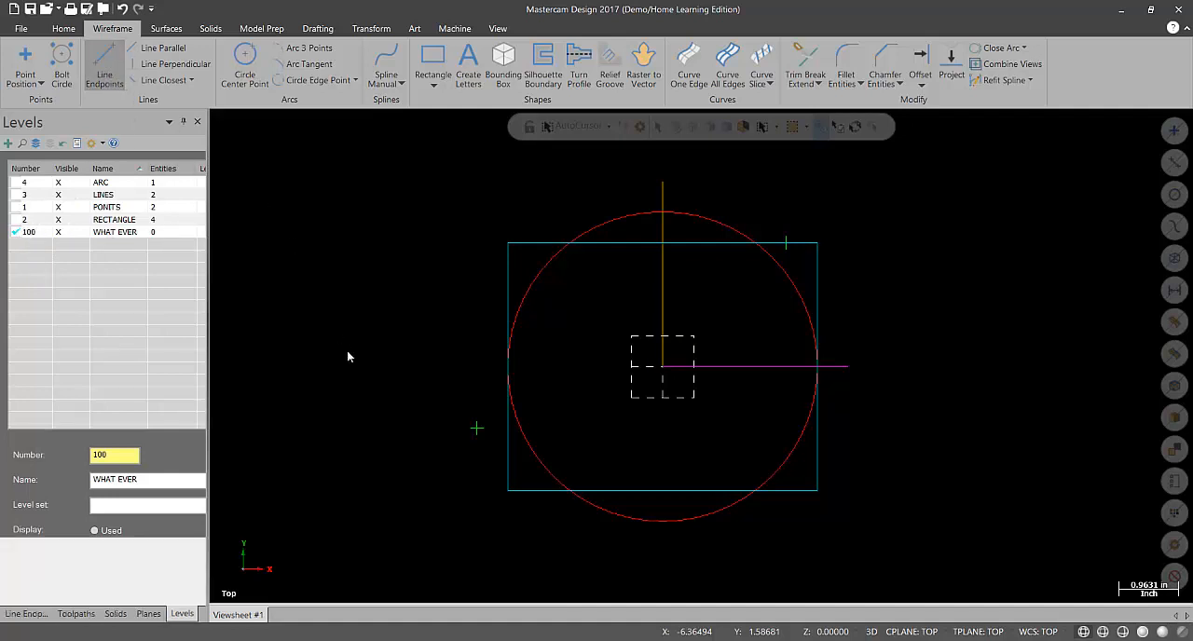
# Step: Draw a red diagonal line at upper left and a green one at upper right of the circle
pyautogui.click(104, 65)
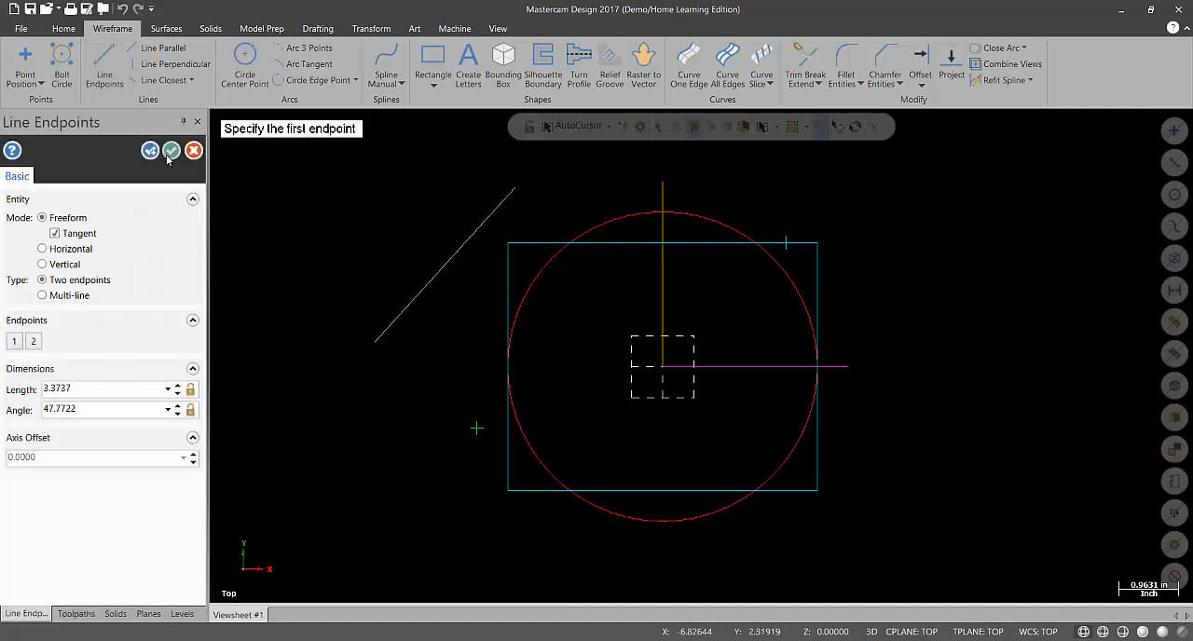
pyautogui.click(129, 613)
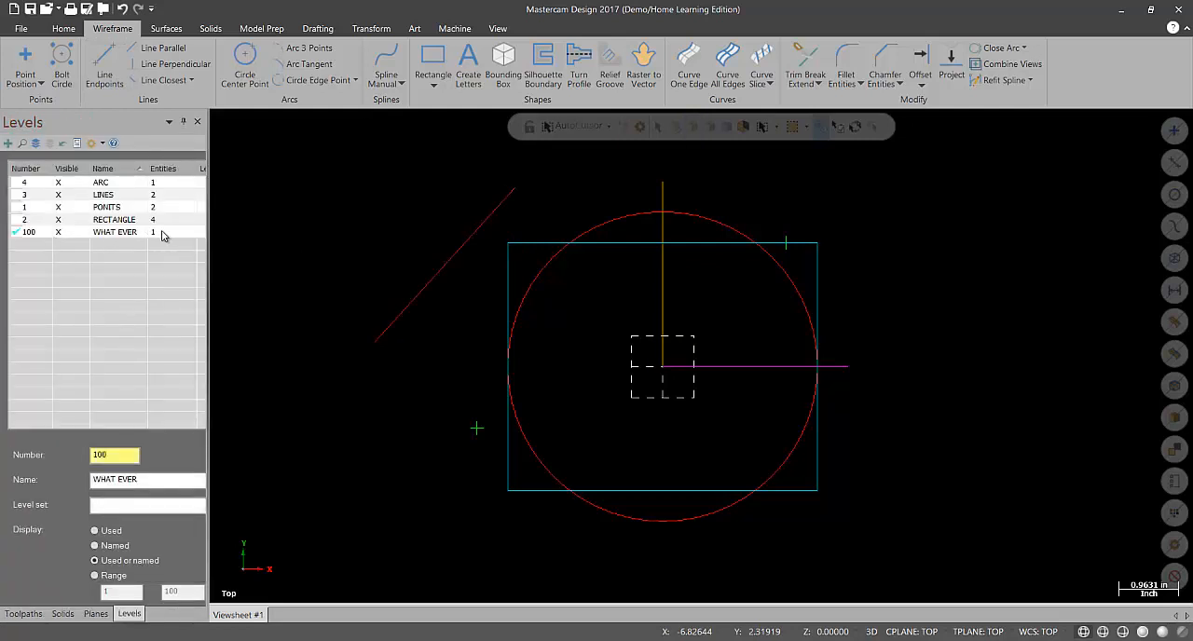
pyautogui.moveTo(175, 239)
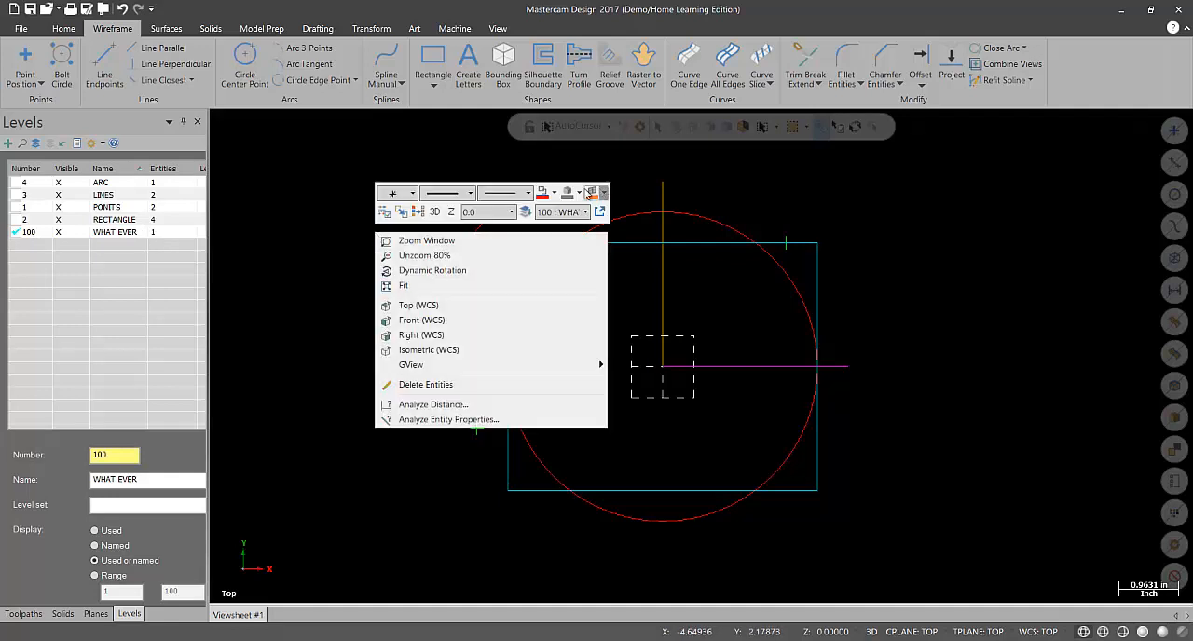
pyautogui.moveTo(542, 193)
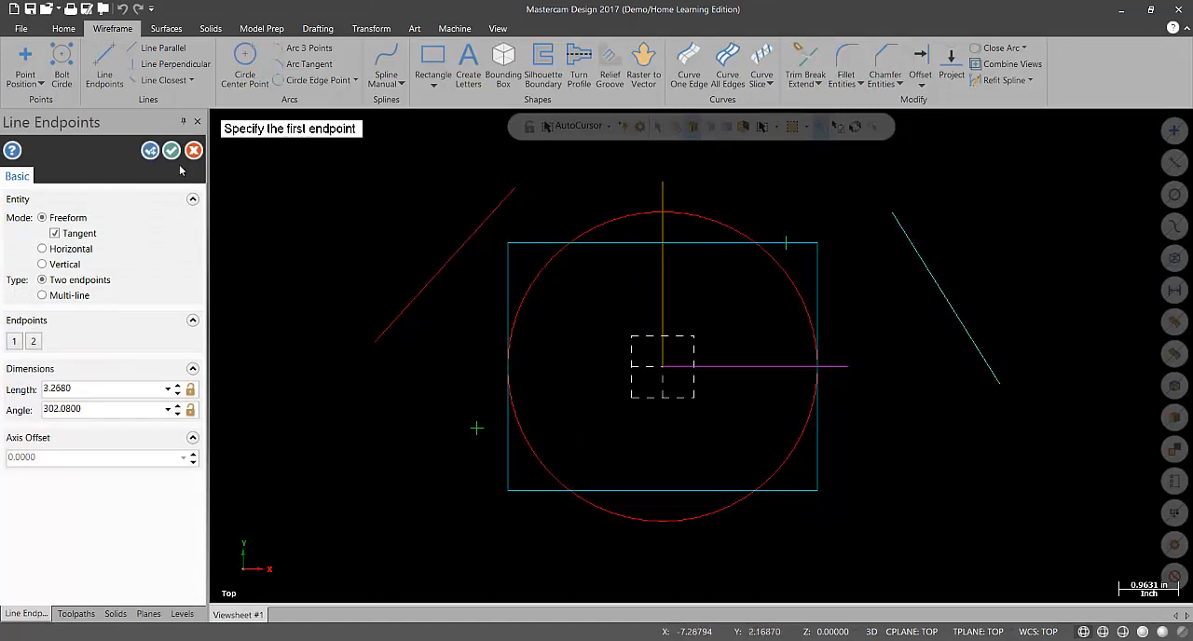
pyautogui.click(129, 613)
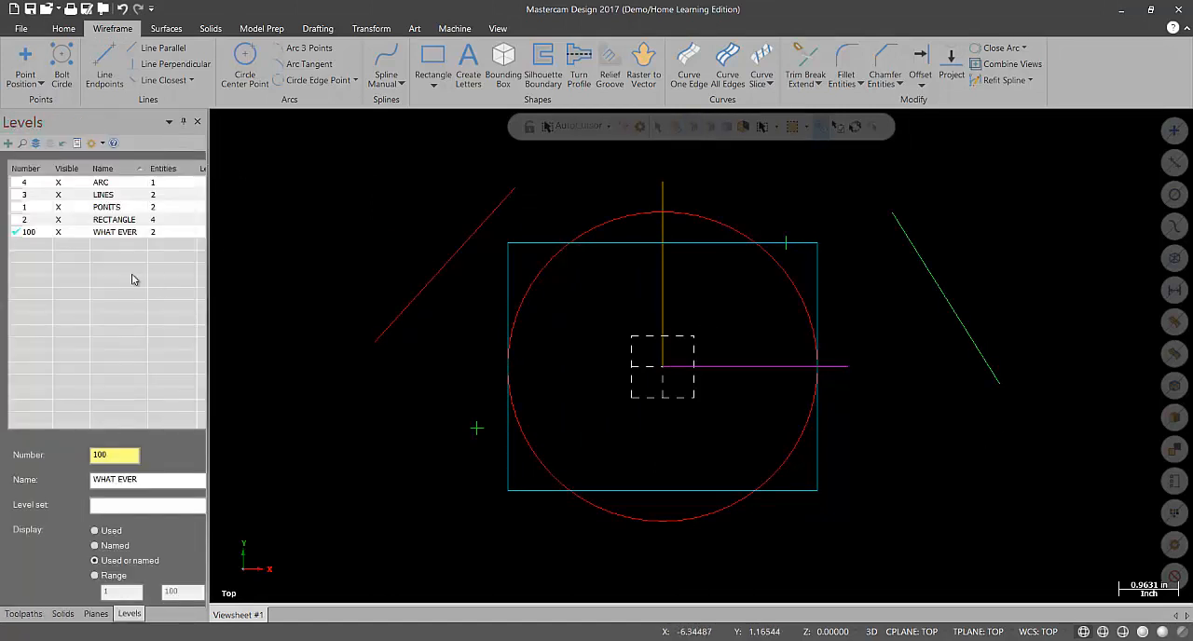
pyautogui.moveTo(899, 265)
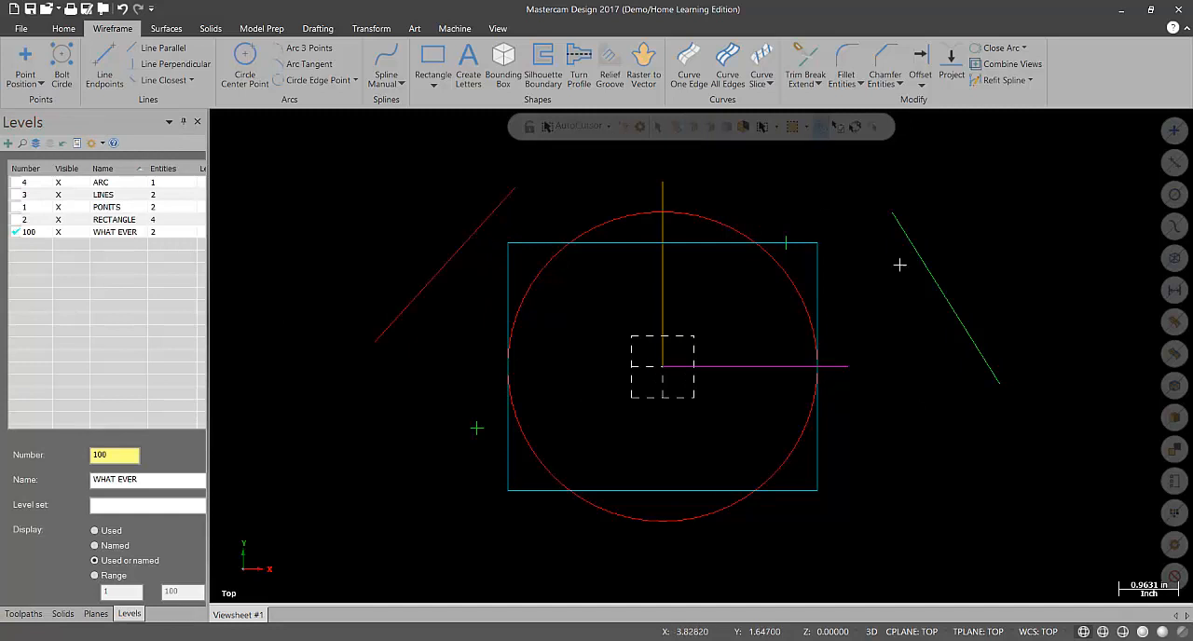
pyautogui.moveTo(243, 316)
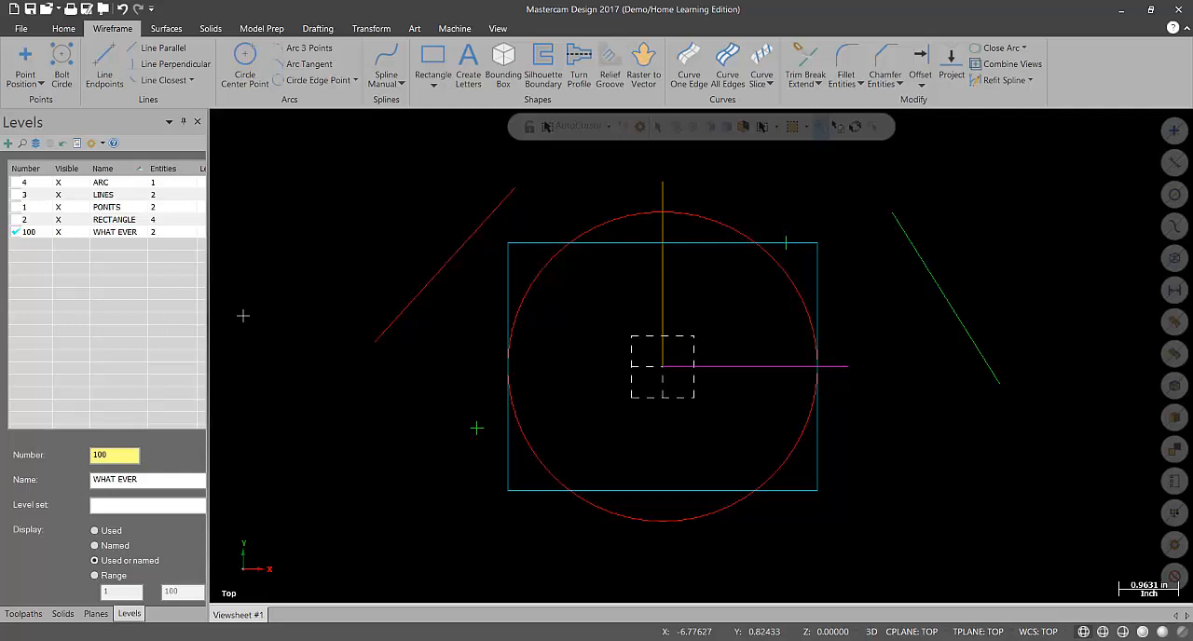
pyautogui.moveTo(1181, 114)
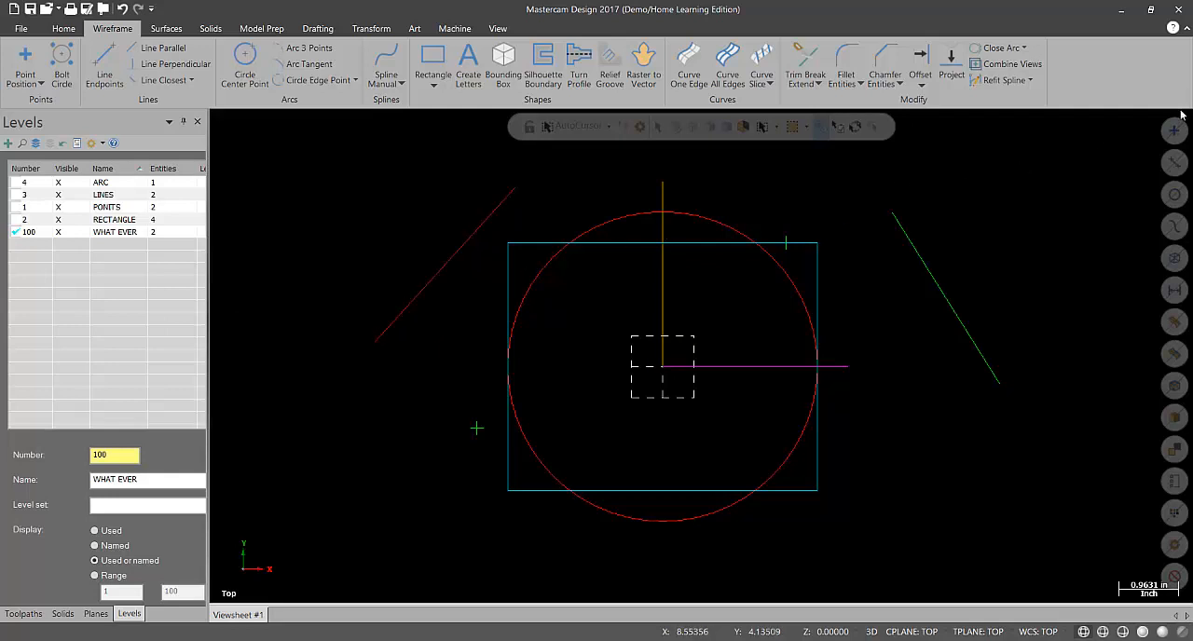
pyautogui.moveTo(1126, 228)
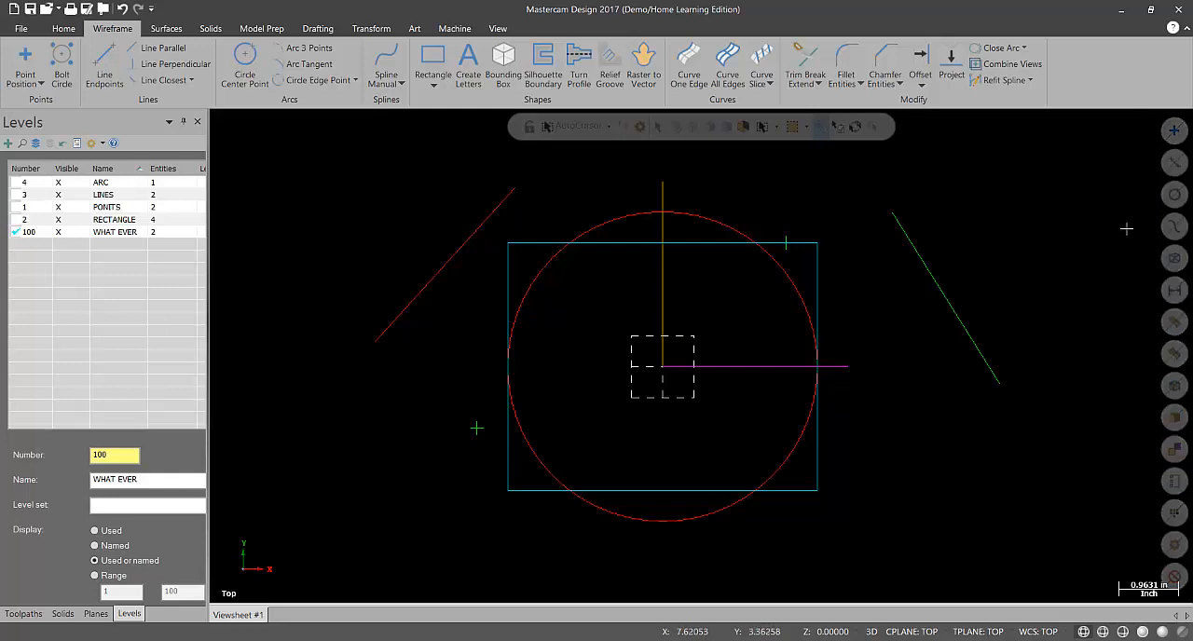
pyautogui.moveTo(1126, 230)
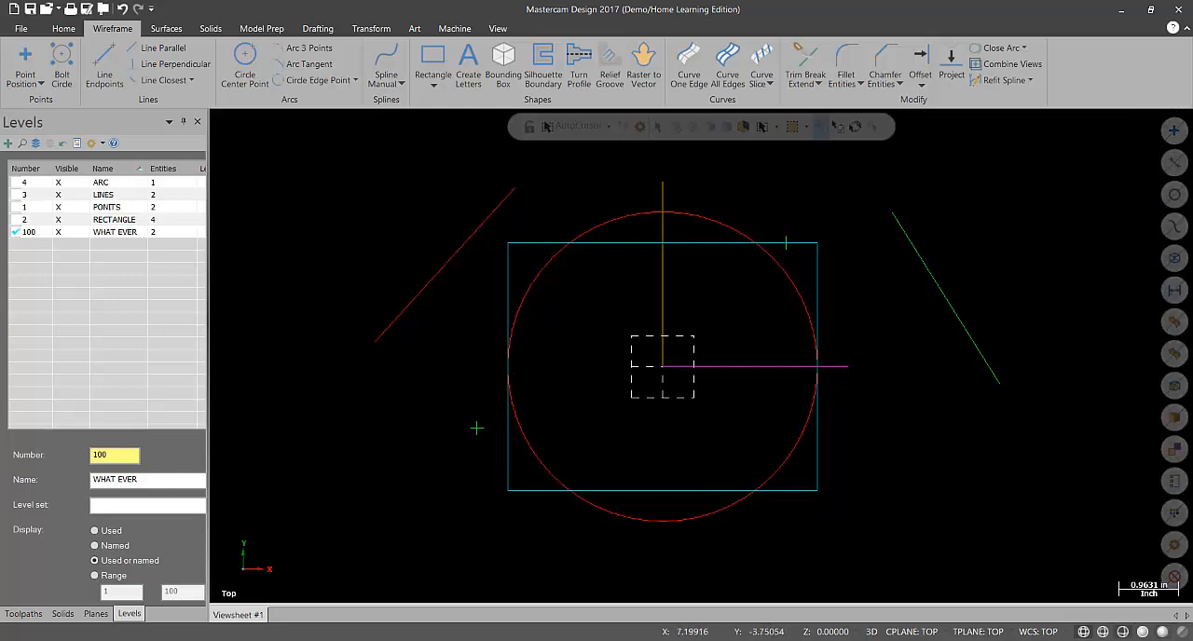
pyautogui.moveTo(1101, 442)
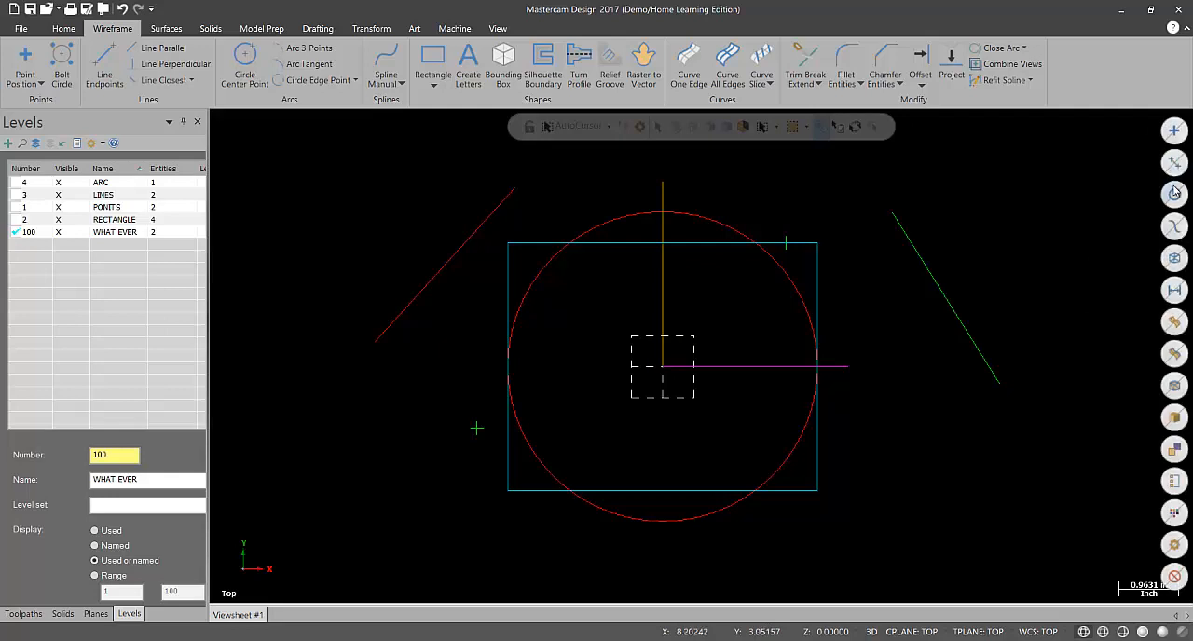
pyautogui.moveTo(1173, 193)
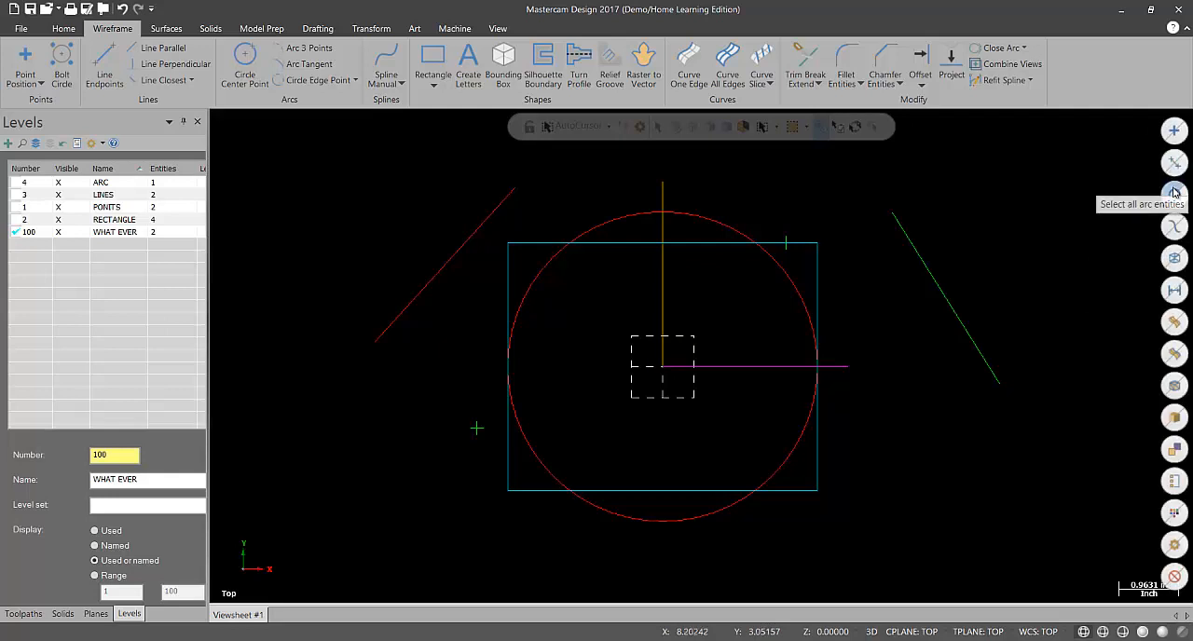
pyautogui.click(1173, 192)
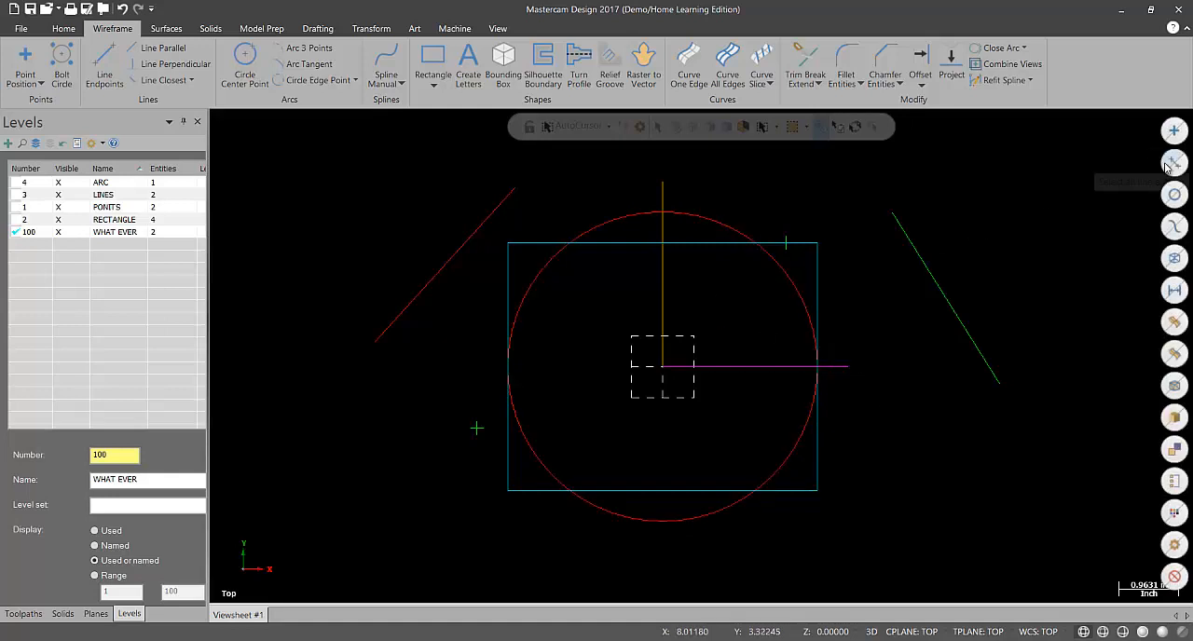
pyautogui.moveTo(1173, 163)
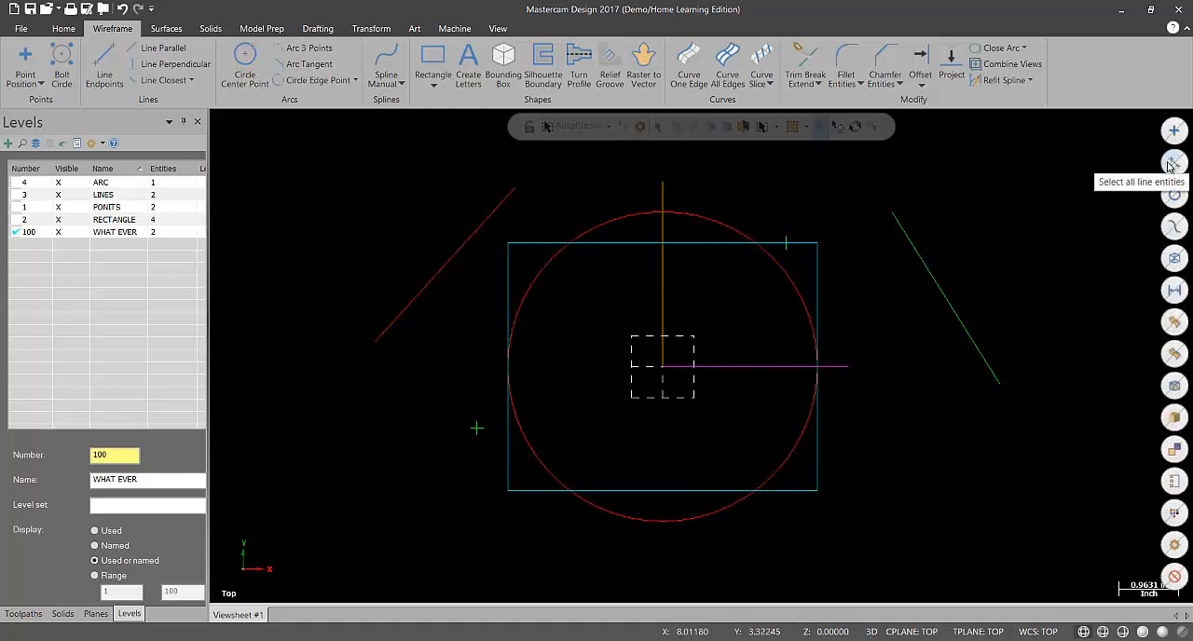
pyautogui.click(1173, 163)
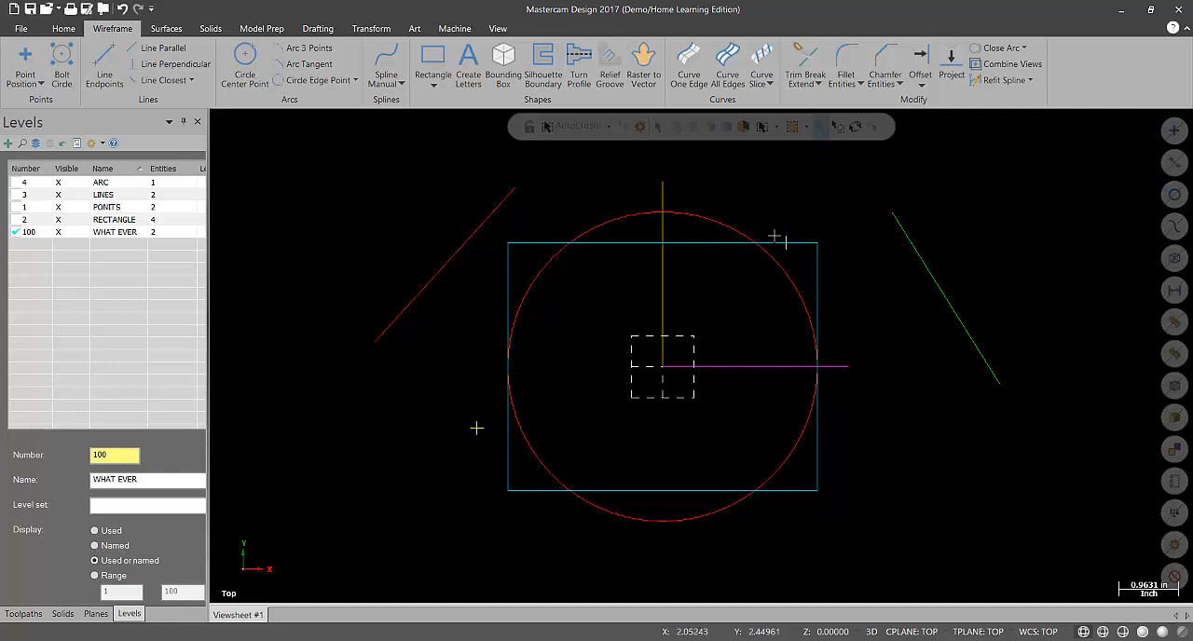
pyautogui.moveTo(892, 321)
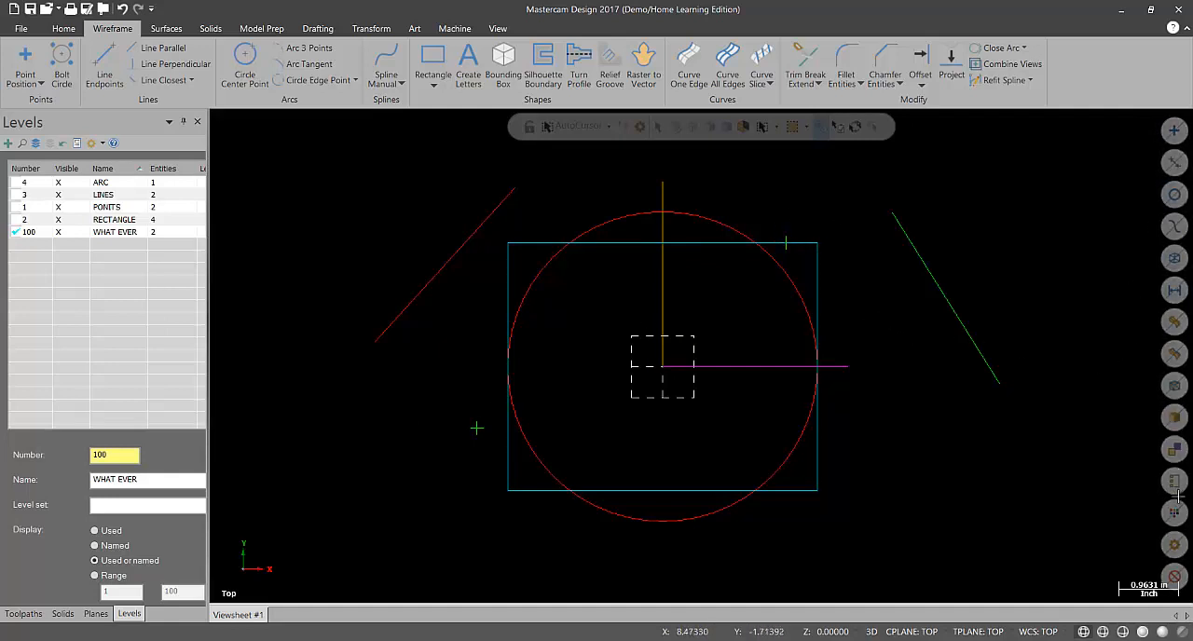
pyautogui.moveTo(1173, 514)
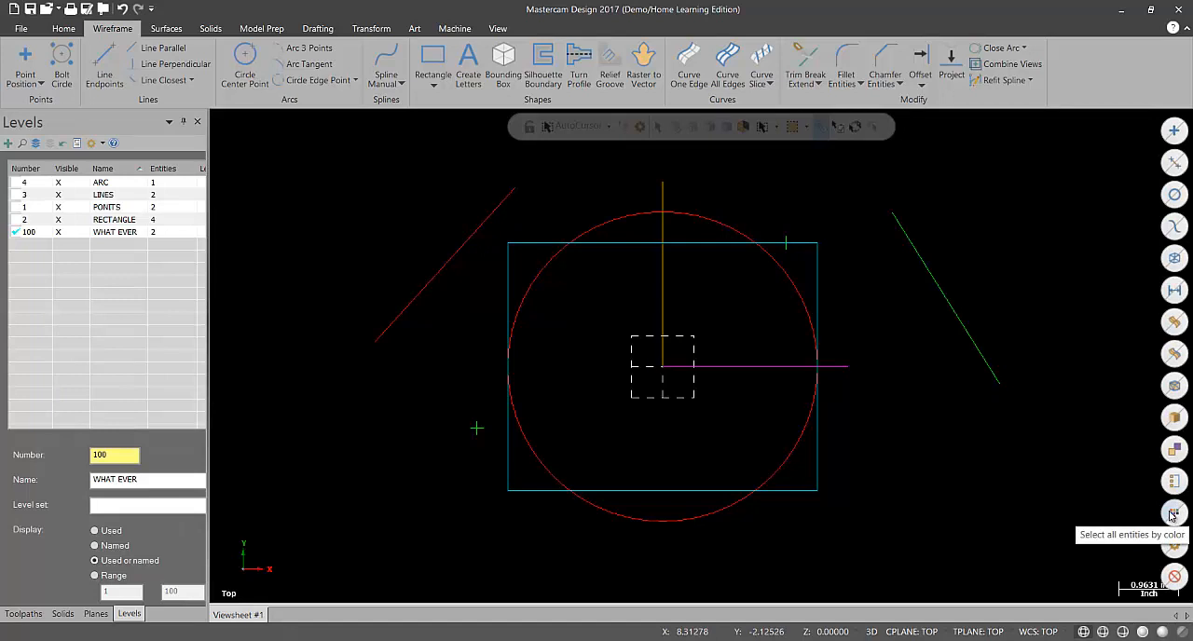
pyautogui.click(1173, 513)
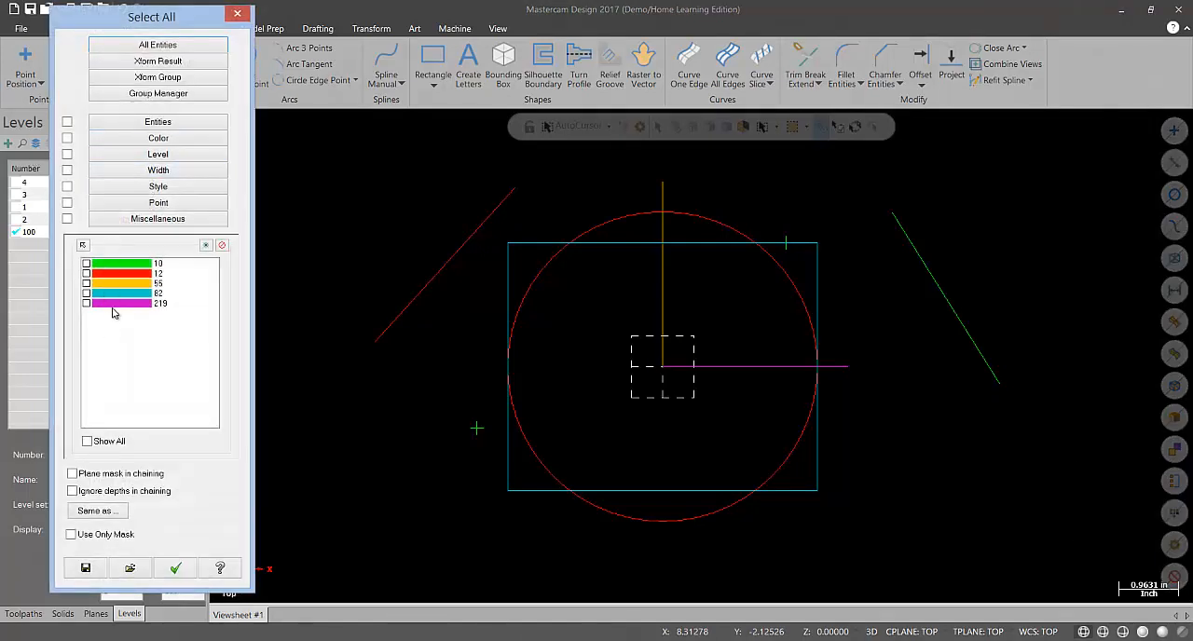
pyautogui.moveTo(117, 342)
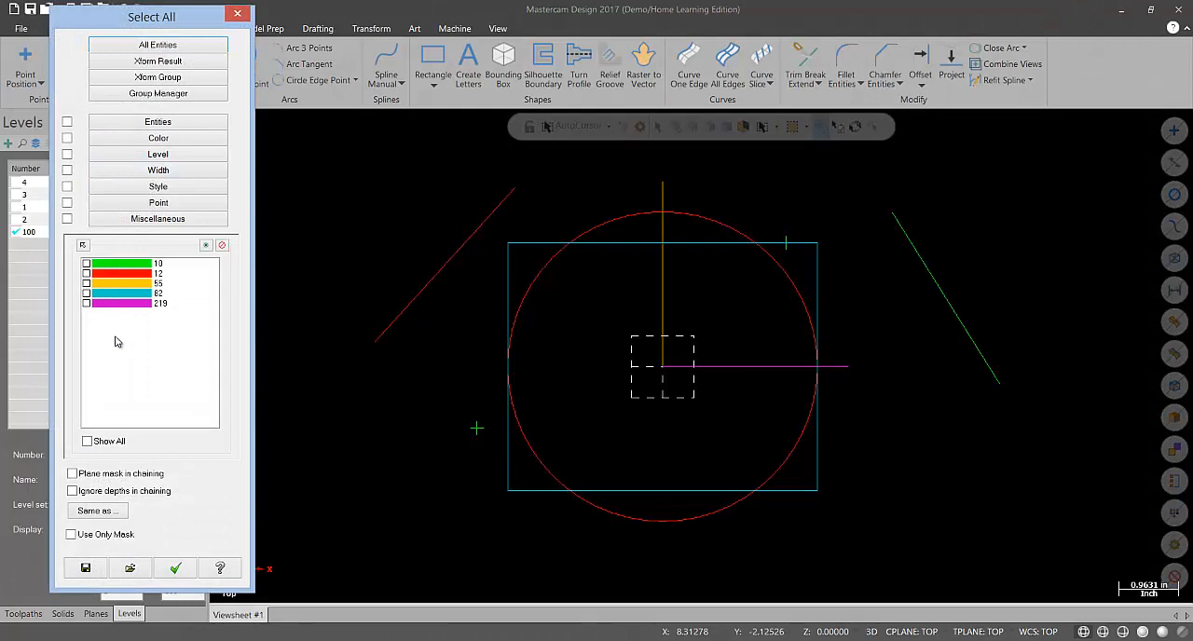
pyautogui.click(67, 138)
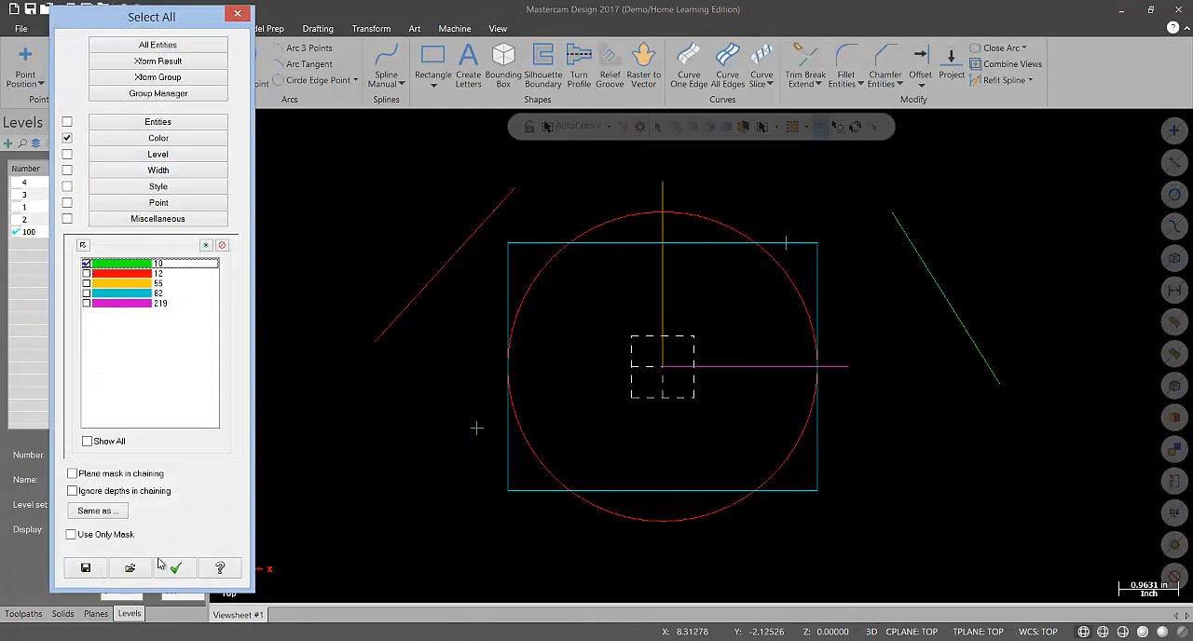
pyautogui.click(174, 568)
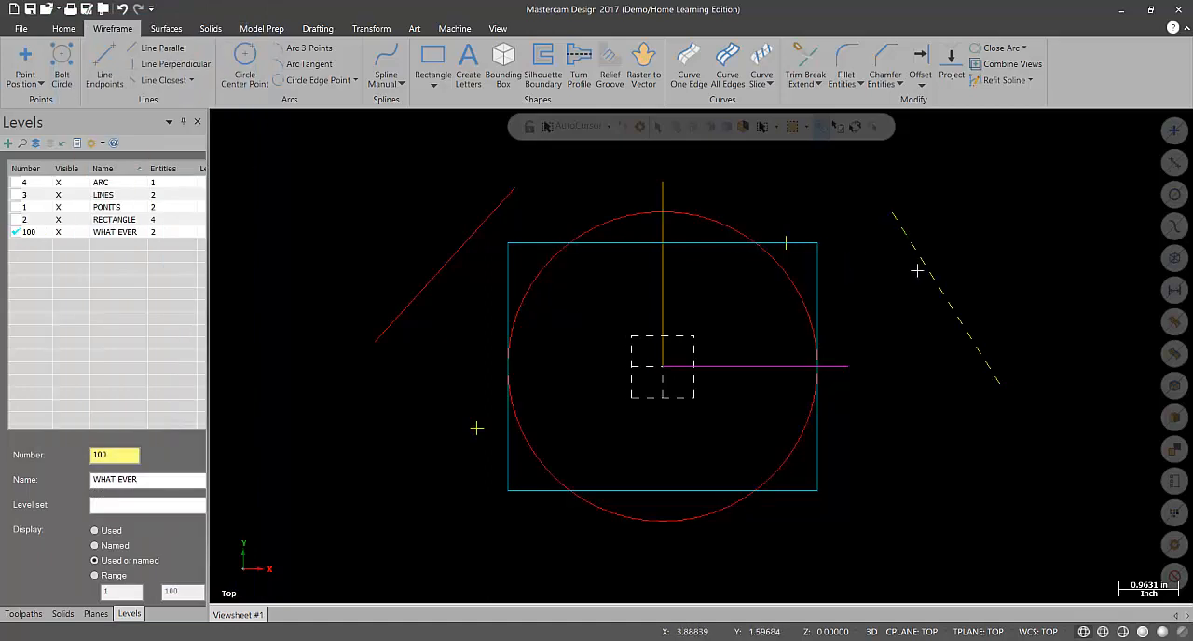
pyautogui.moveTo(470, 431)
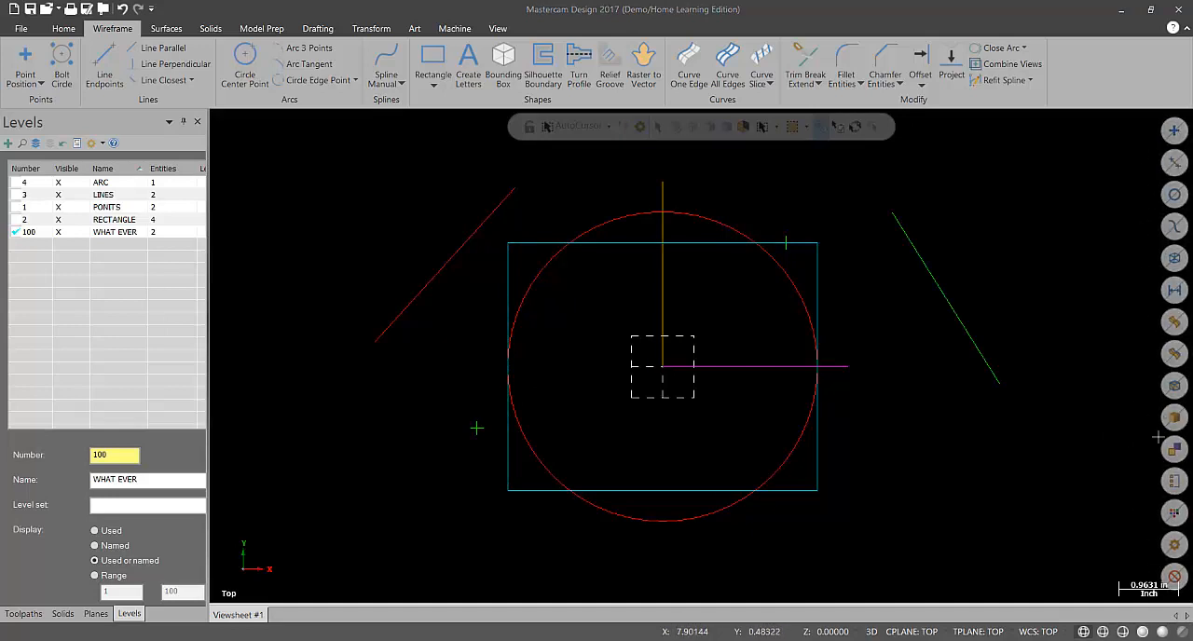
pyautogui.moveTo(1013, 238)
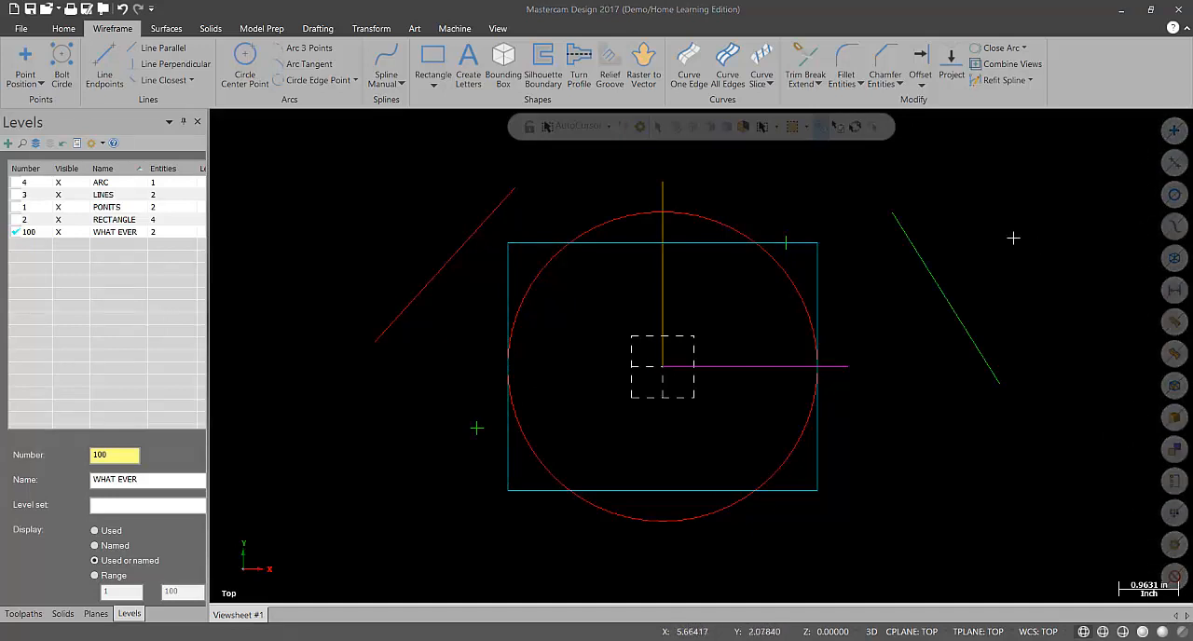